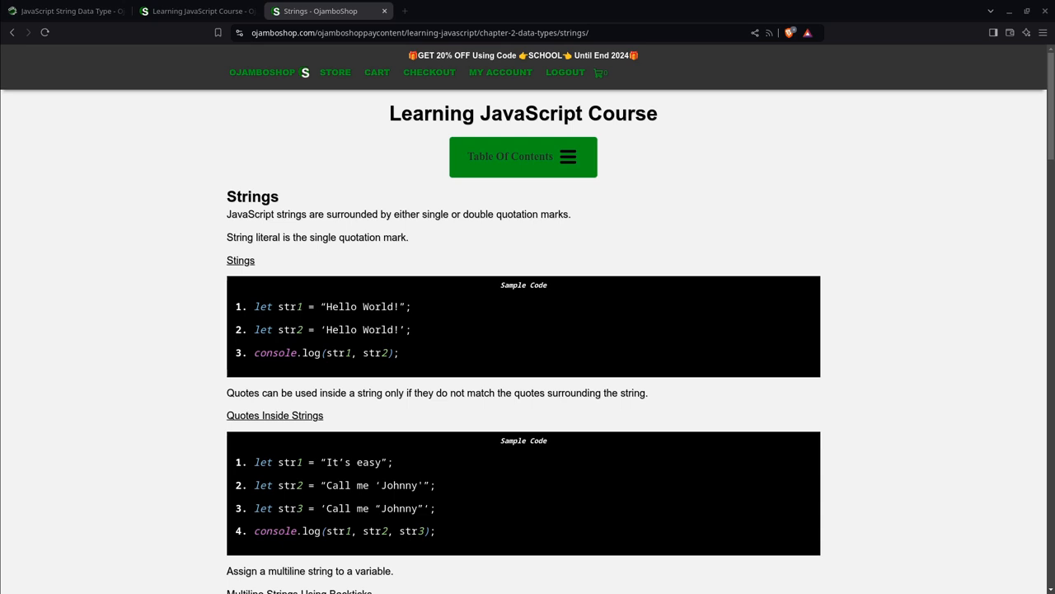
mouse_move(302, 312)
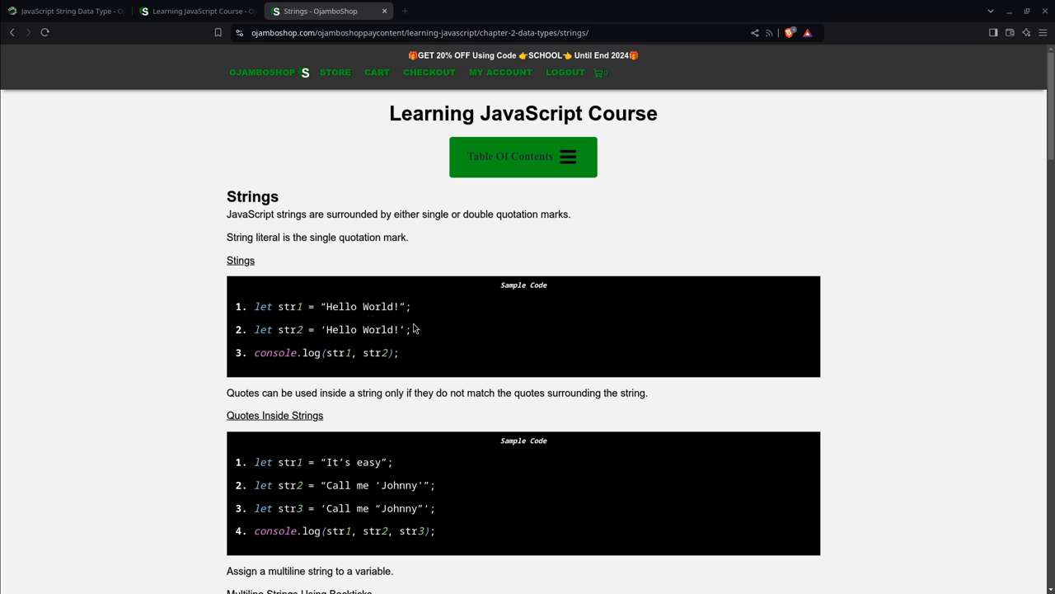
mouse_move(387, 321)
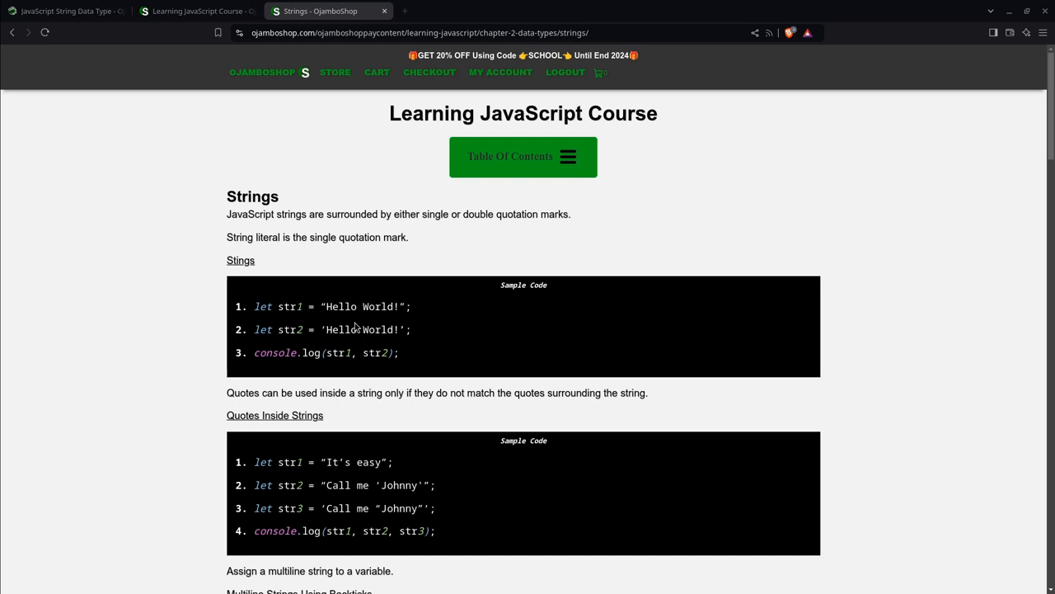
mouse_move(357, 321)
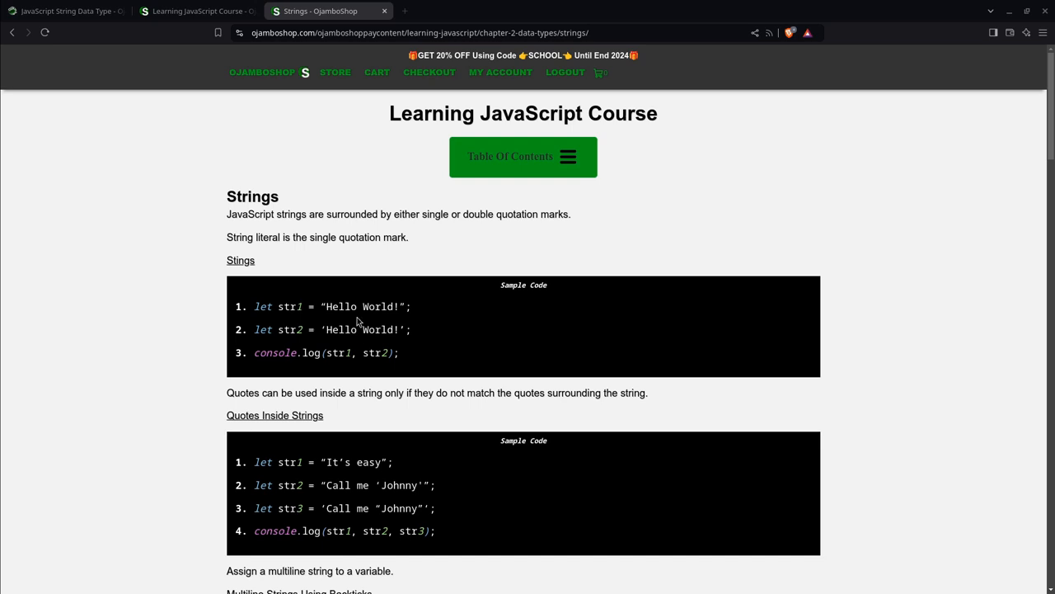
mouse_move(375, 324)
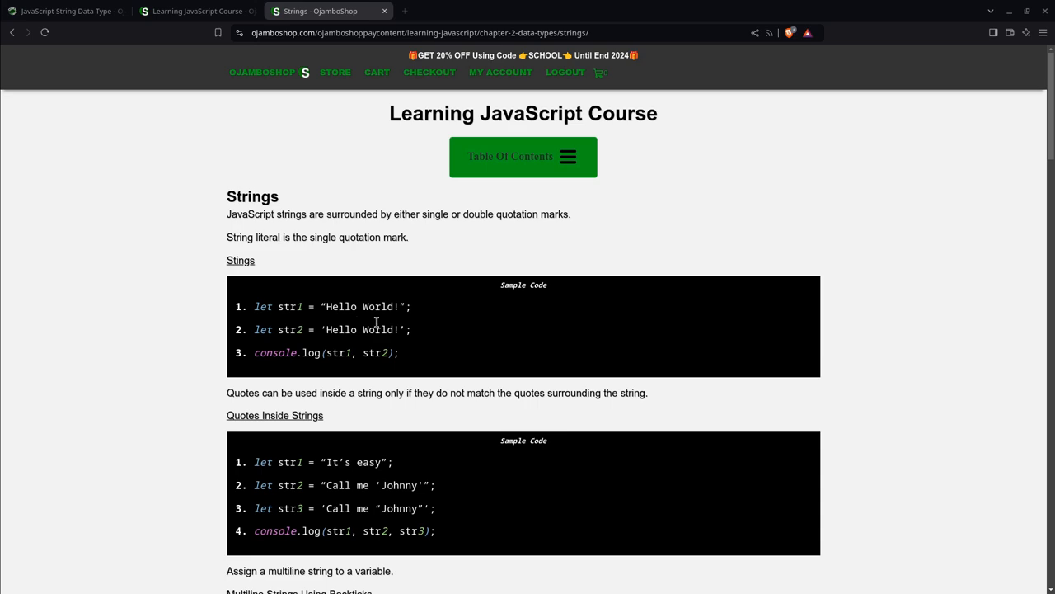
Step: Scroll past the slicing example to the Common Functions table and Concatenate Strings code
scroll(down, 3)
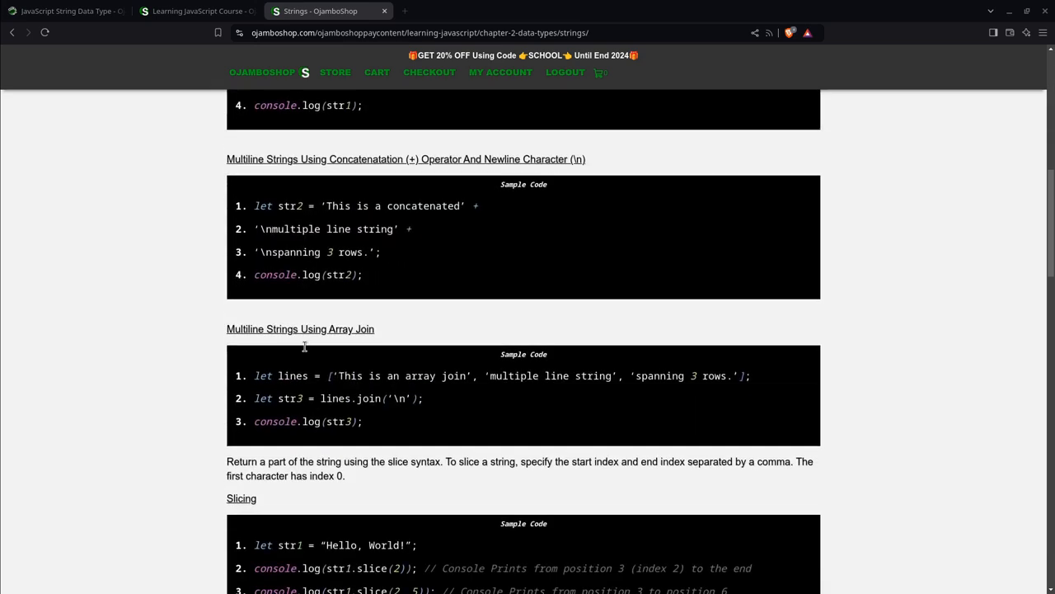
scroll(down, 3)
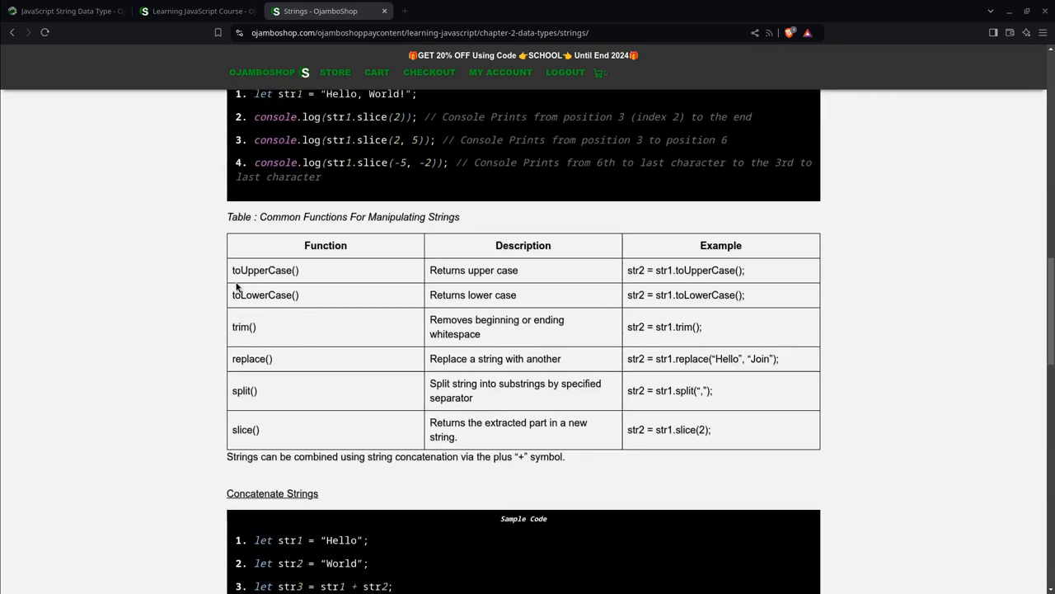
mouse_move(295, 281)
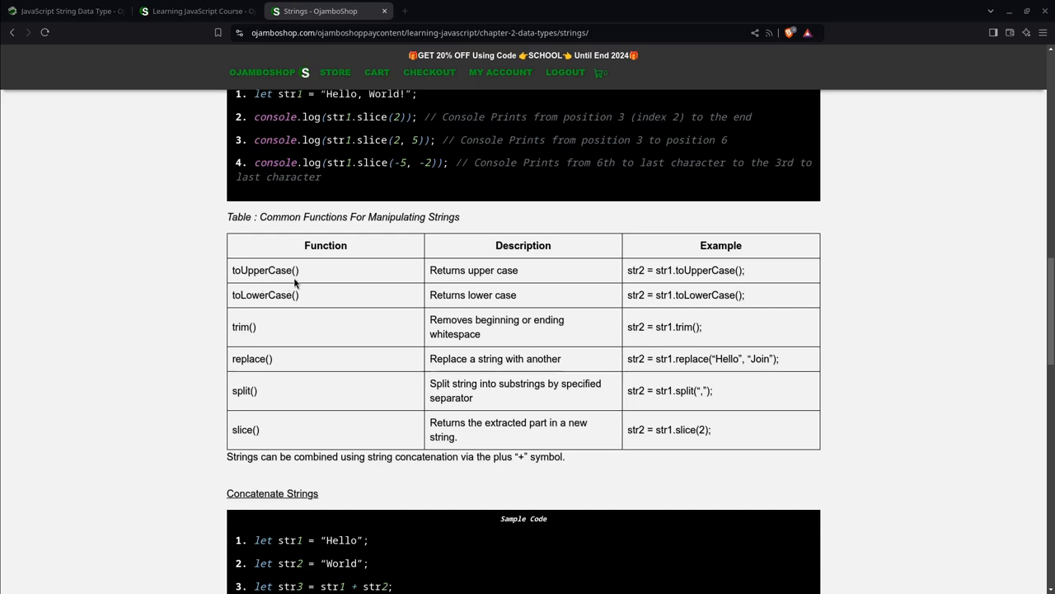
mouse_move(251, 330)
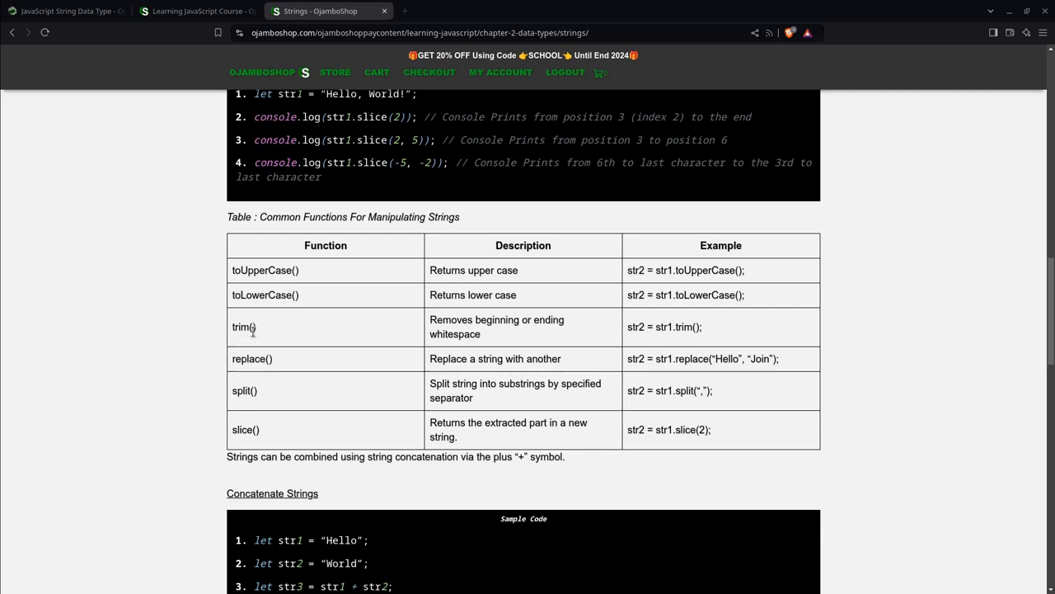
mouse_move(287, 398)
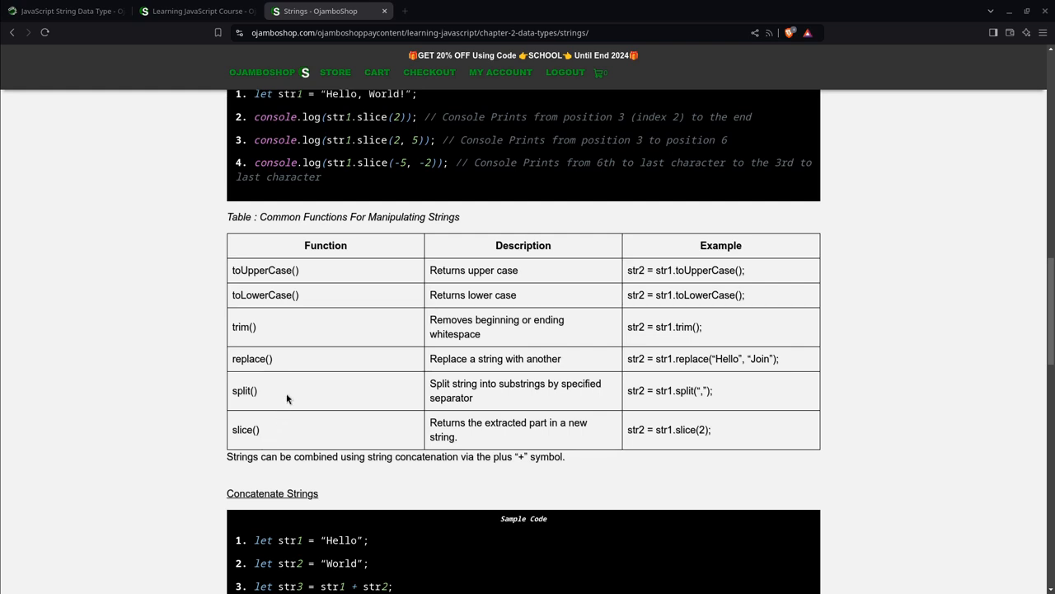
mouse_move(305, 301)
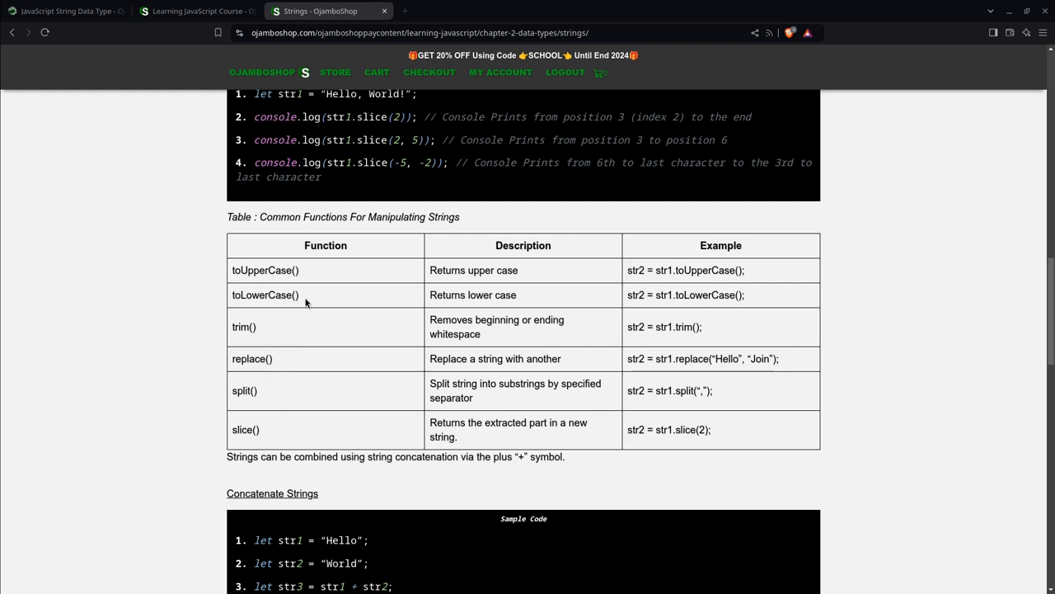
mouse_move(255, 282)
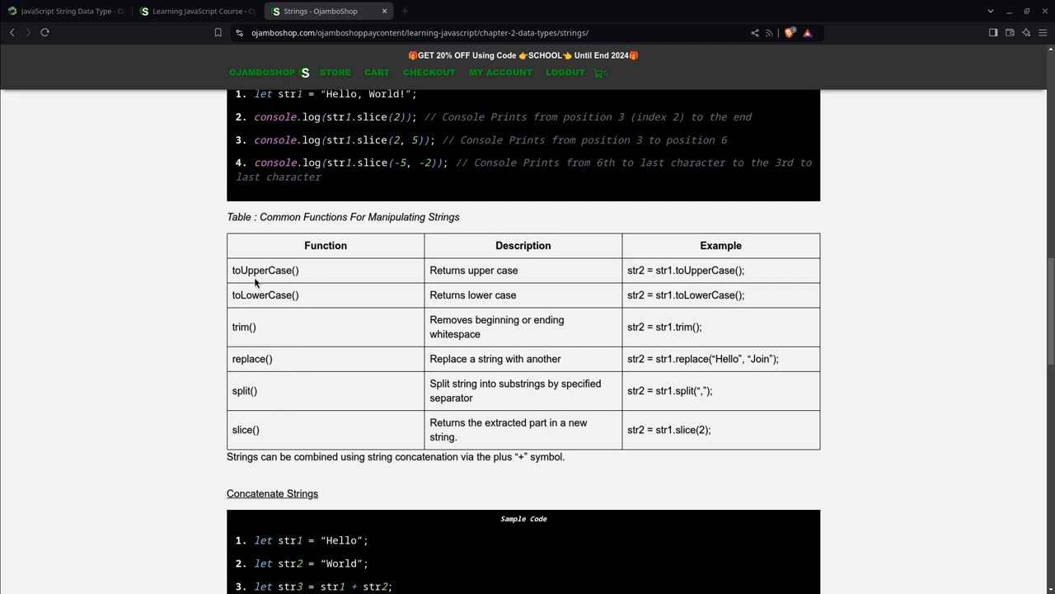
scroll(down, 3)
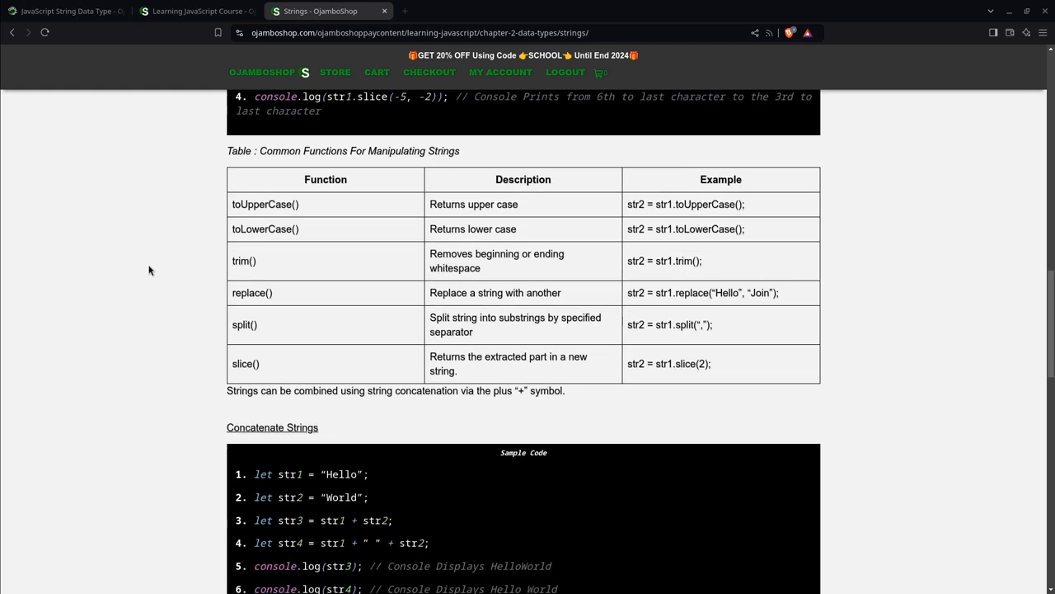
mouse_move(357, 165)
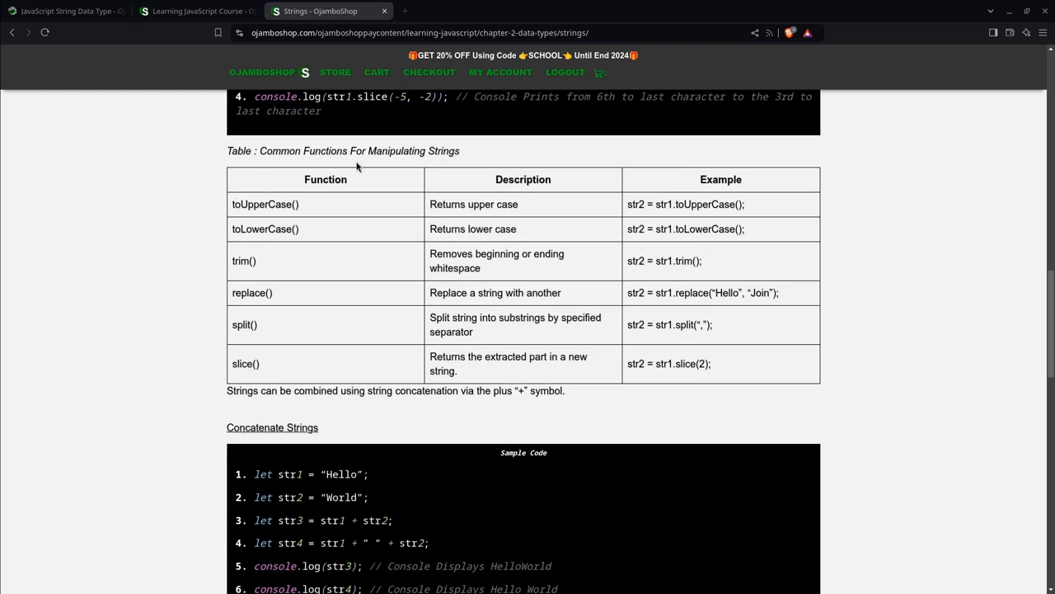
scroll(down, 3)
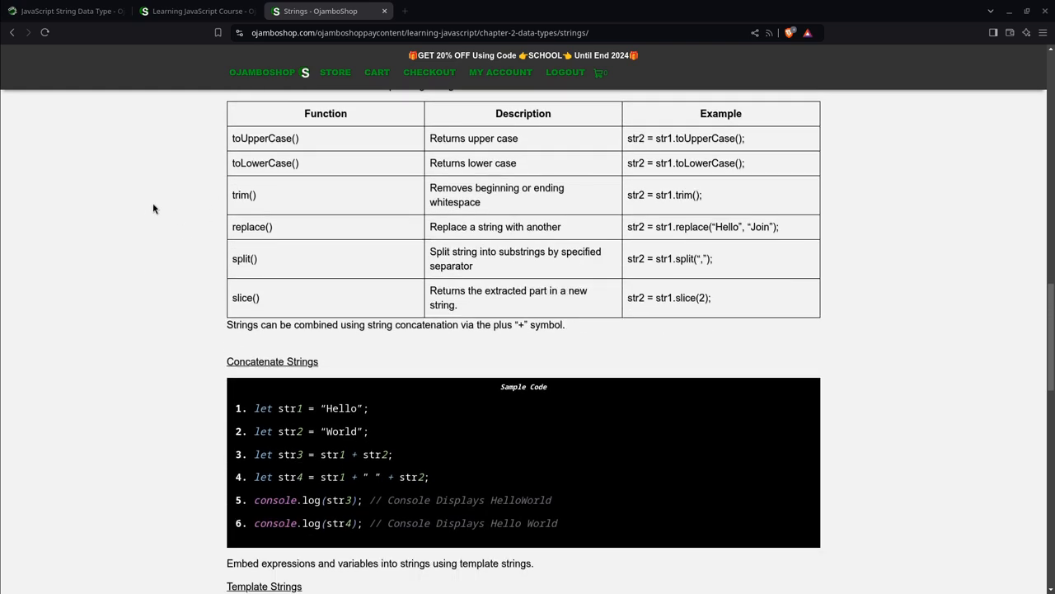
scroll(down, 3)
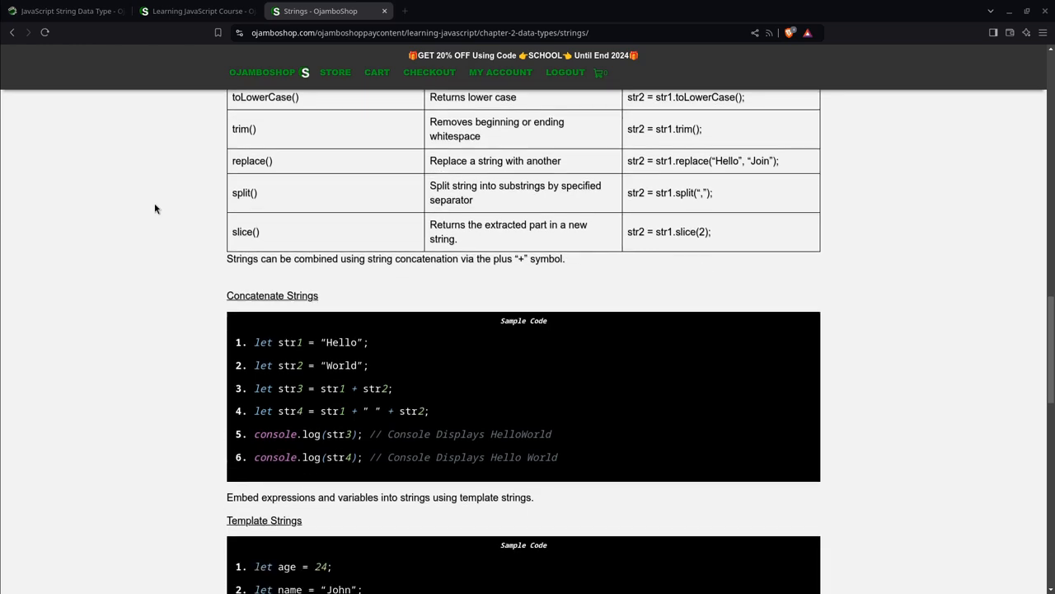
Step: Scroll past the Escape Characters table and sample to the empty Code IDE Input
scroll(down, 3)
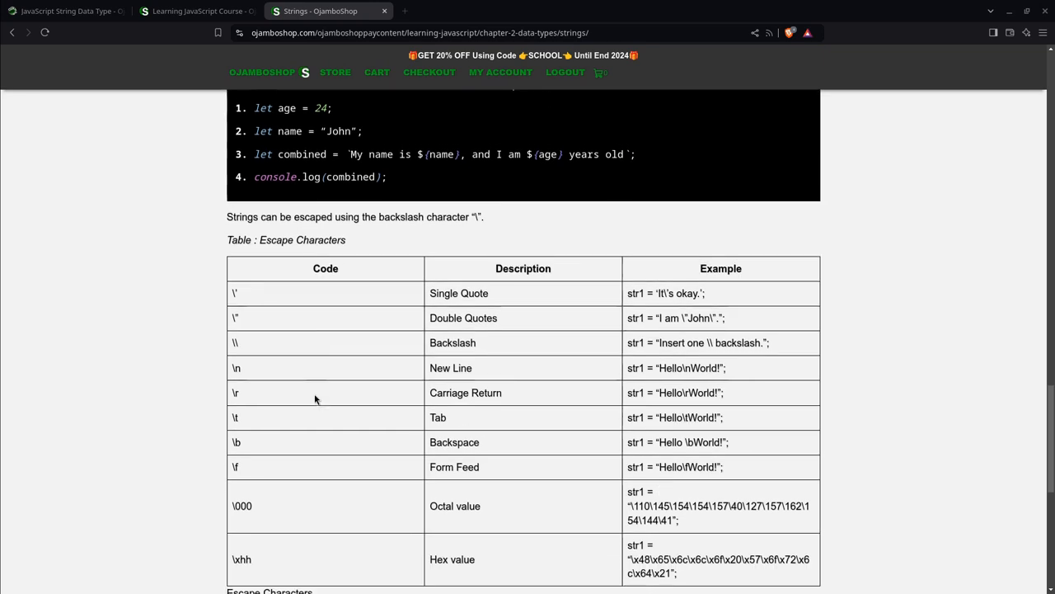
scroll(down, 3)
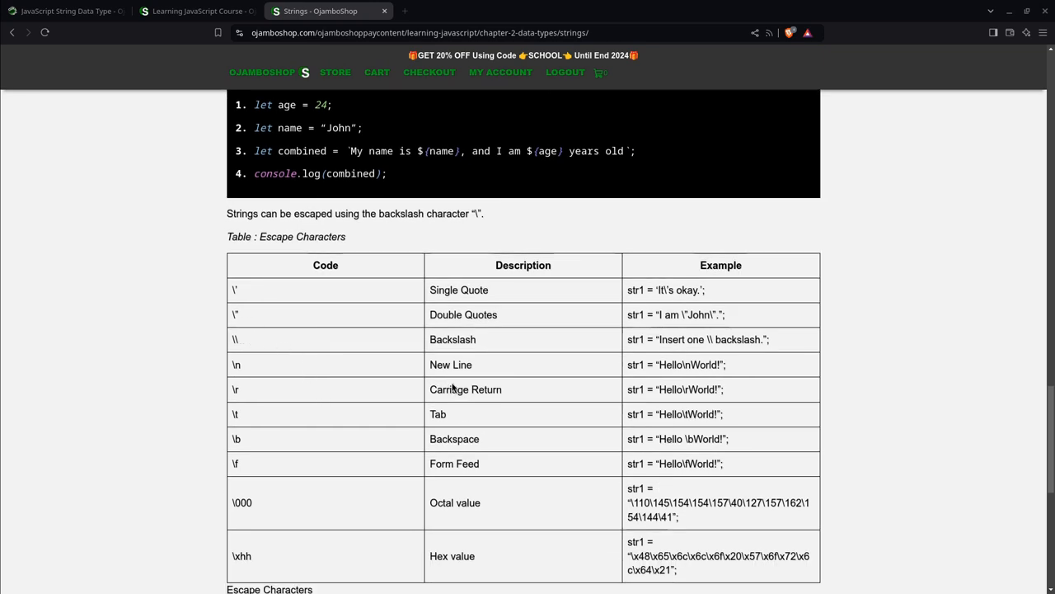
mouse_move(345, 364)
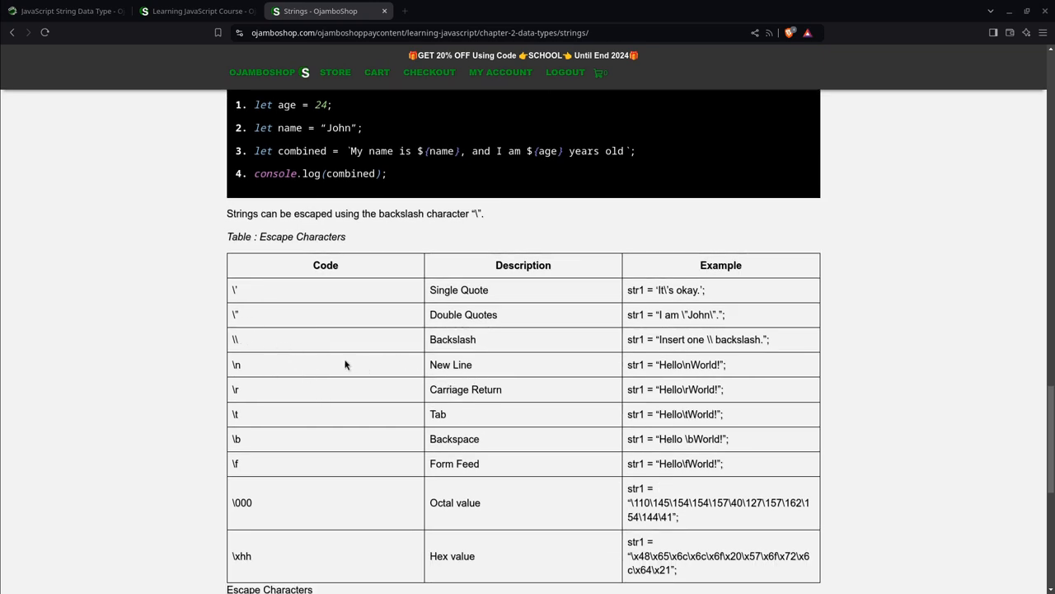
scroll(down, 3)
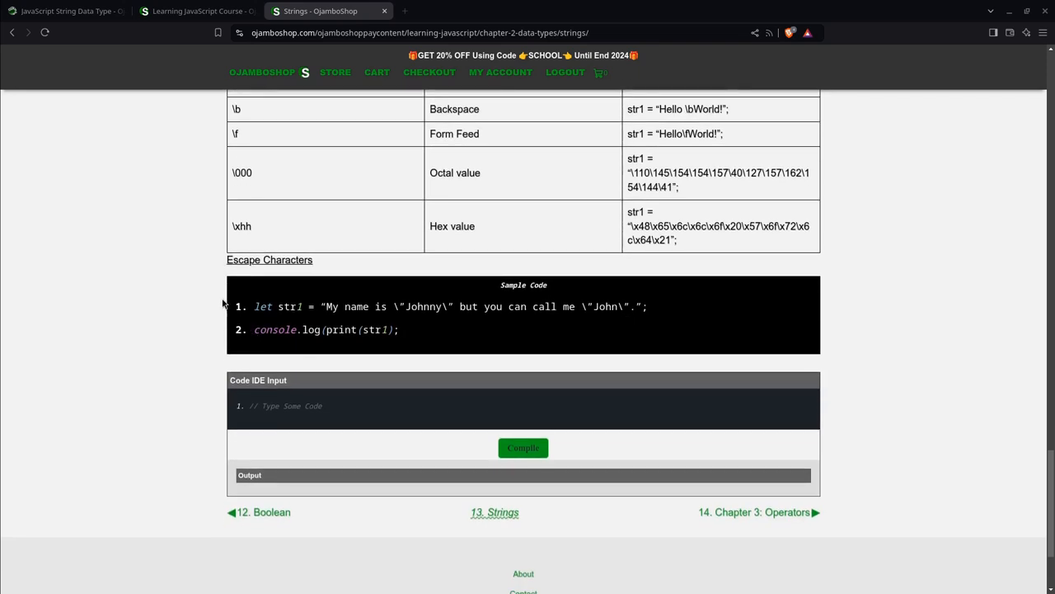
mouse_move(295, 252)
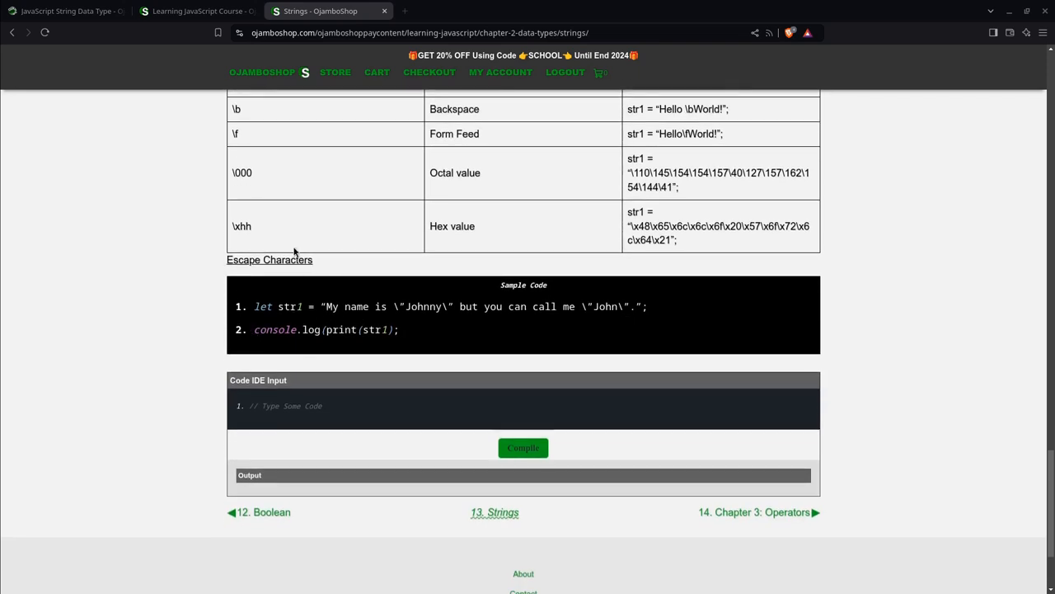
mouse_move(274, 167)
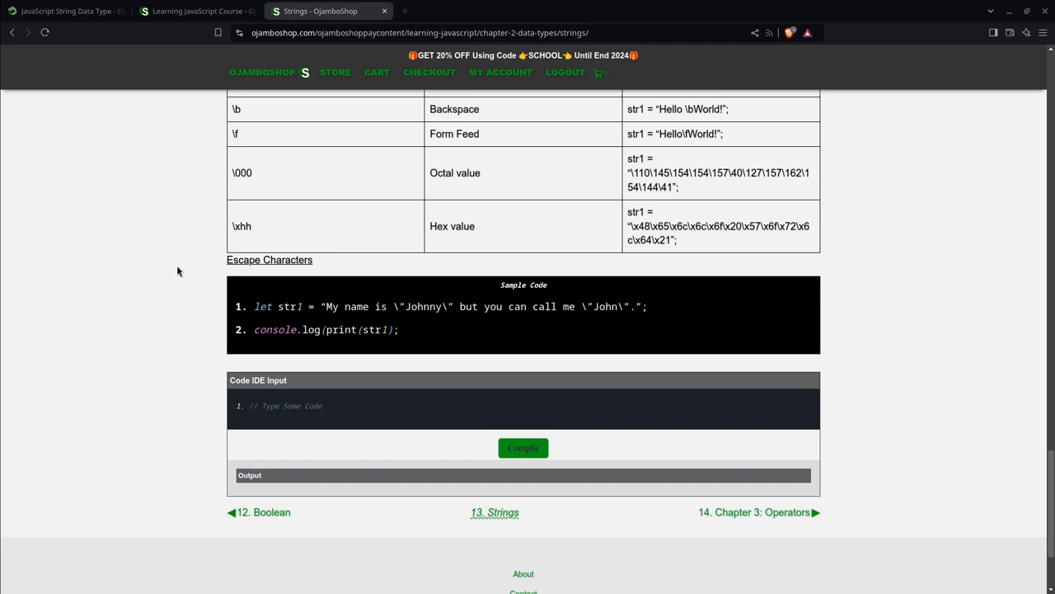
mouse_move(235, 249)
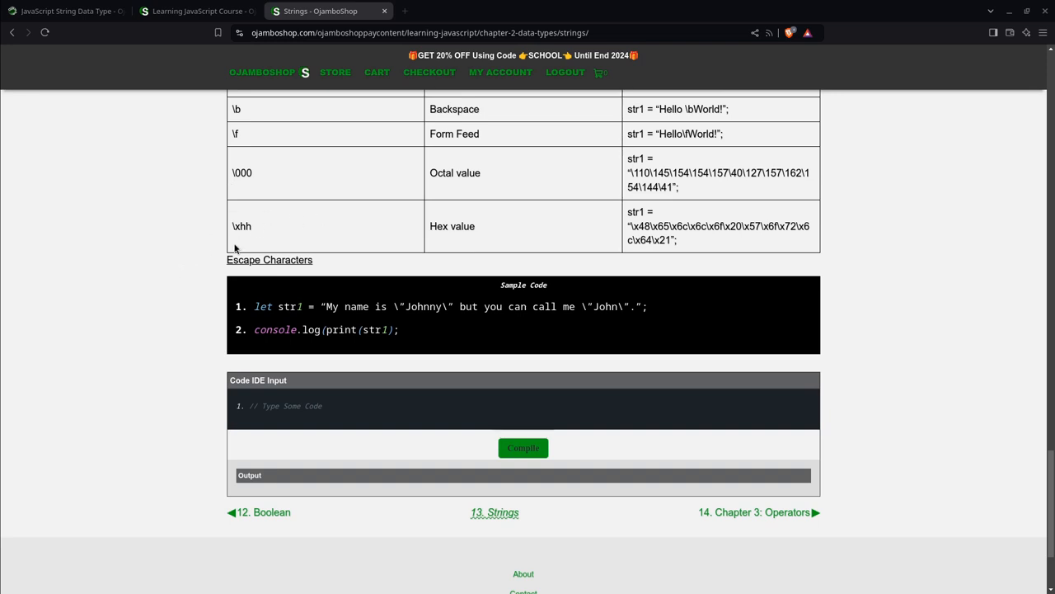
mouse_move(177, 292)
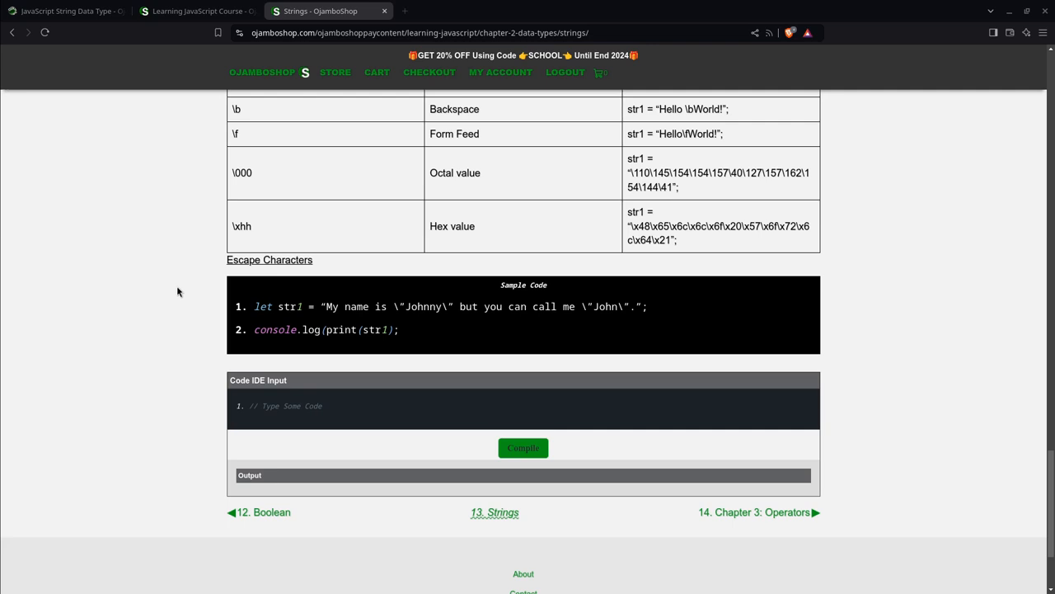
Step: Create empty lines 2 and 3 below the placeholder comment in the Code IDE Input
scroll(down, 3)
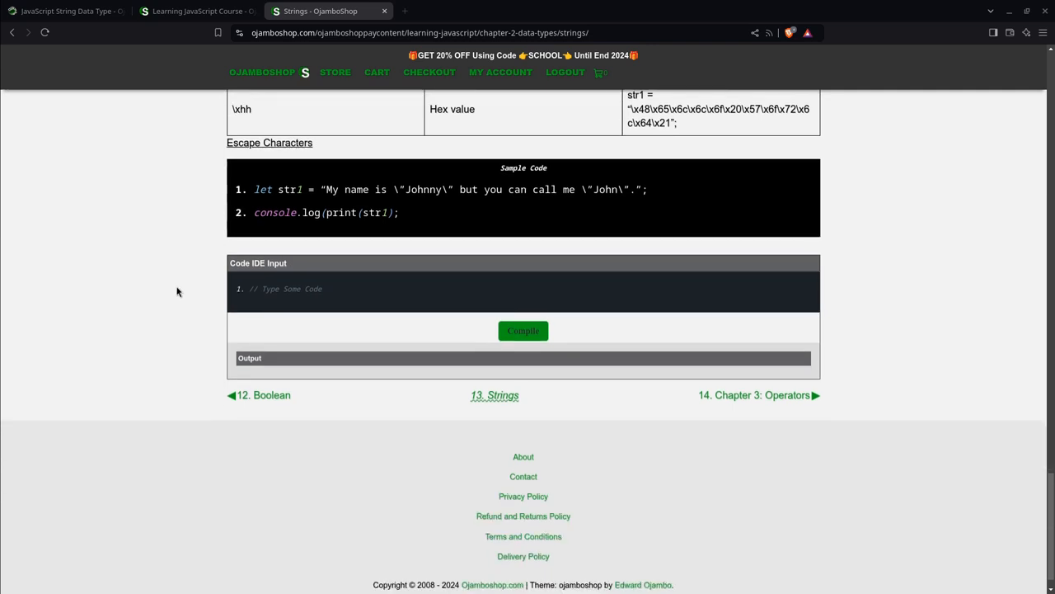
scroll(down, 3)
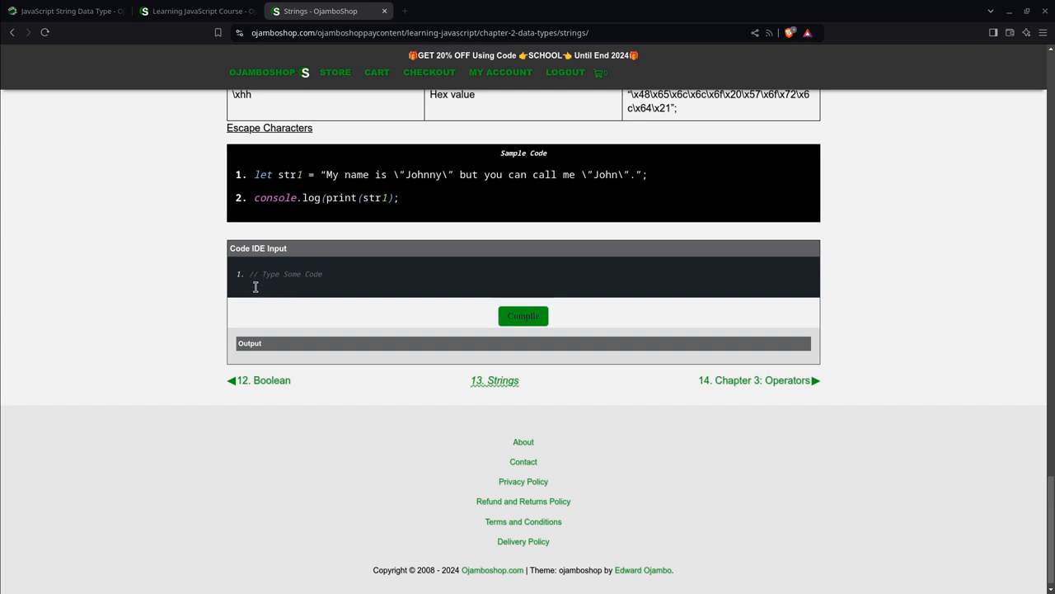
click(500, 72)
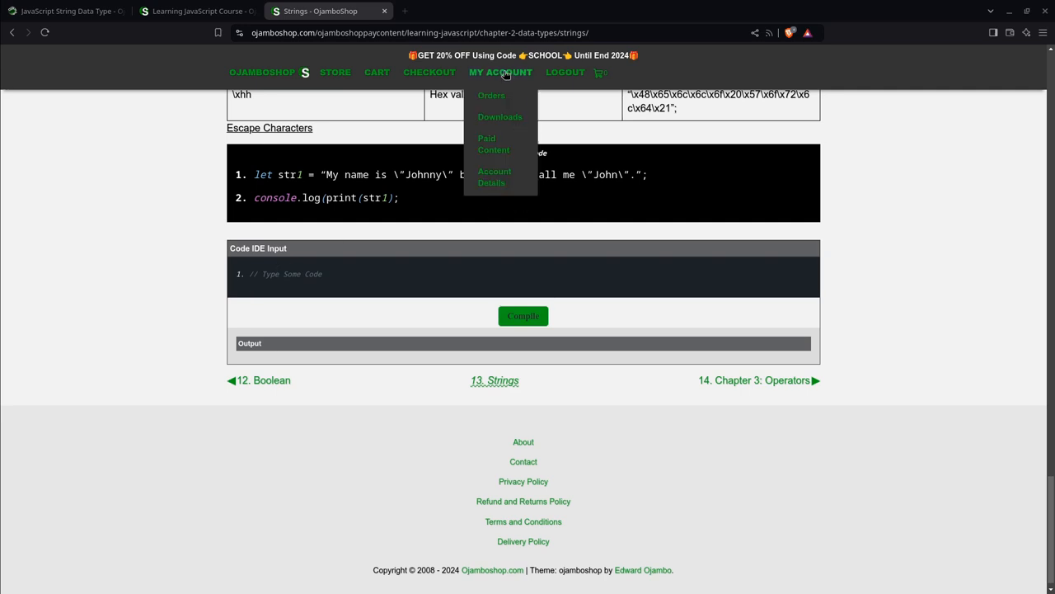
mouse_move(529, 135)
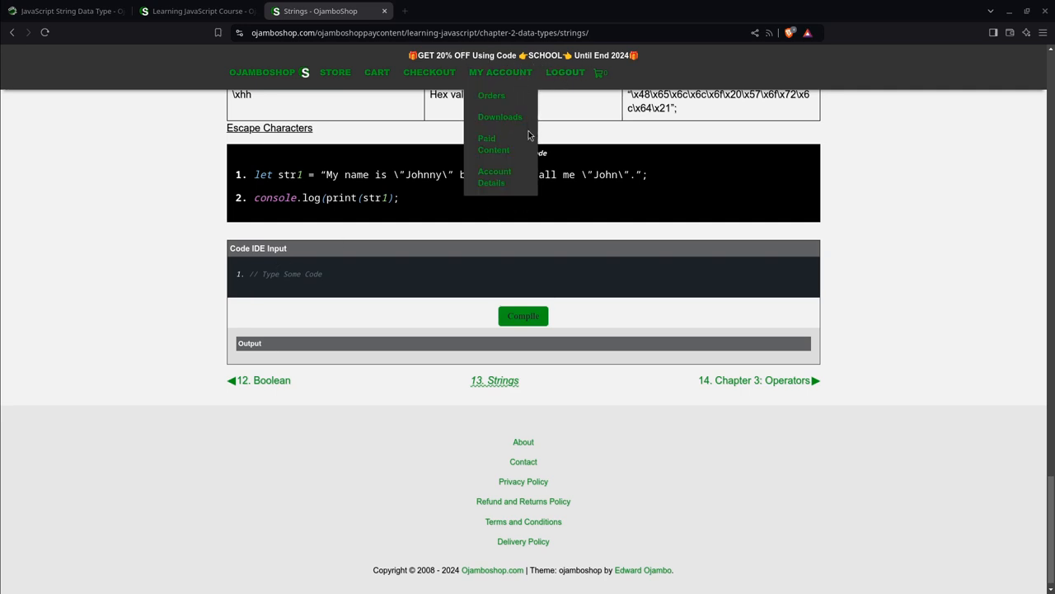
mouse_move(491, 96)
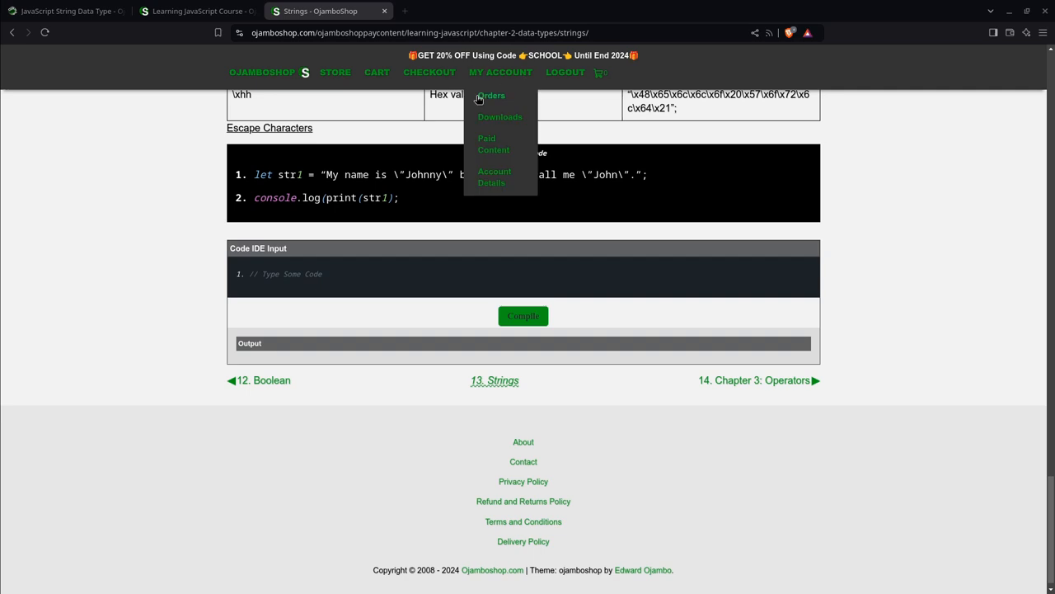
click(500, 72)
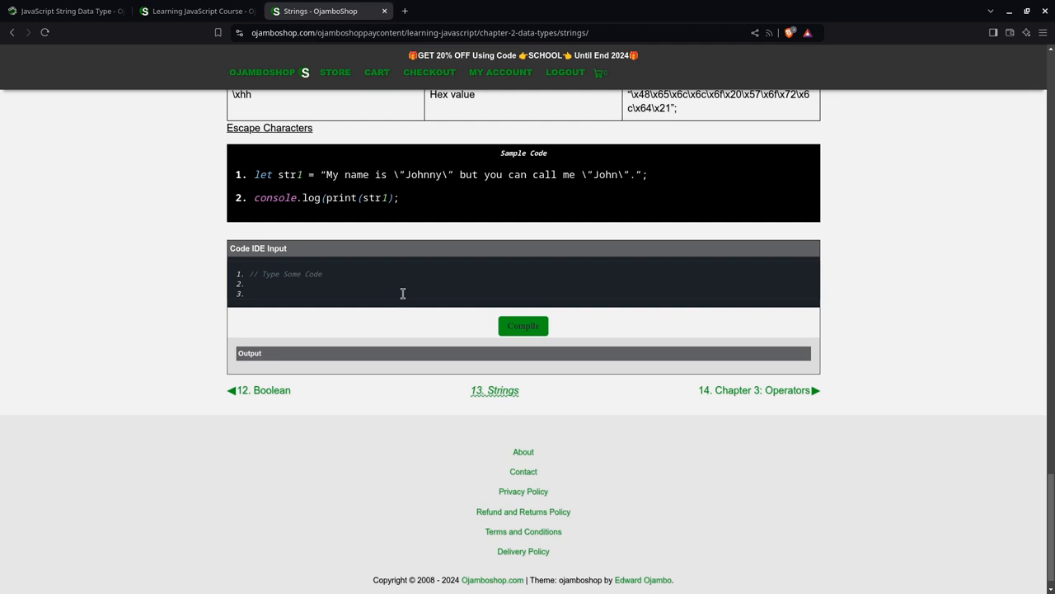
Step: Write my_string = "Hello world!"; and alert(my_string); on lines 2 and 3
click(256, 283)
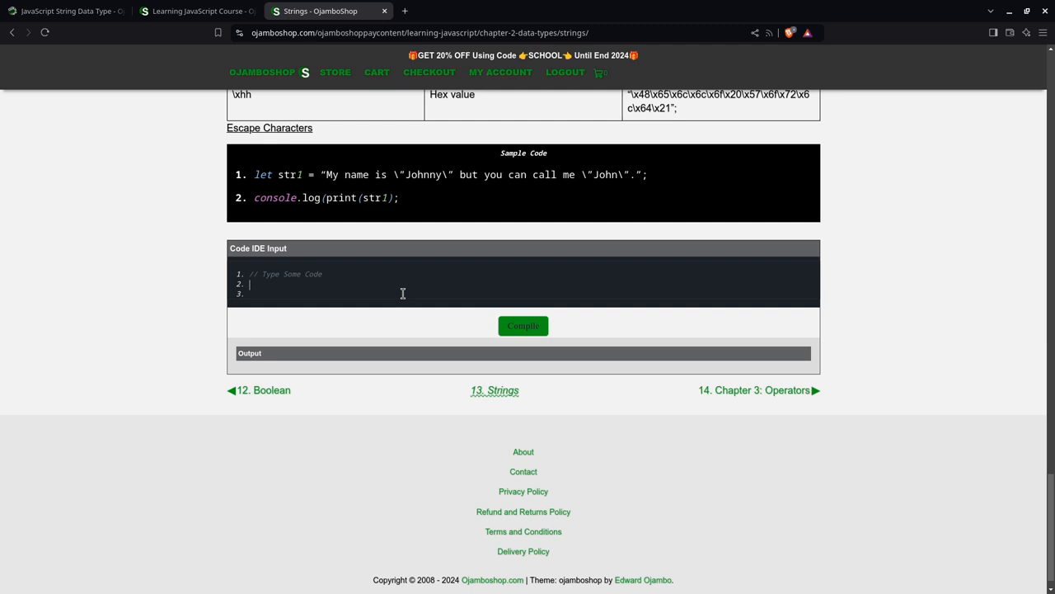
text(my_string)
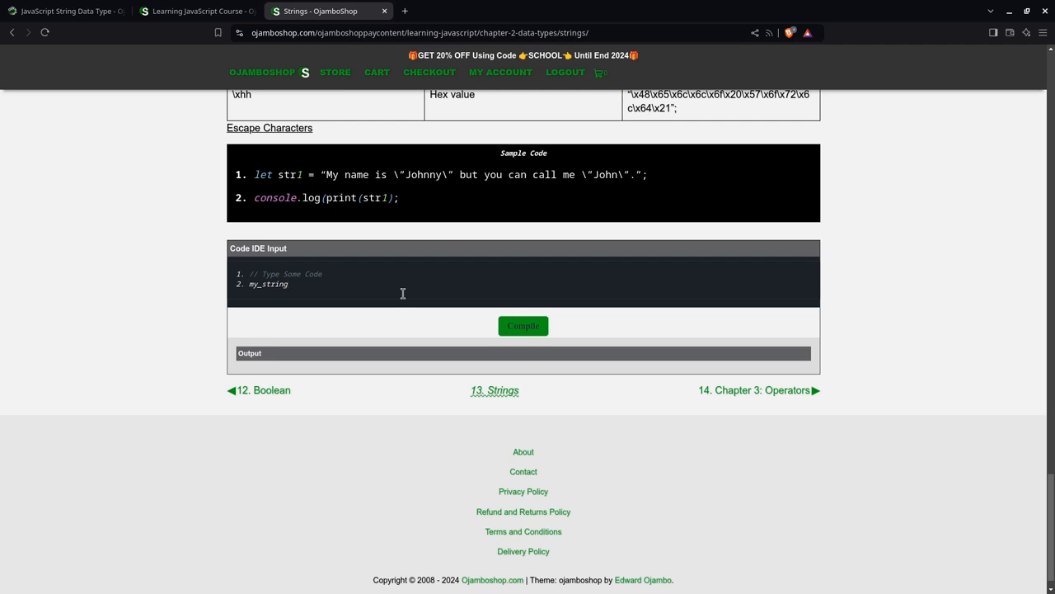
text(= "Hello wor)
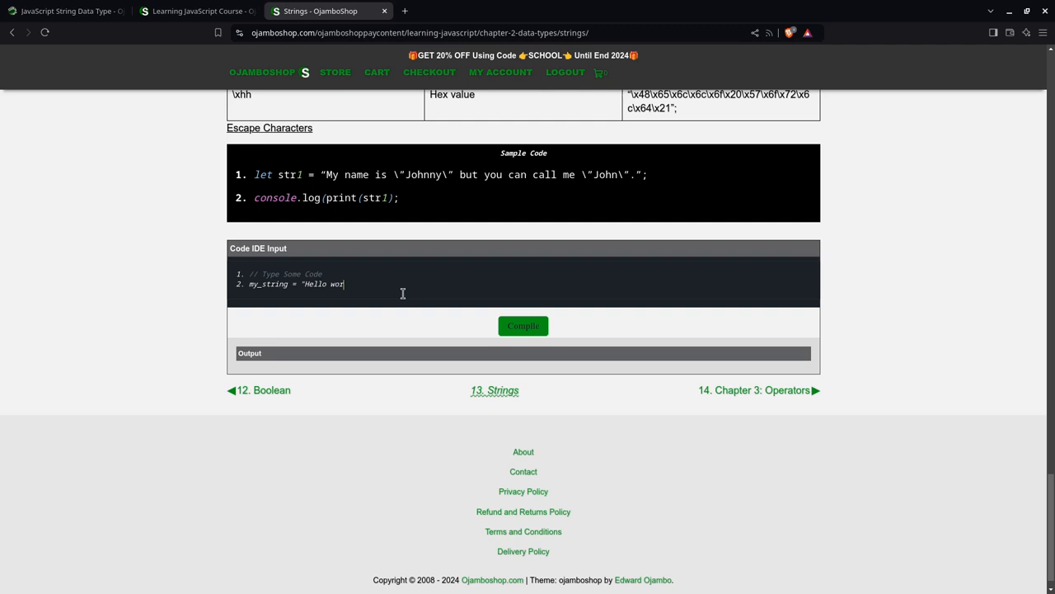
text(ld)
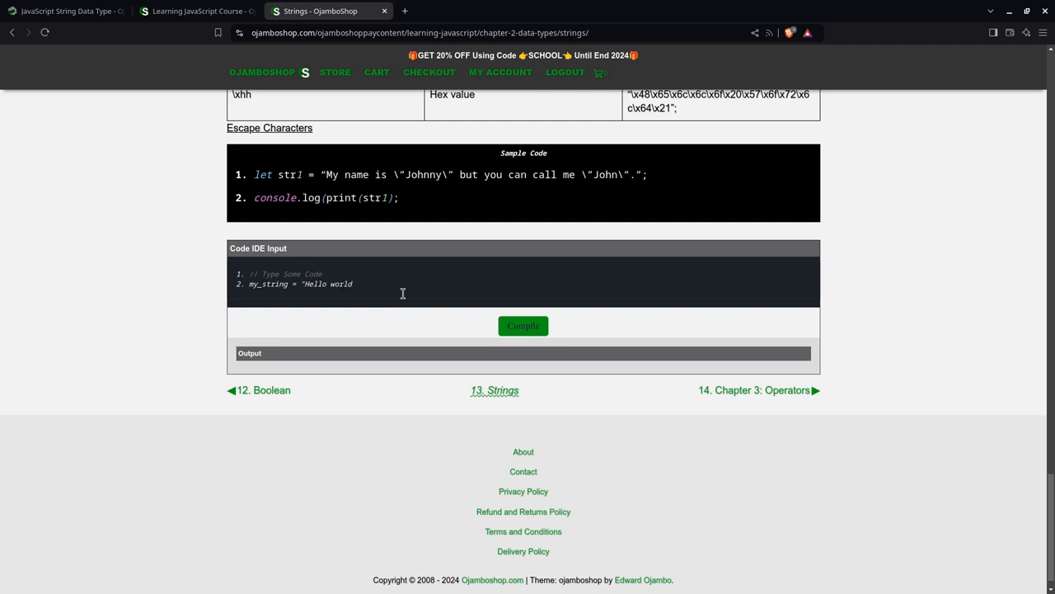
text(!";)
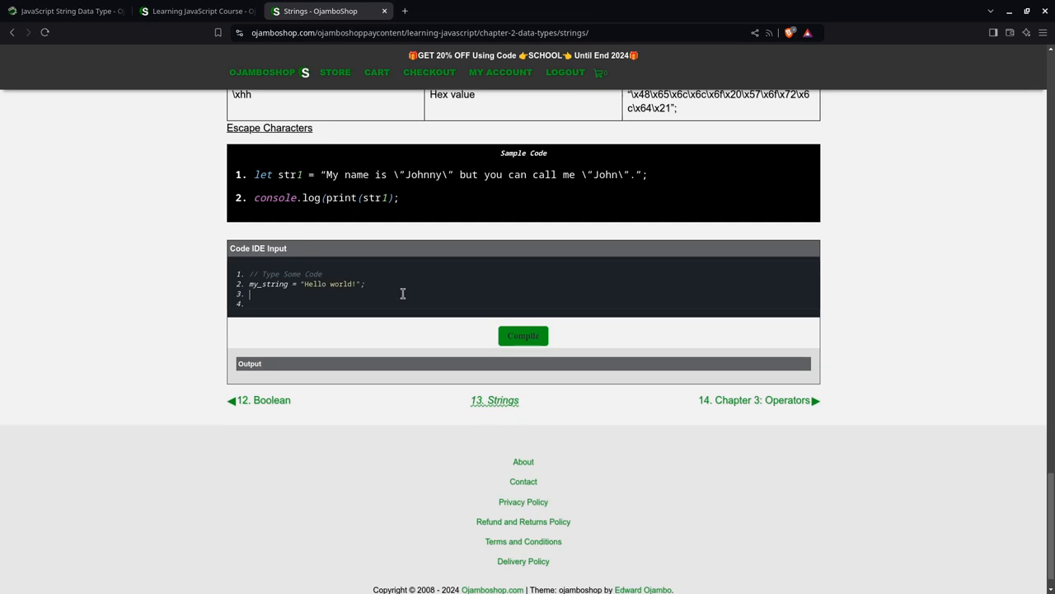
text(alert()
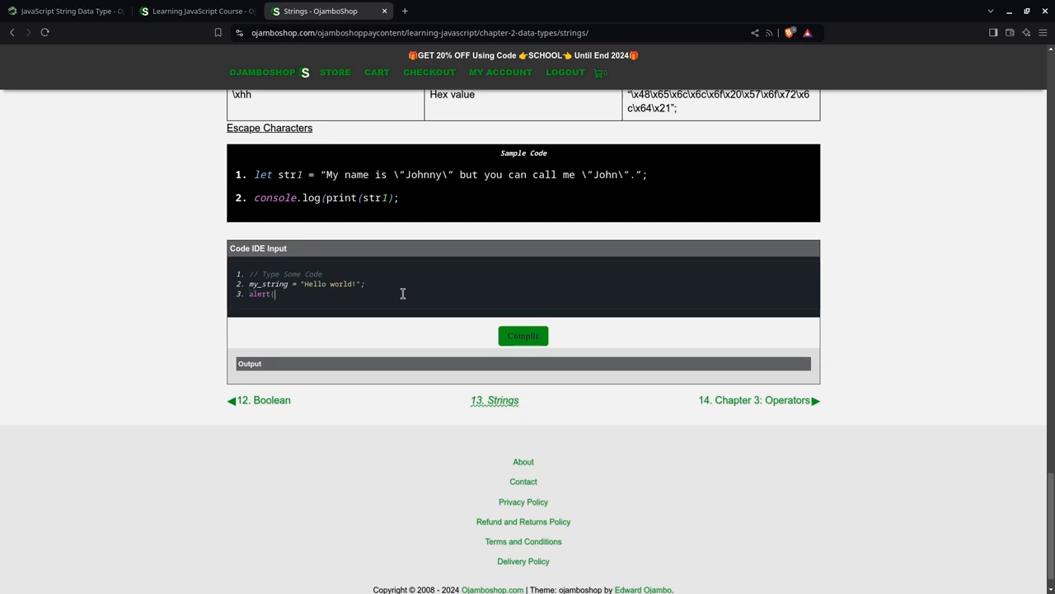
text(my_s)
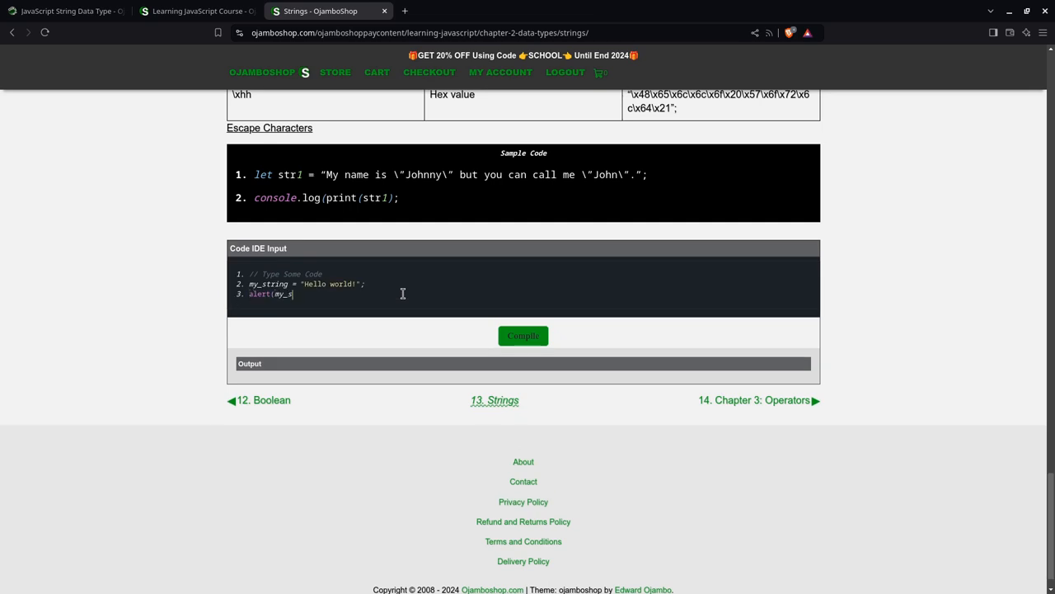
text(tring);)
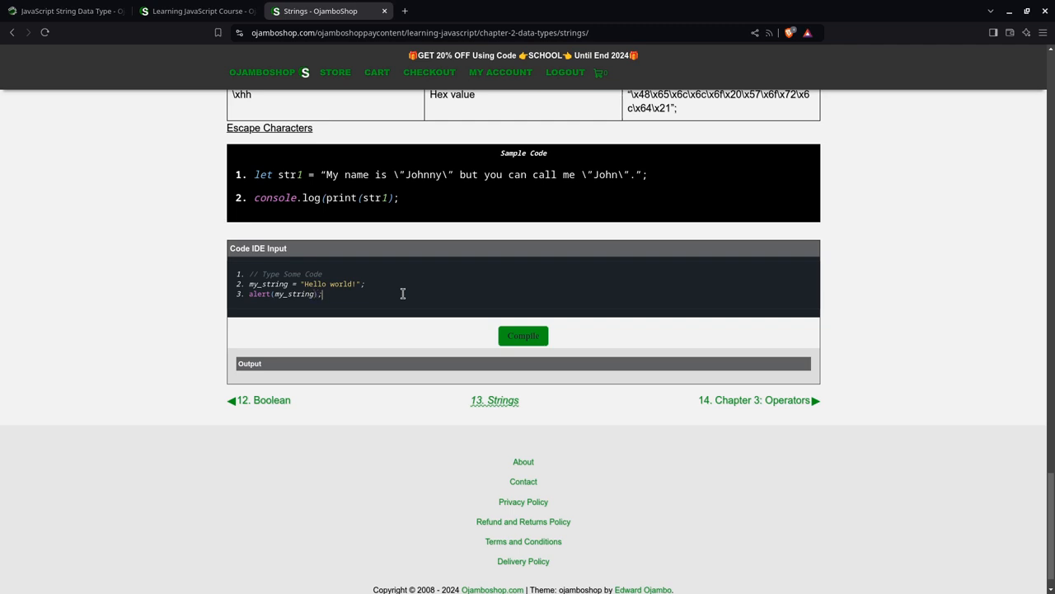
Step: Compile the code and dismiss the resulting "Hello world!" alert
click(523, 336)
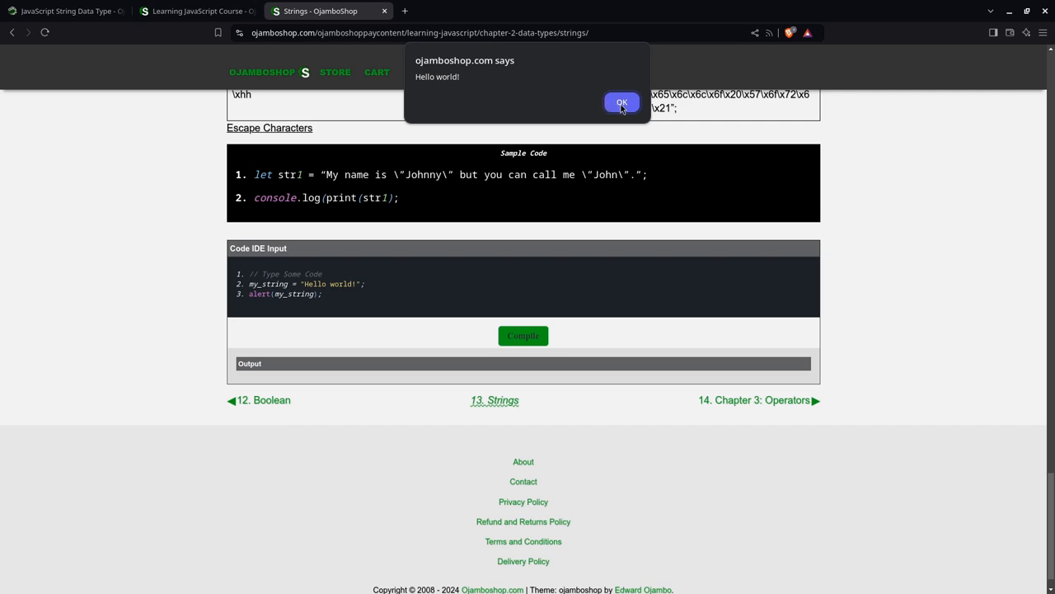
click(622, 102)
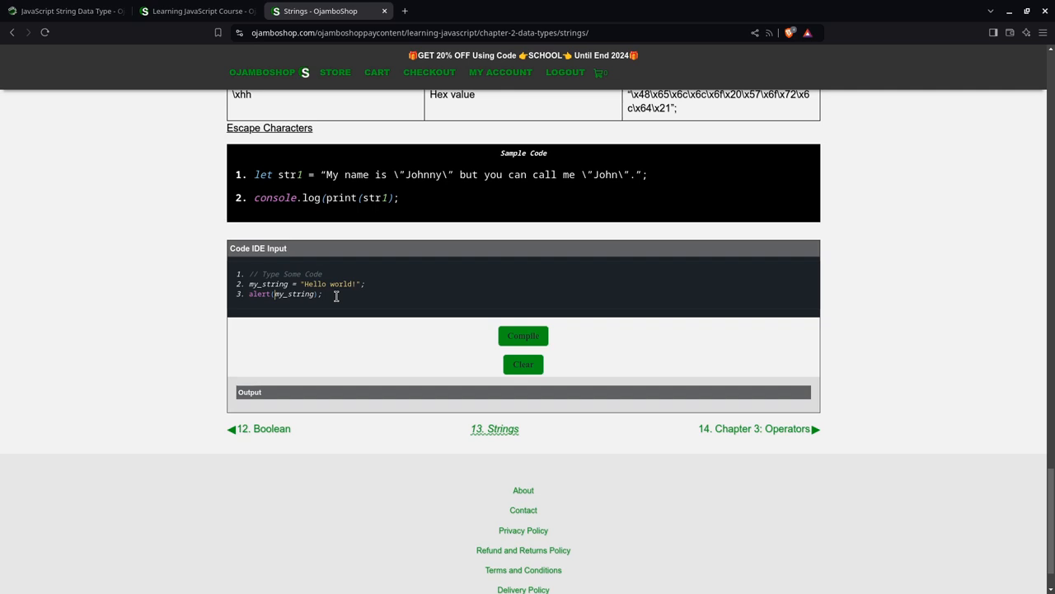
Step: Change the alert to typeof(my_string), compile, and dismiss the "string" alert
text(typeof)
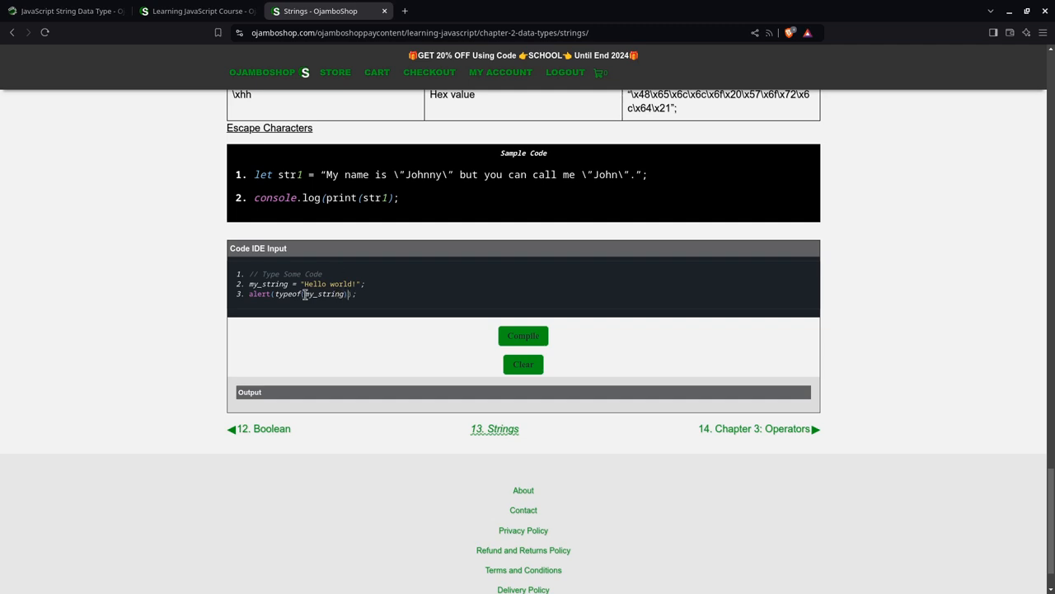
click(522, 335)
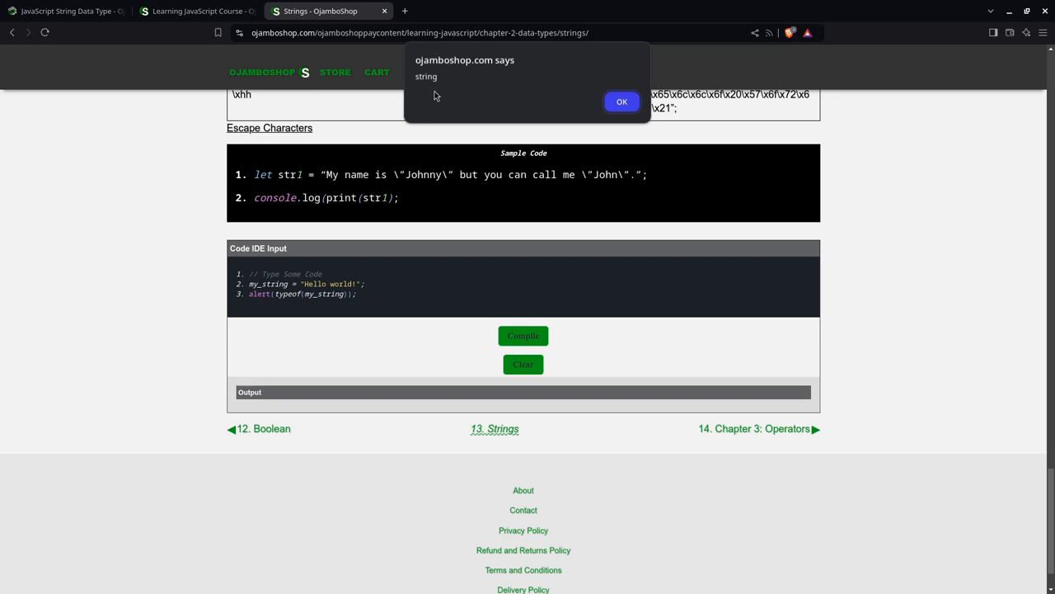
mouse_move(621, 102)
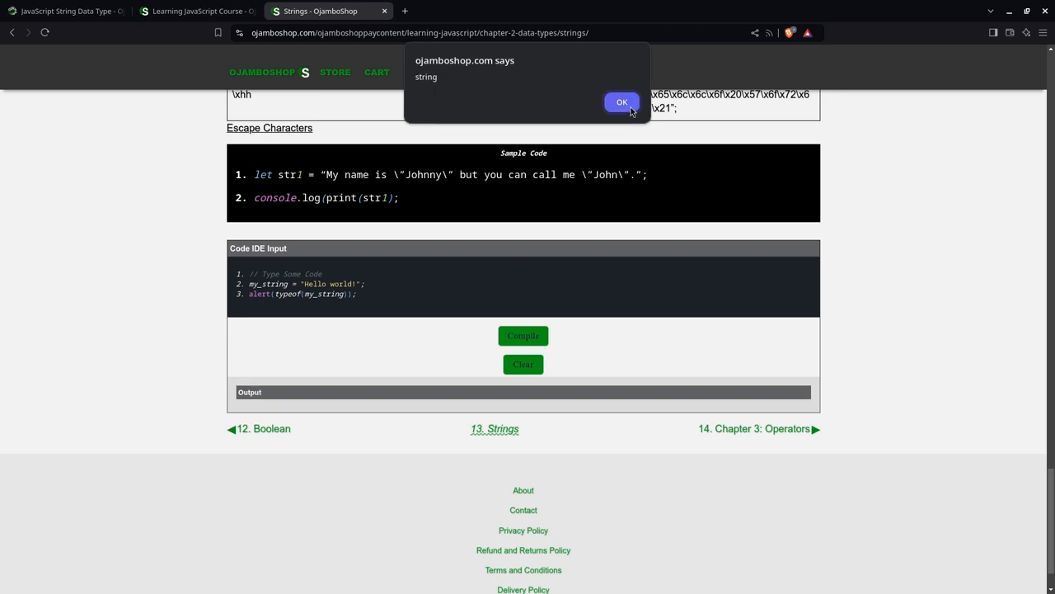
click(621, 102)
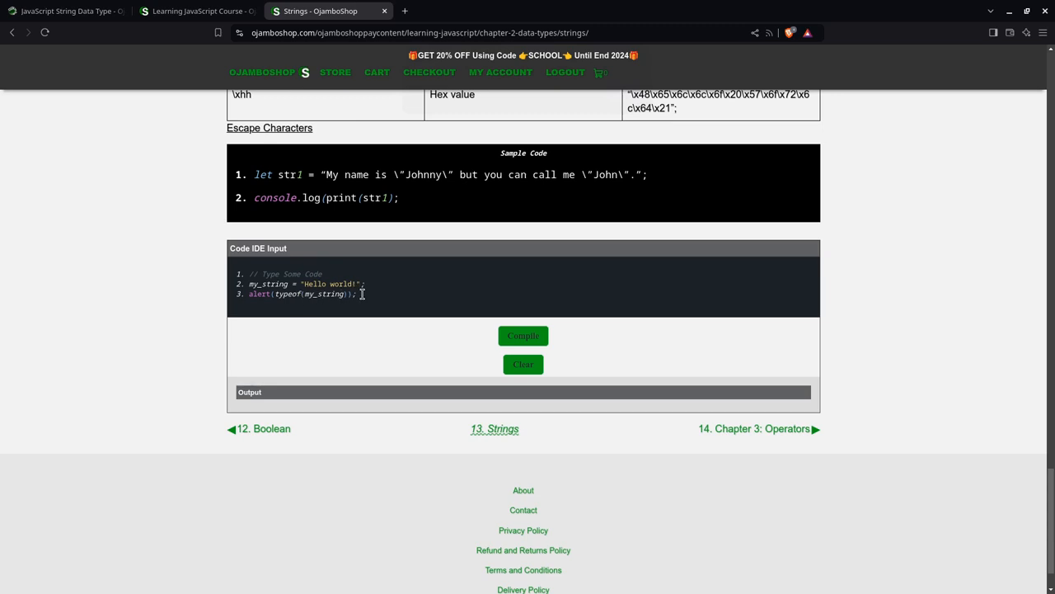
Step: Replace the code with a Casting Strings comment and str1 = String("s5");
drag(248, 283, 356, 293)
text(// Data )
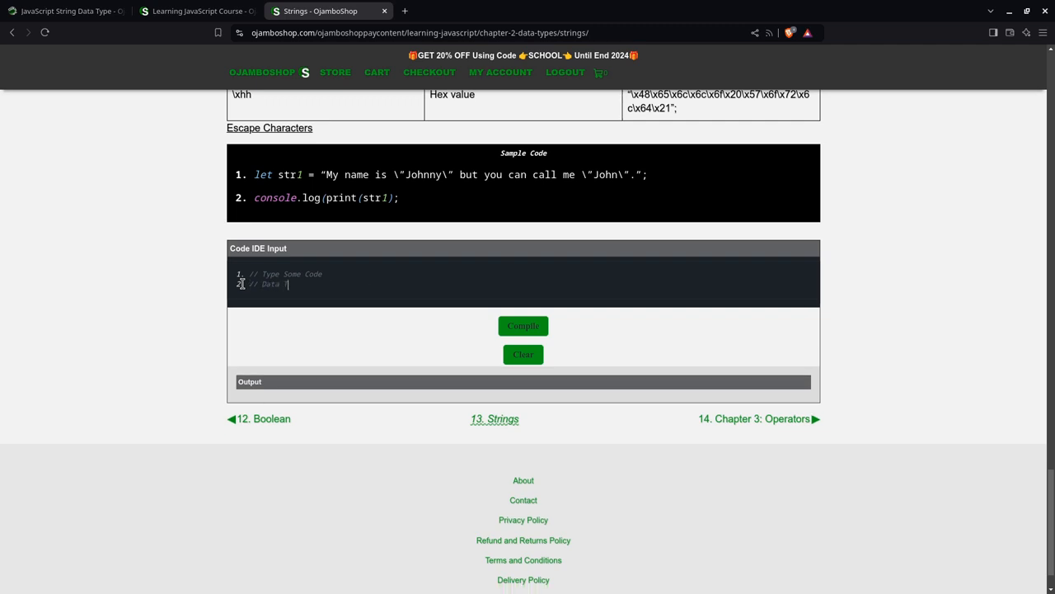
text(TYp)
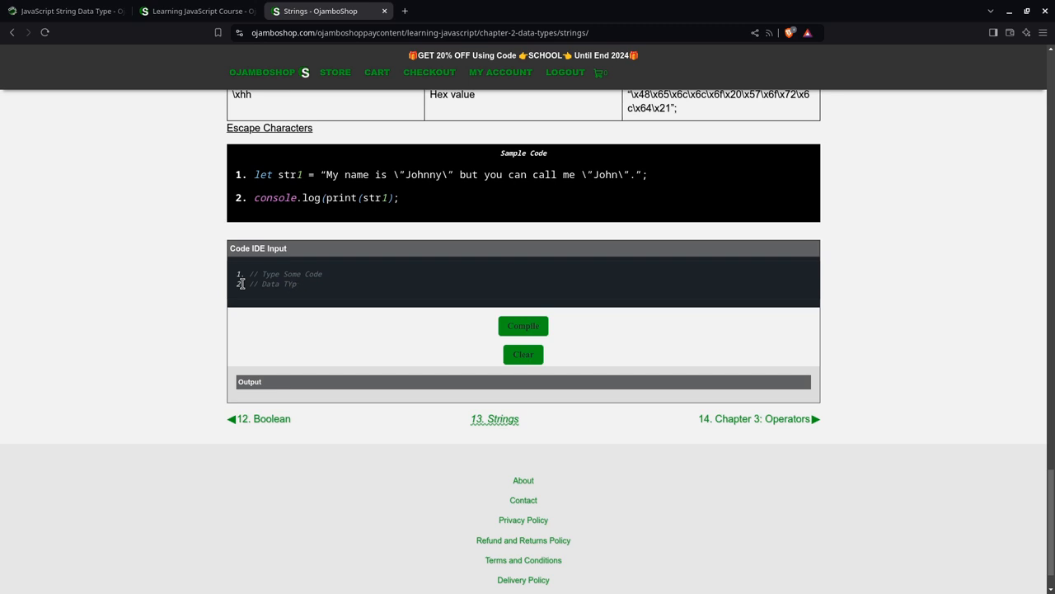
text(e)
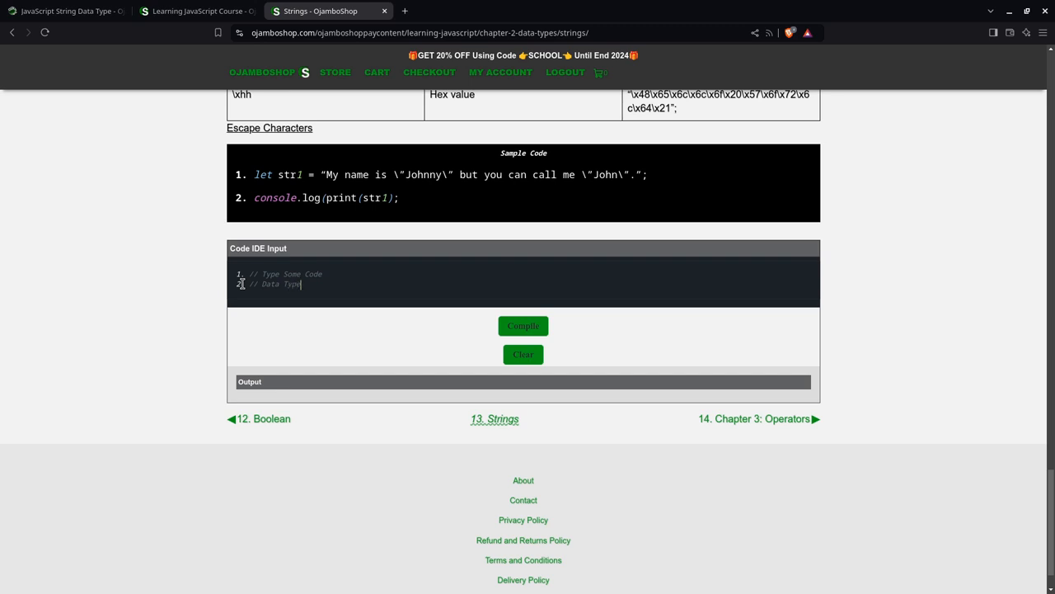
key(Backspace)
text(// Cas)
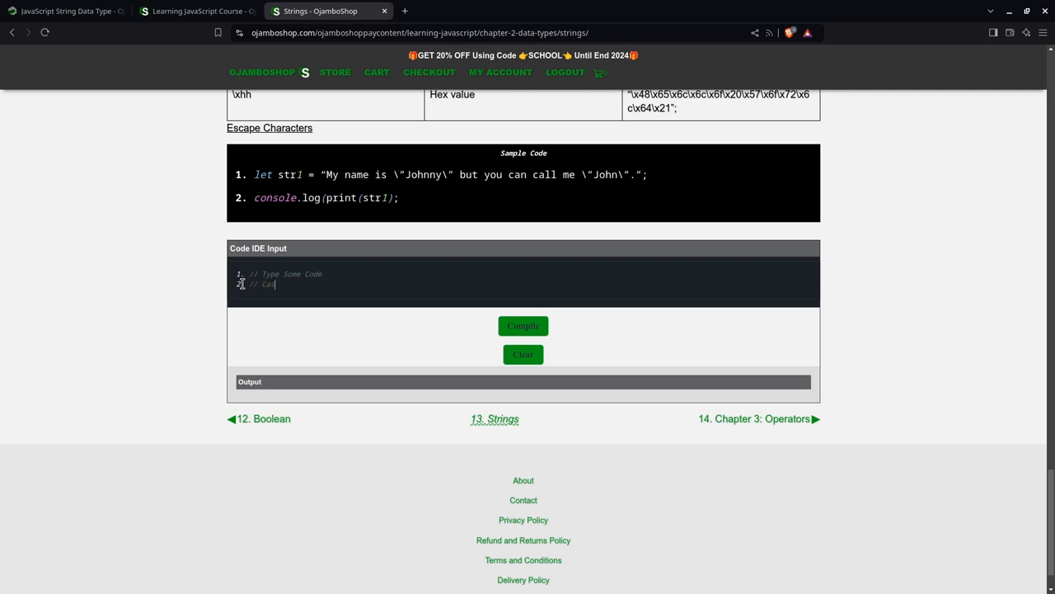
text(ing Strings)
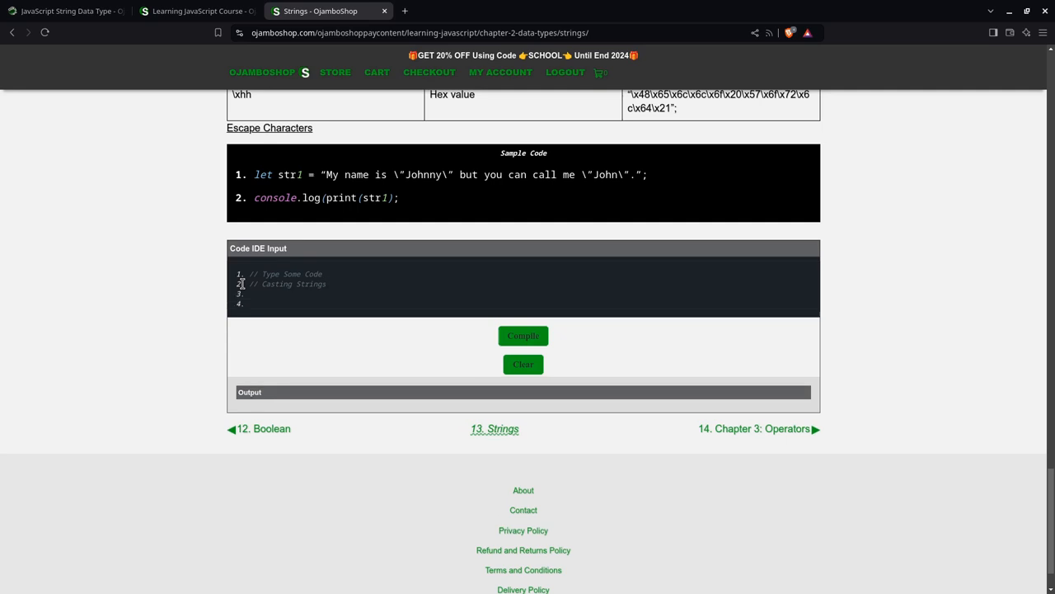
text(let)
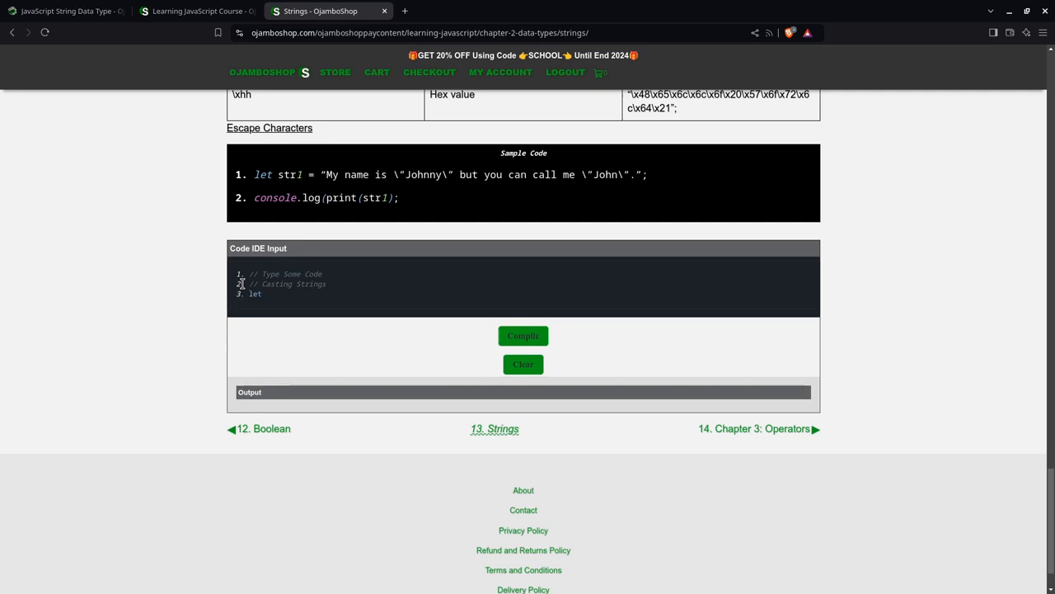
text(str1 =)
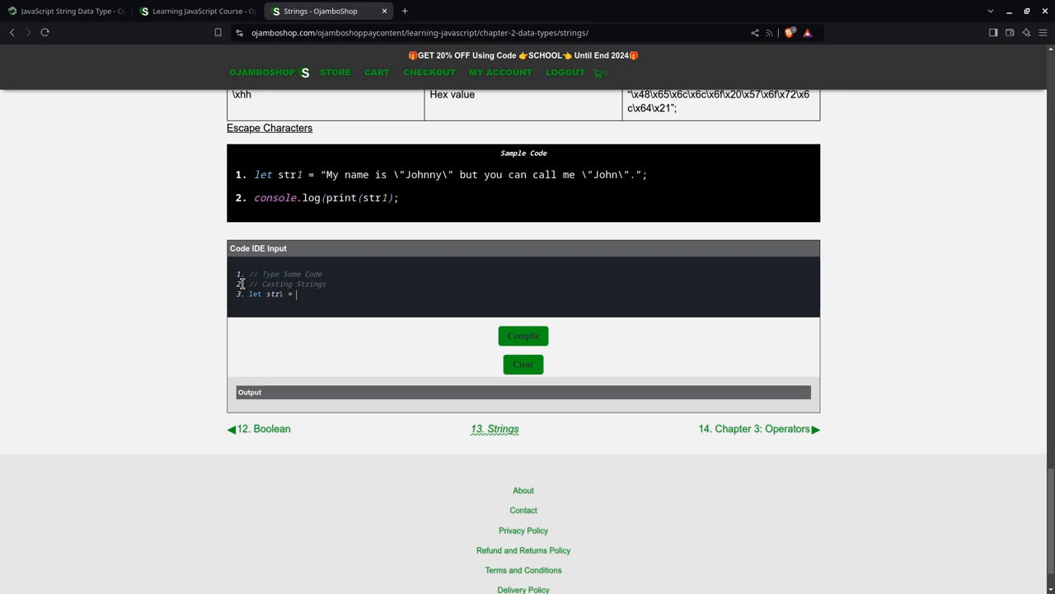
text(String")
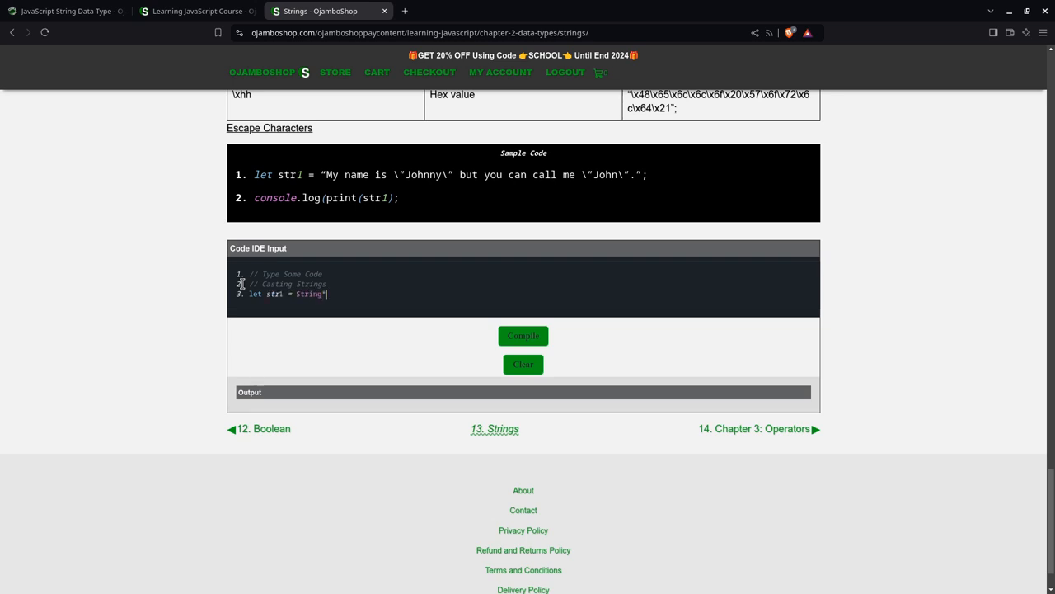
text(()
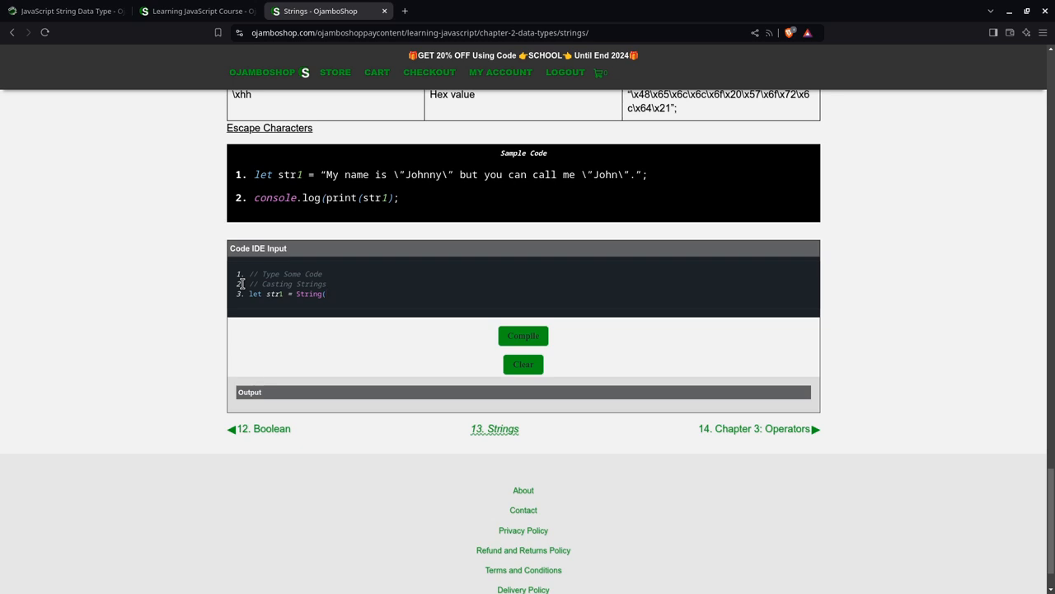
text("s)
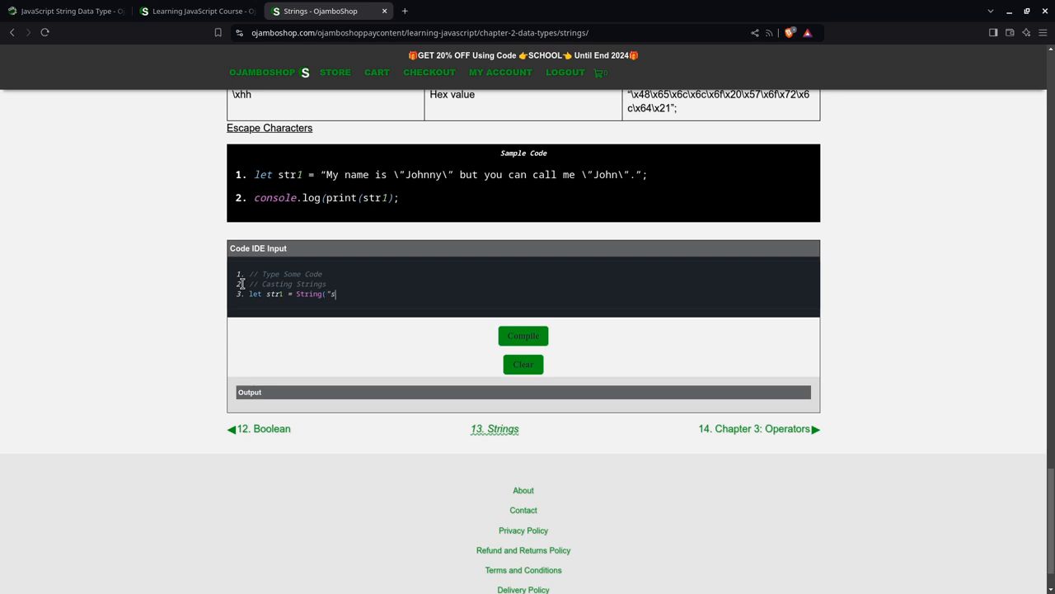
text(5")
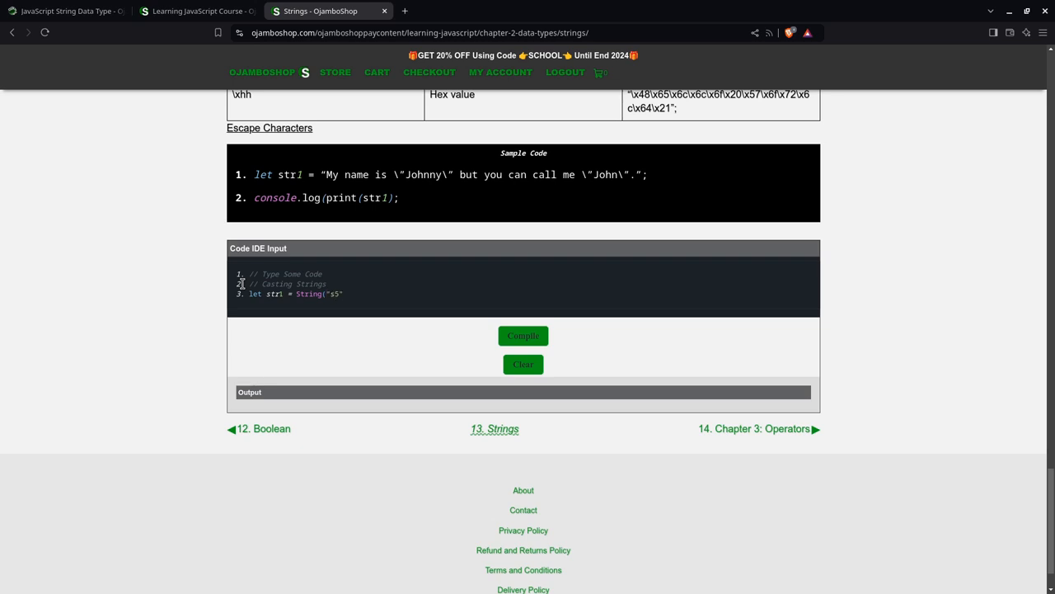
text();)
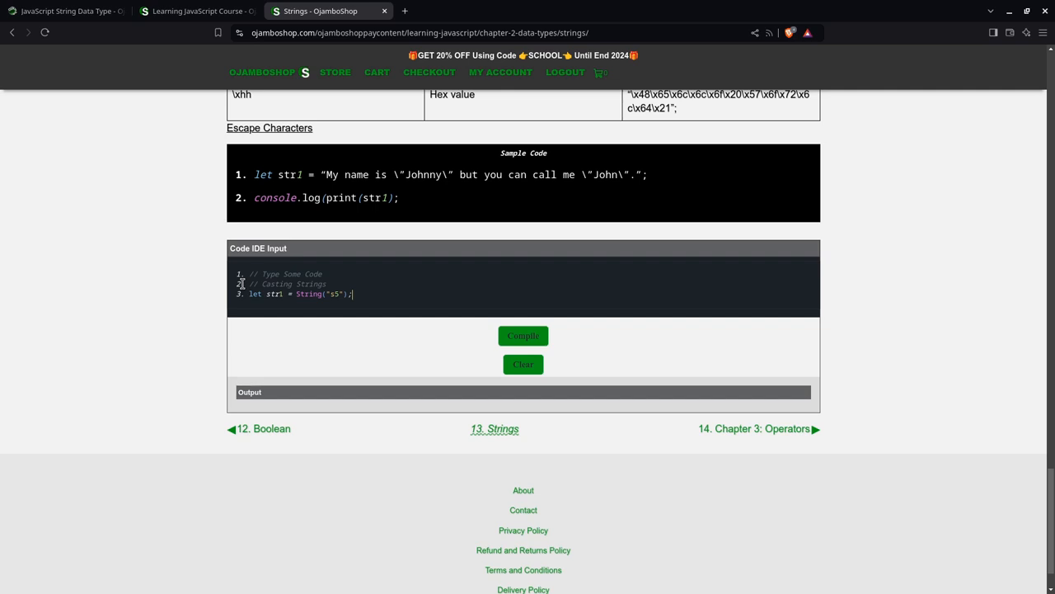
Step: Add str2 = String(3), str3 = String(9.0) and console.log(str1, str2, str3)
text(let str2 = String(3)
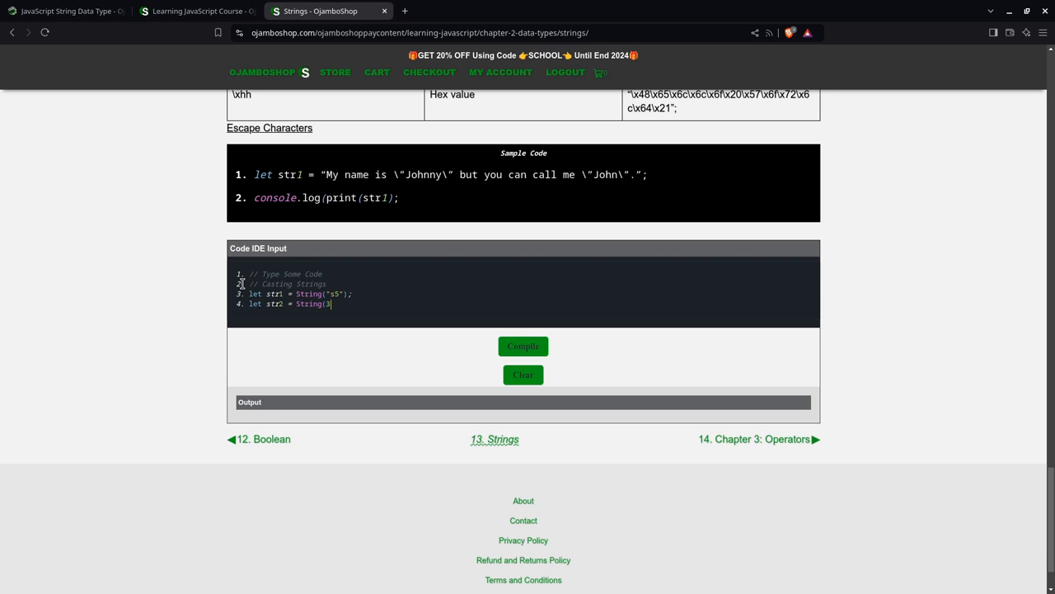
text();)
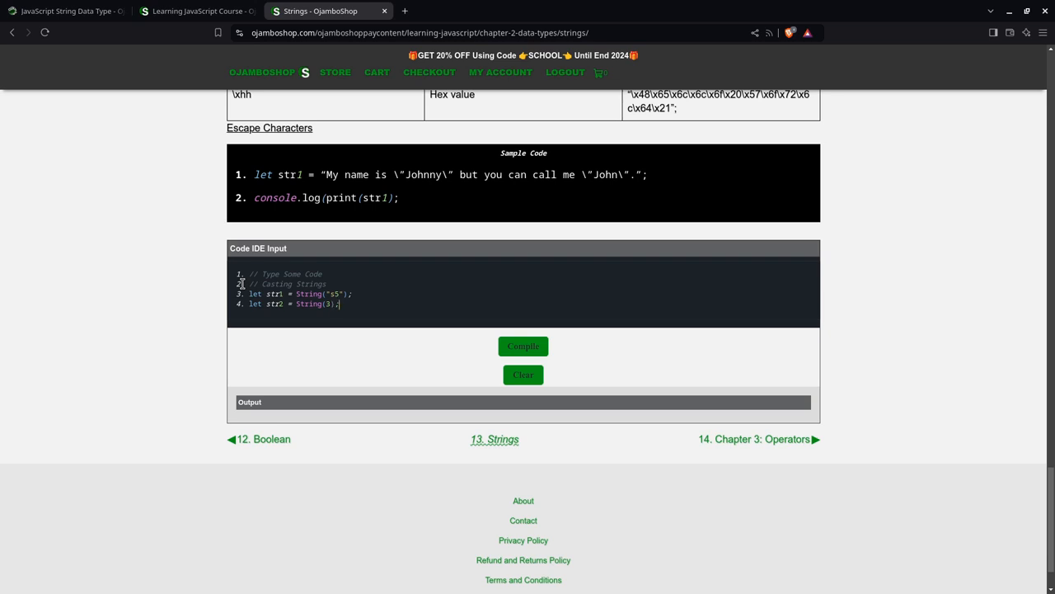
text(let)
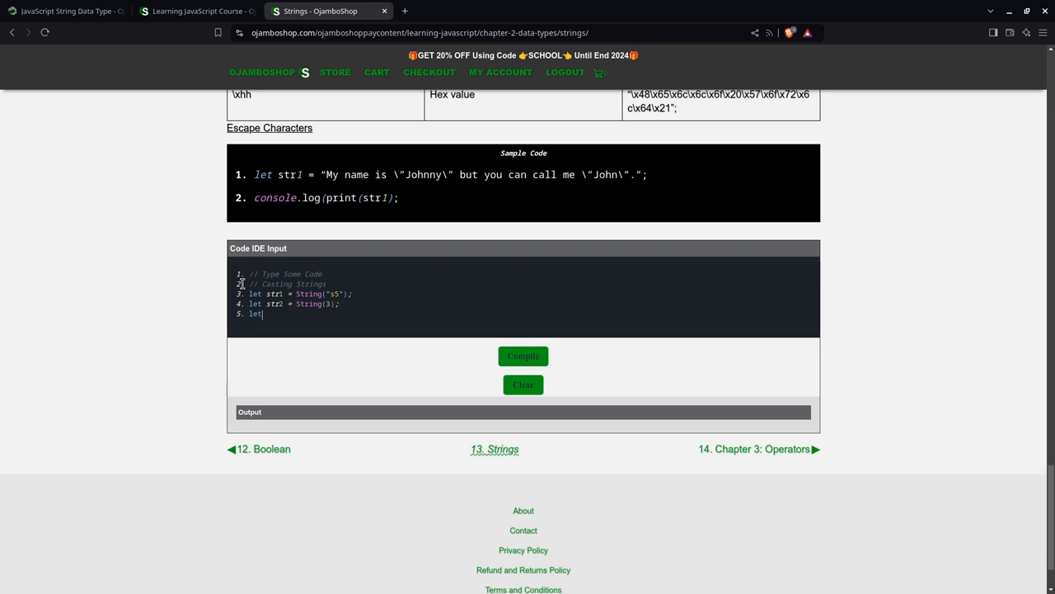
text(str3)
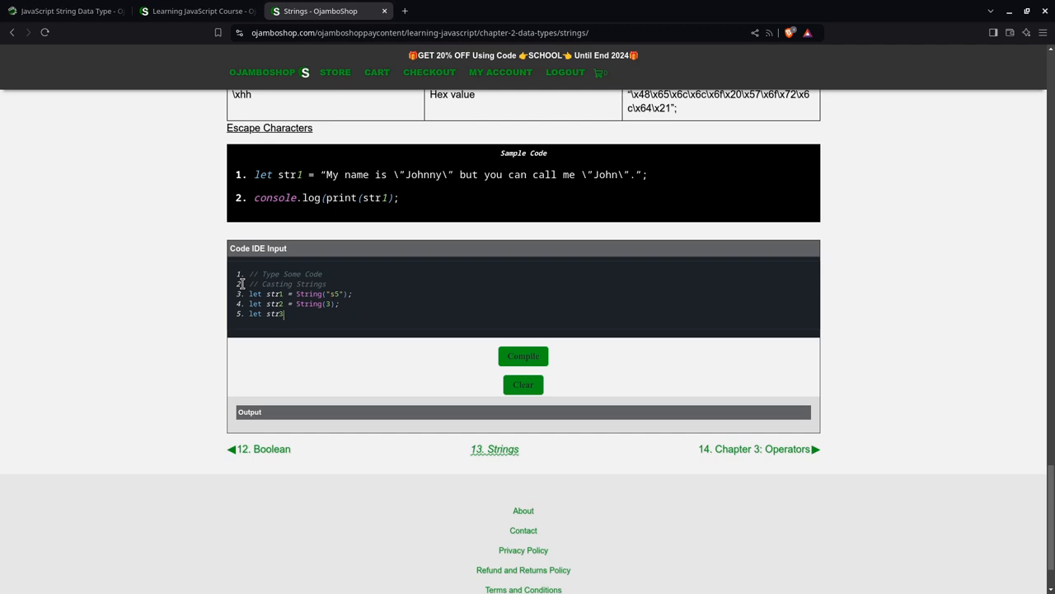
text(= String)
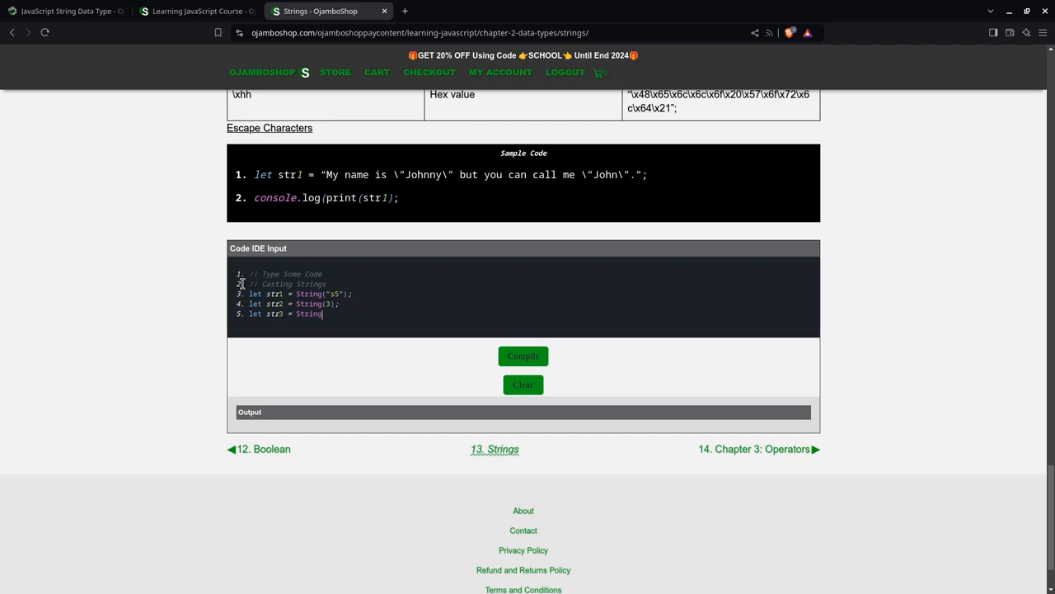
text((9.0);)
text(console.log(str1, str)
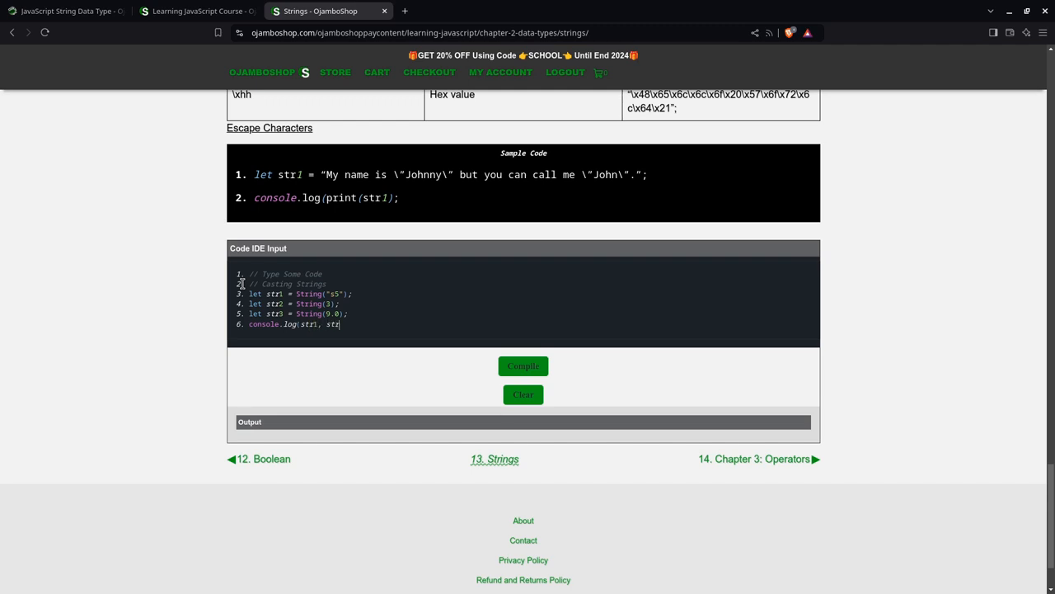
text(2, str3)
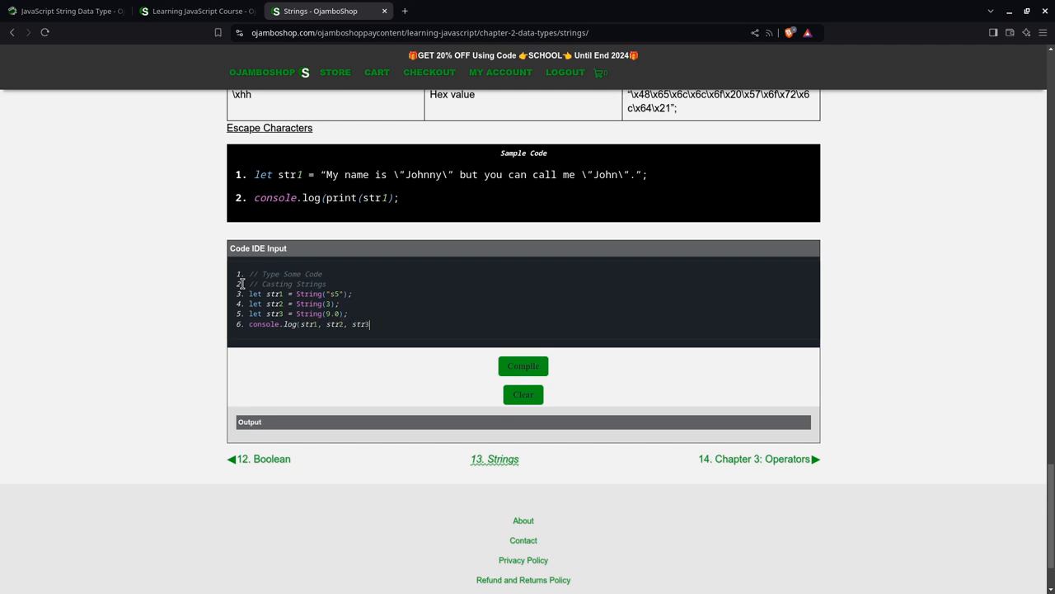
text();)
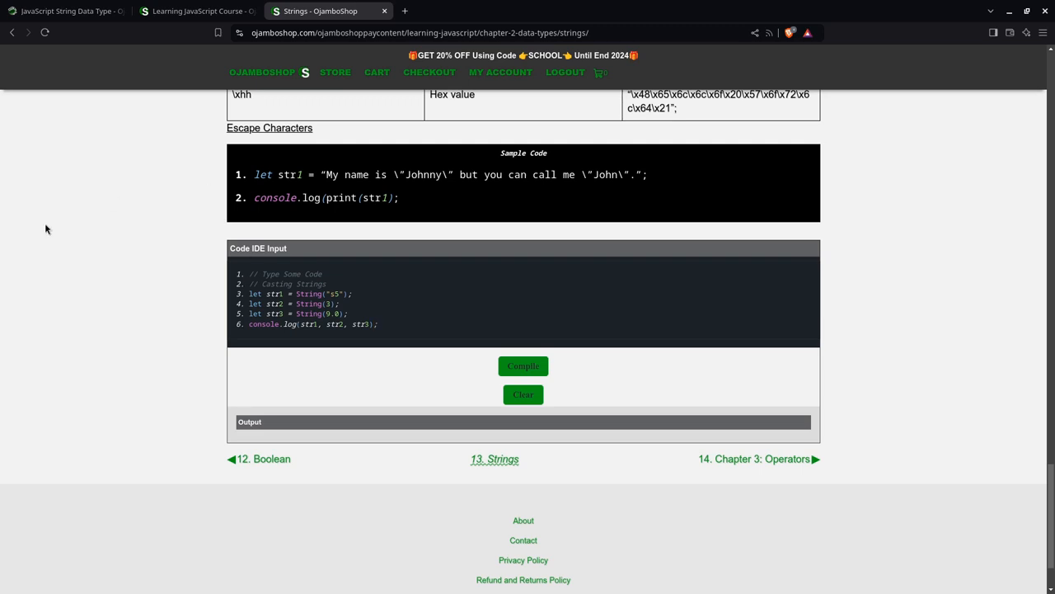
mouse_move(258, 433)
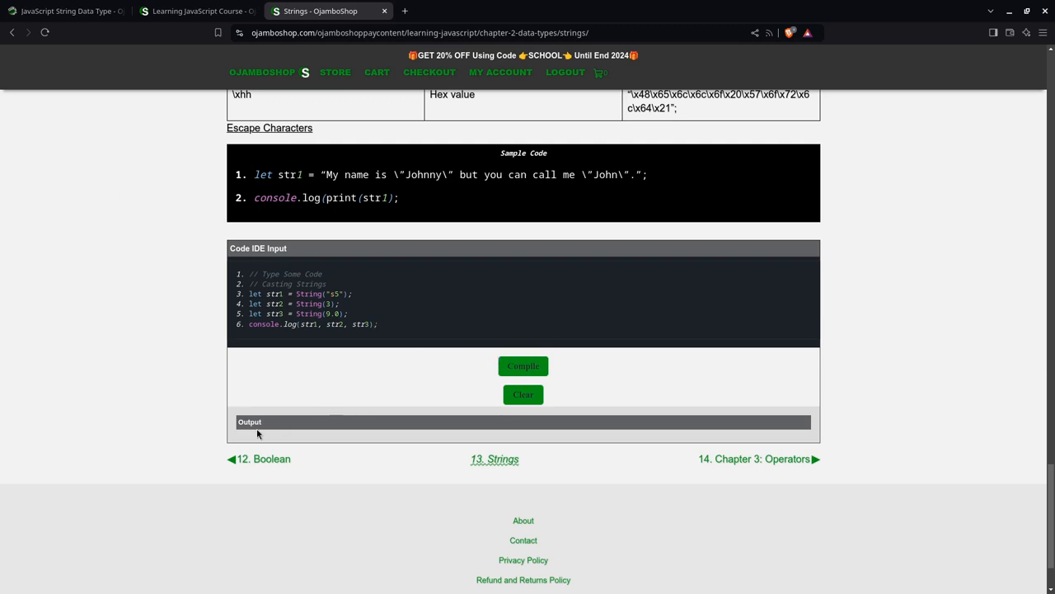
mouse_move(253, 445)
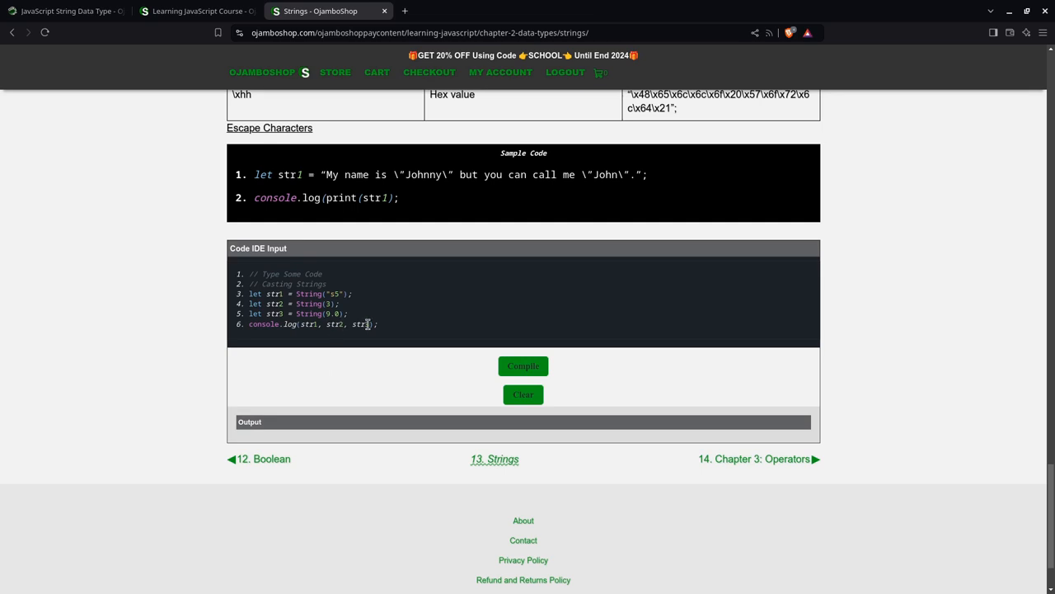
Step: Log and compile str1, str2 and str3 one at a time, outputting s5, 3 and 9
click(524, 365)
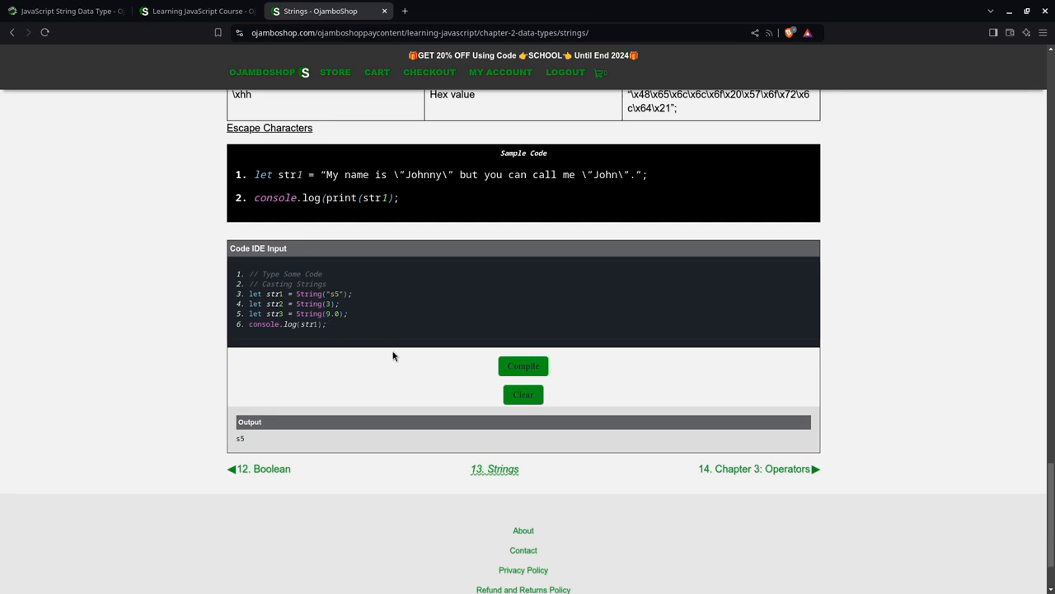
click(523, 366)
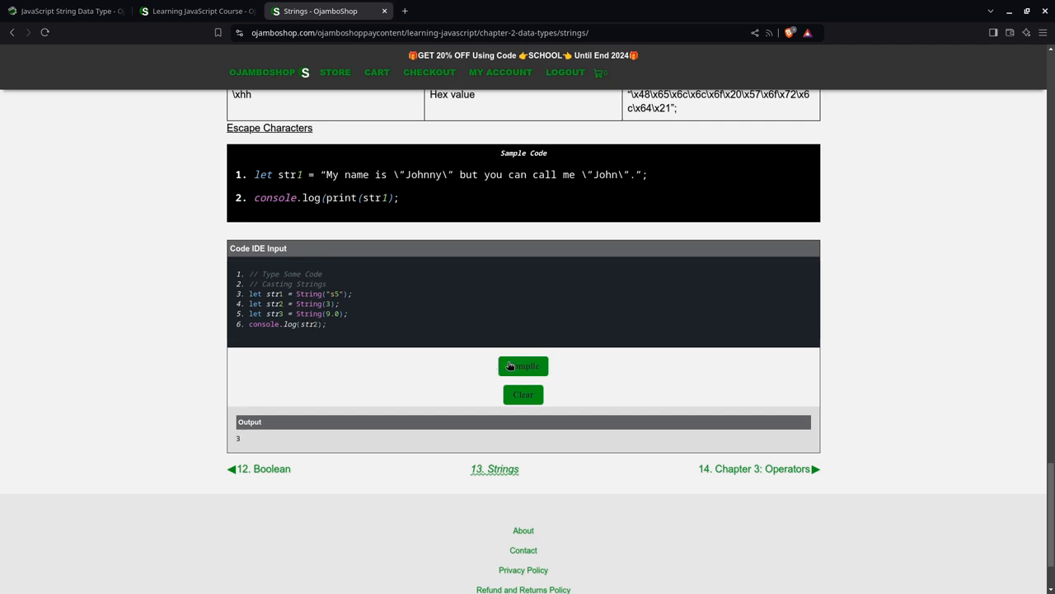
mouse_move(377, 361)
text(3)
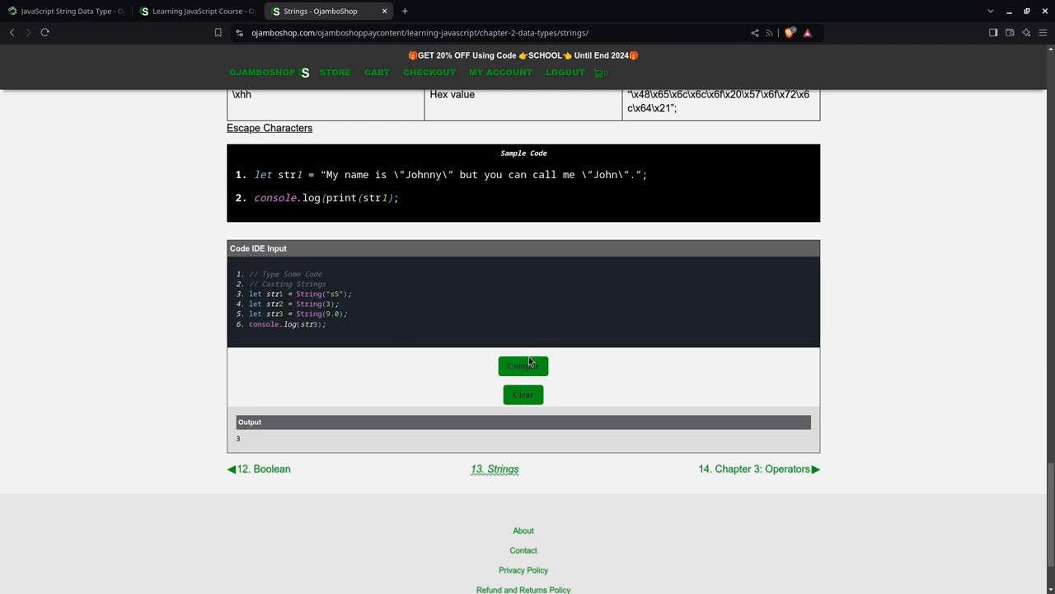
click(522, 366)
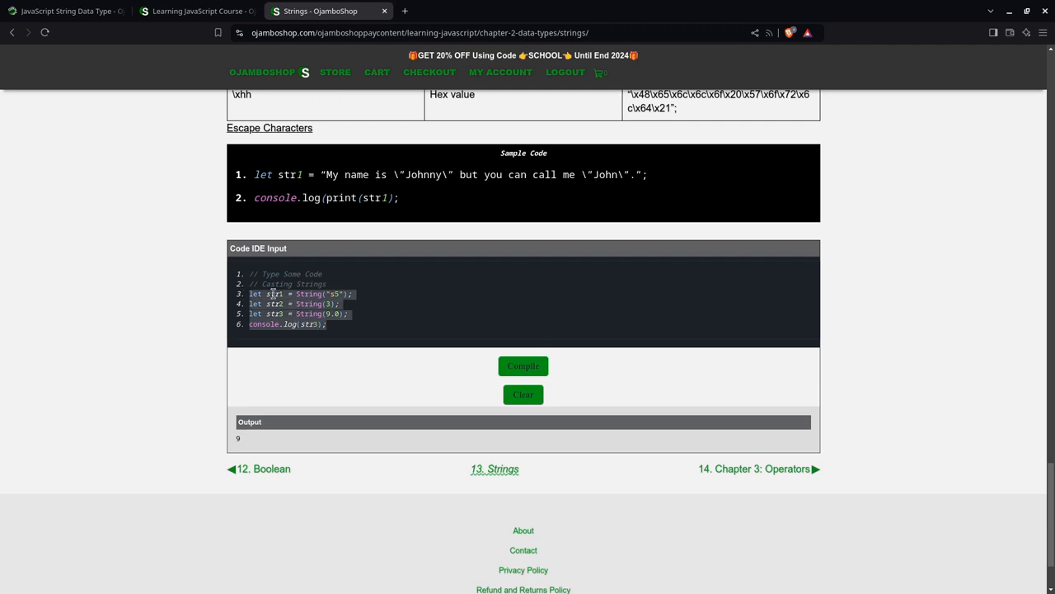
click(523, 393)
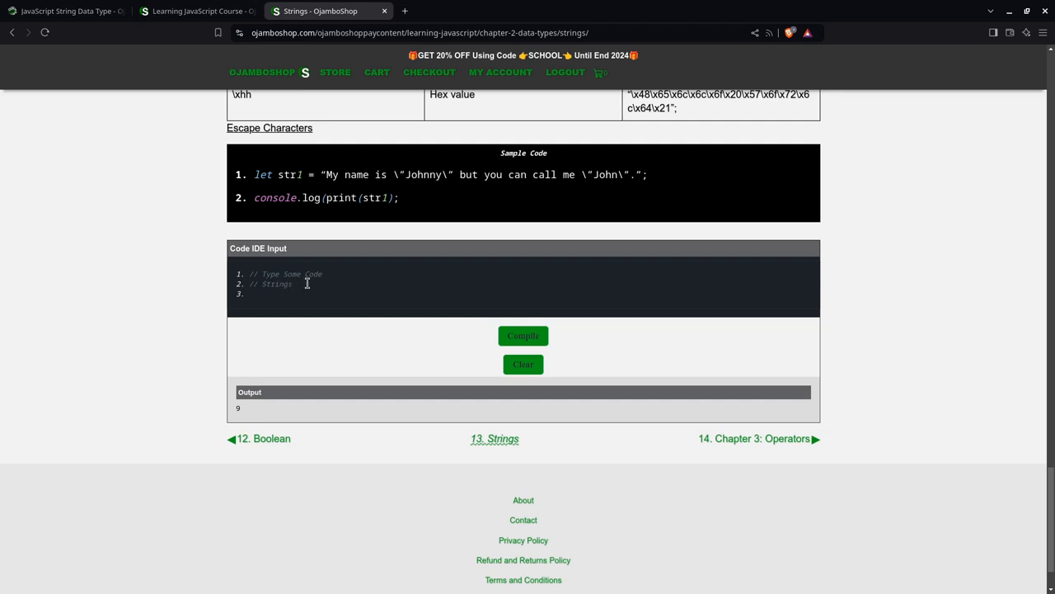
Step: Type a Strings example with str1 "Hello World!" and str2 'Hello World!' logged to console
key(Enter)
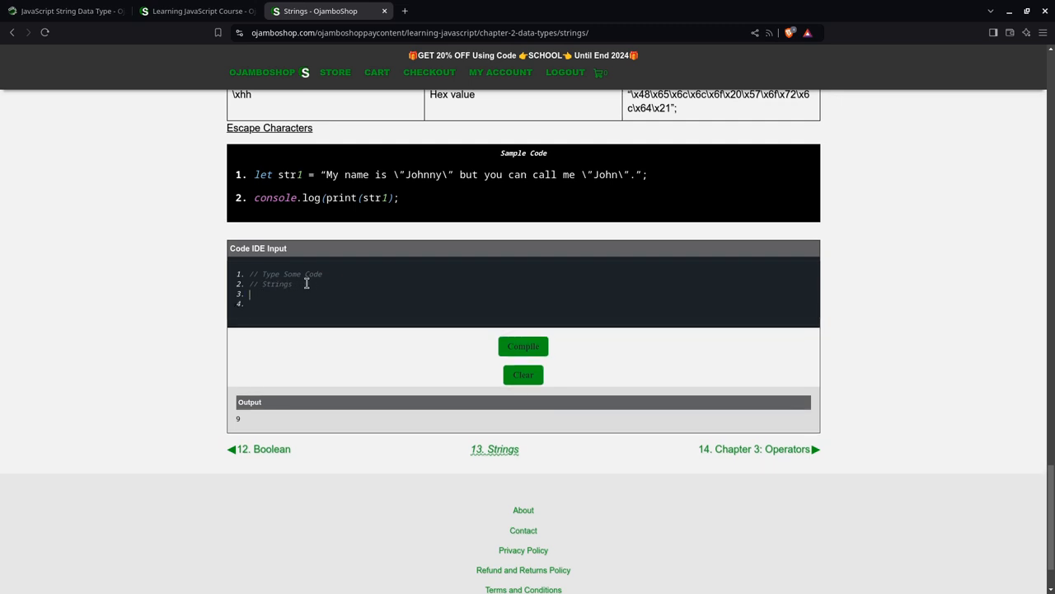
text(let str)
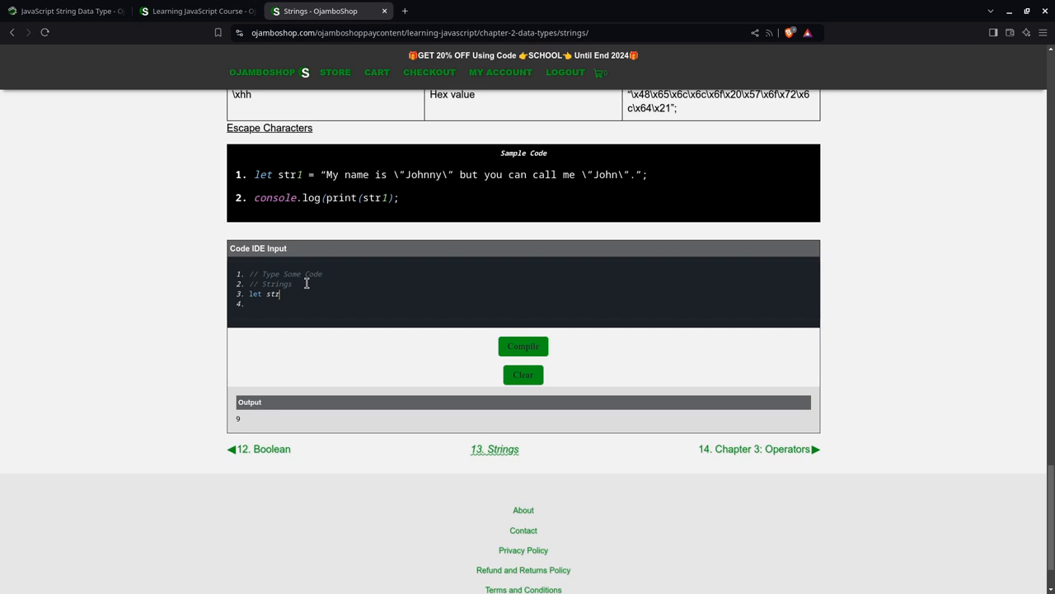
text(= "Hello Wor)
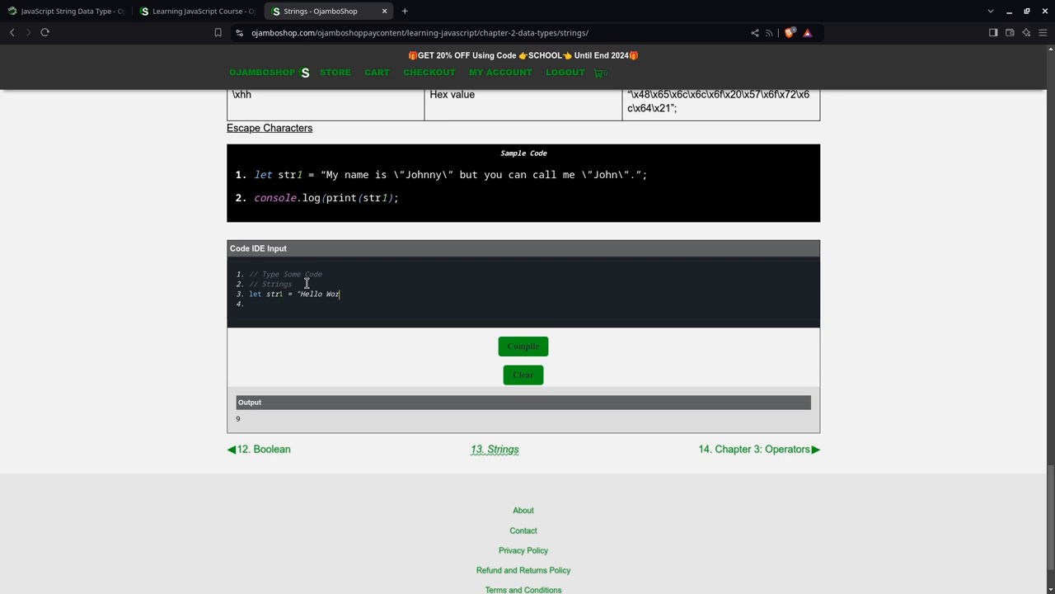
text(ld!";)
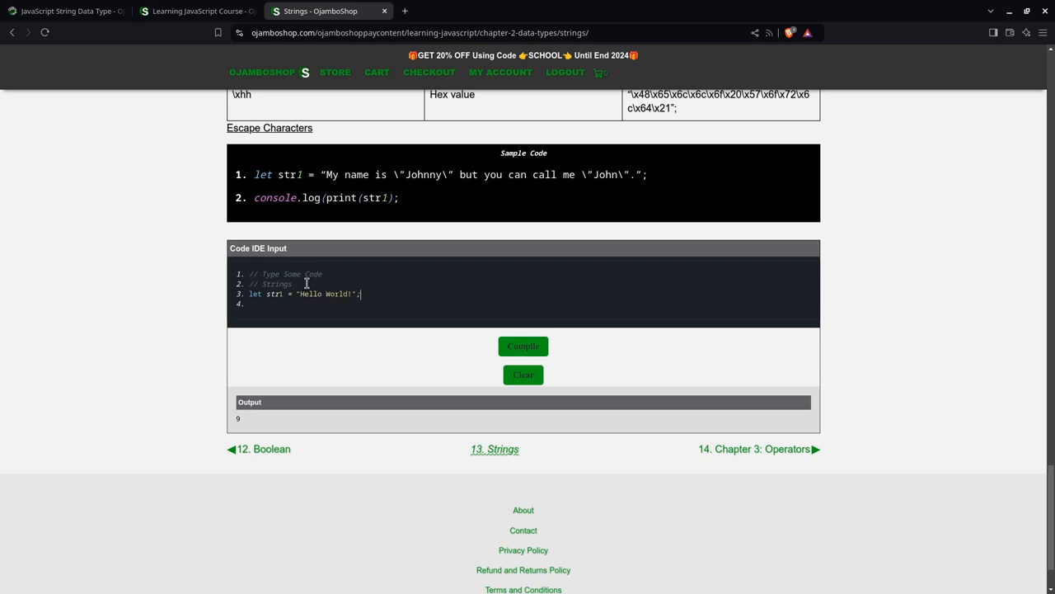
text(let s)
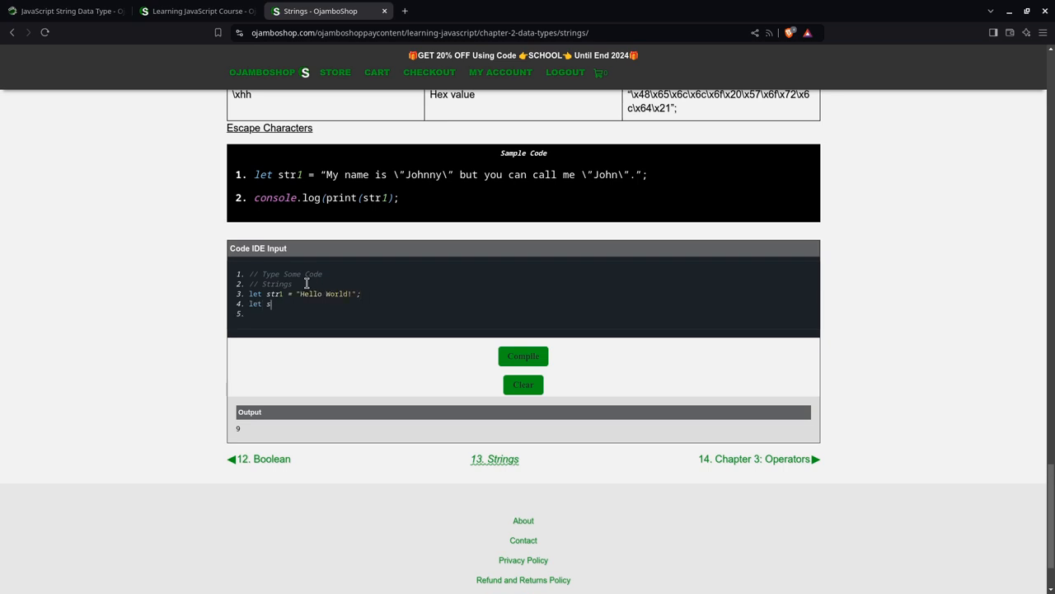
text(tr2 =)
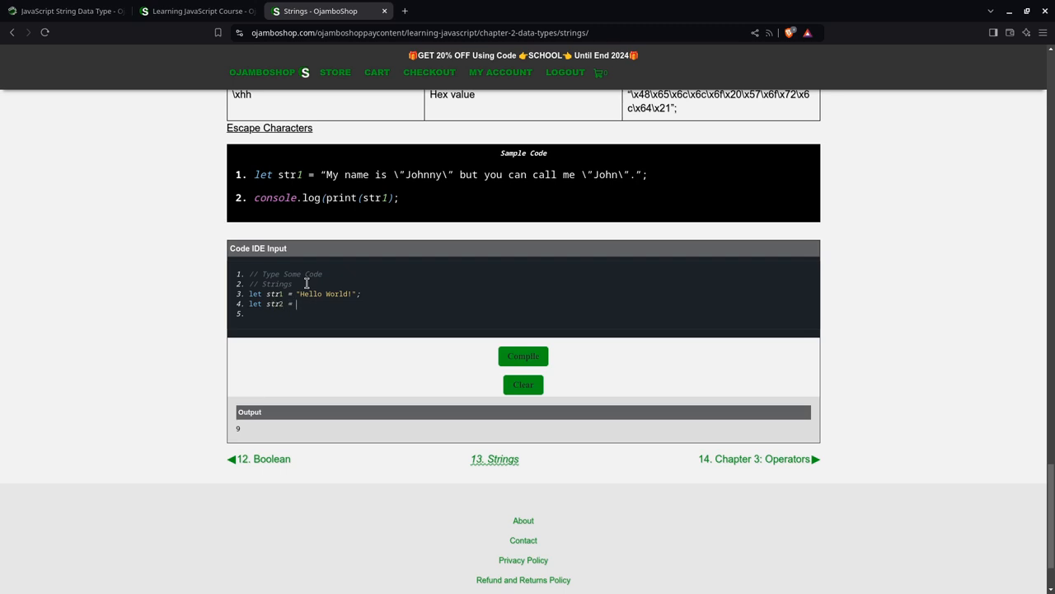
text('Hello World!';)
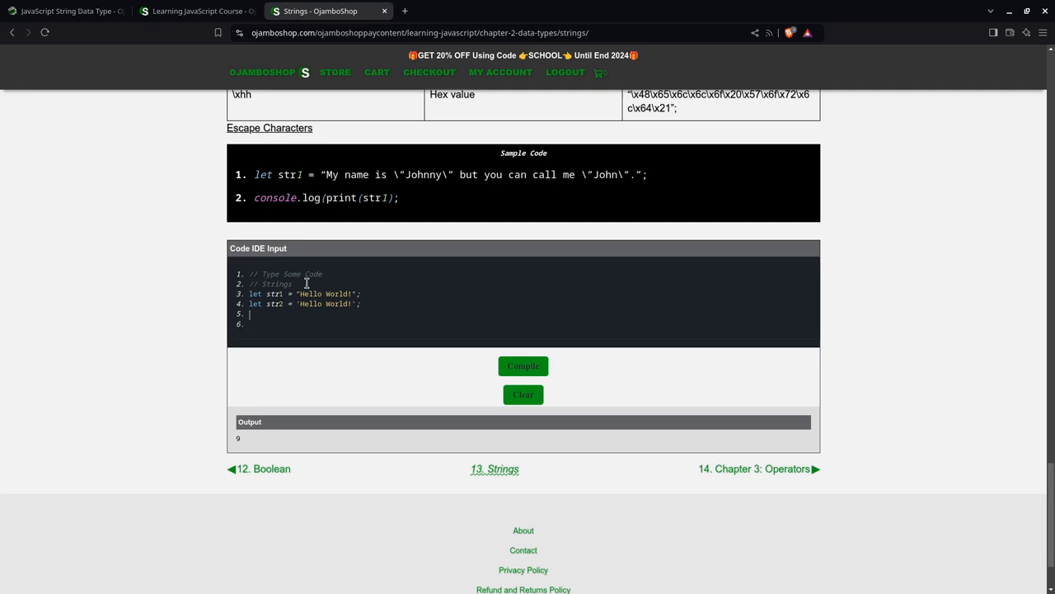
text(console.log(str)
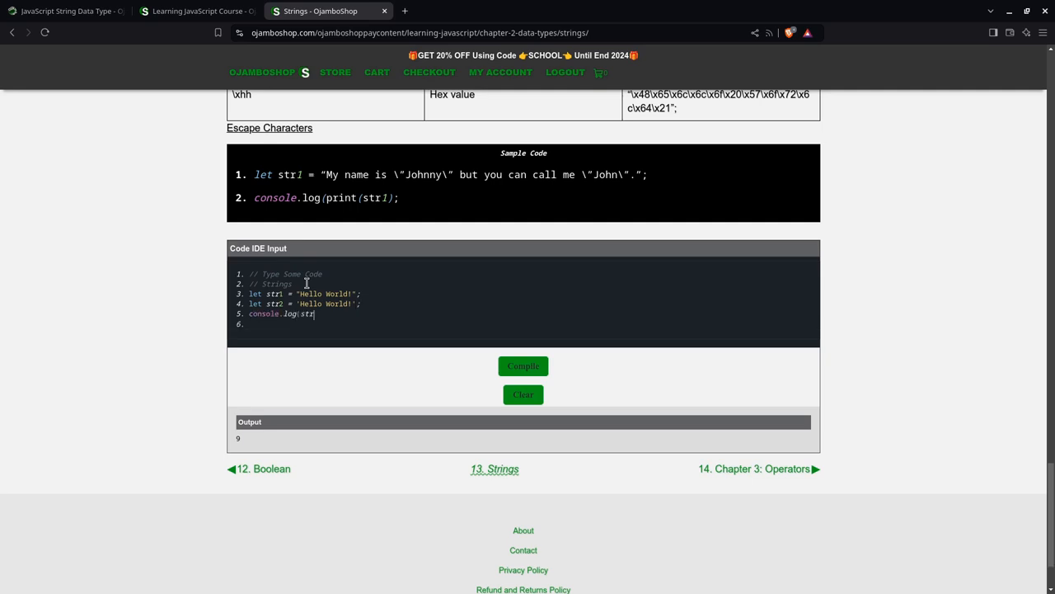
text(console.log(str)
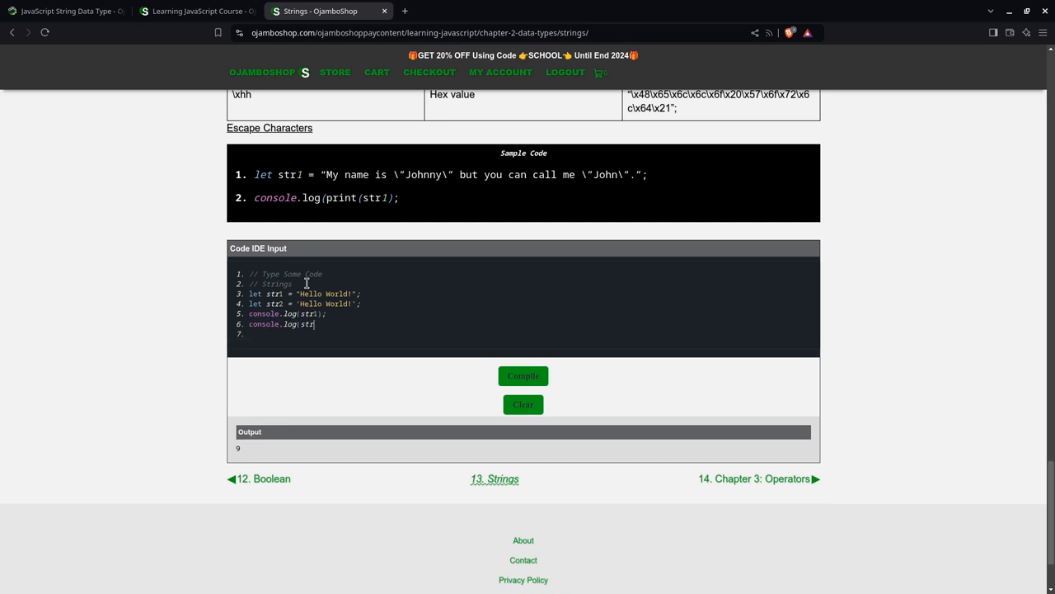
text();)
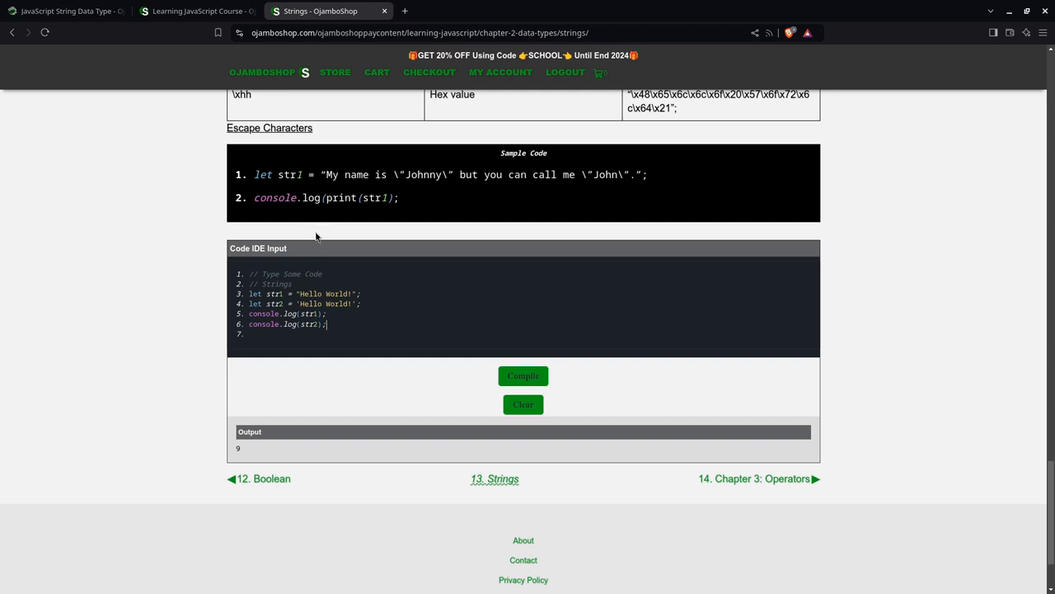
Step: Run the two-string example, remove the str2 line, and clear the code and output
click(522, 375)
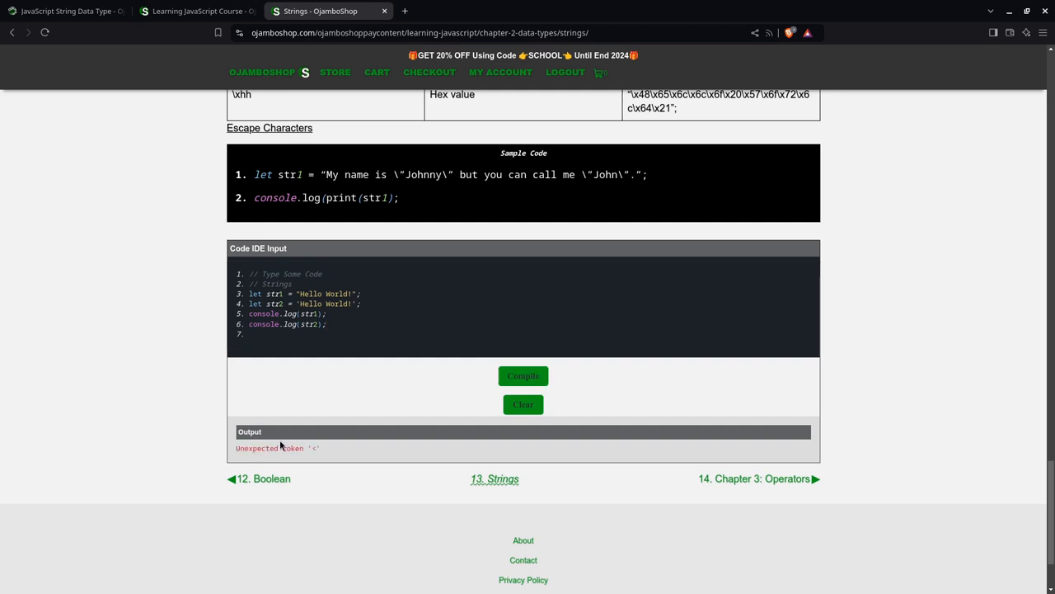
mouse_move(320, 367)
text(alert)
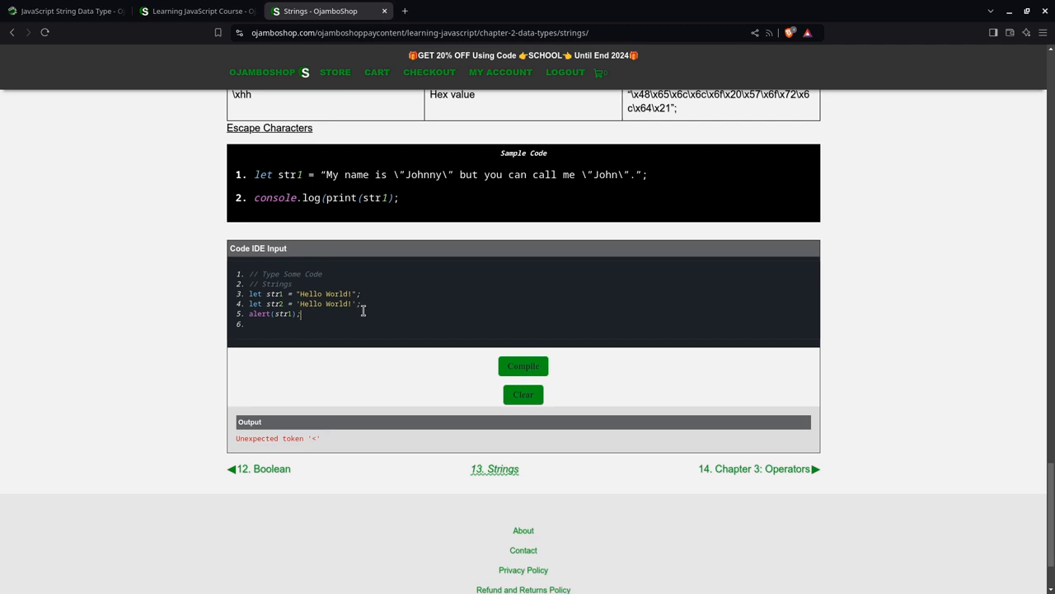
triple_click(305, 304)
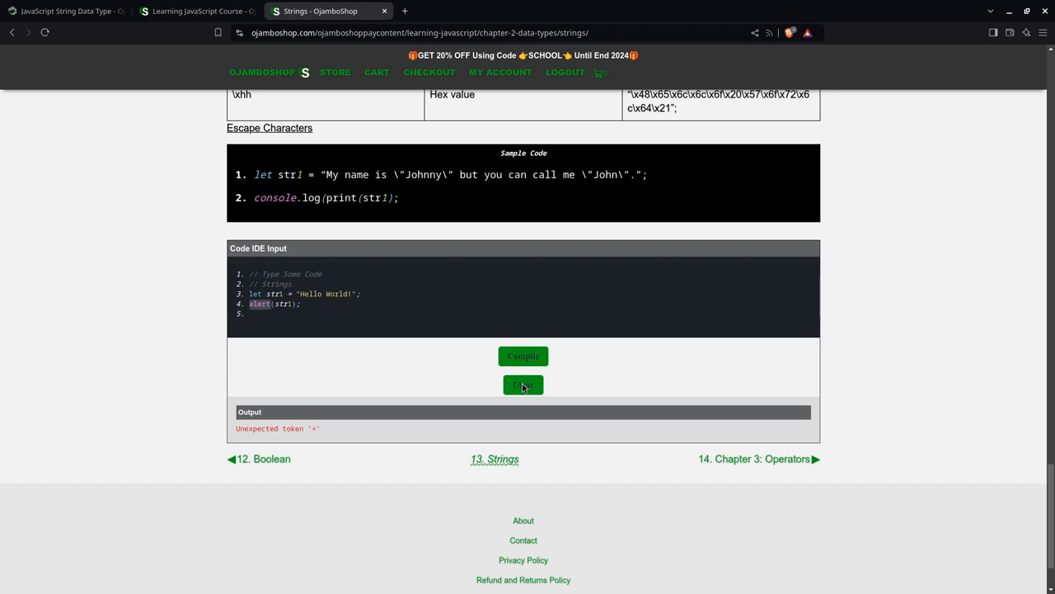
click(523, 385)
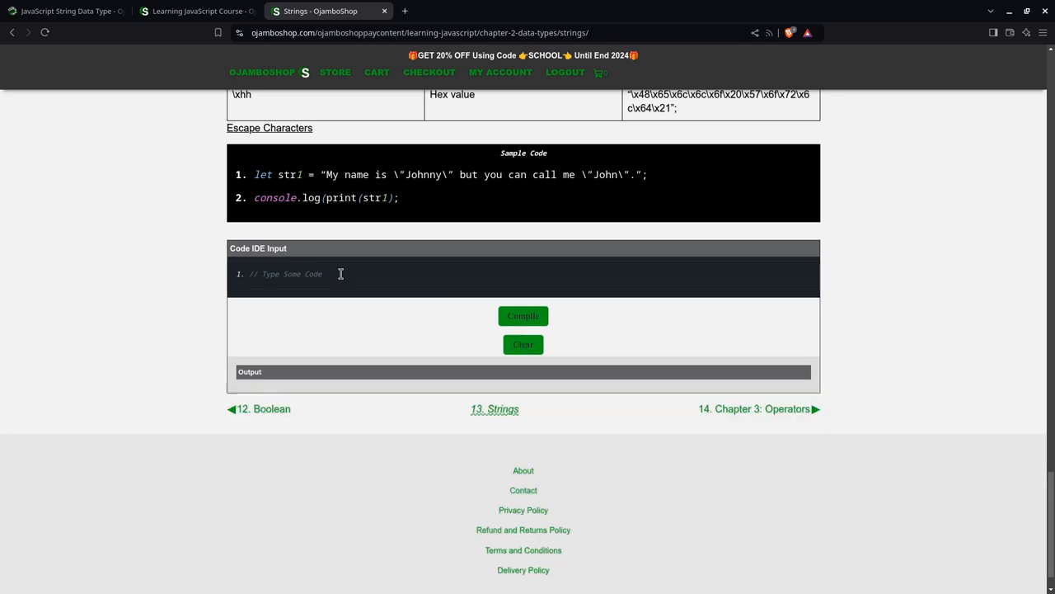
Step: Write and run a Quotes Inside Strings example logging "it's easy", then begin a str2 line
click(340, 274)
text(//)
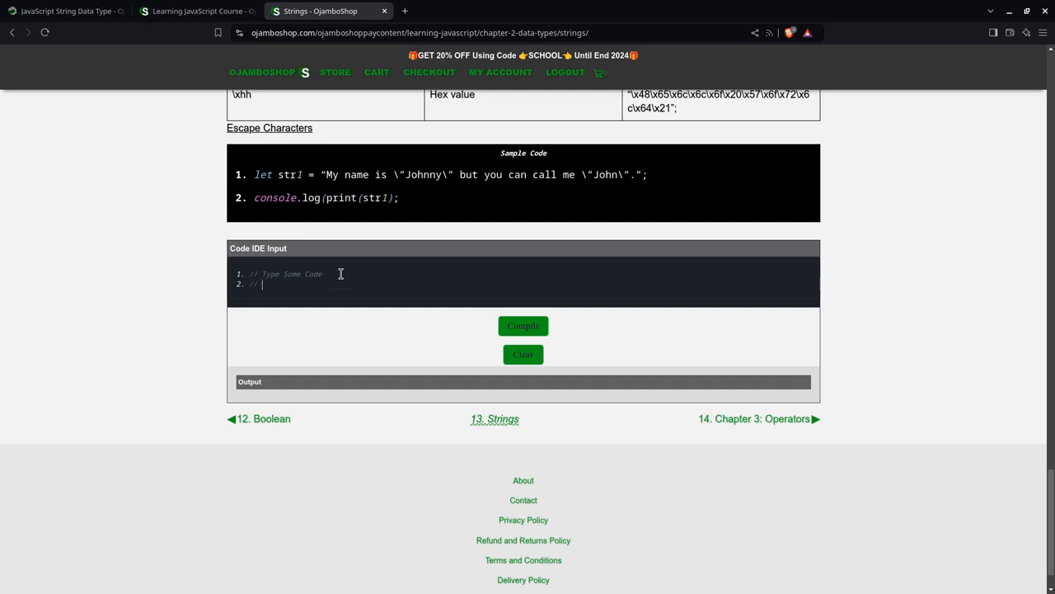
text(Quotes Inside Strings)
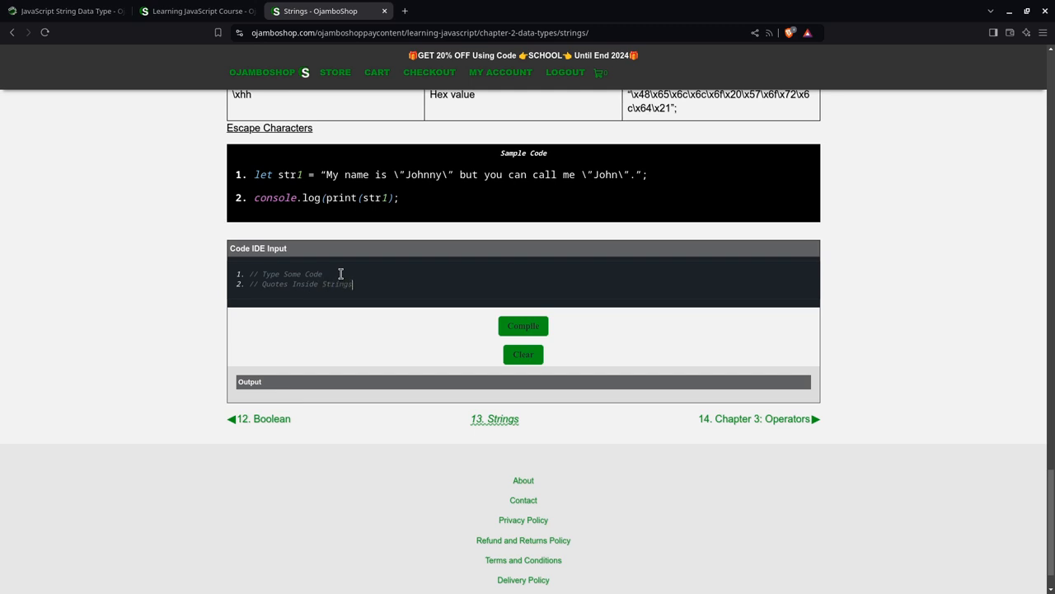
text(let str1 = ")
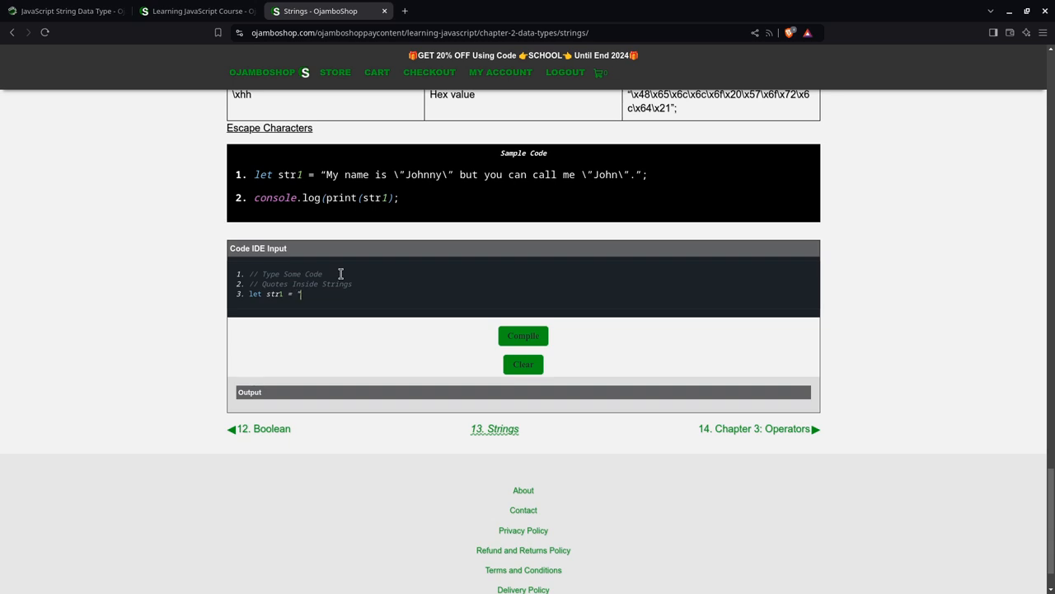
text(its)
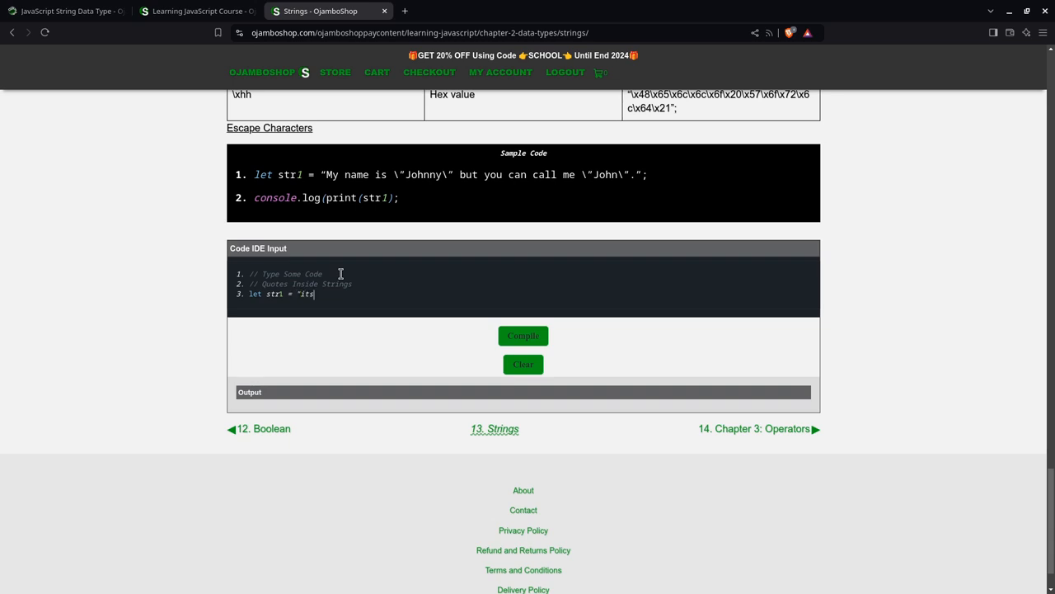
text('s e)
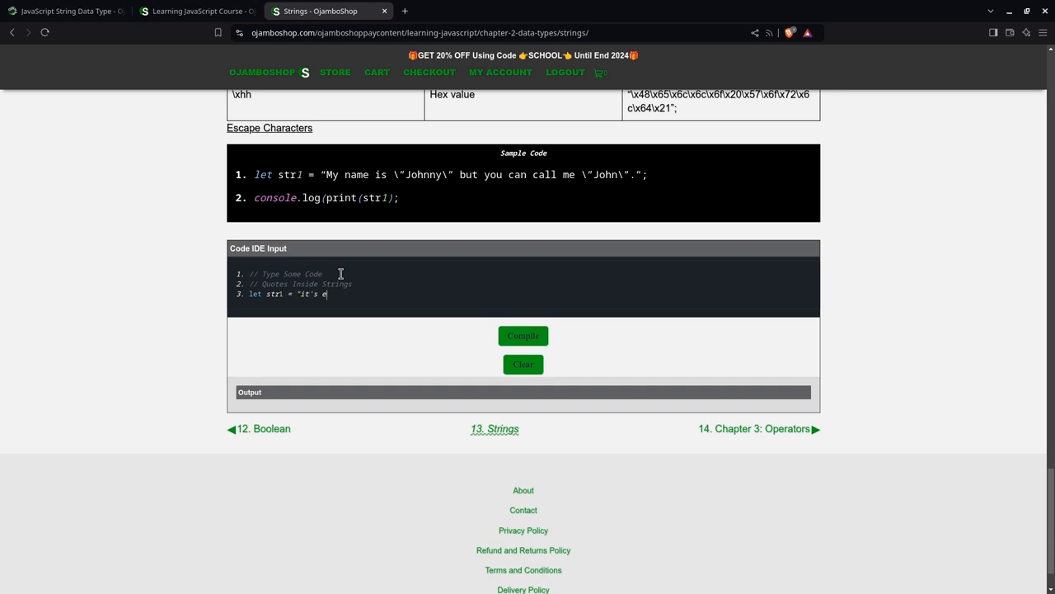
text(asy";)
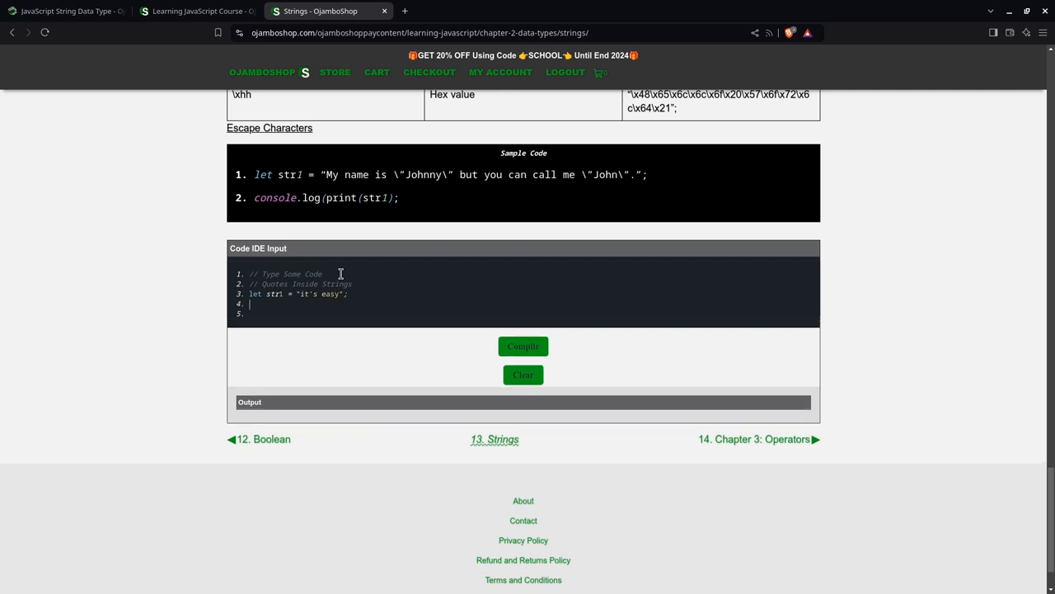
text(console.log()
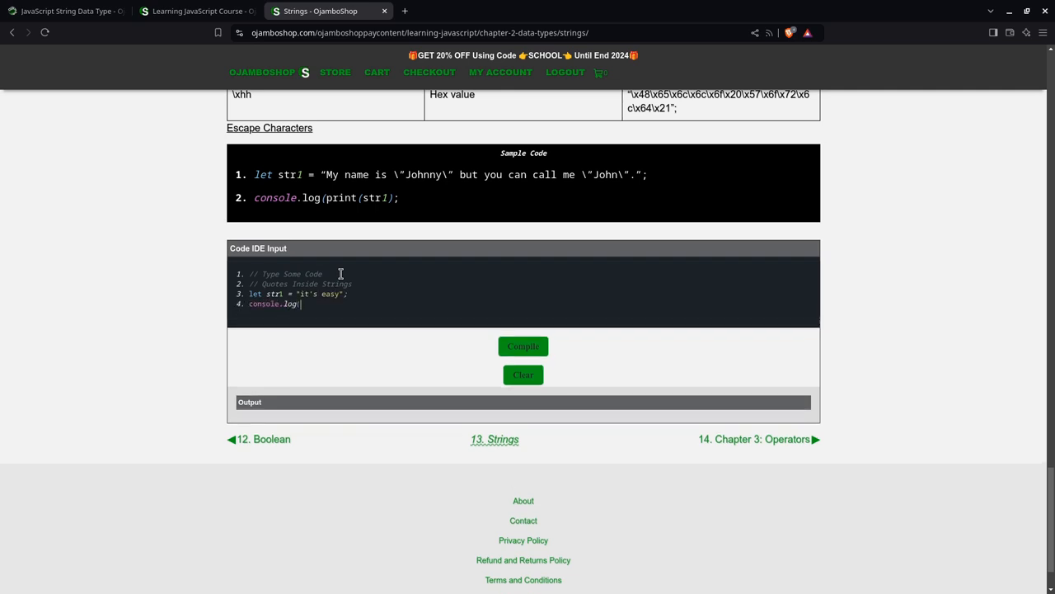
text(str1)
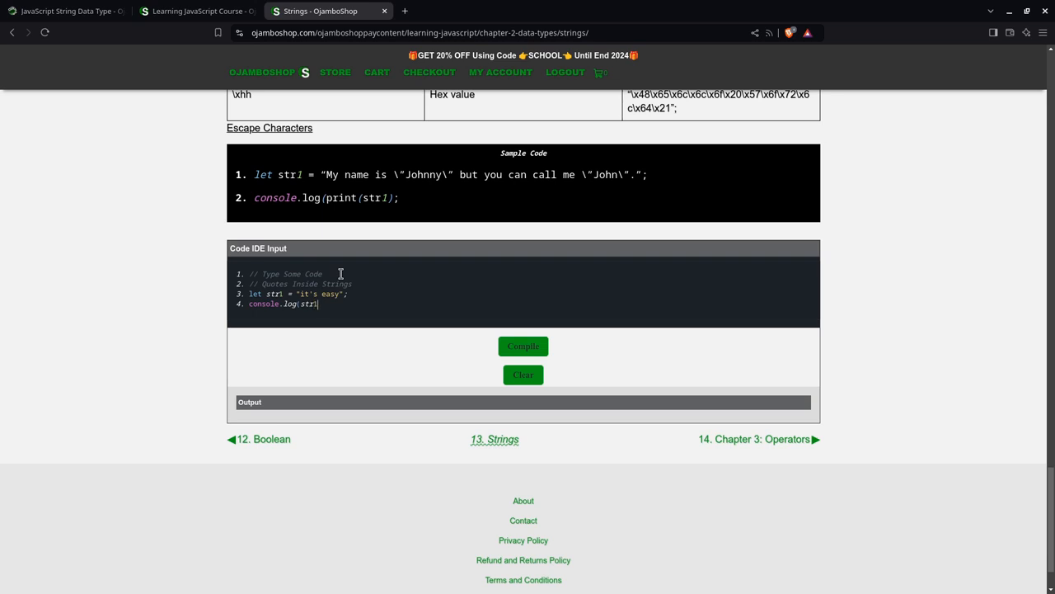
click(523, 345)
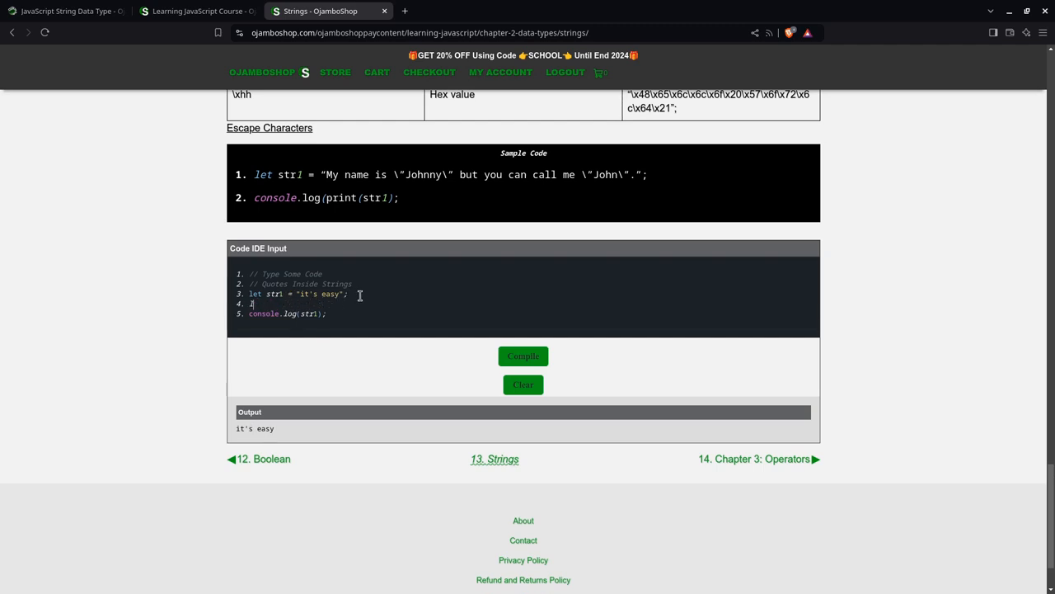
text(let str2 = "Call me)
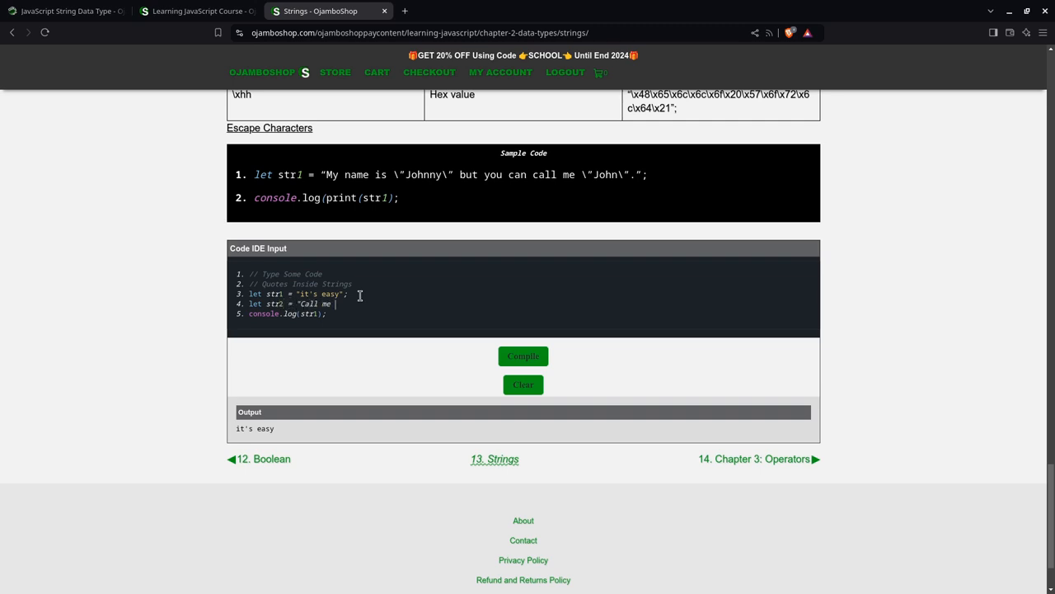
Step: Finish the str2 line with single-quoted 'Johnny' and run it
text('Jon)
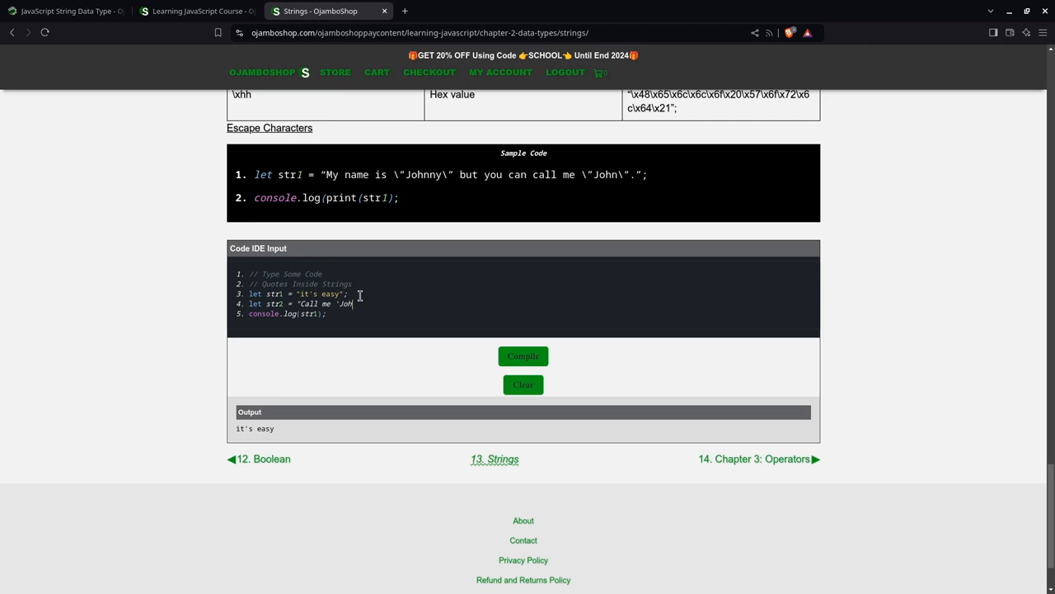
text(nny'";)
click(296, 313)
text(2)
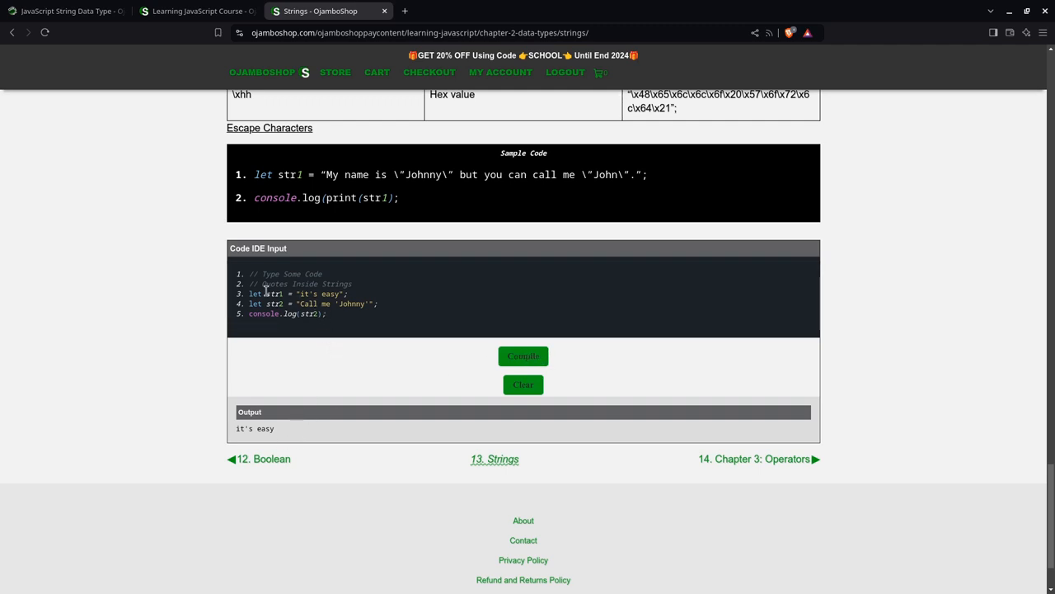
click(522, 355)
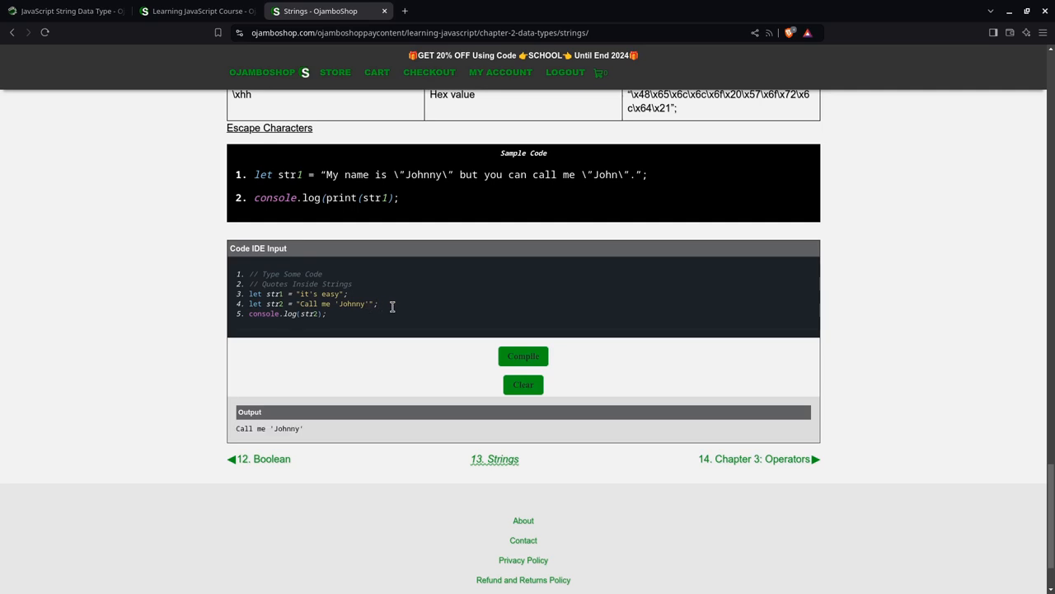
Step: Write a str3 line reading Call me "Johnny" with double quotes
text(let)
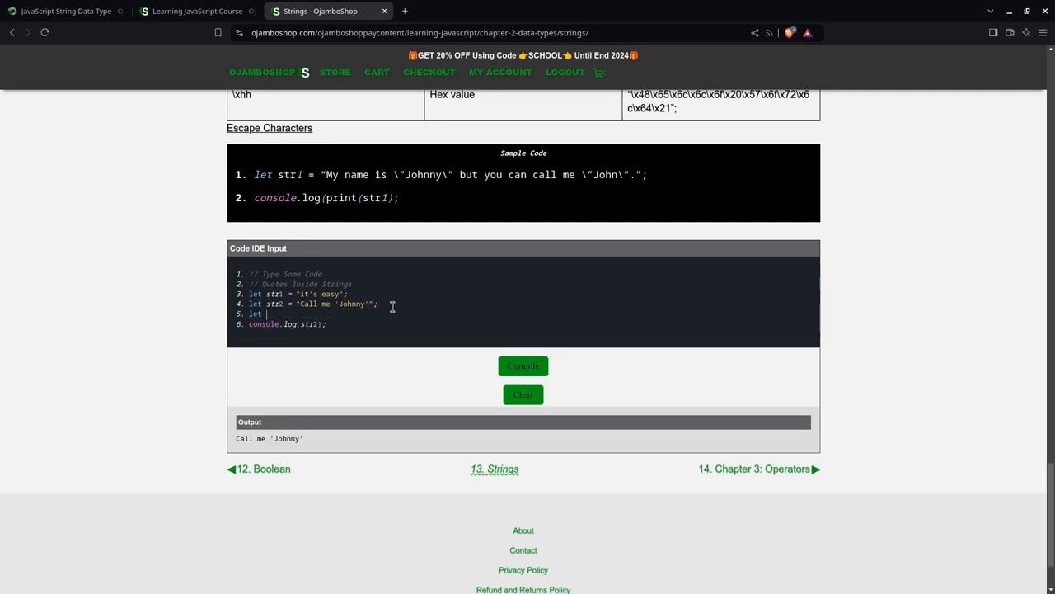
text(str3 = ')
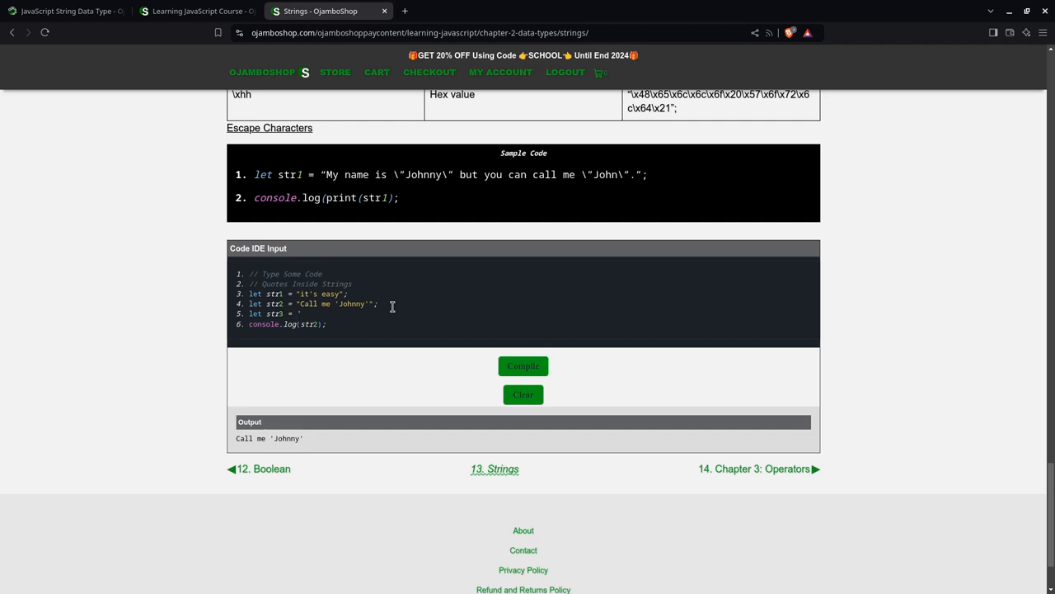
text(Call me)
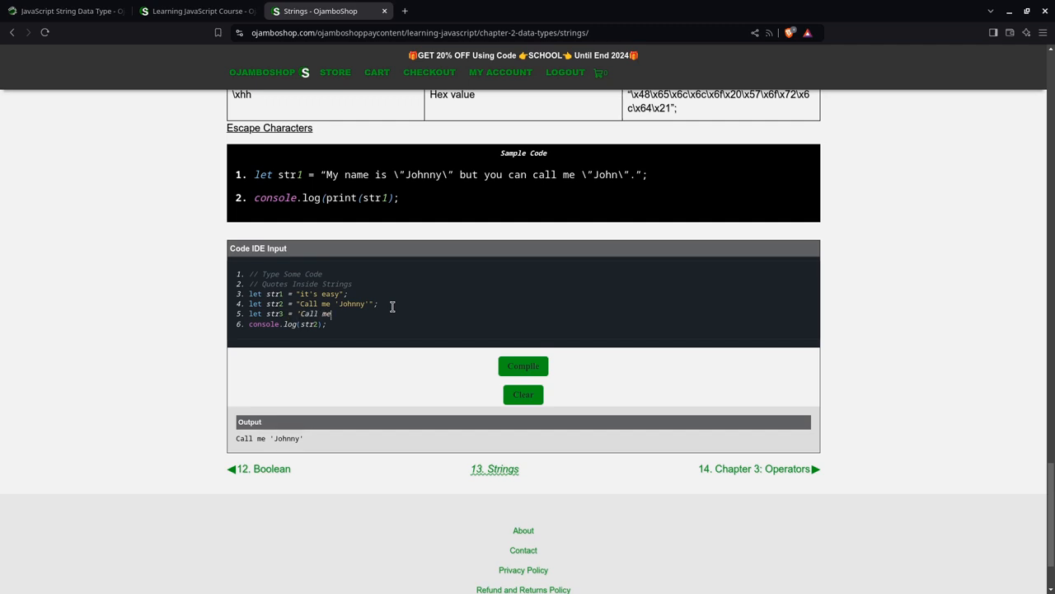
text("Joh)
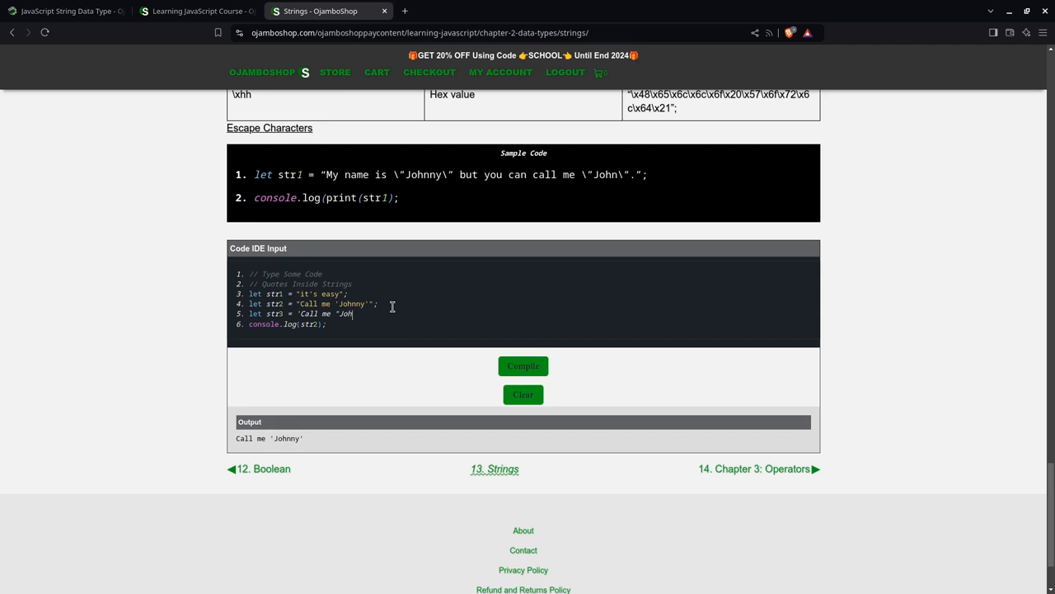
text(ny"';)
click(283, 324)
text(3)
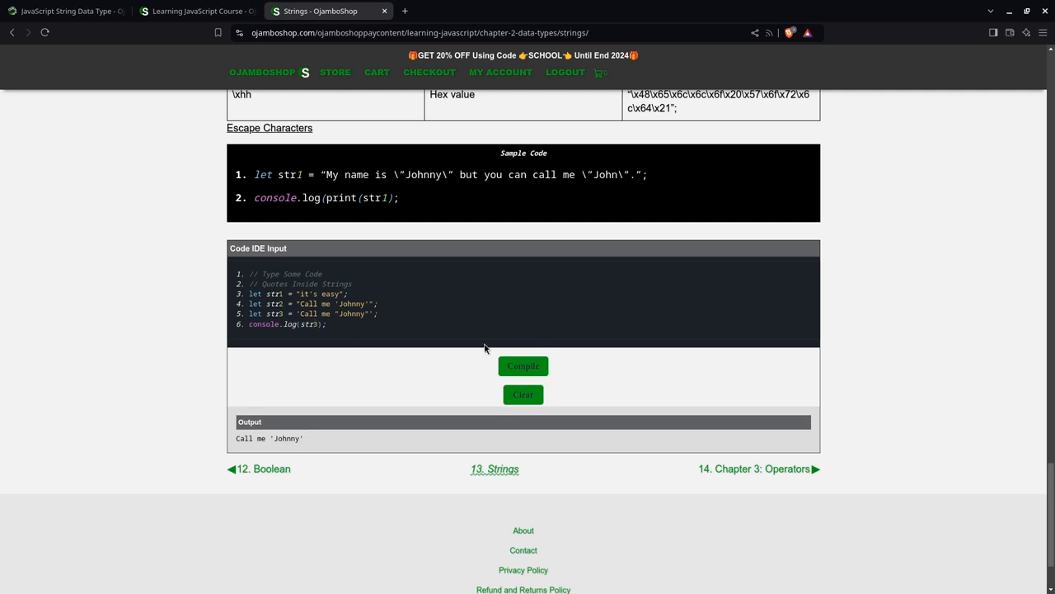
mouse_move(289, 434)
text(//)
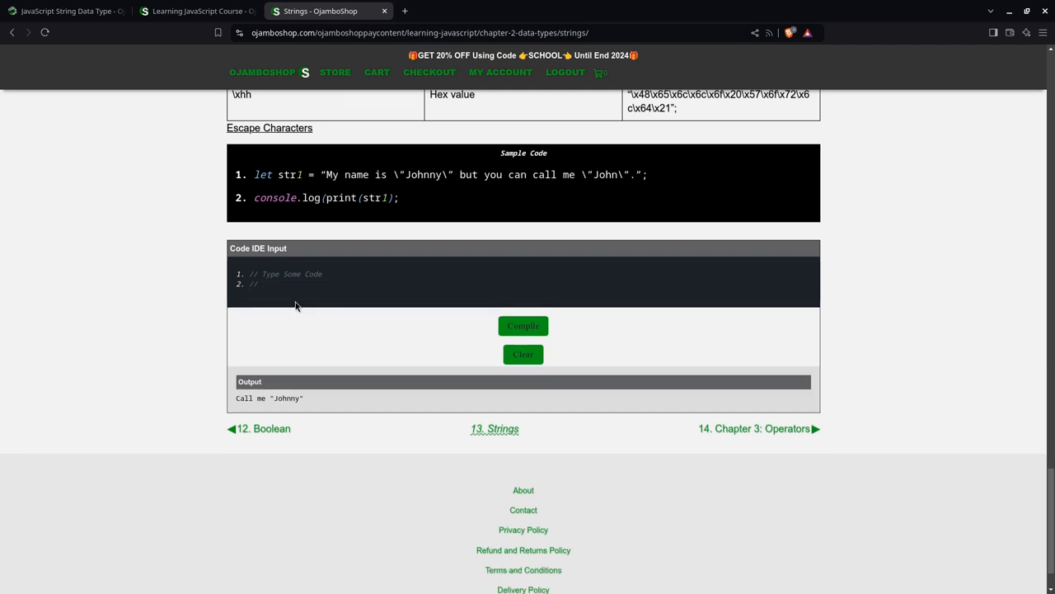
Step: Add a 'Multiline Using Backticks' comment and a backtick string spanning 2 rows
text(Multi)
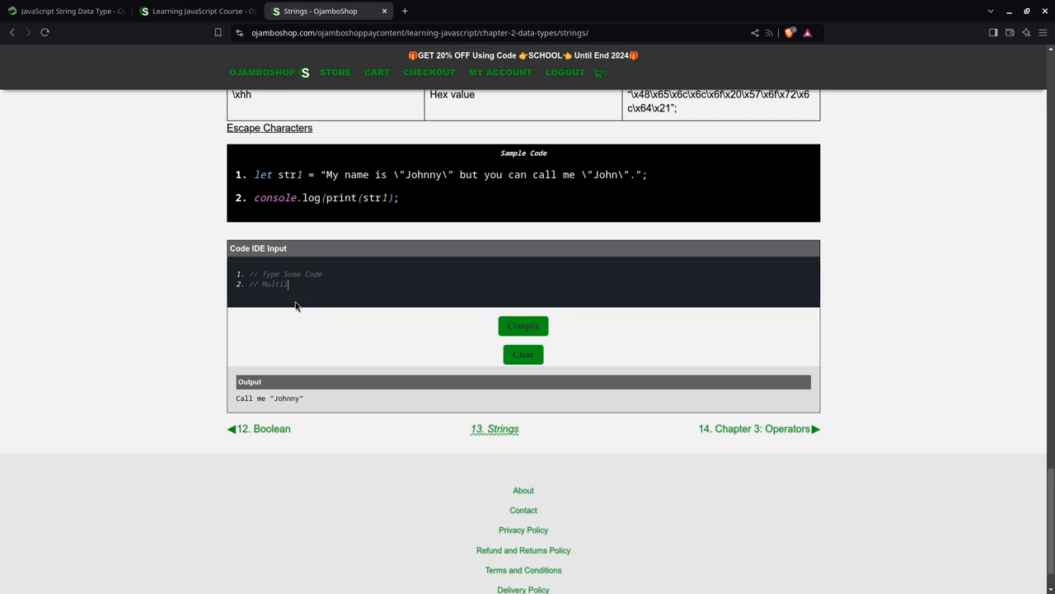
text(line Using Backt)
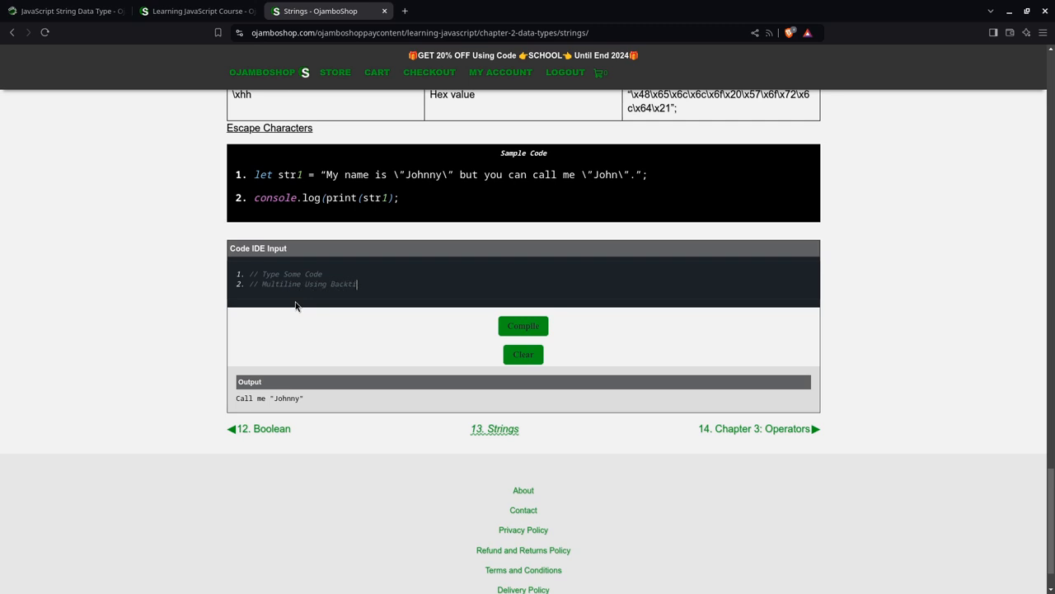
text(let str1)
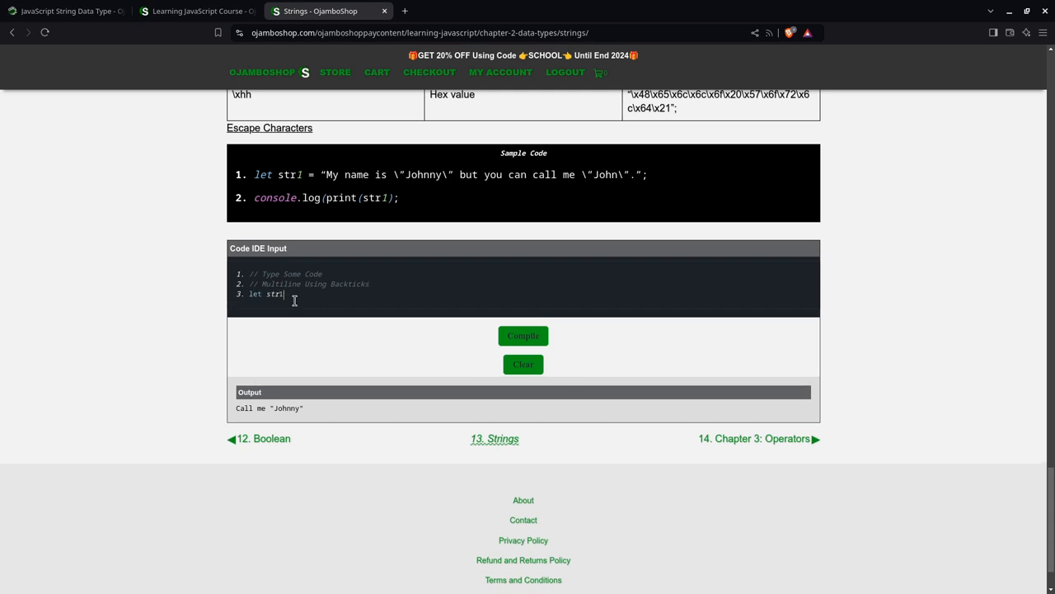
text(=)
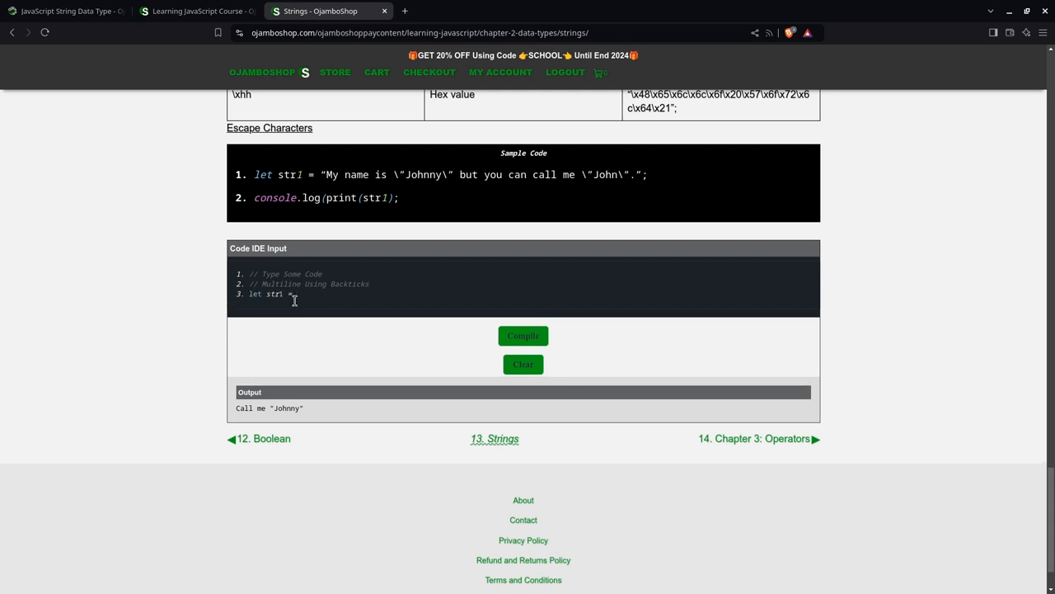
text(`This is)
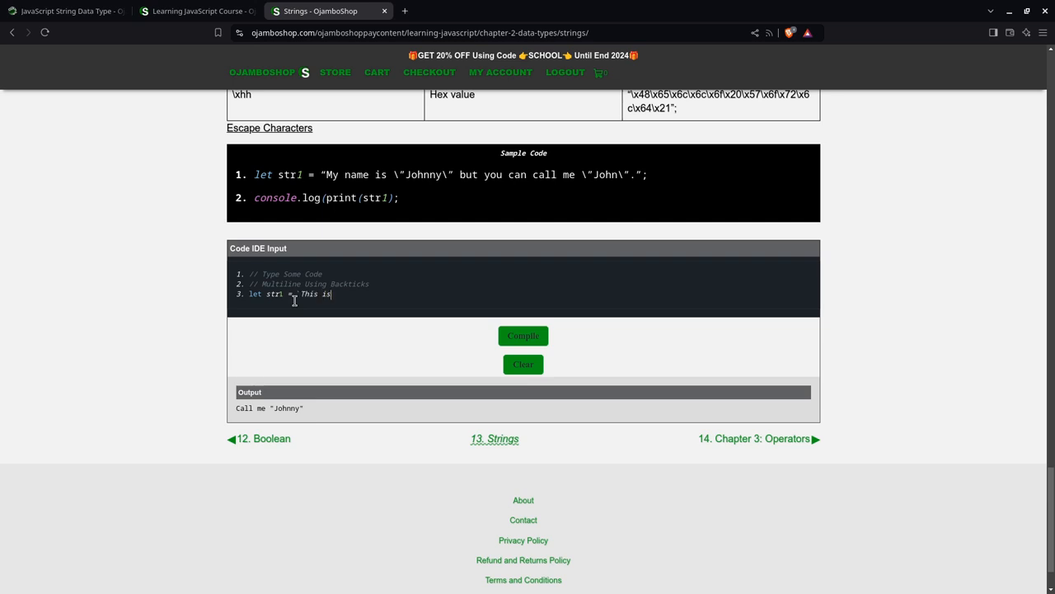
text(a back)
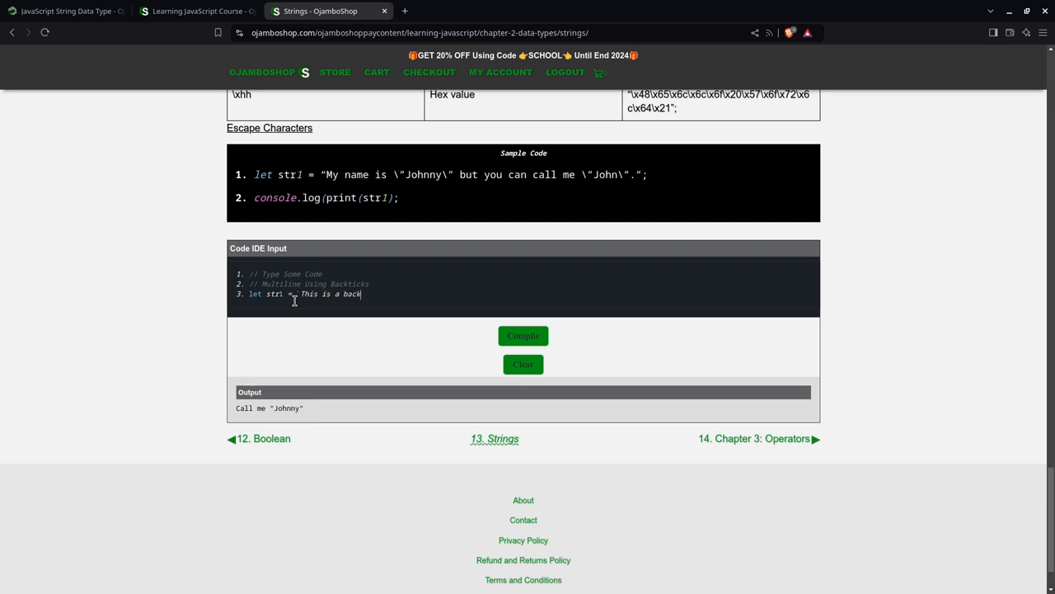
text(multiple)
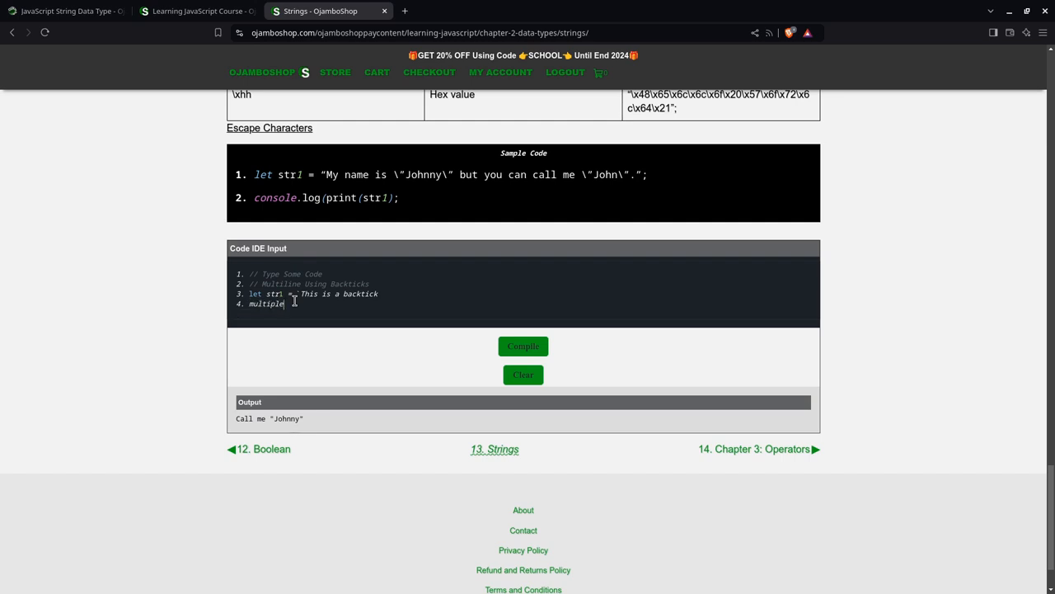
text(line string)
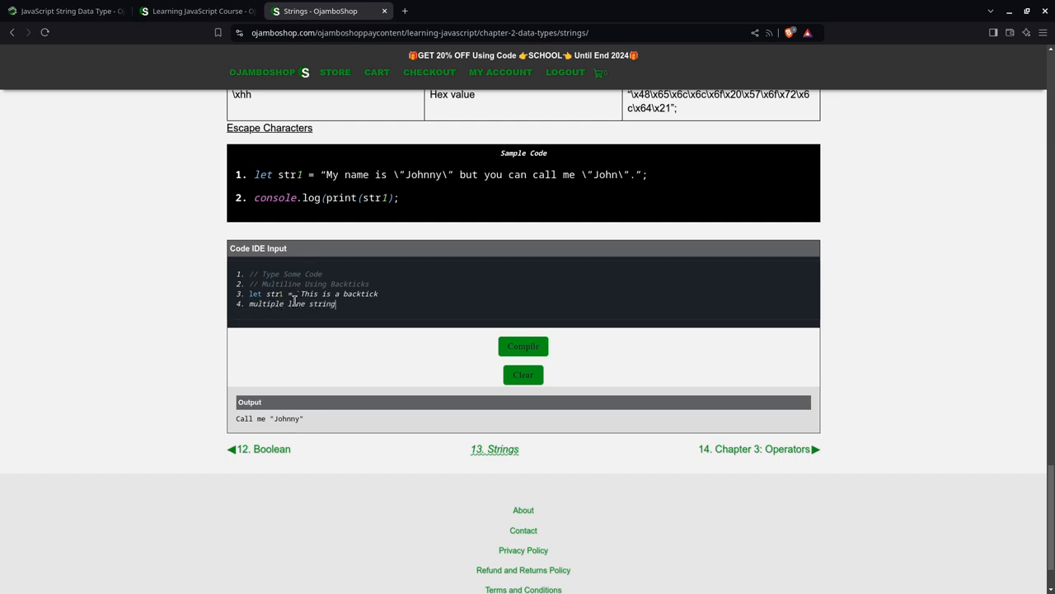
text(spann)
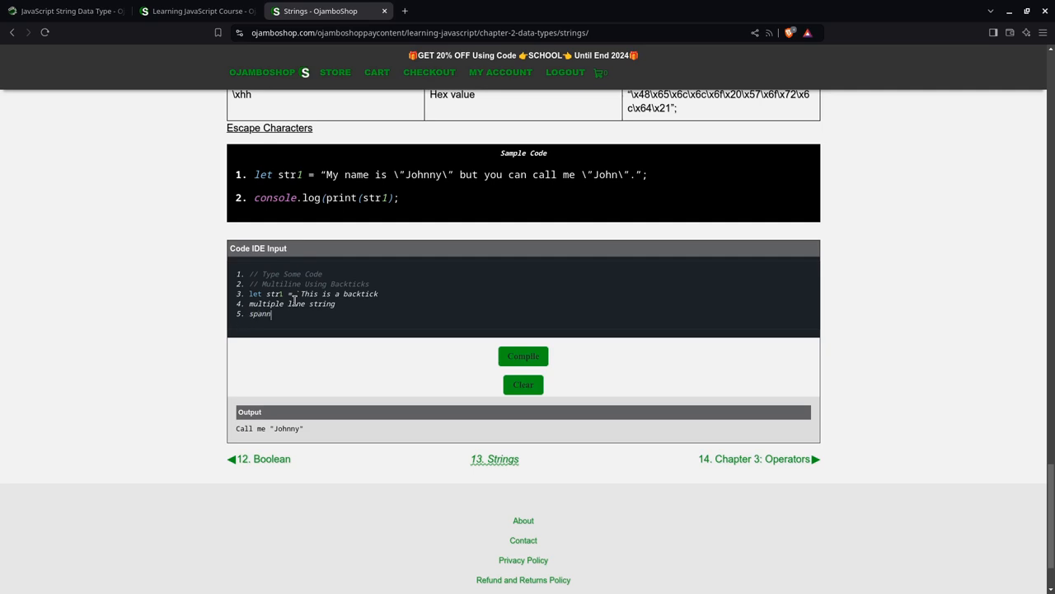
text(ing 2)
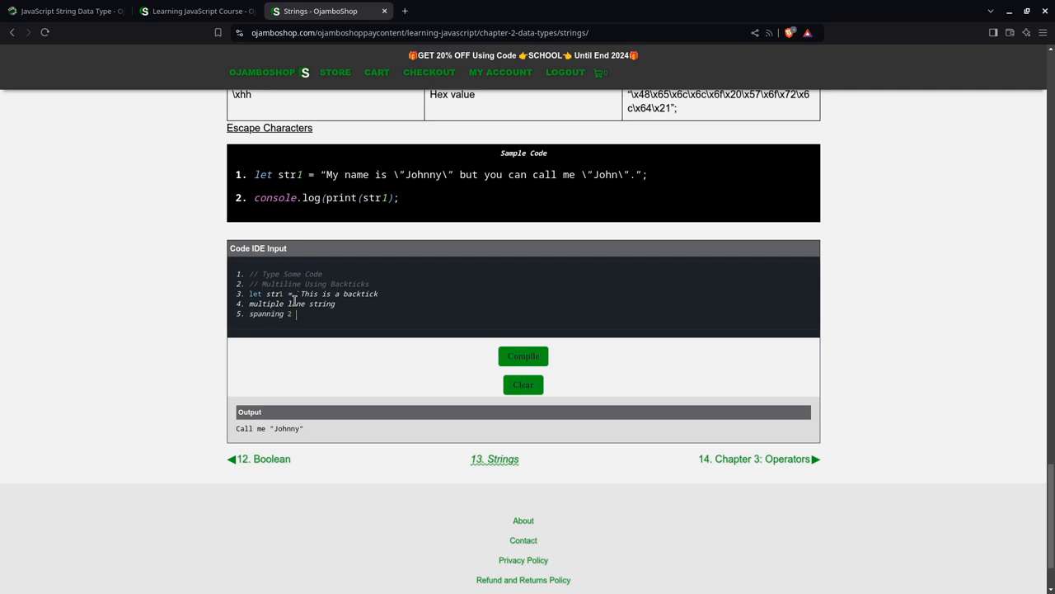
text(rows)
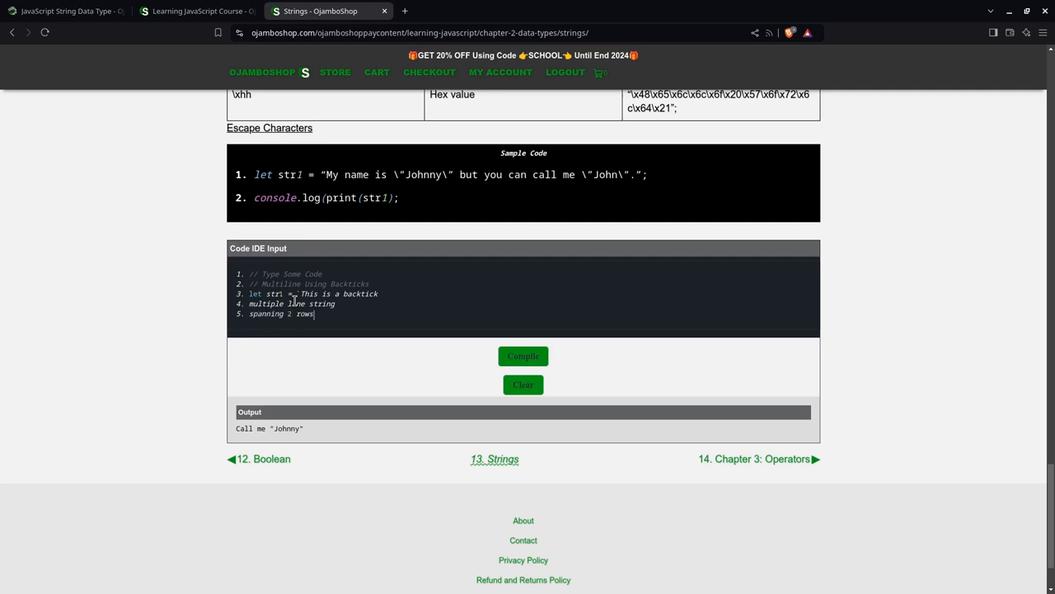
text(.`;)
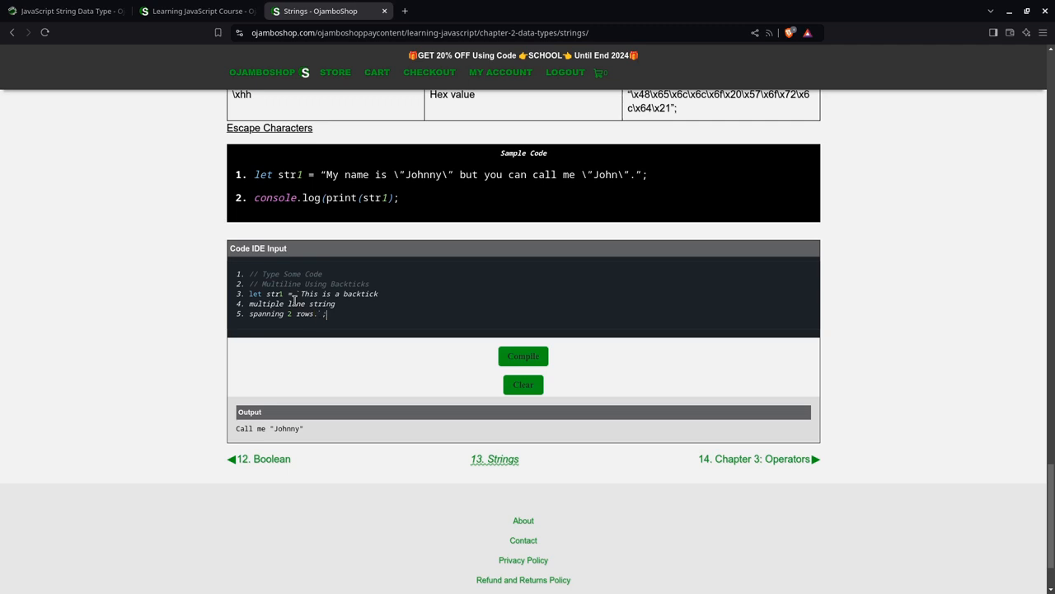
Step: Log str1 with console.log and run the backtick example
text(console.lo)
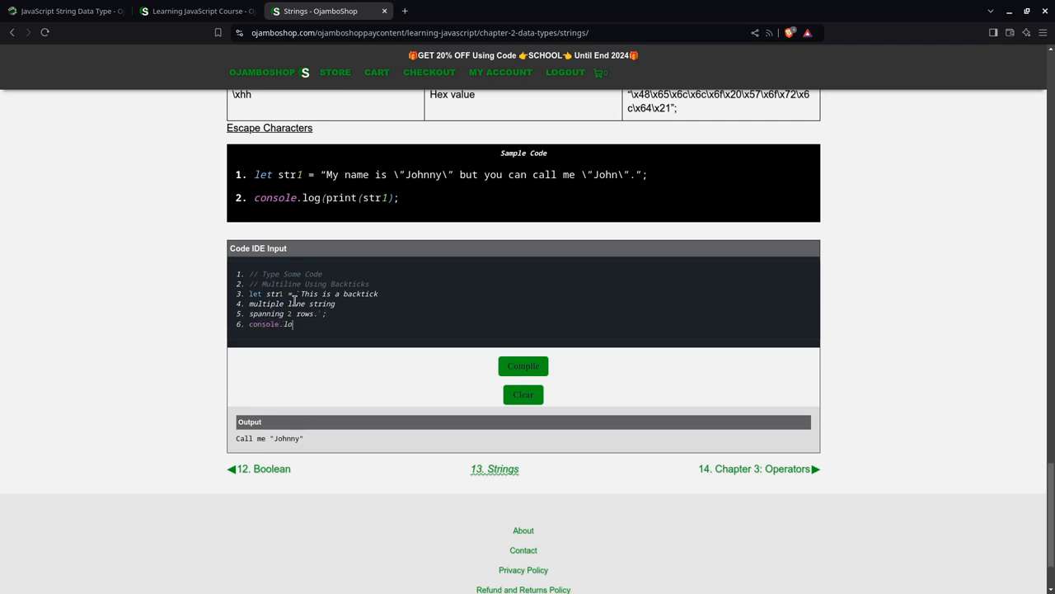
text((str1);)
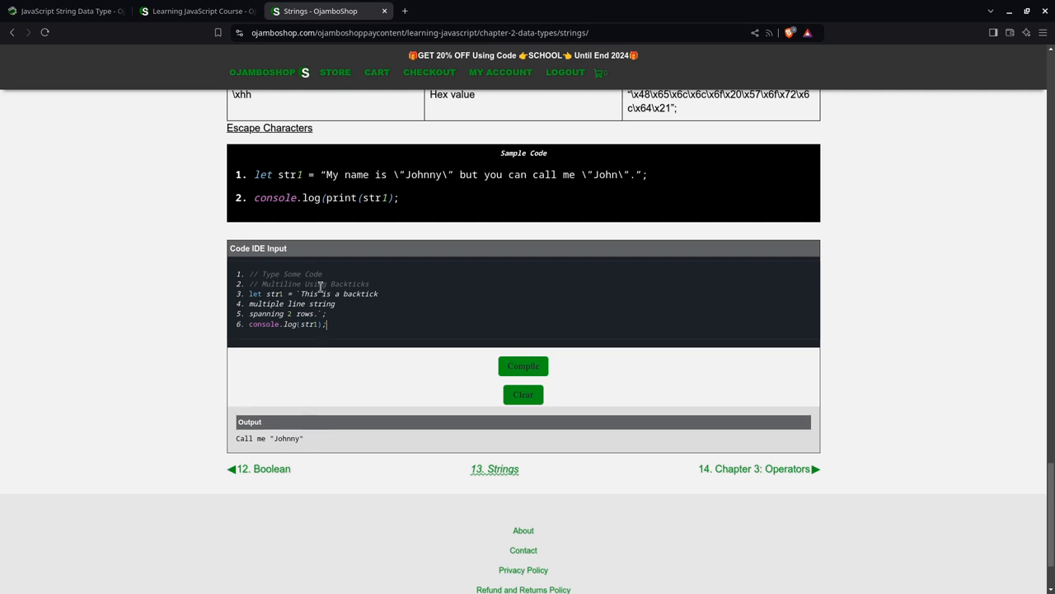
click(523, 365)
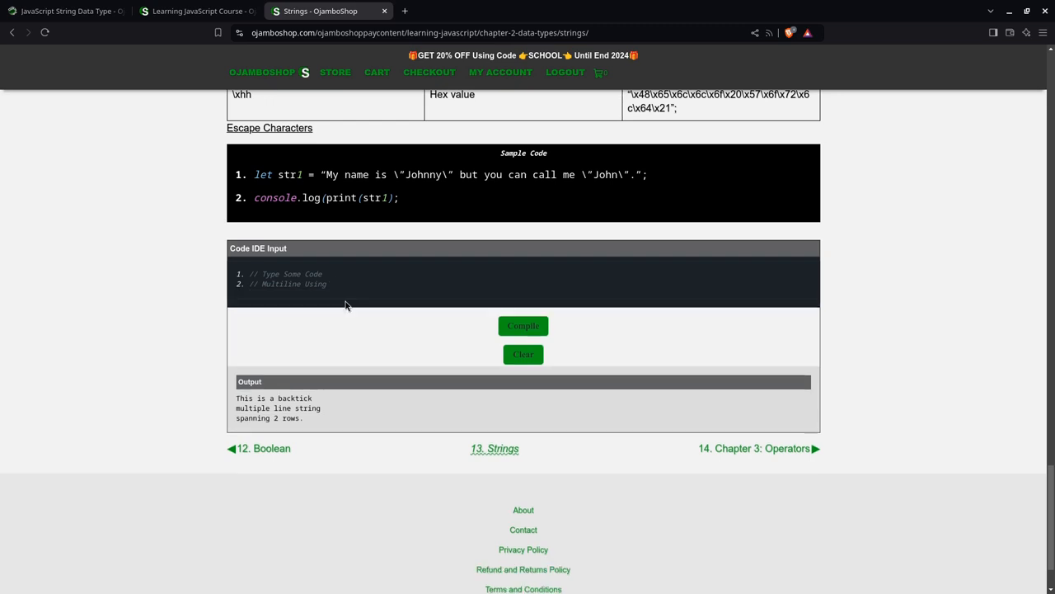
Step: Add a comment 'Concatenation (+) and Newline (\n)'
text(Conca)
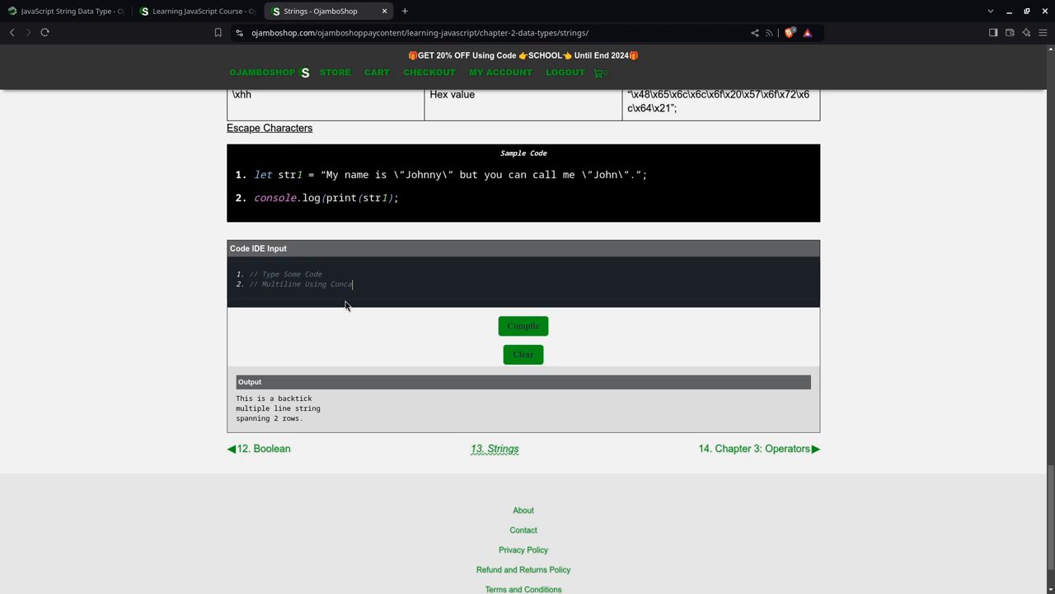
text(tenation)
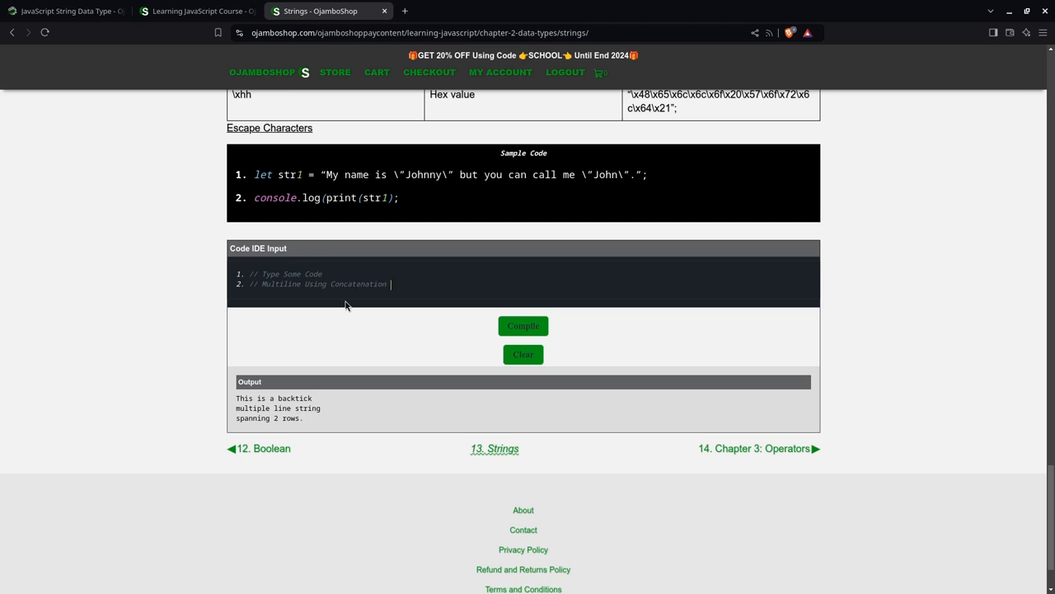
text((=):)
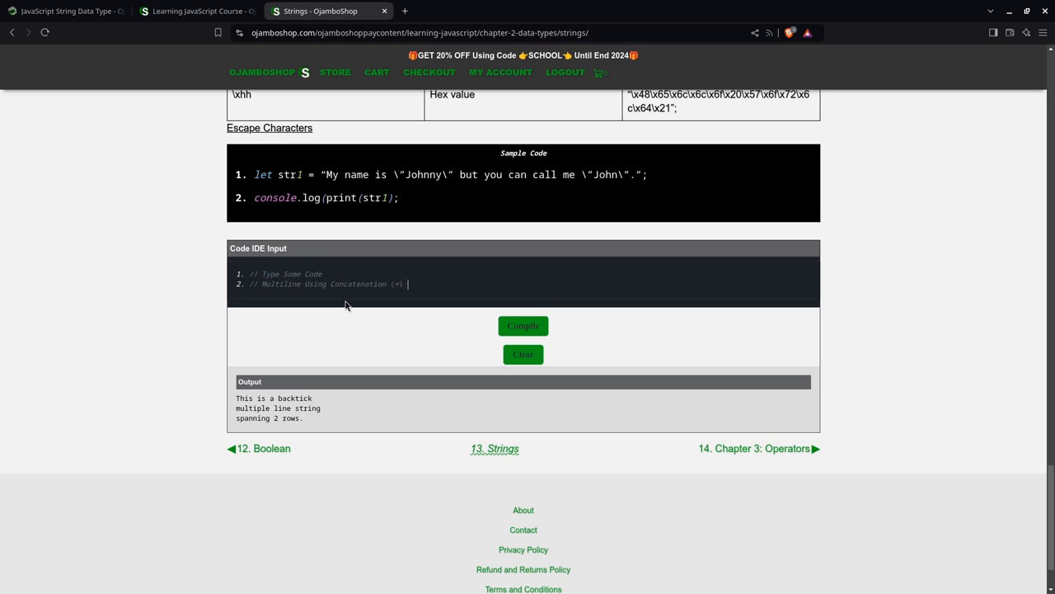
text(and Newline Chatacter ()
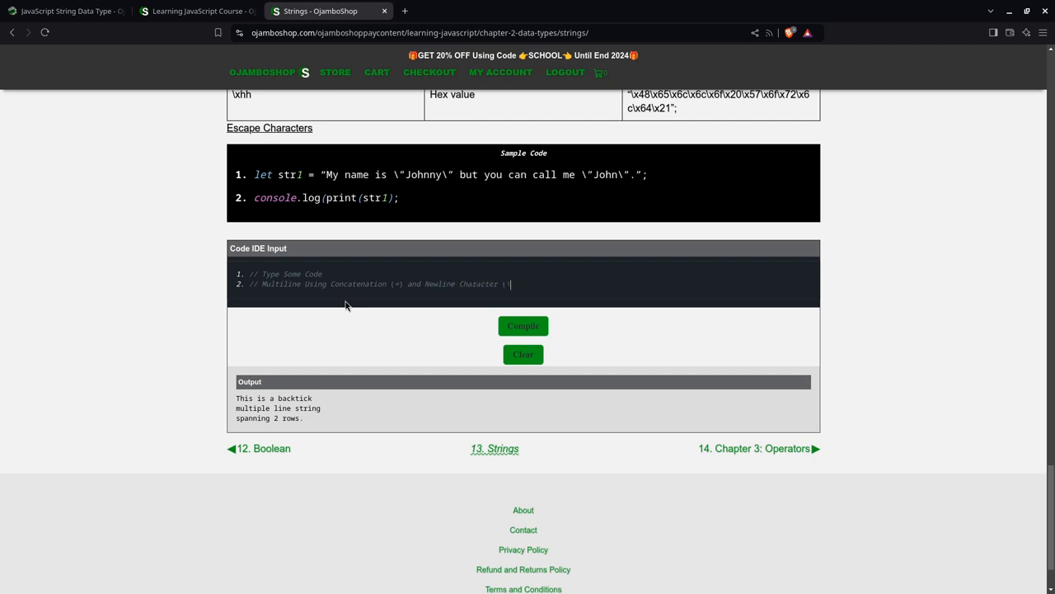
text(\n))
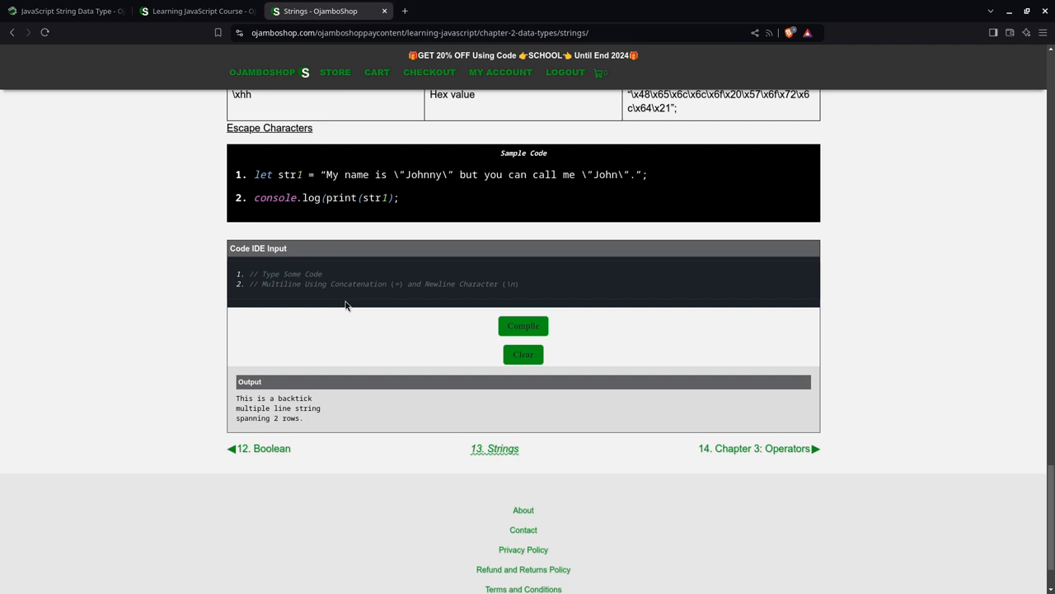
key(Enter)
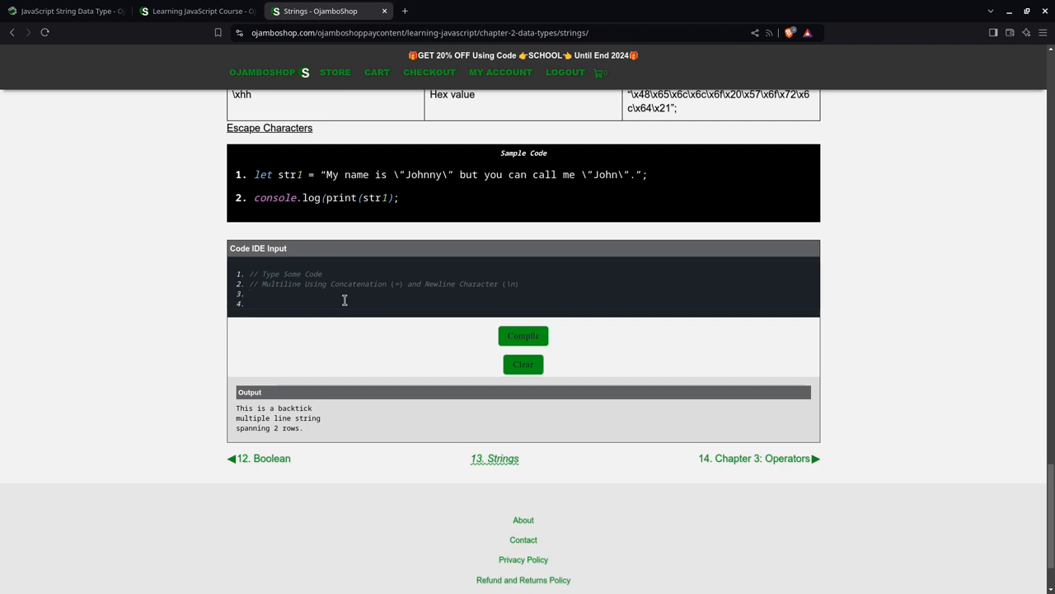
Step: Build str2 from concatenated pieces joined by '\n', ending 'spanning 3 rows'
text(let str2 =)
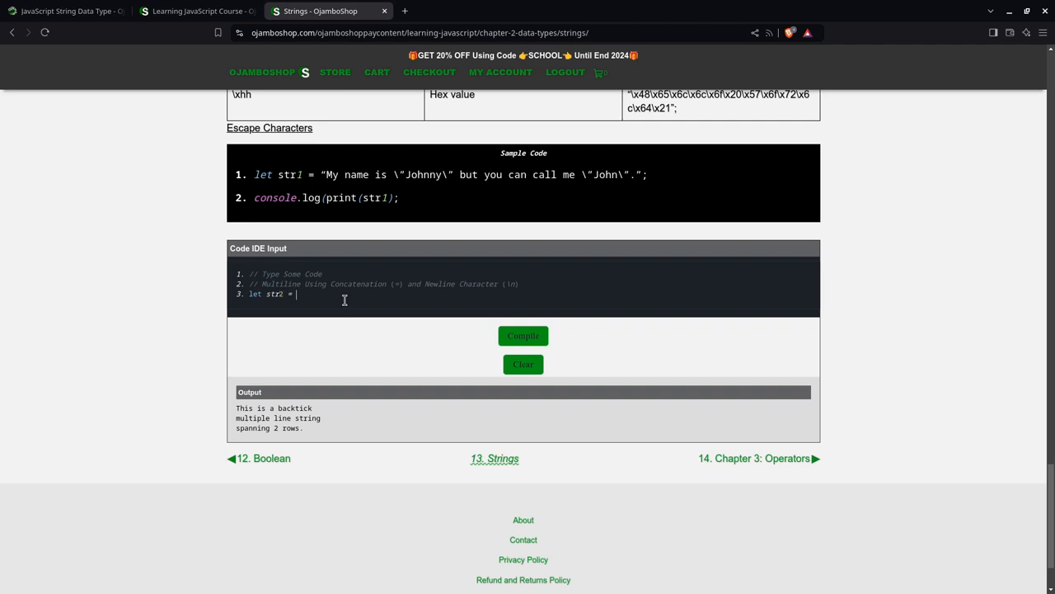
text('This i)
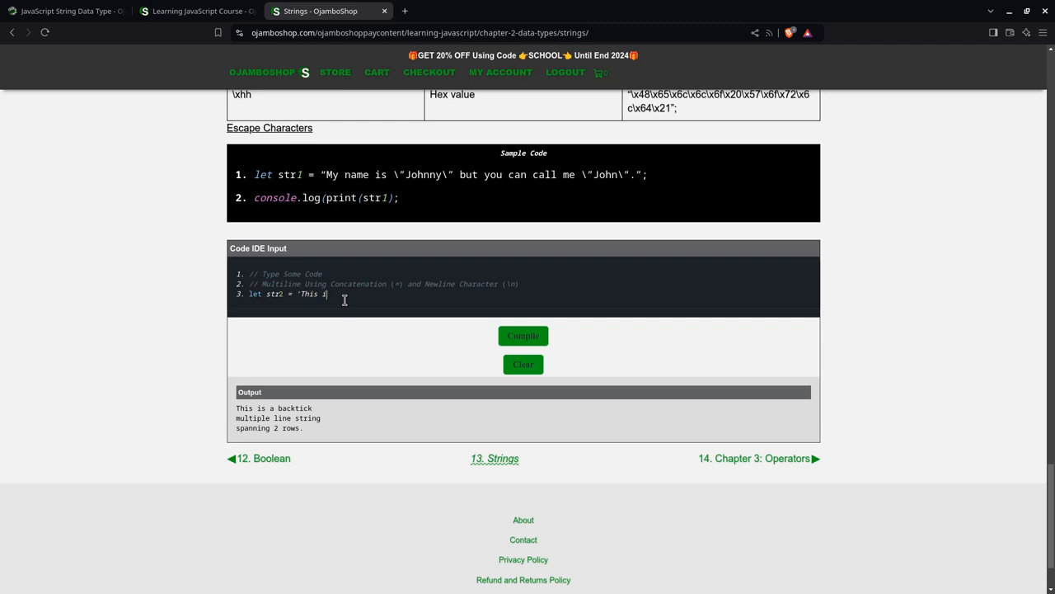
text(s a con)
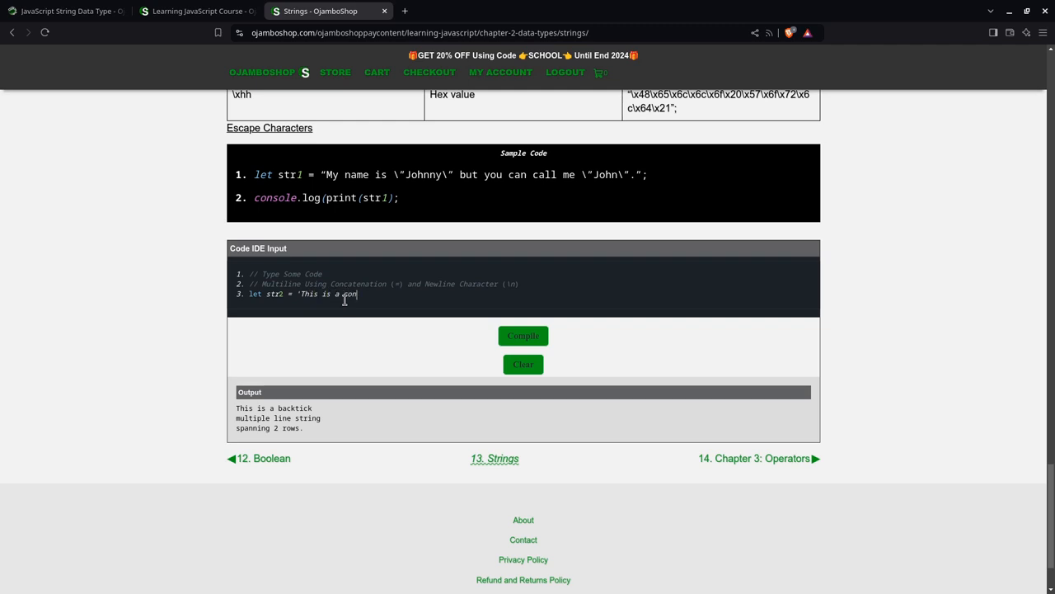
text(catenated' +)
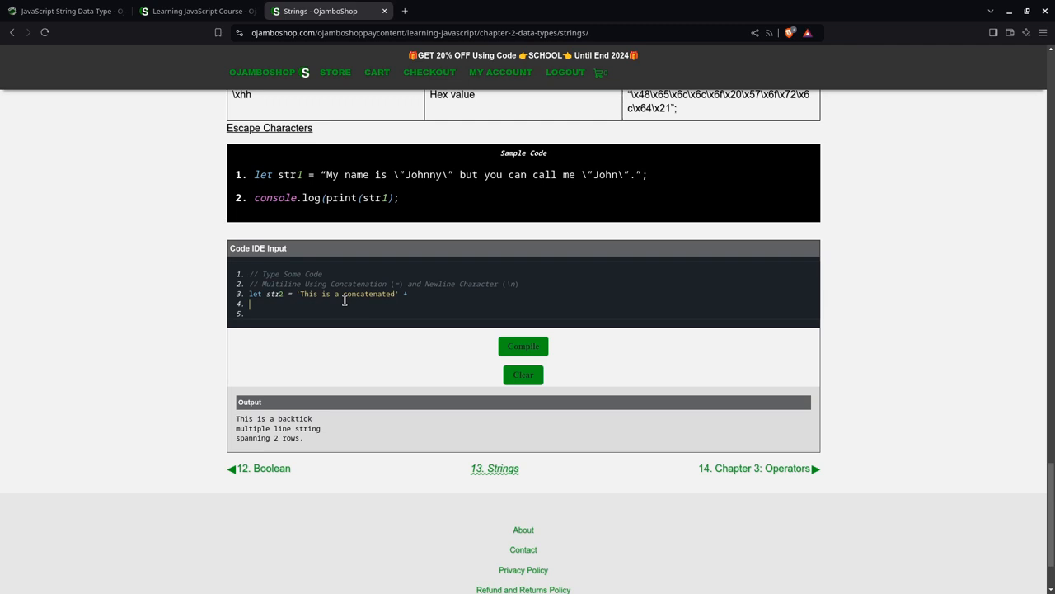
text('\nmu)
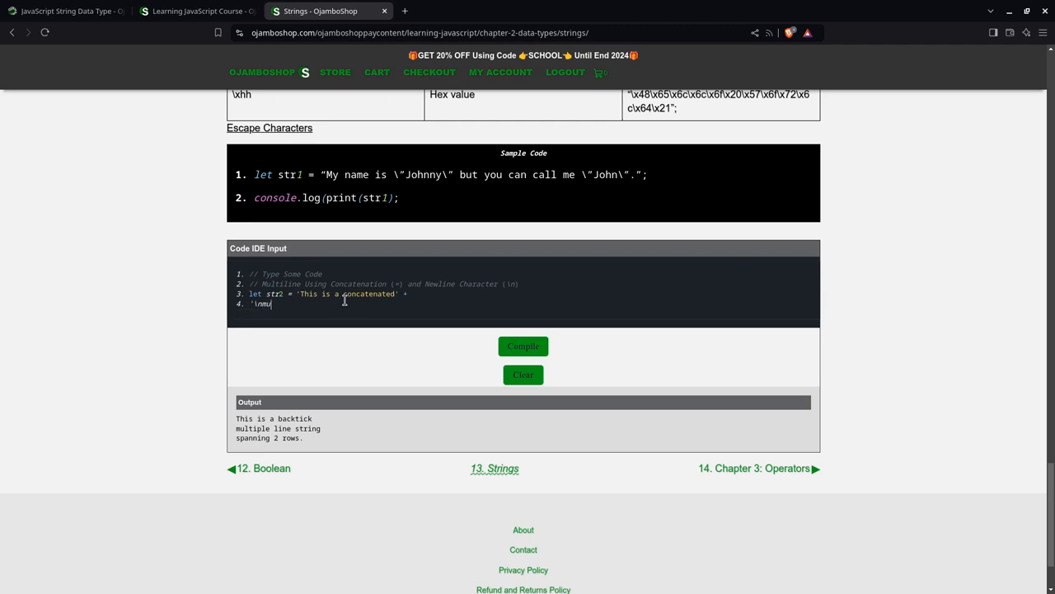
text(multiple line)
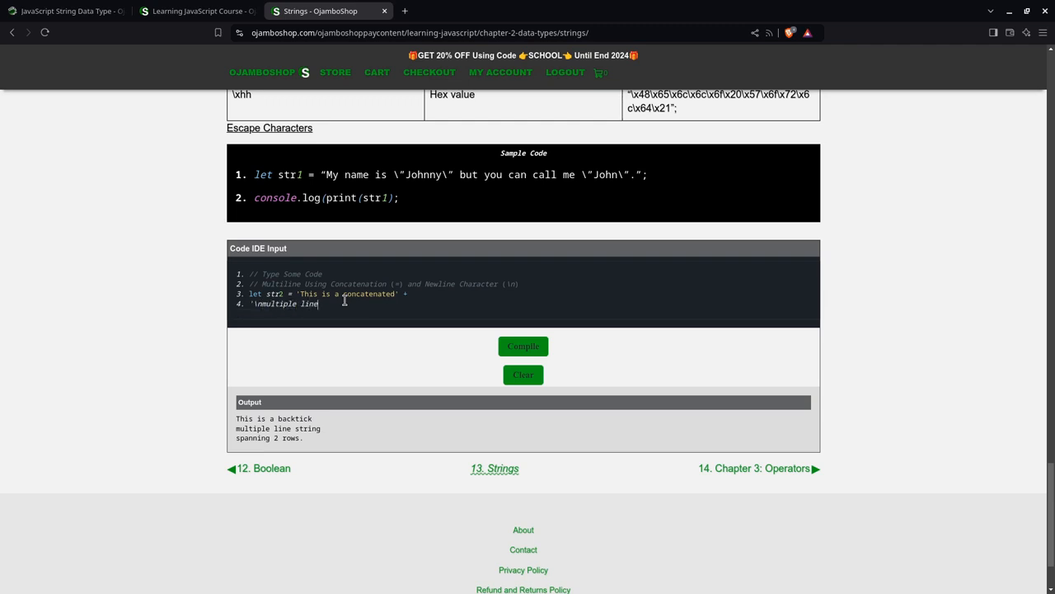
text(string' +)
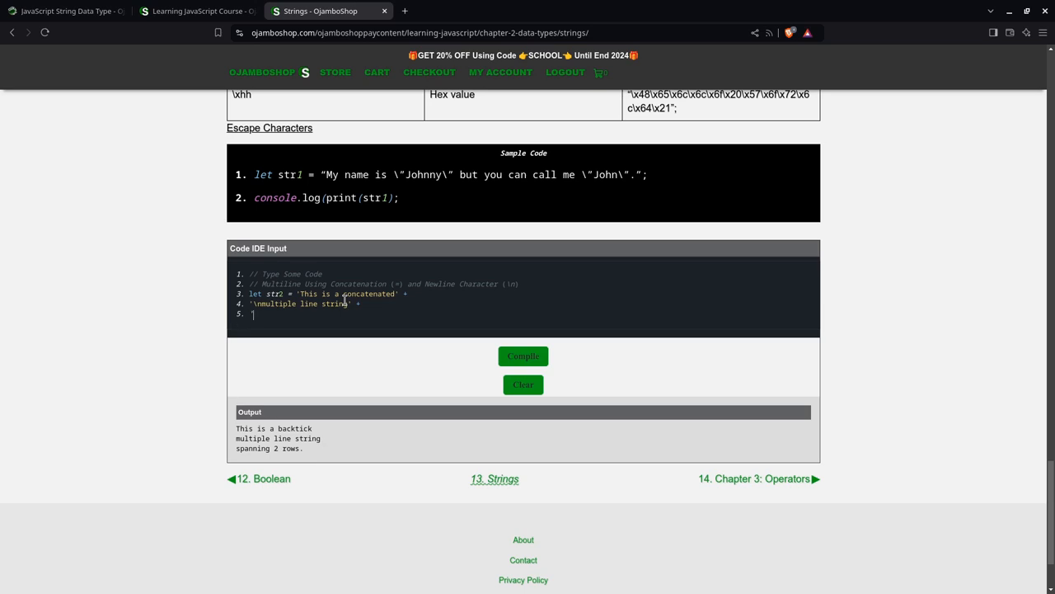
text('\ns)
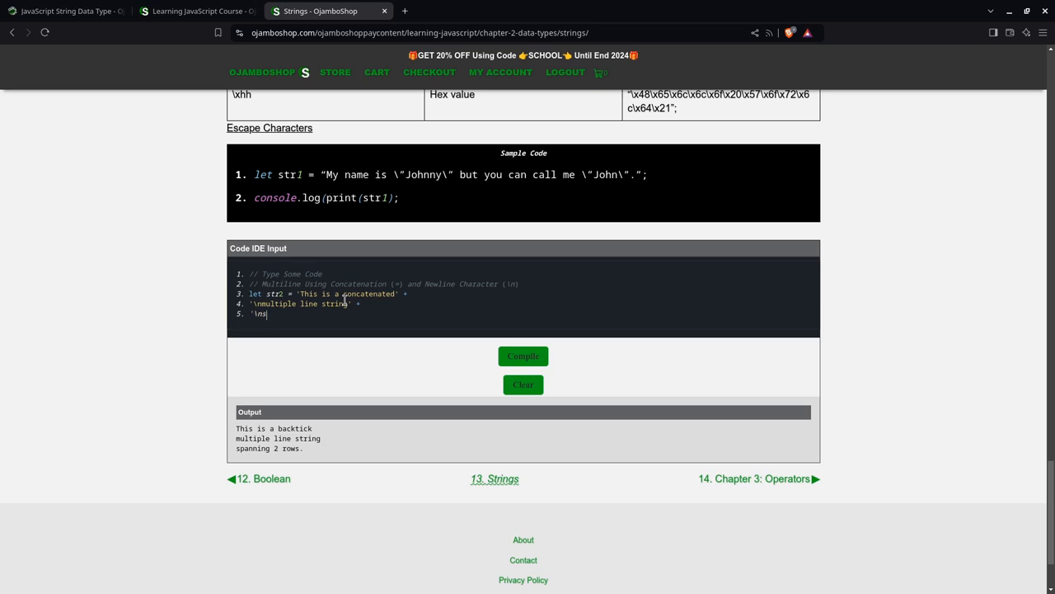
text(panning)
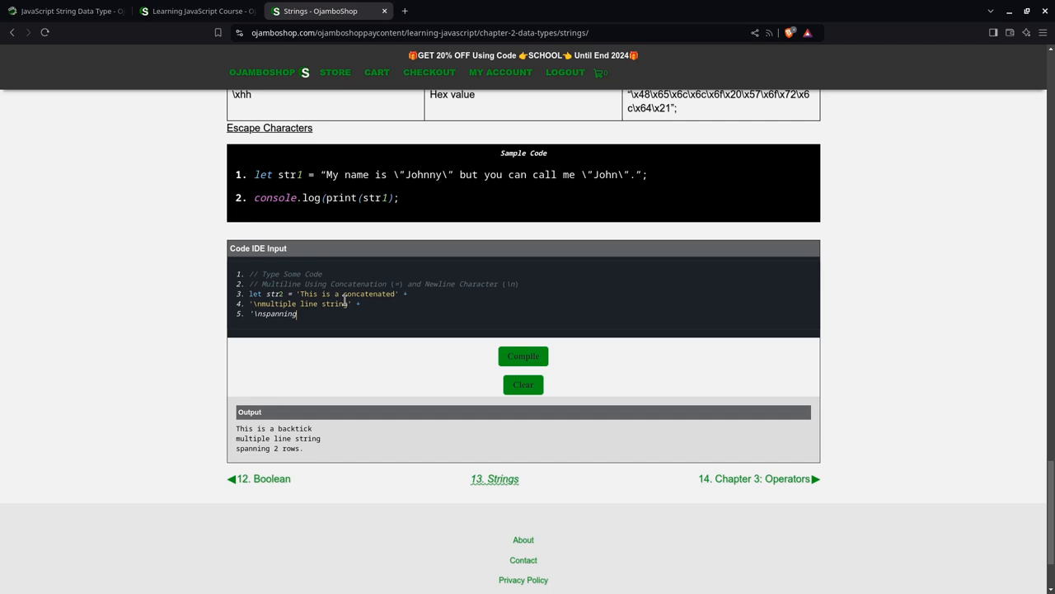
text(3 rows.)
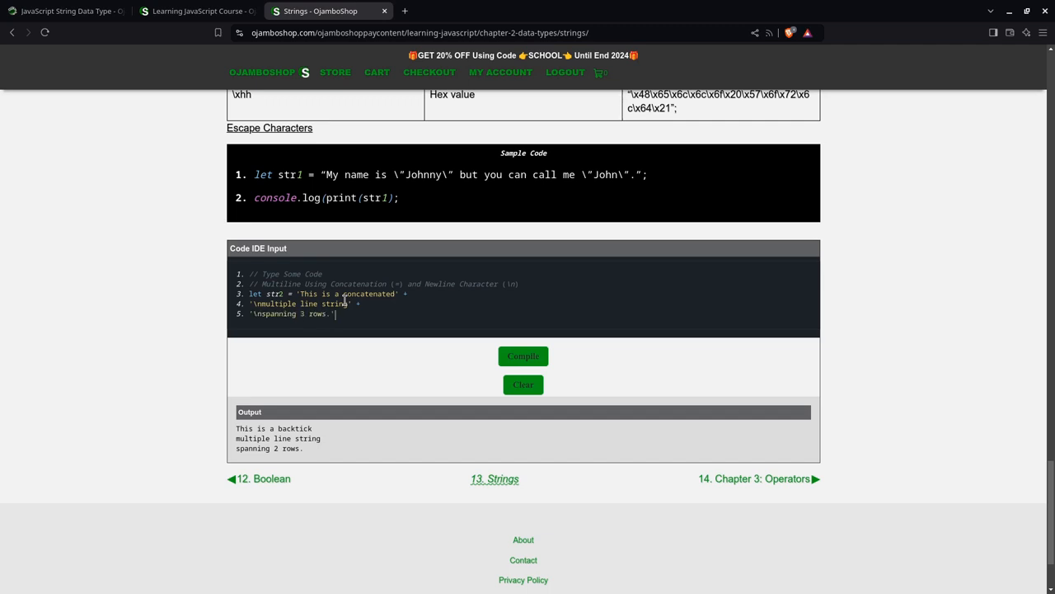
Step: Log str2 with console.log and run the concatenation example
text(console.log()
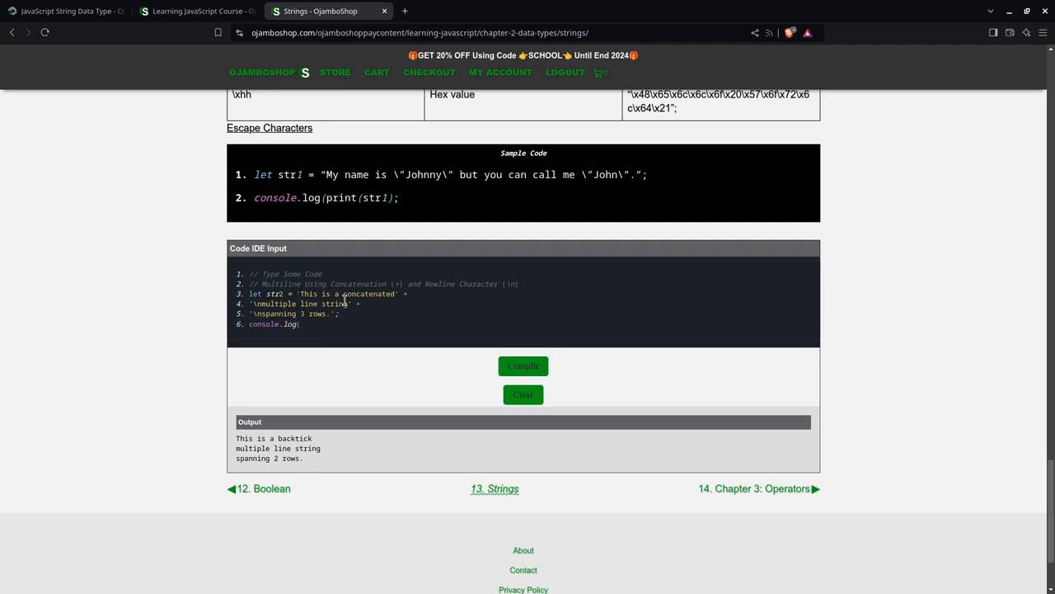
text(str2))
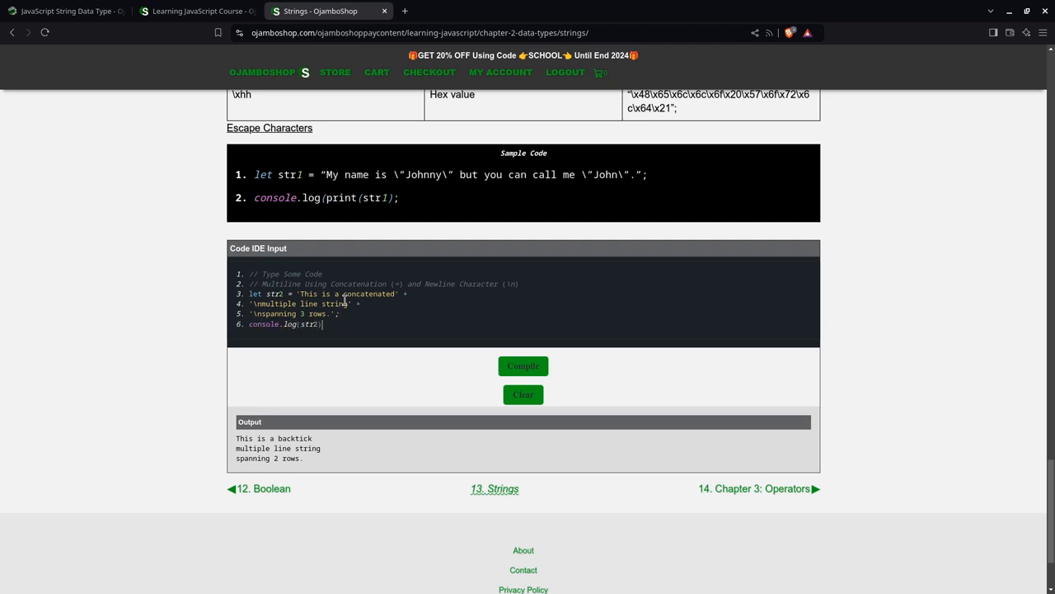
click(523, 365)
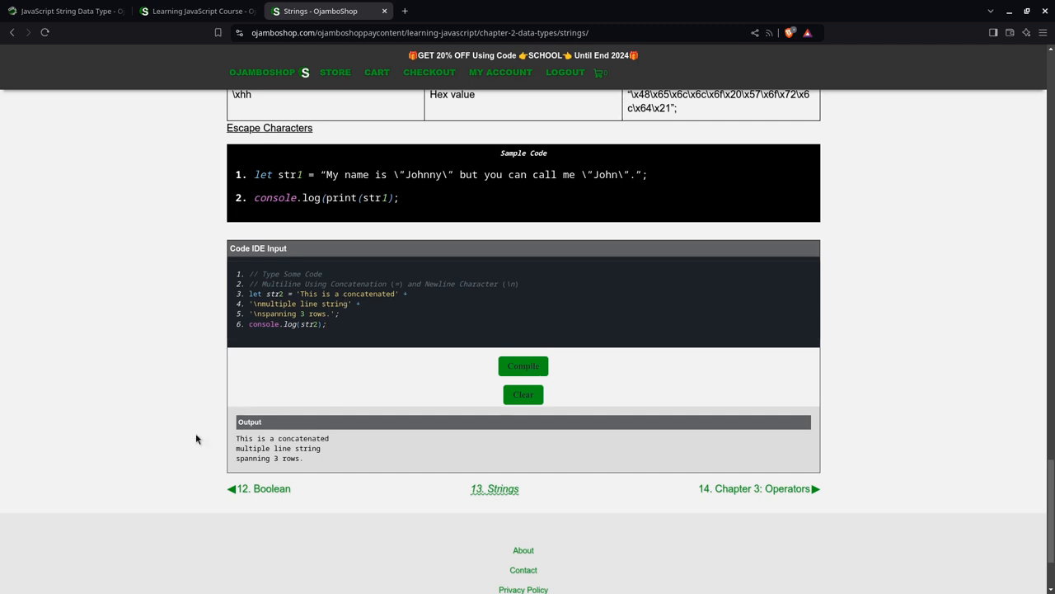
mouse_move(268, 469)
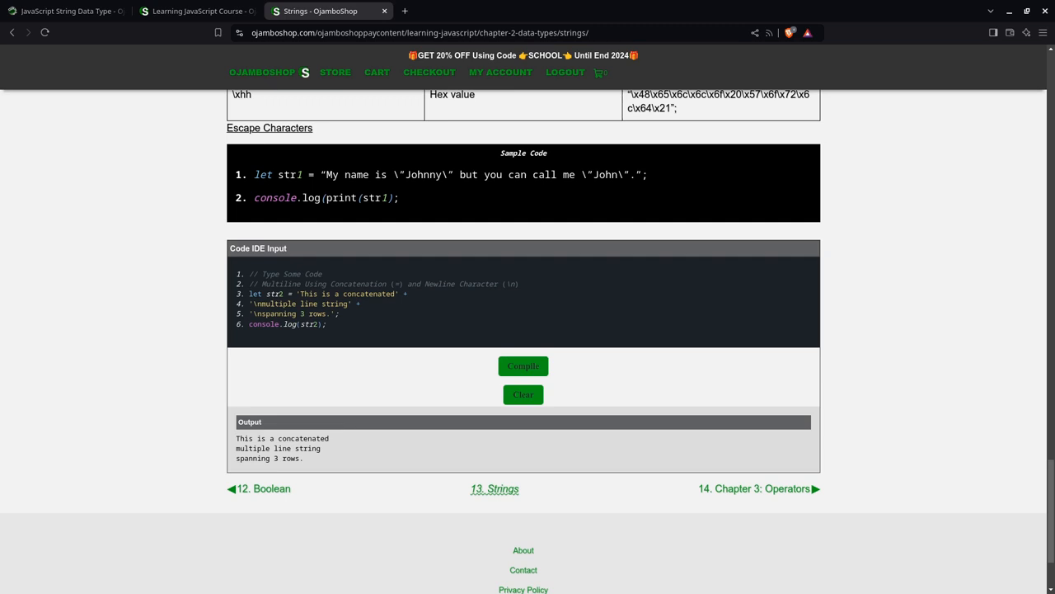
mouse_move(195, 303)
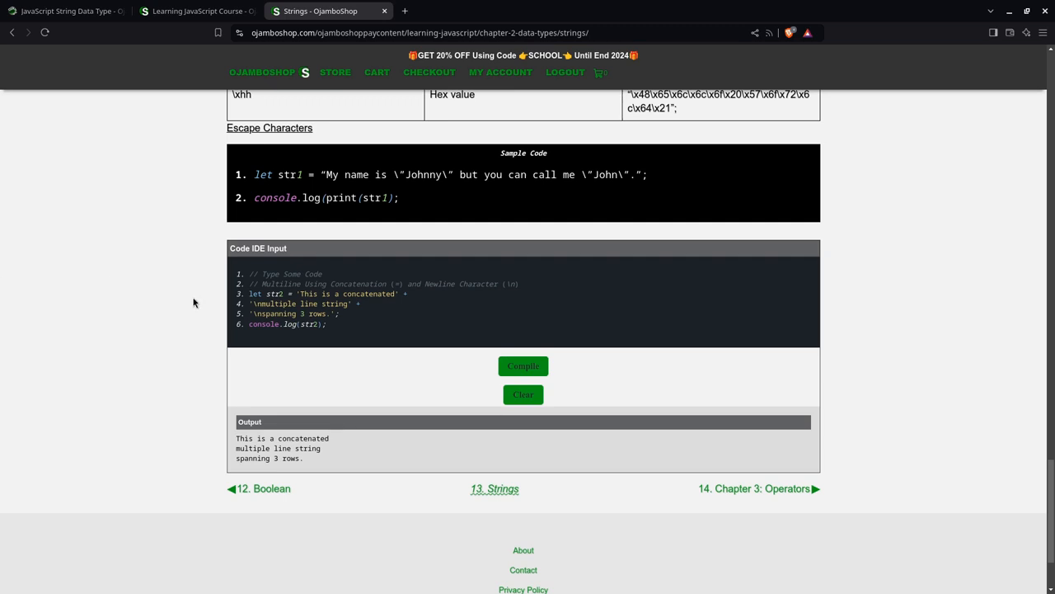
Step: Select editor lines 2–6 holding the concatenation example
drag(330, 283, 326, 323)
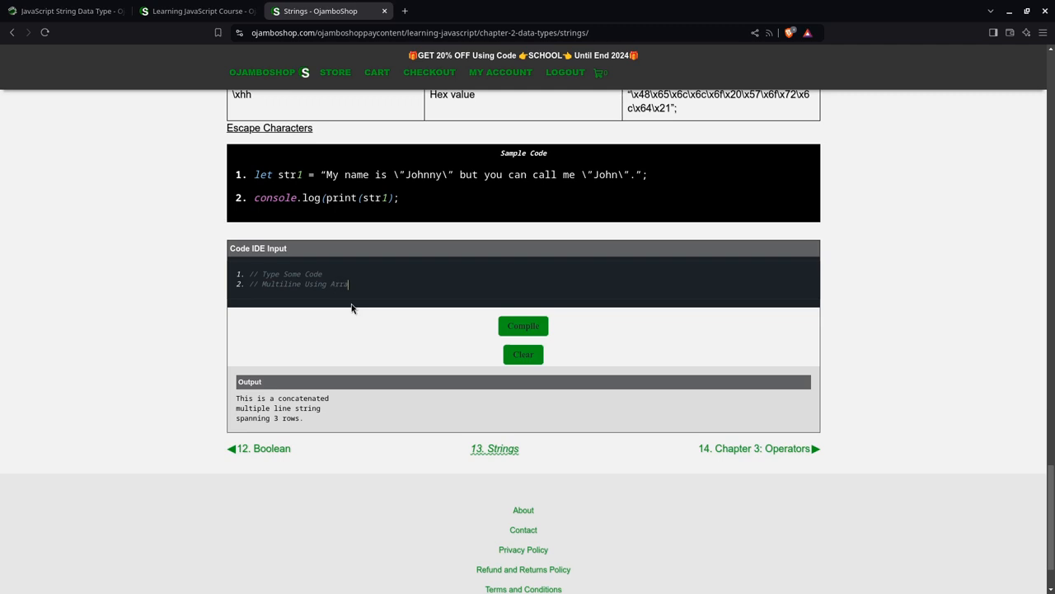
Step: Add a Join comment and a three-item lines array ending 'spanning 3 rows'
text(Join)
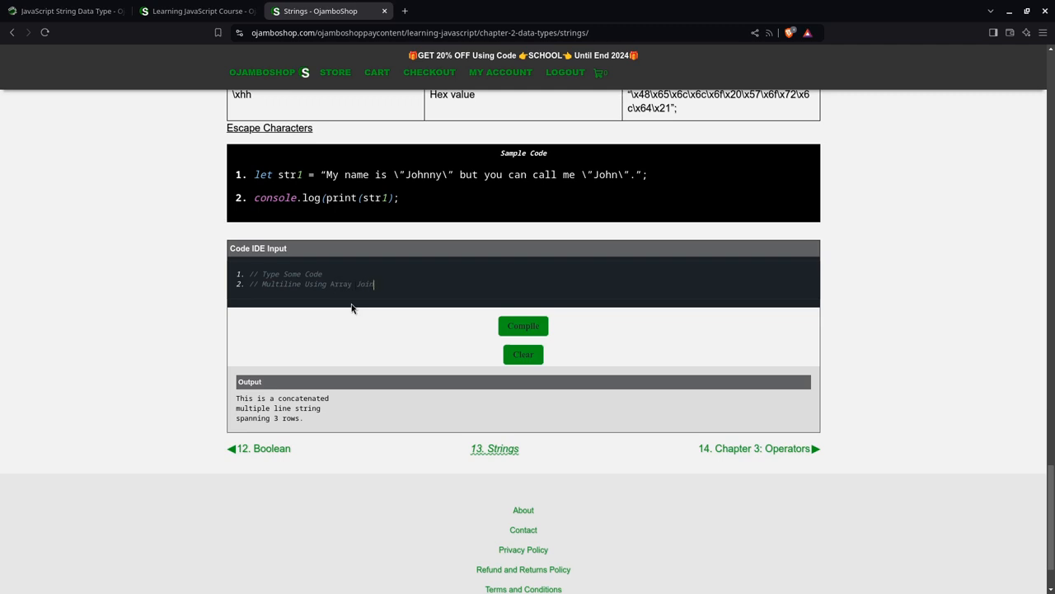
text(let)
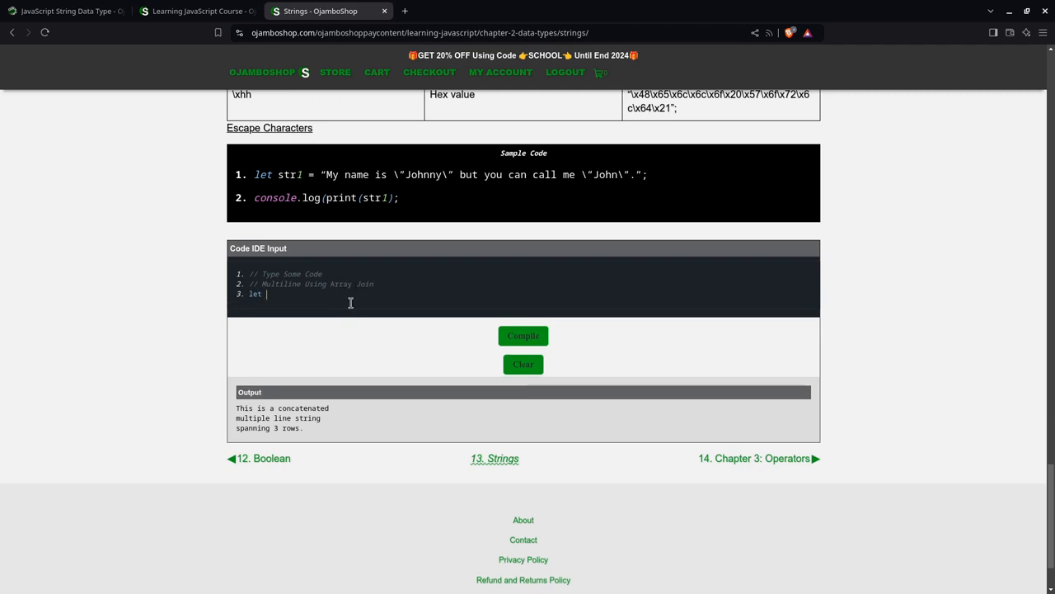
text(lines =)
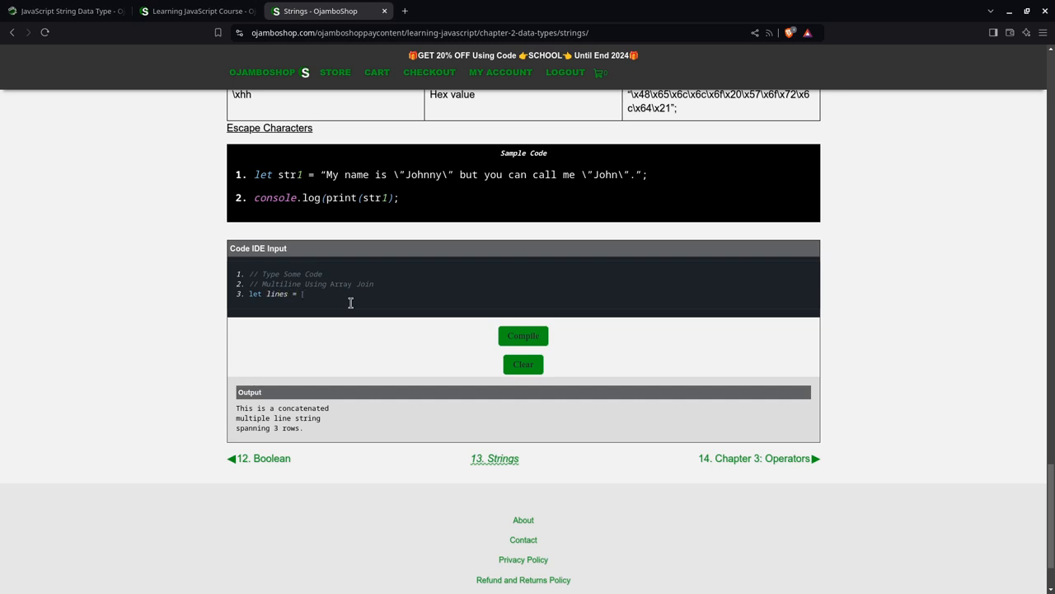
text(['This is)
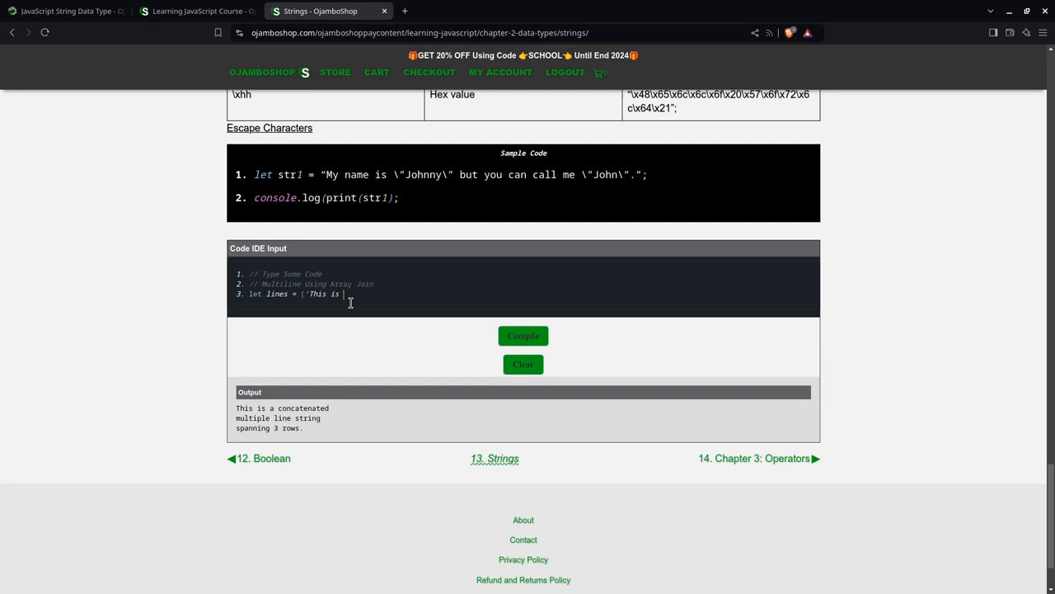
text(an array join)
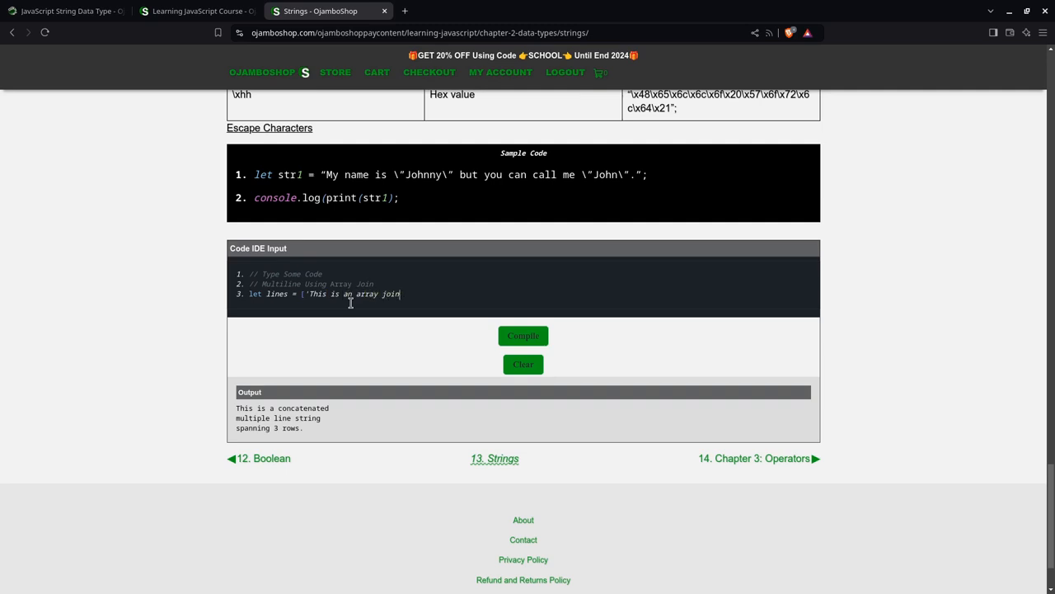
text(', ')
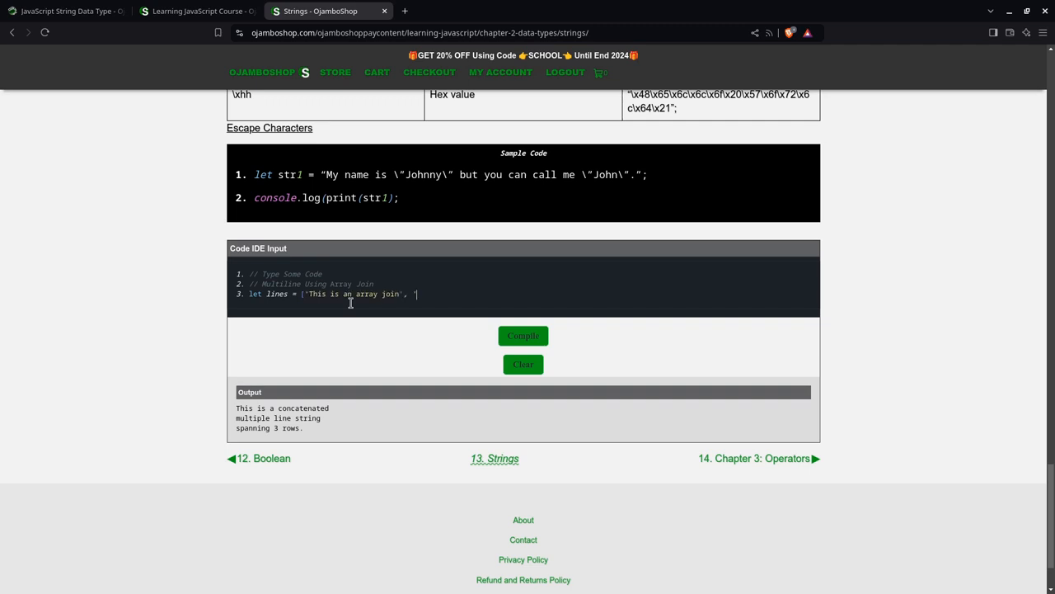
text(multiple)
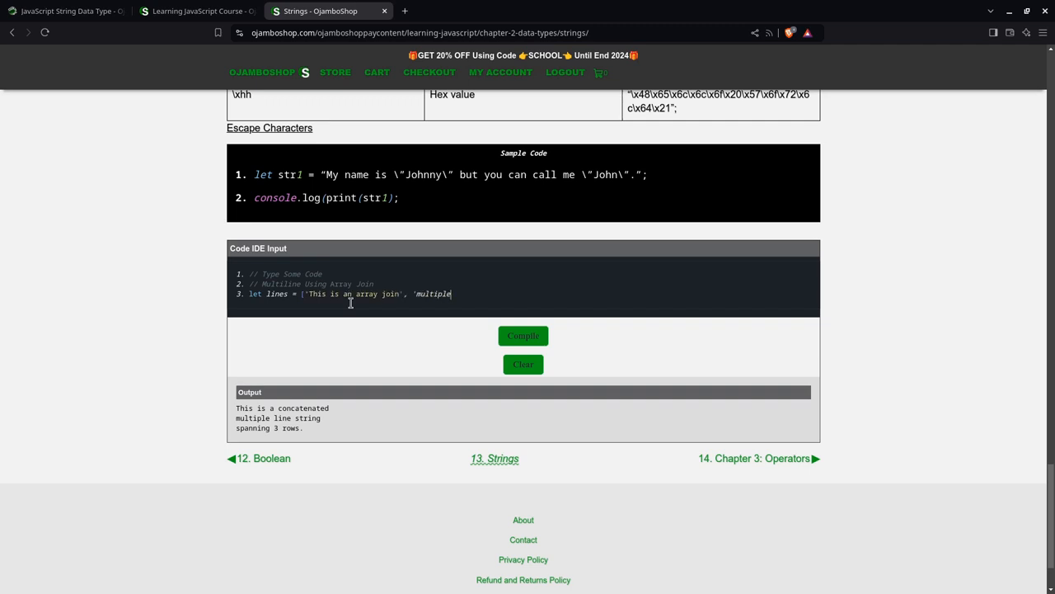
text(line string)
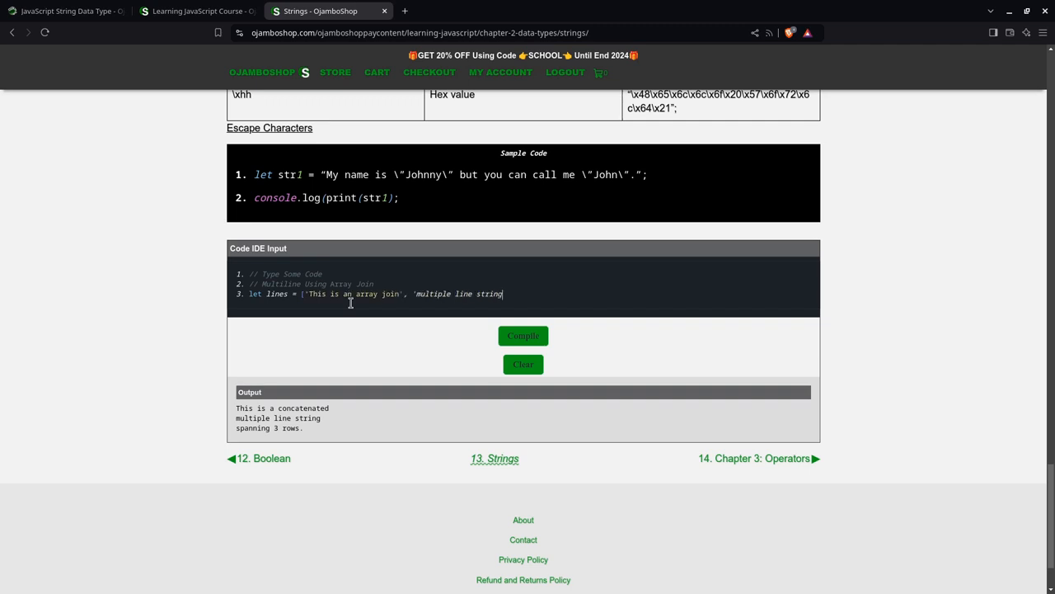
text(#)
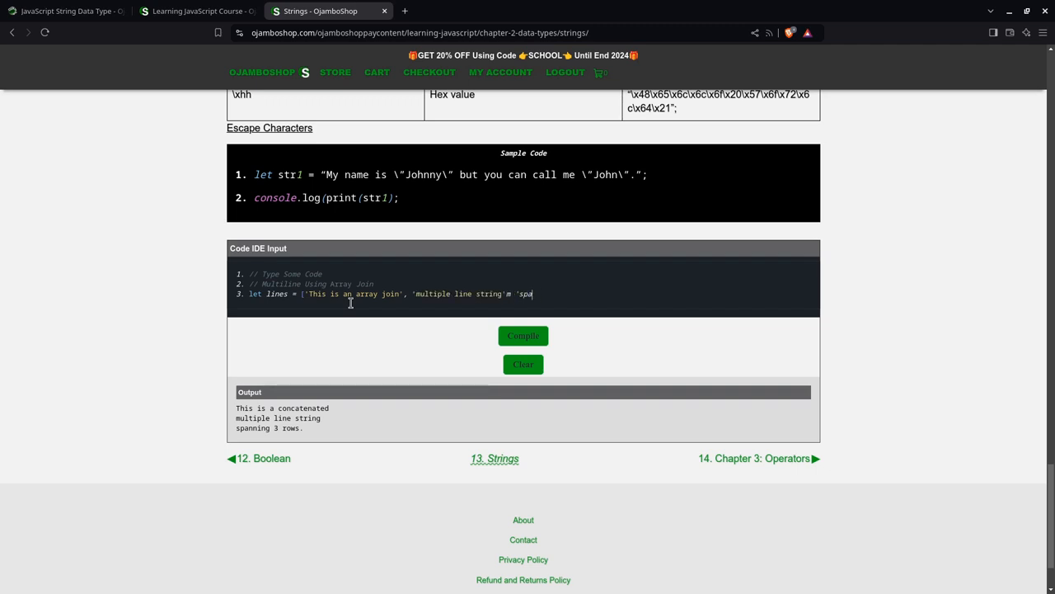
text(nning)
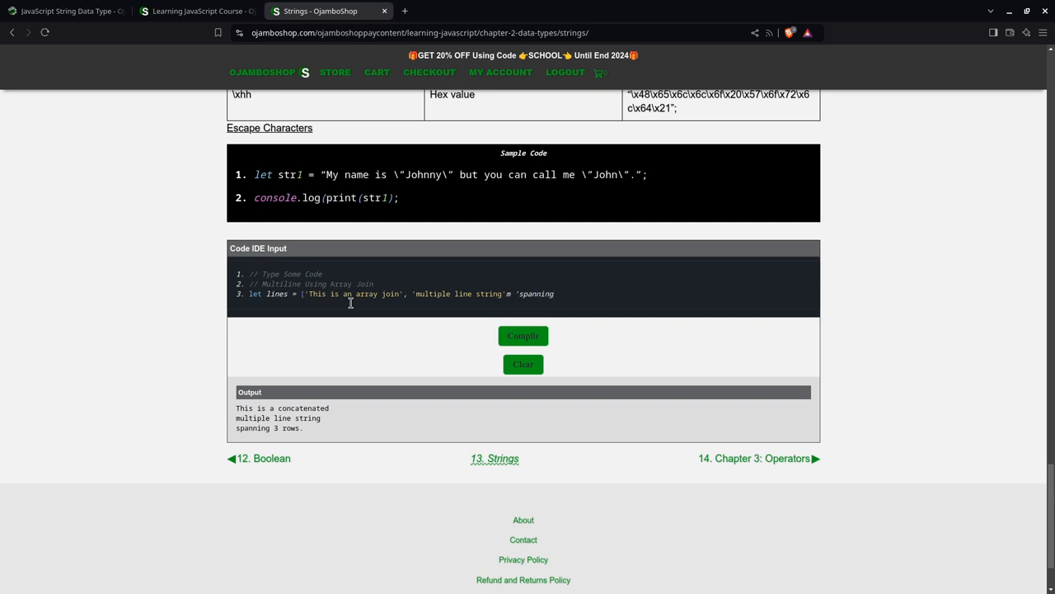
text(3 rows'];)
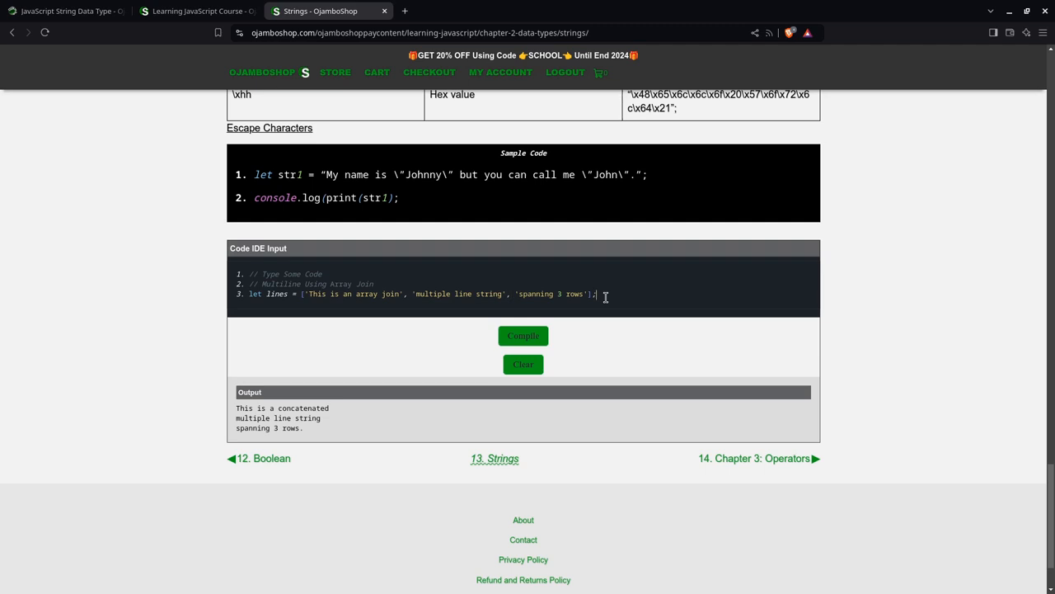
Step: Set str3 to lines.join('\n') and log it with console.log(str3)
text(let str3 =)
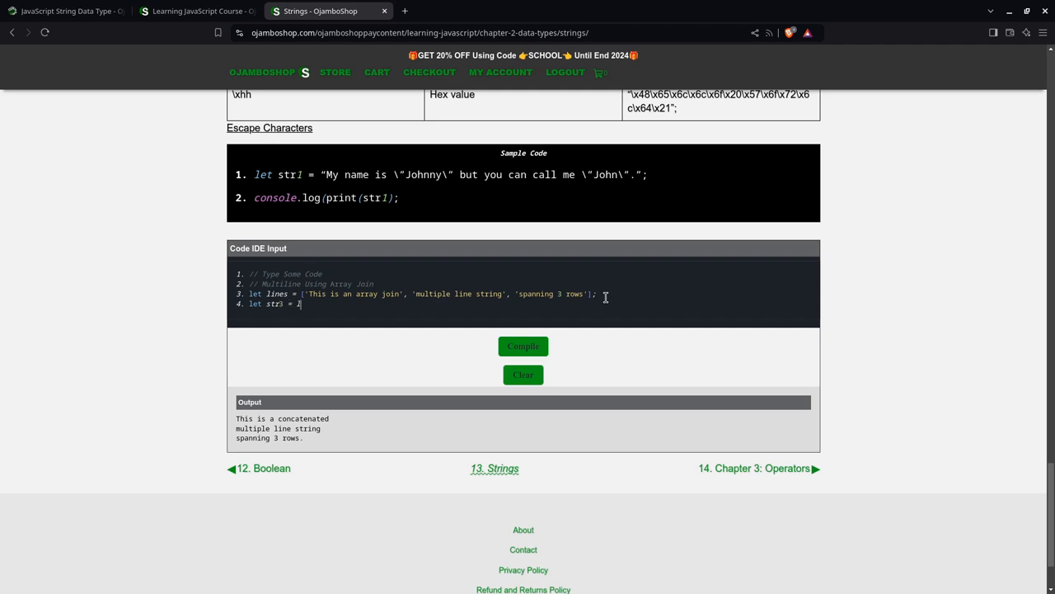
text(lines.join)
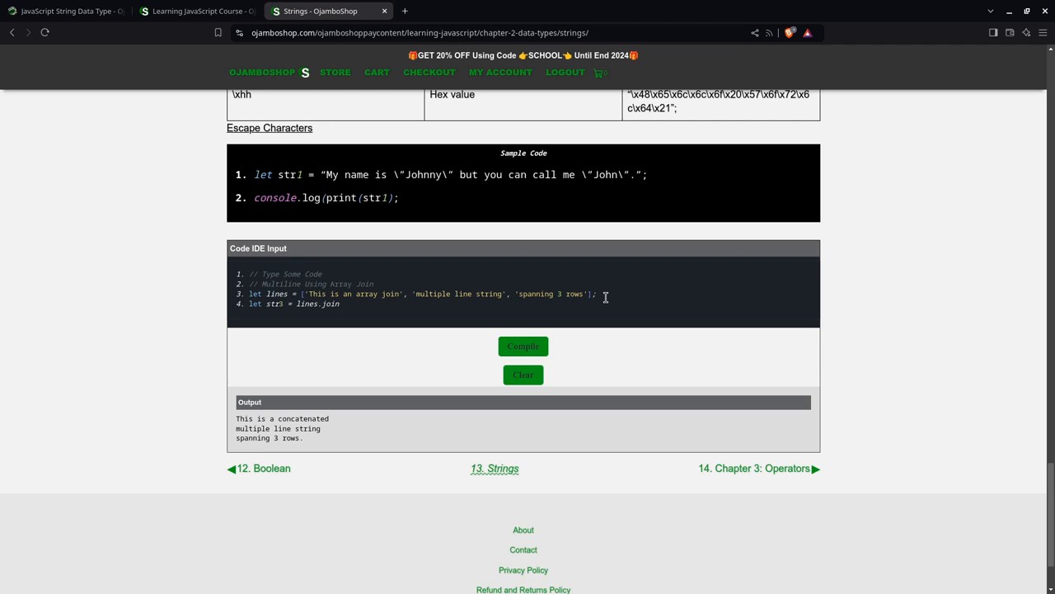
text(()
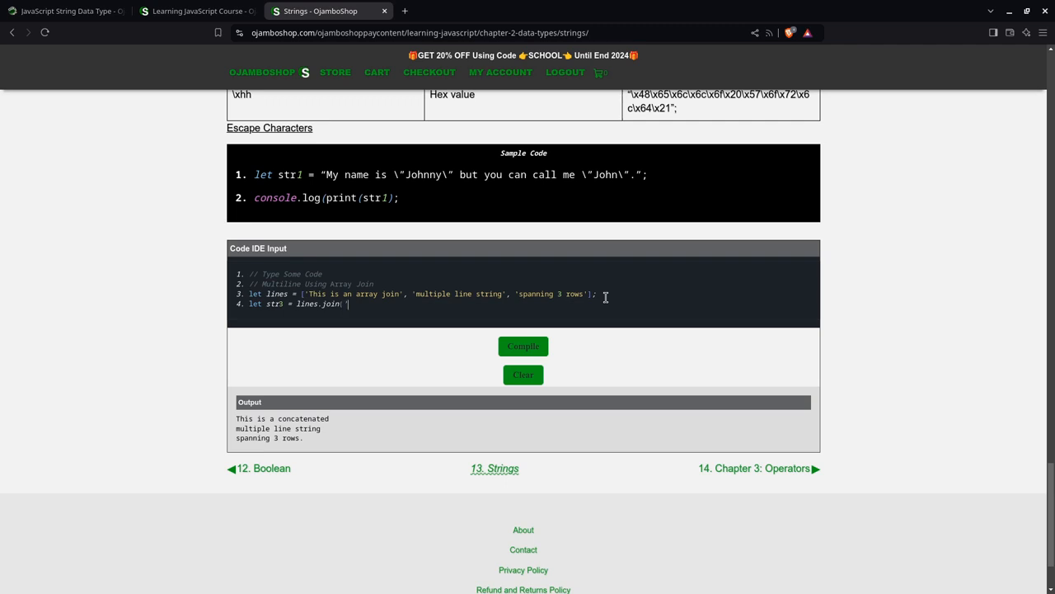
text(\n'))
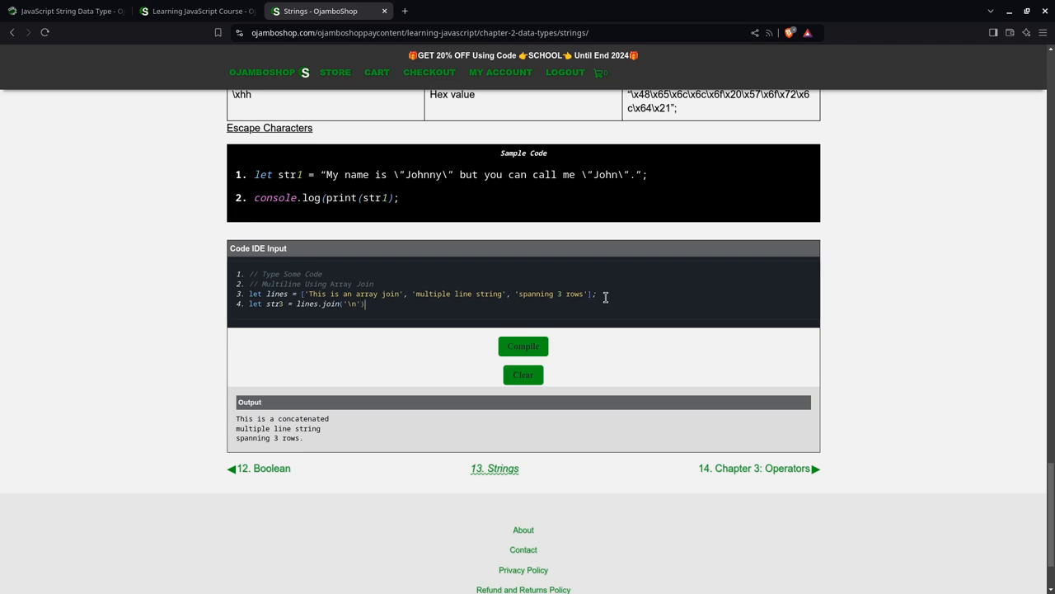
text(console.log)
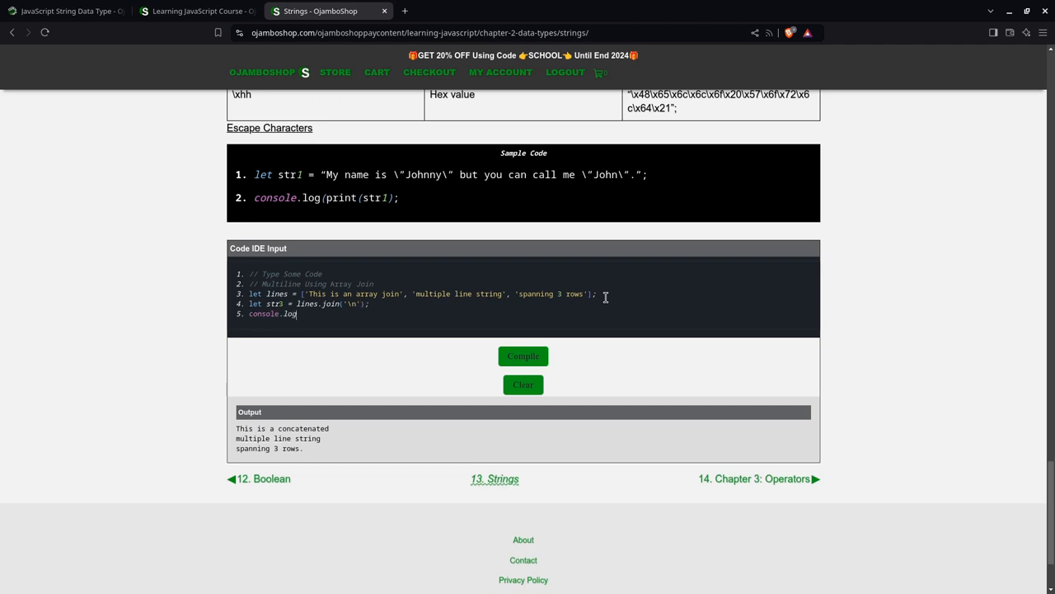
text((str3))
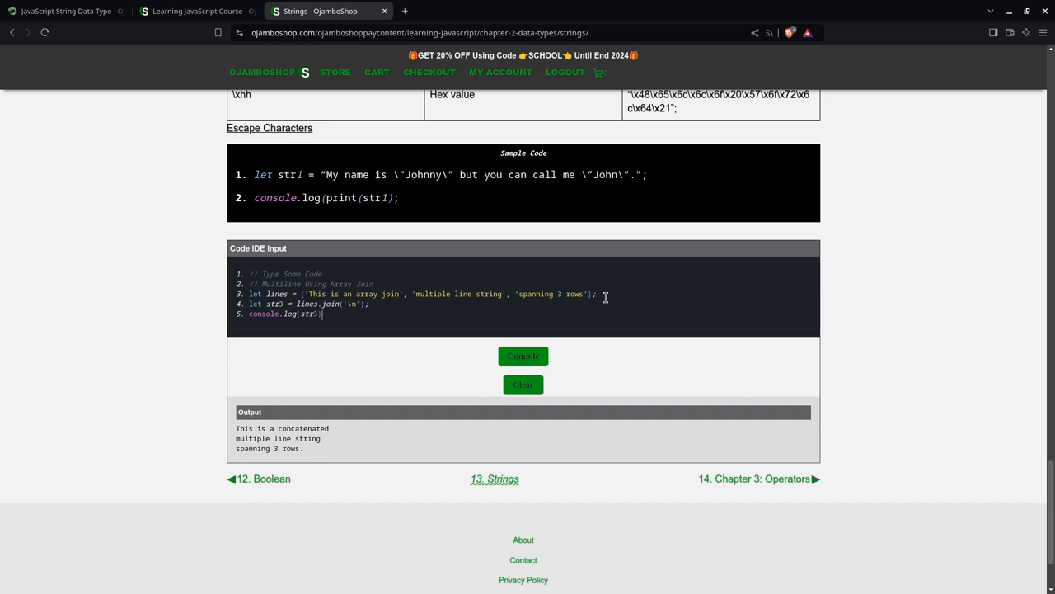
mouse_move(523, 355)
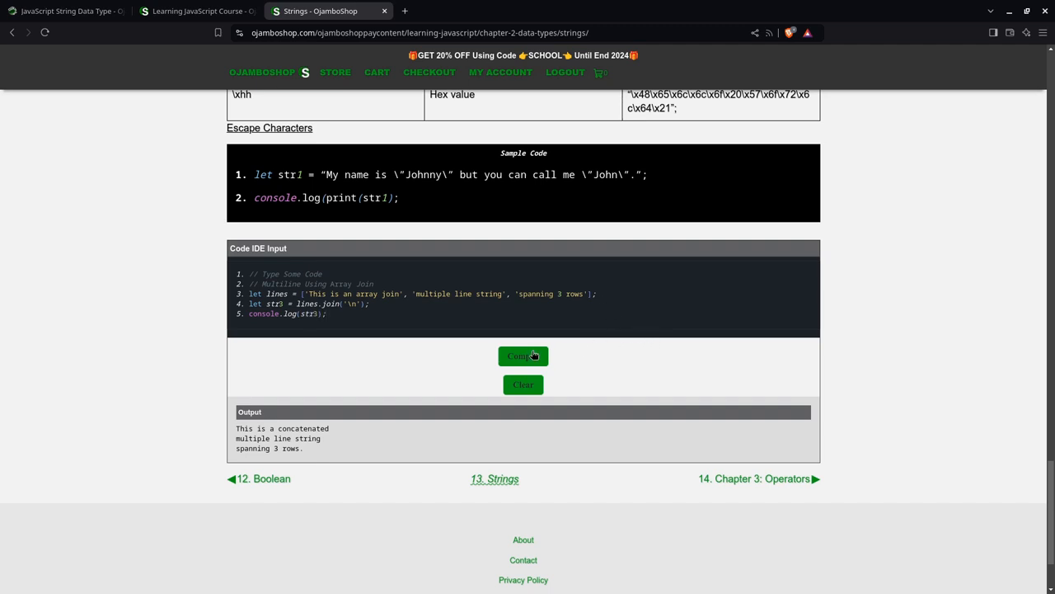
Step: Run the array-join example, then select the old code for replacement
click(523, 356)
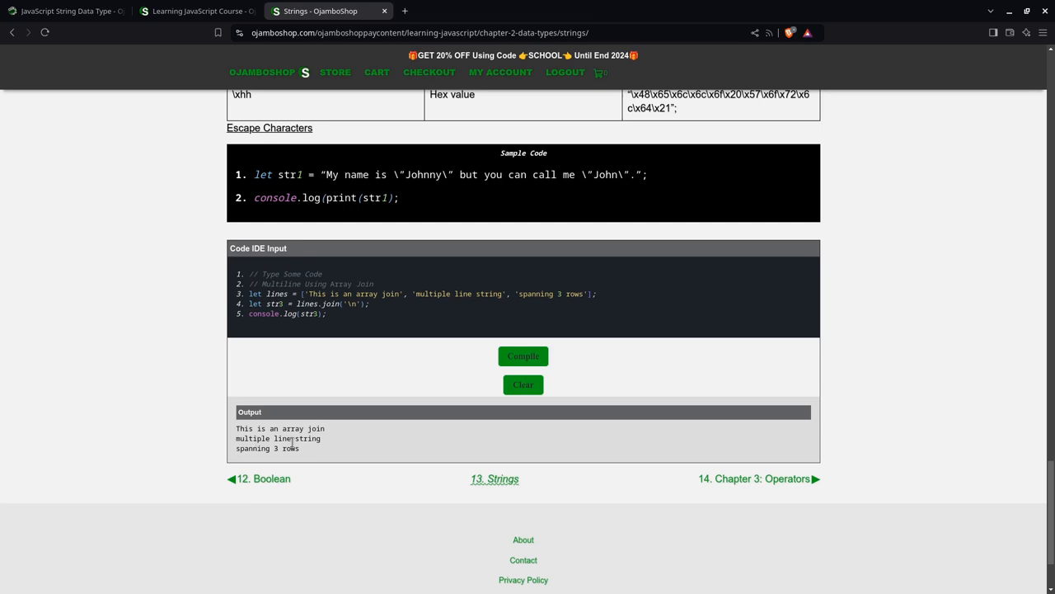
mouse_move(292, 441)
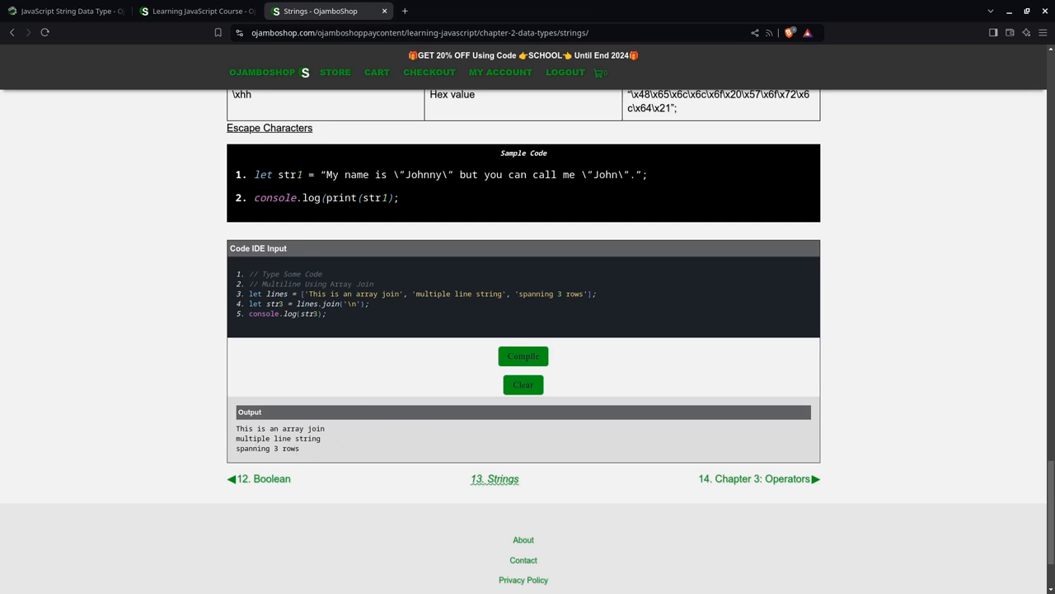
drag(250, 294, 326, 313)
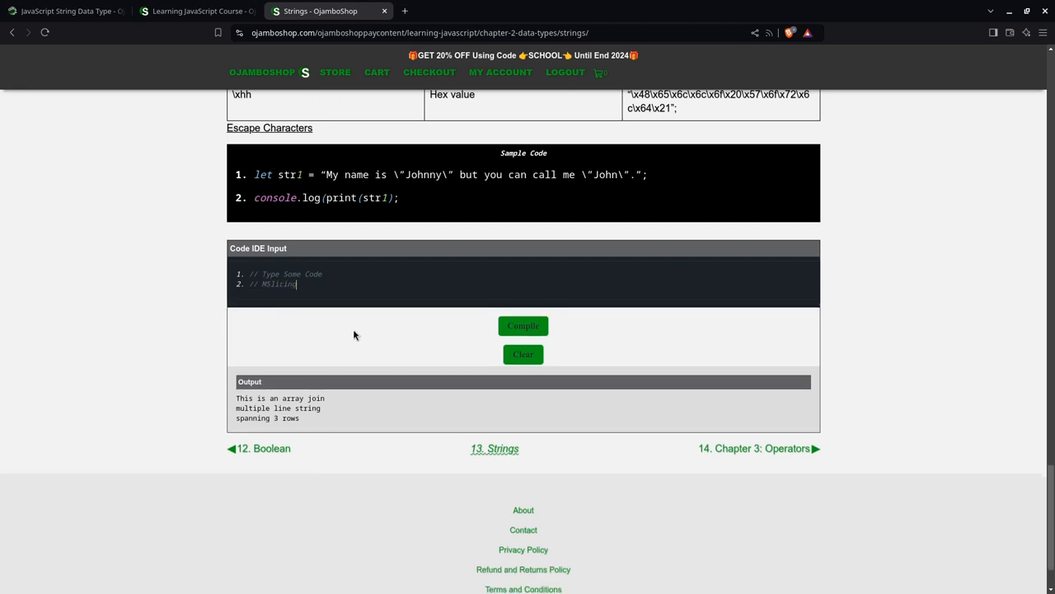
Step: Write a // Slicing comment, str1 = "Hello, World!", and console.log(str1.slice(2))
key(Backspace)
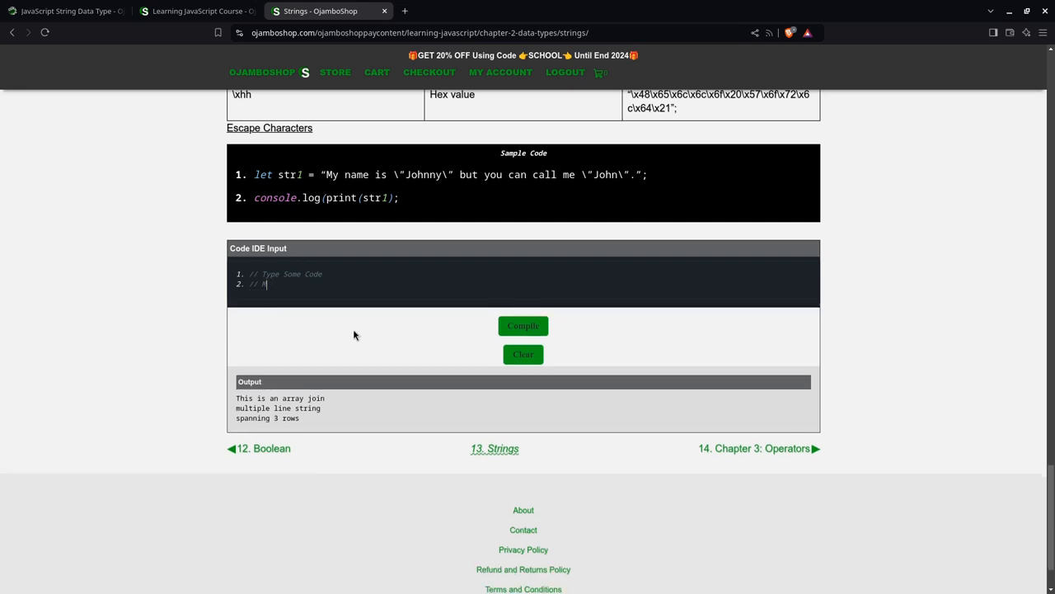
text(S)
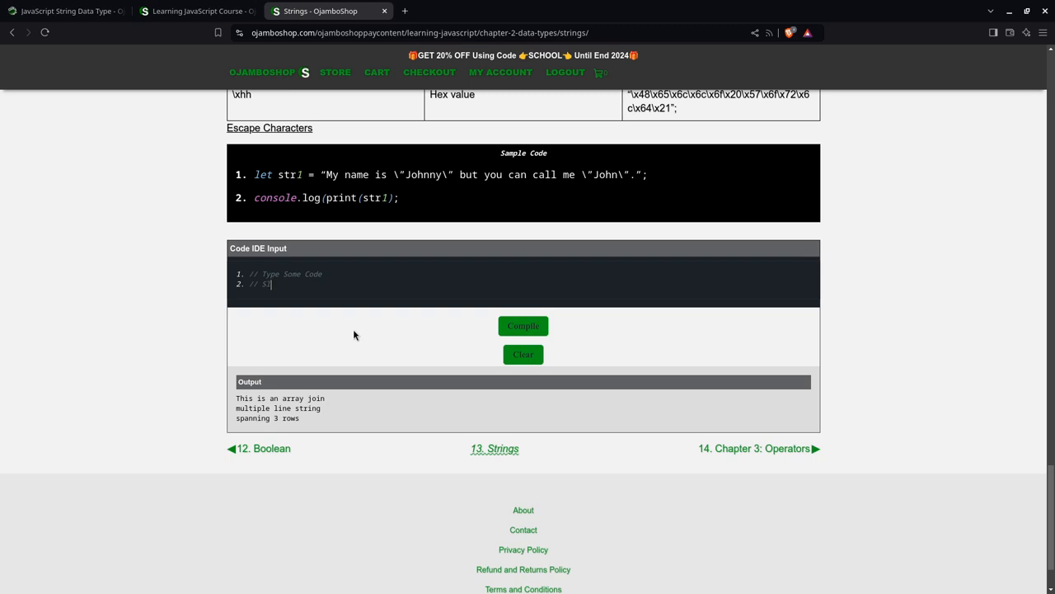
text(Slicing)
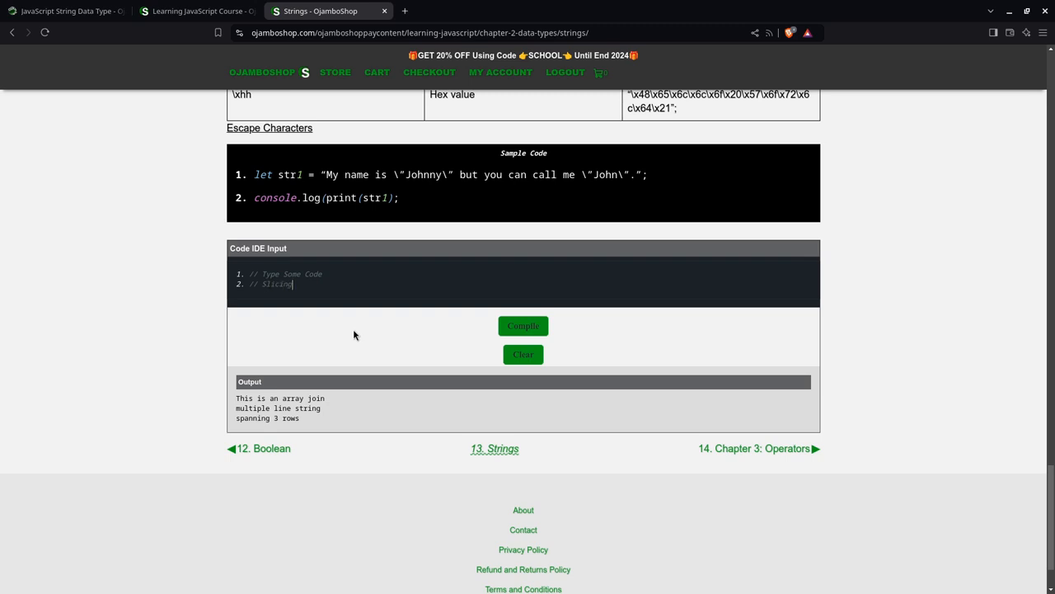
text(let str)
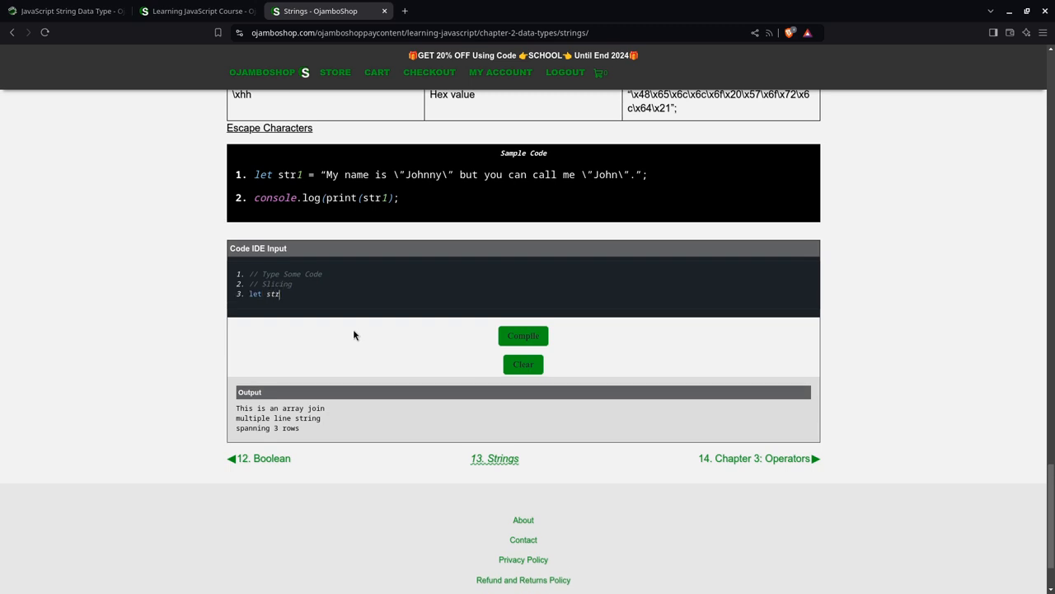
text(1)
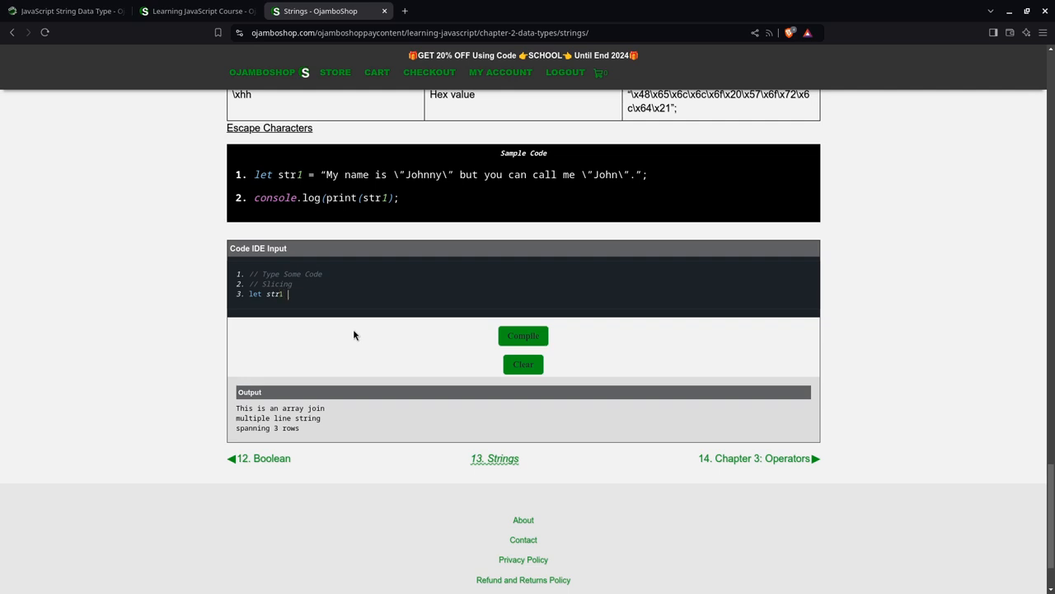
text(= "Hell)
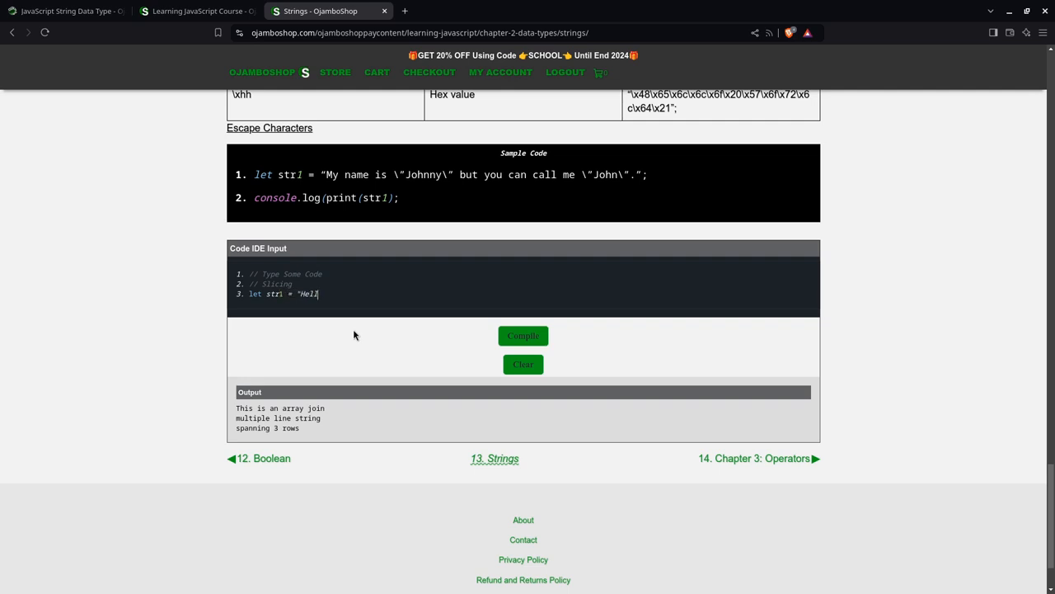
text(o, World)
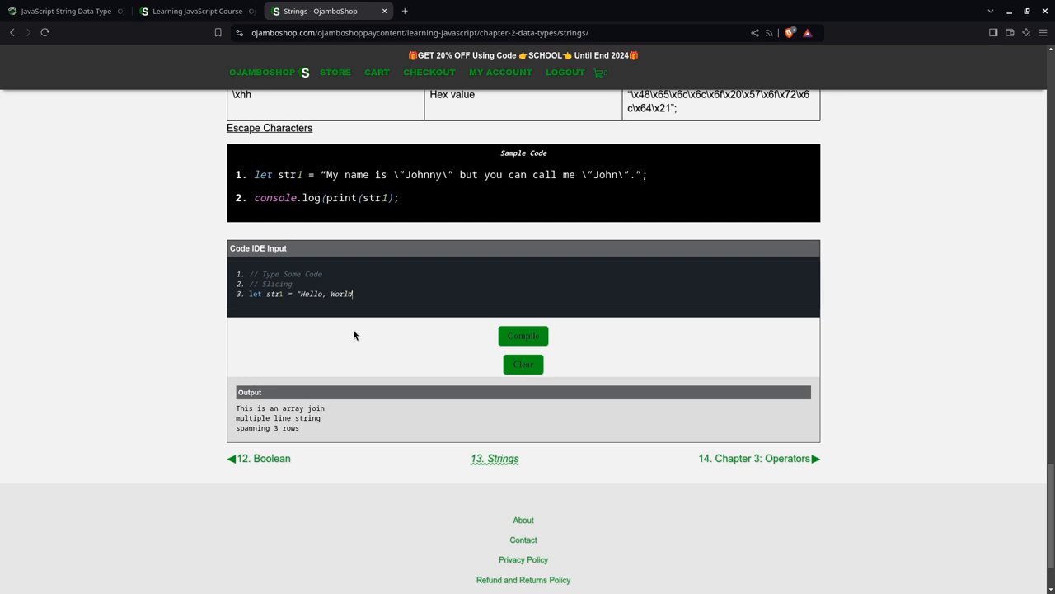
text(!";)
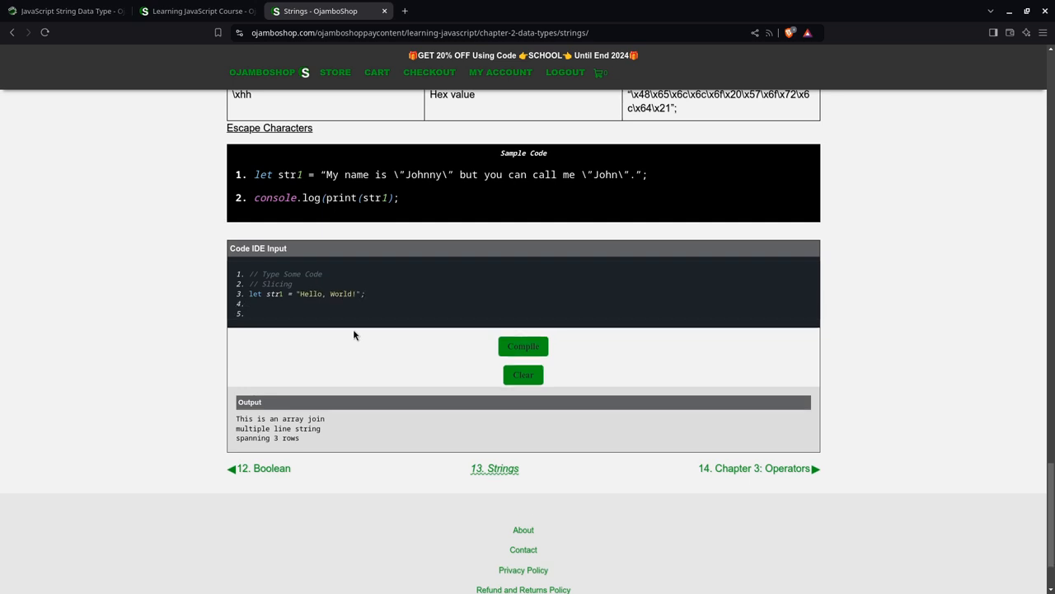
text(console.log(str1.slice(2)
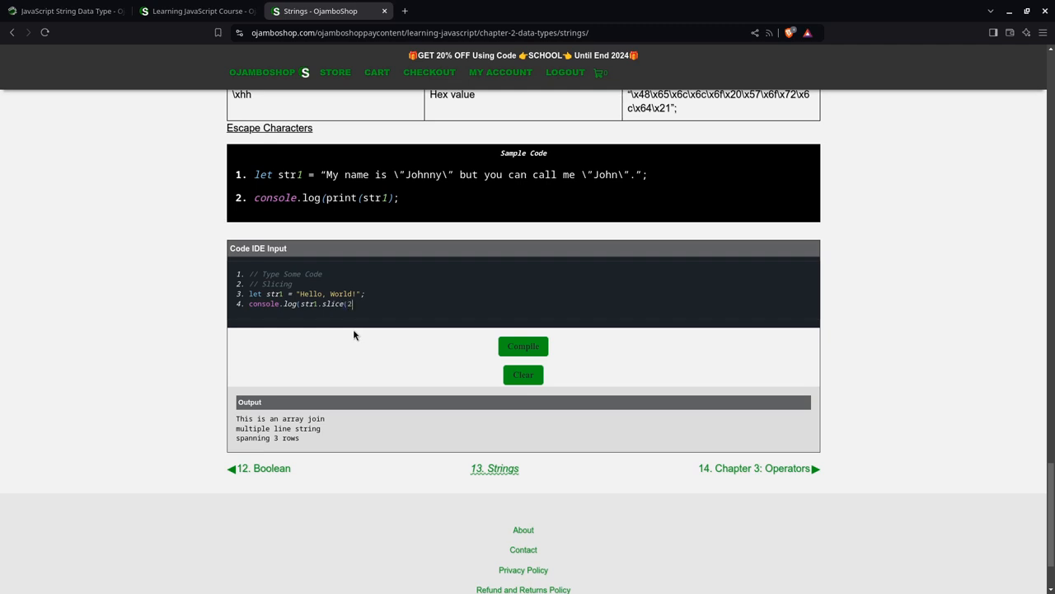
text()))
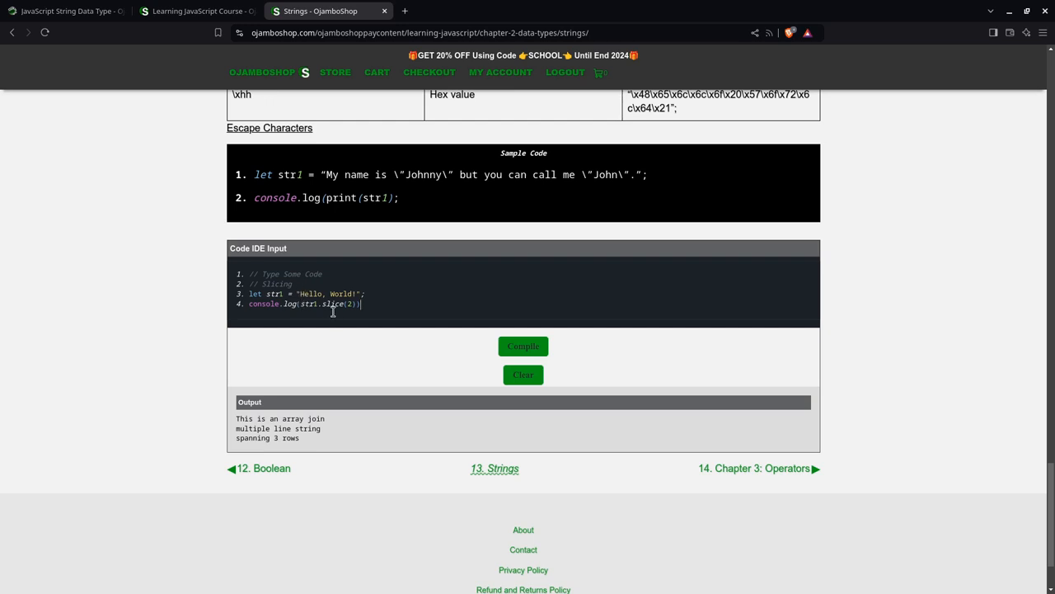
mouse_move(295, 293)
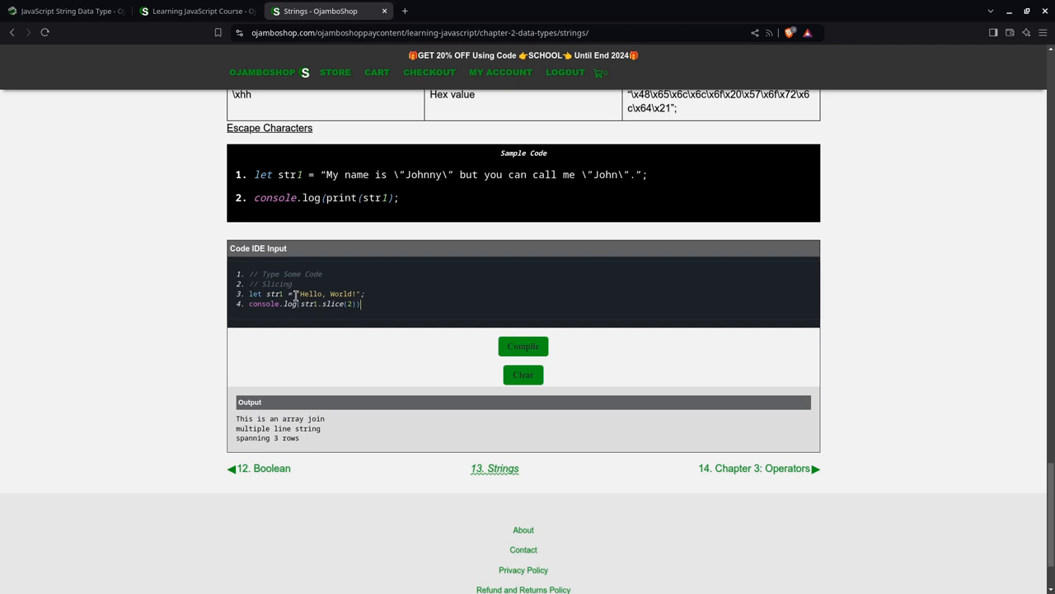
mouse_move(298, 294)
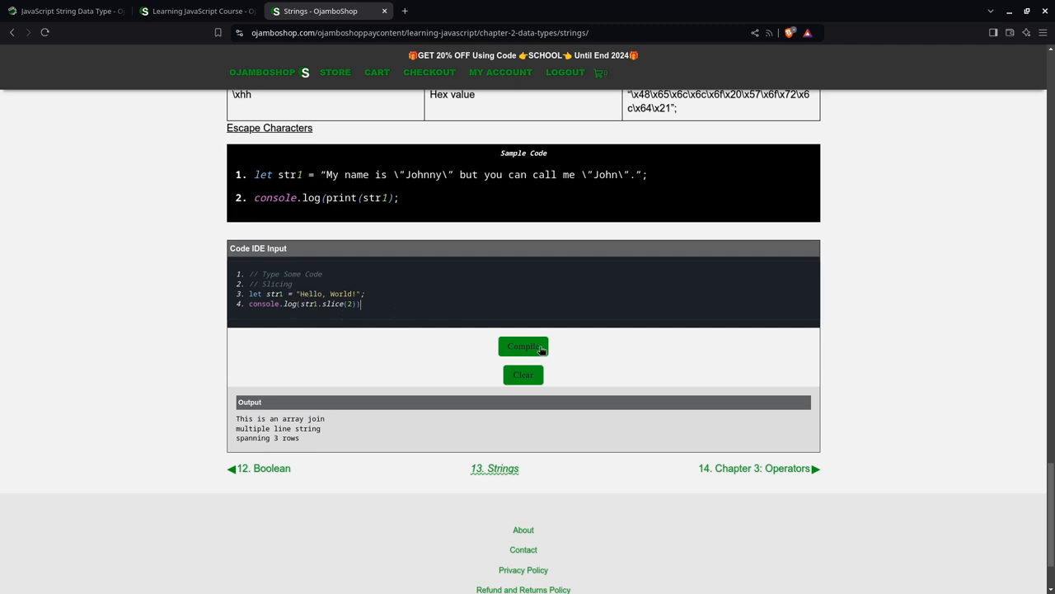
Step: Run str1.slice(2) so the output shows 'llo, World!'
click(523, 346)
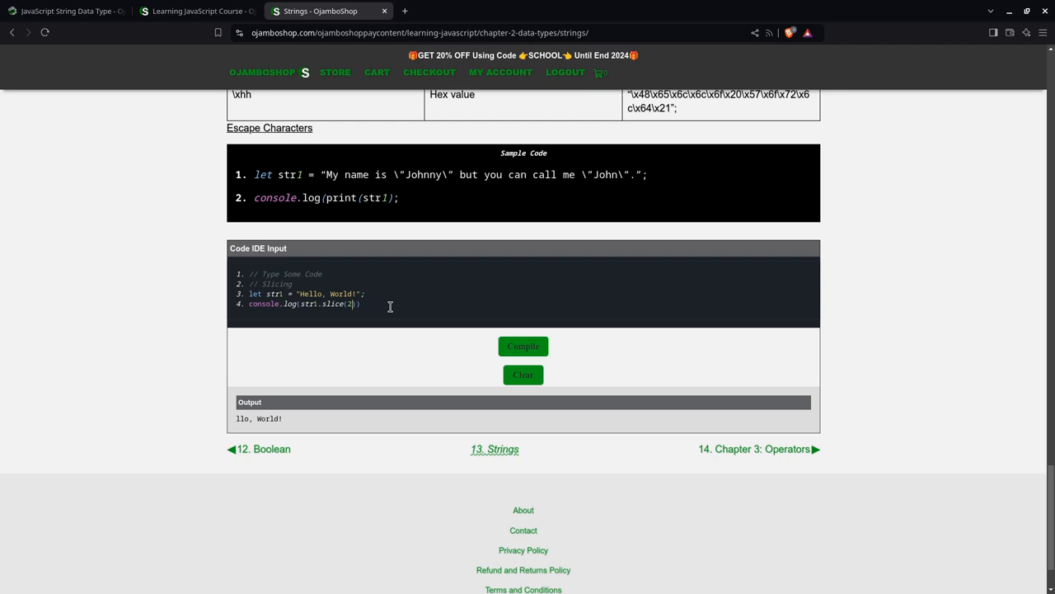
Step: Change the call to str1.slice(2, 5); and run it to print 'llo'
text(, 5)
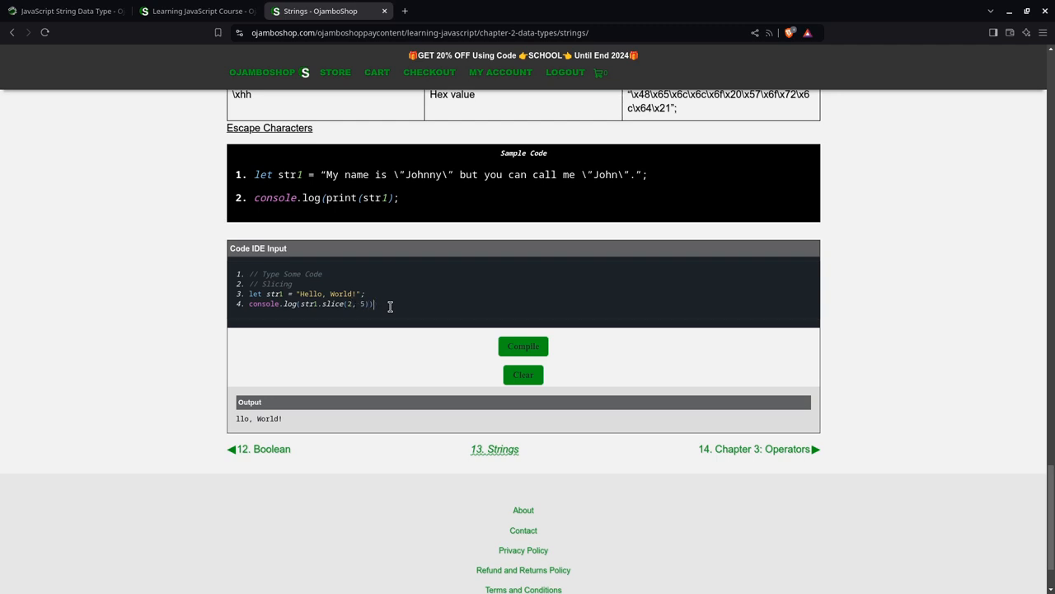
text(;)
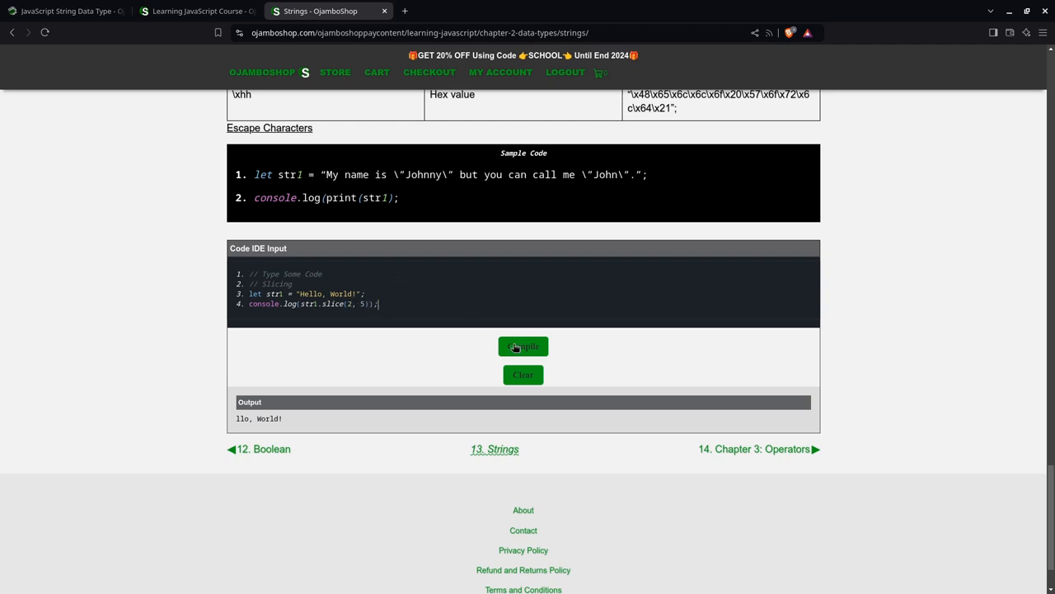
click(522, 346)
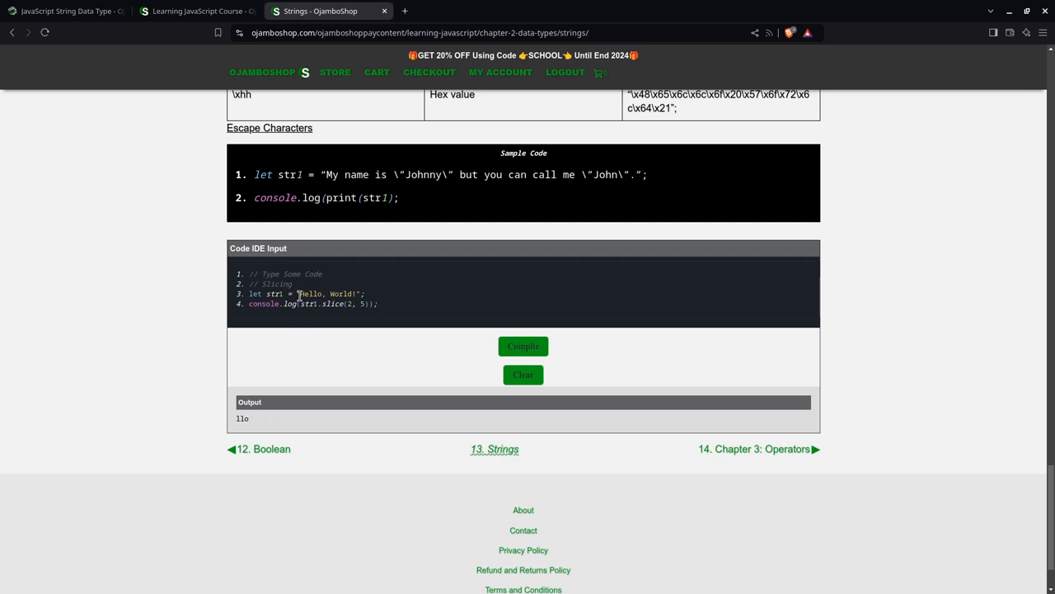
mouse_move(311, 293)
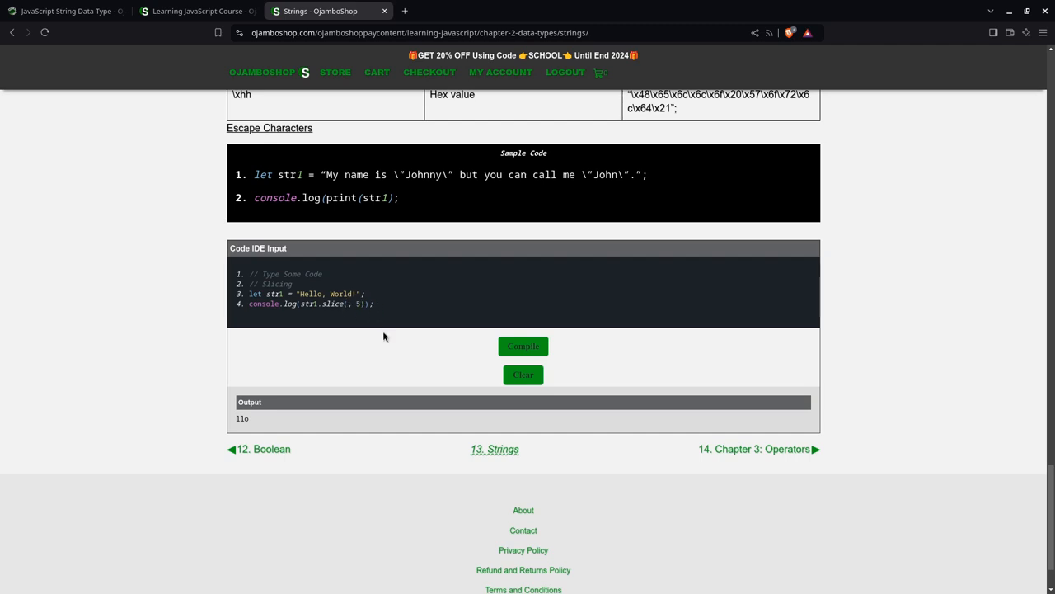
Step: Change the slice to indexes -5 and -2 and run it to print 'orl'
text(-5)
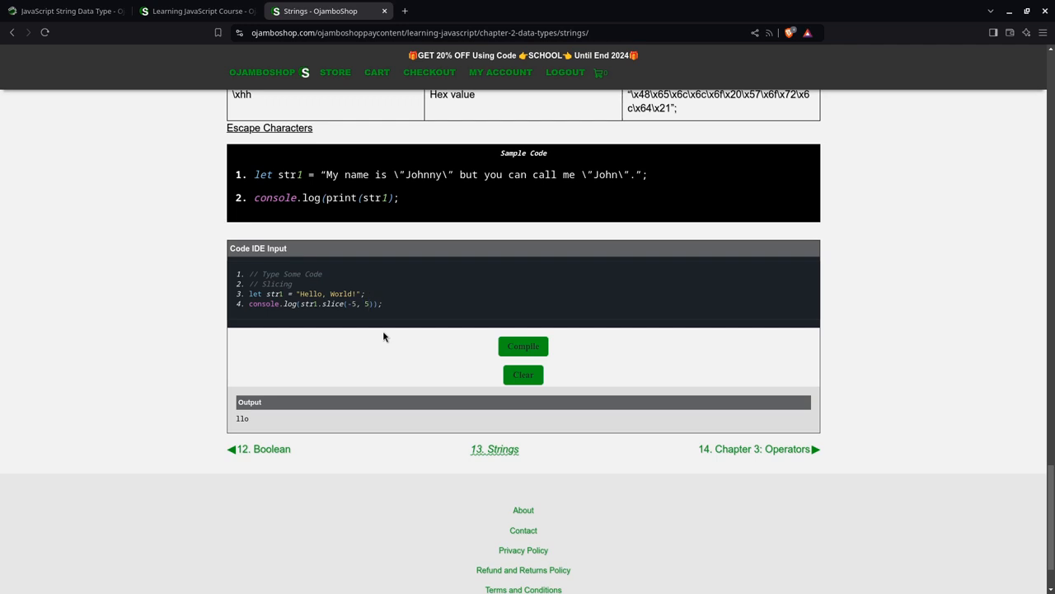
text(-2)
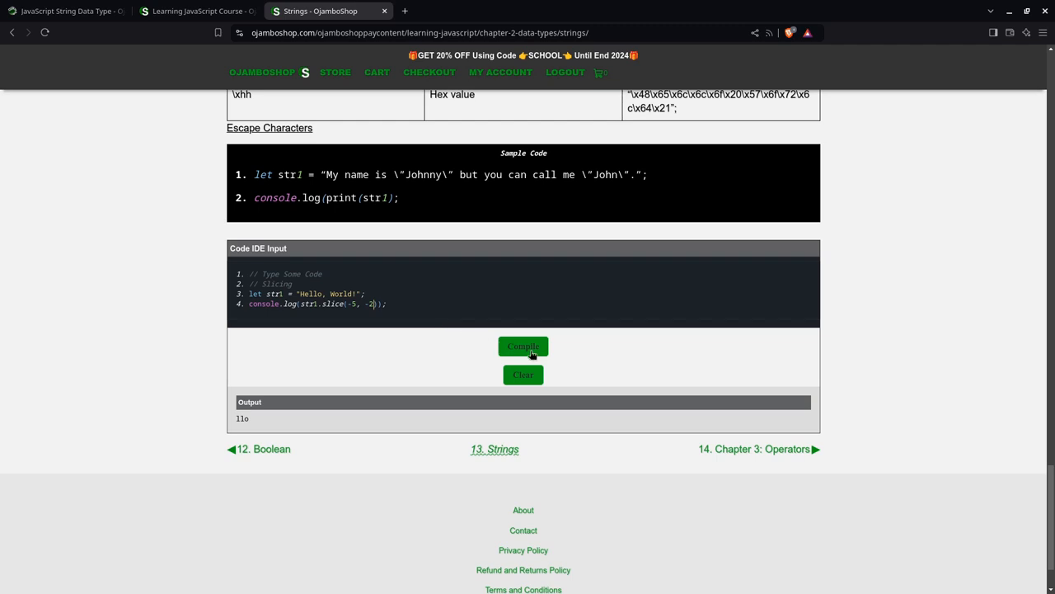
click(524, 345)
text(// Template)
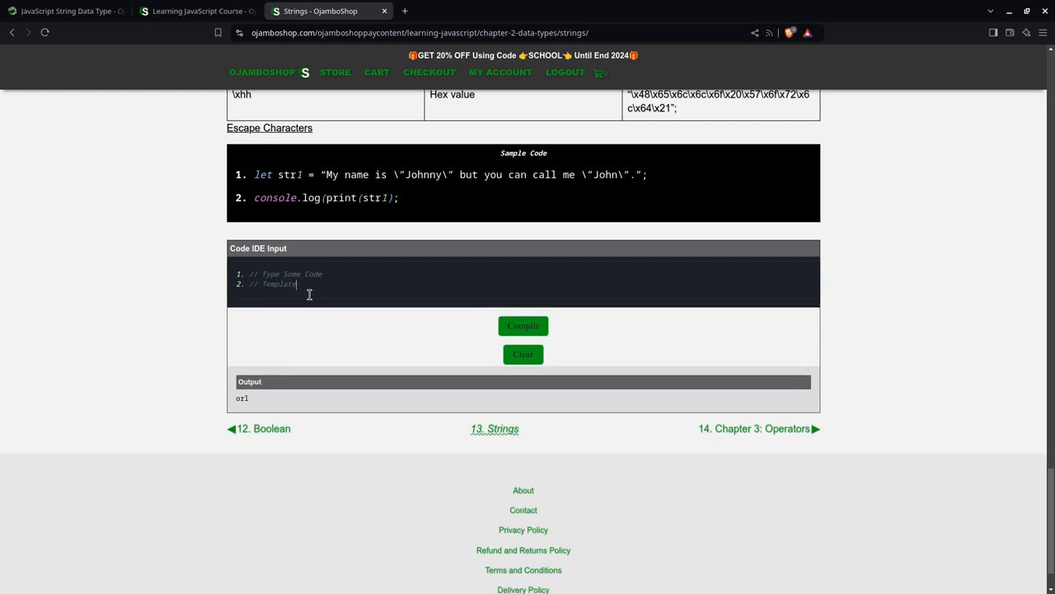
Step: Type a Strings heading and declare `let age = 24;` and `let name = "John"`
text(Strings)
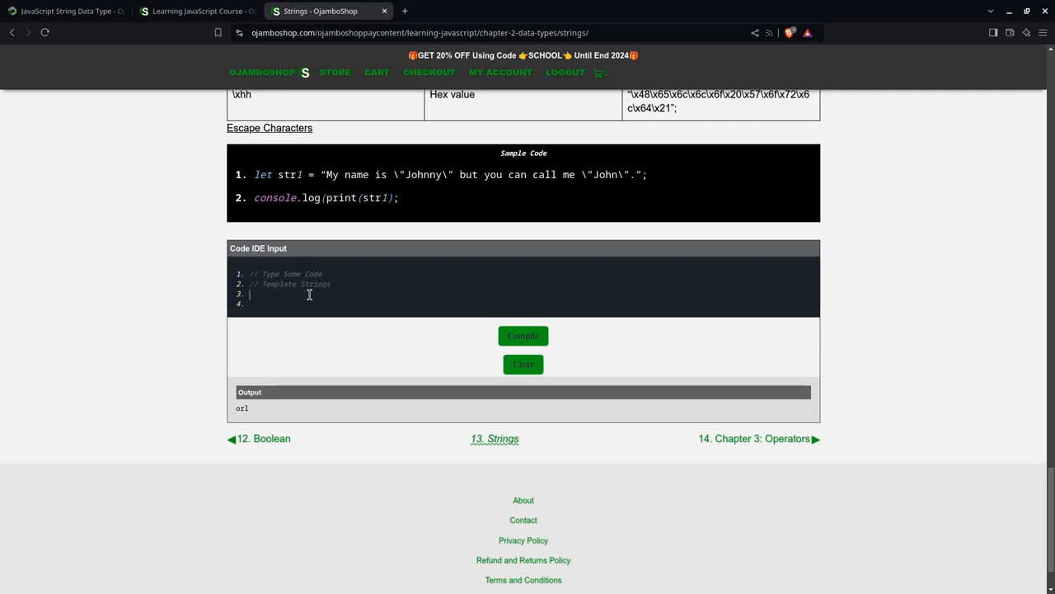
text(let)
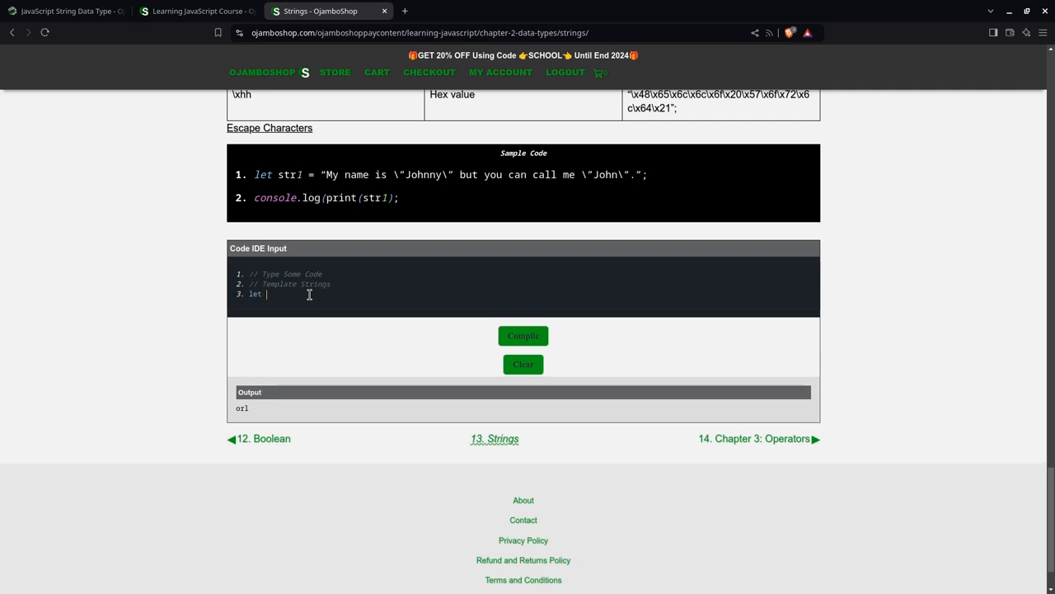
text(age =)
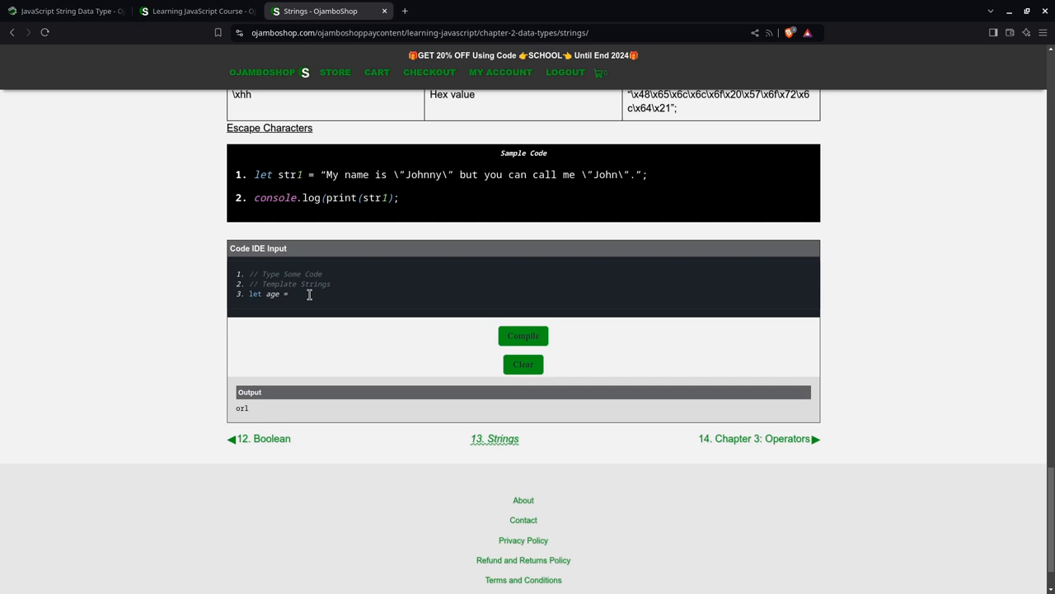
text(24;)
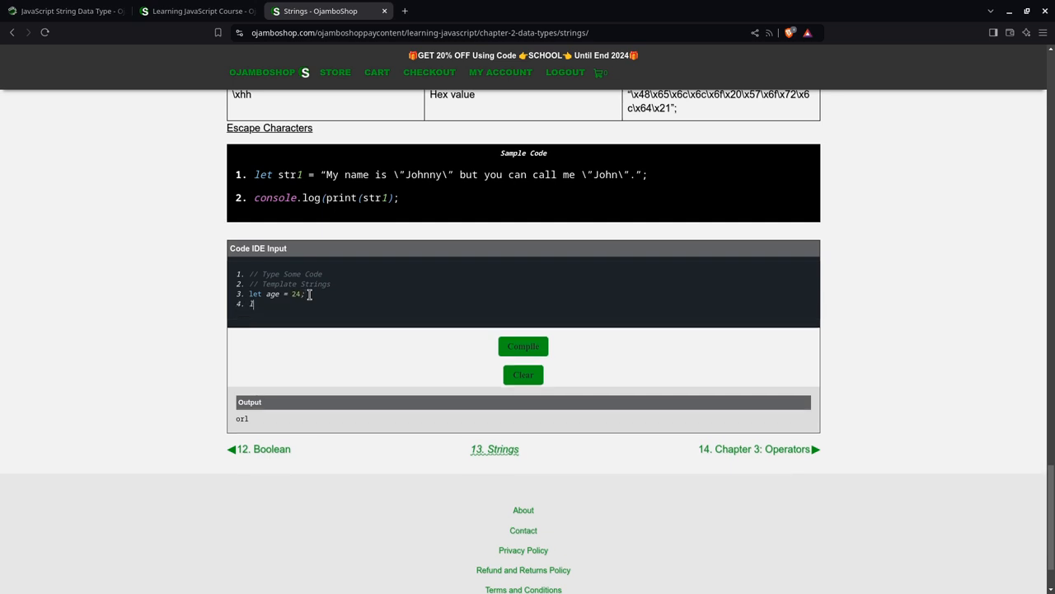
text(let name =)
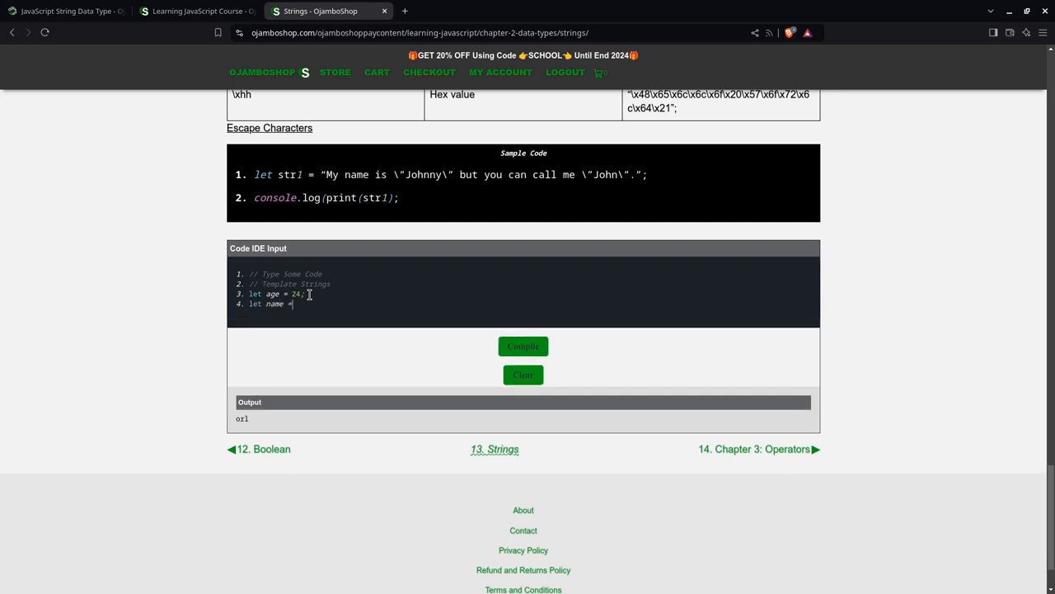
text("John";)
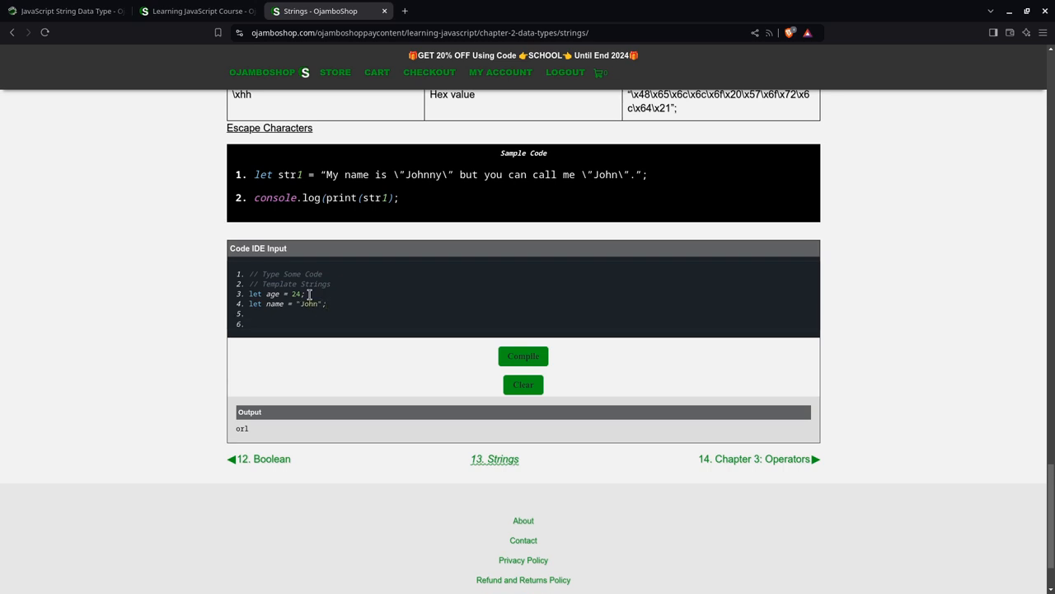
Step: Assign `combined` the template string `My name is ${name}, and I am ${age} years old` and log it
text(let con)
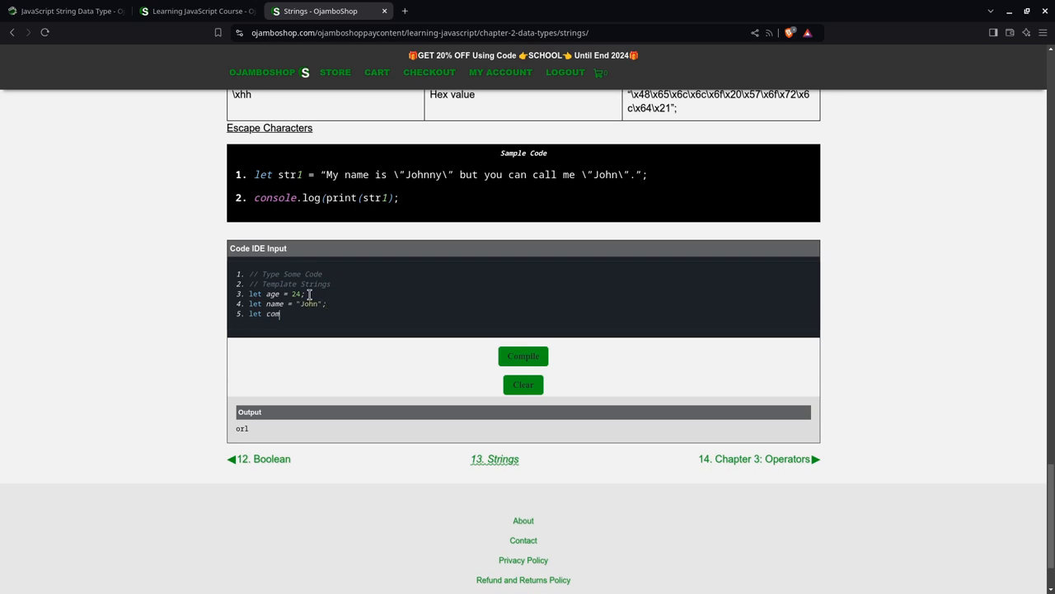
text(bin)
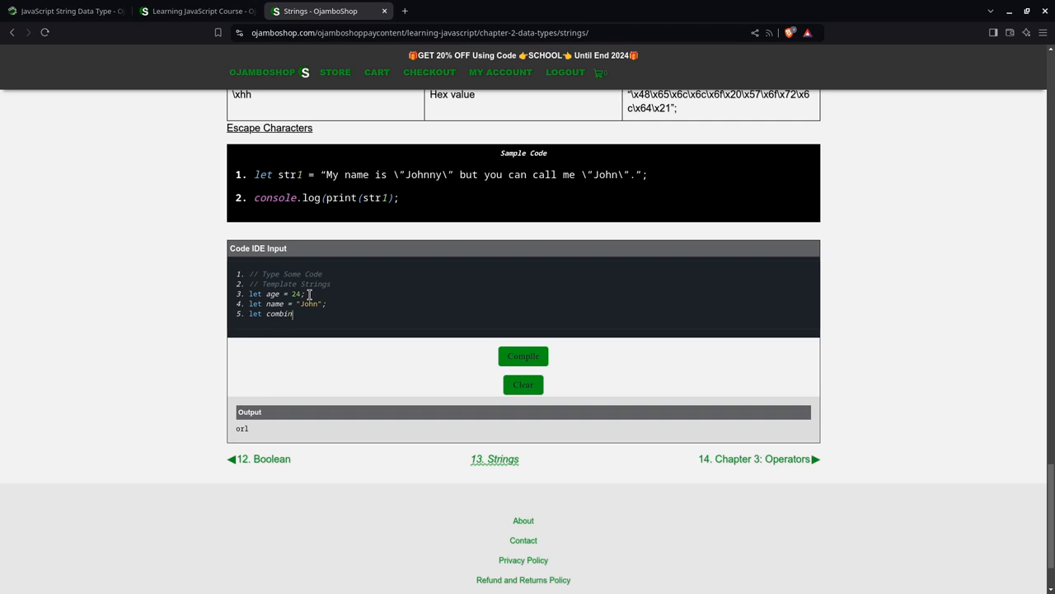
text(ed =)
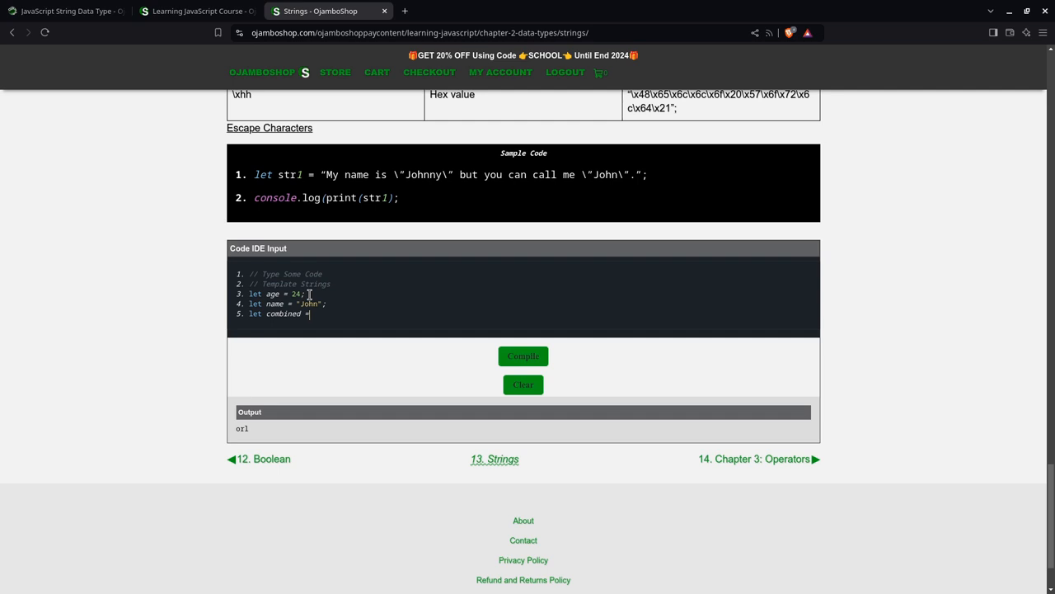
text(`)
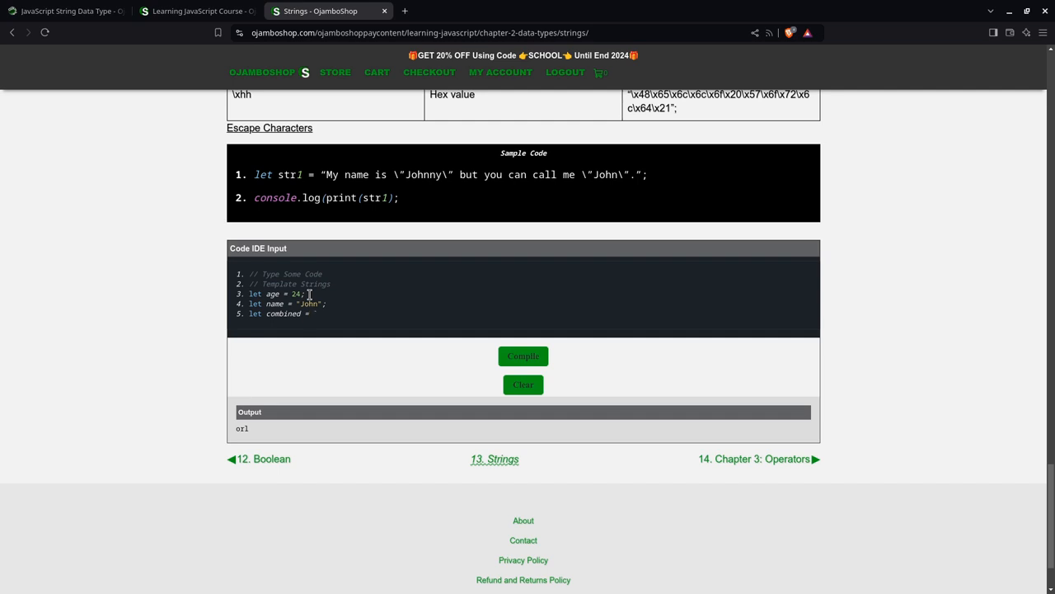
text(My name is)
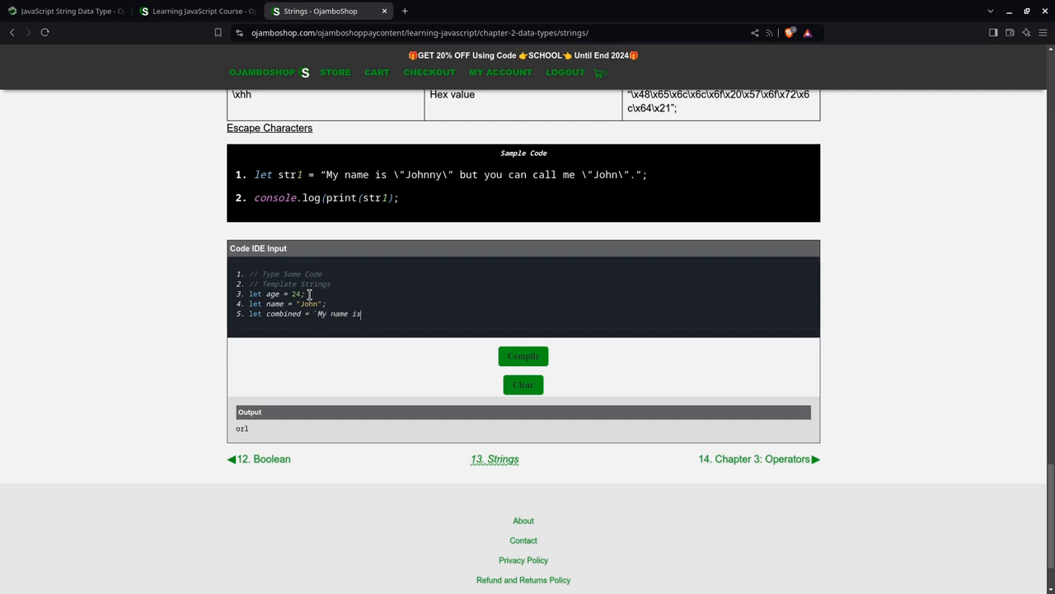
text($)
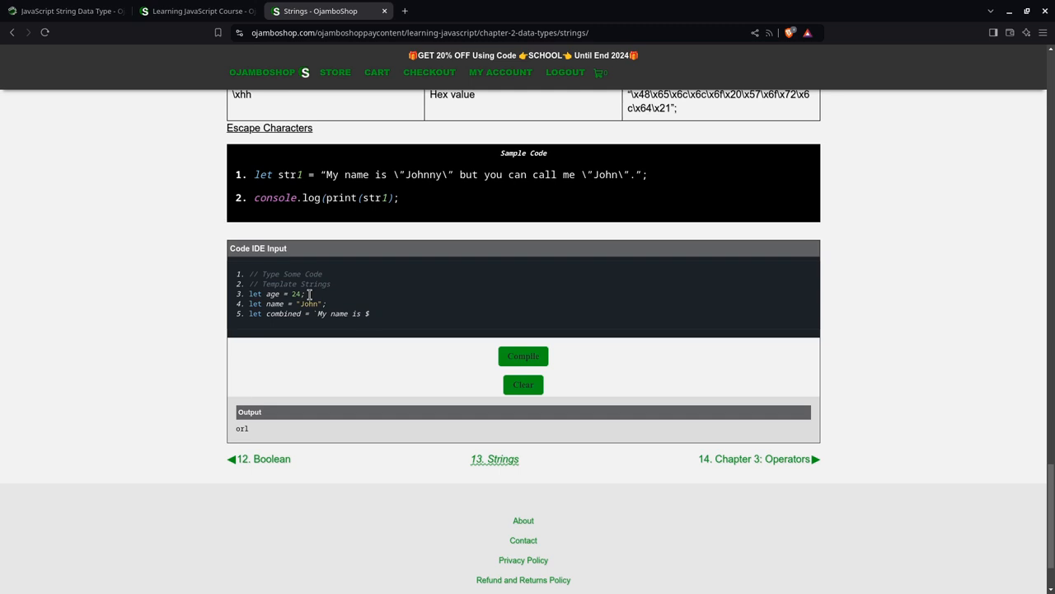
text({name)
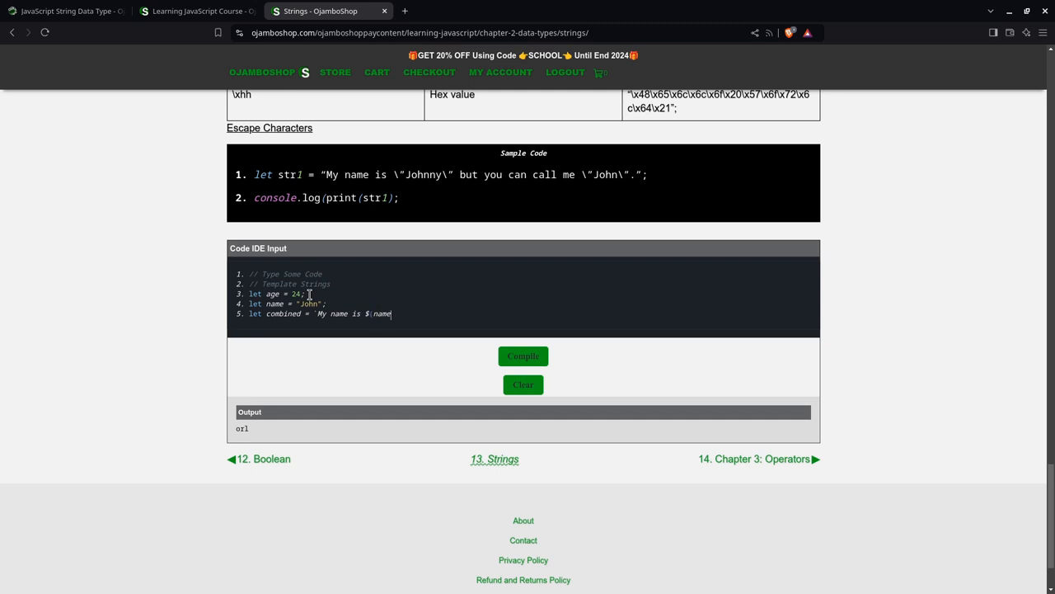
text(})
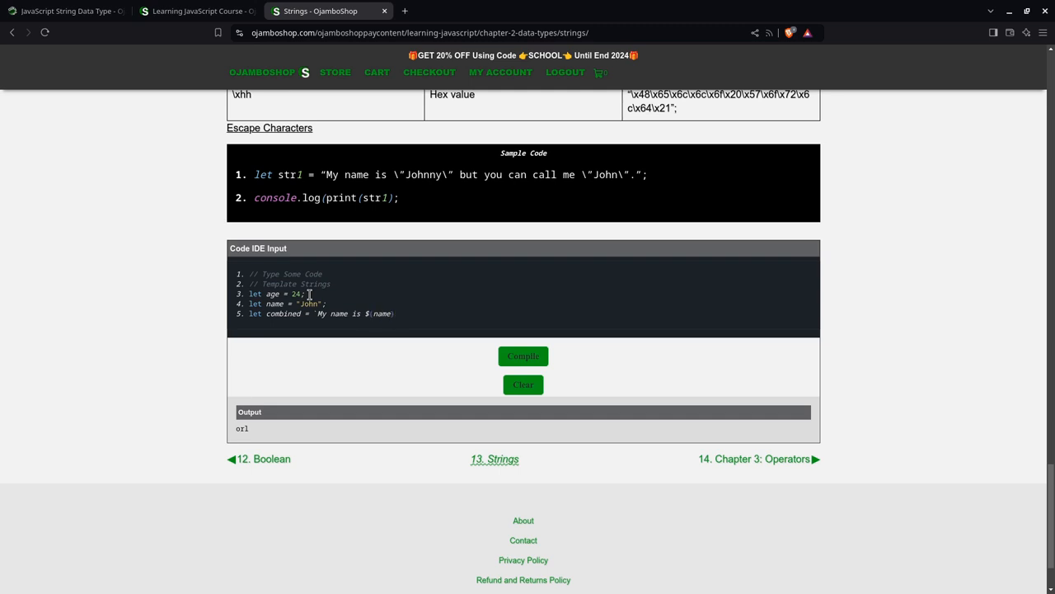
text(, and I am ${)
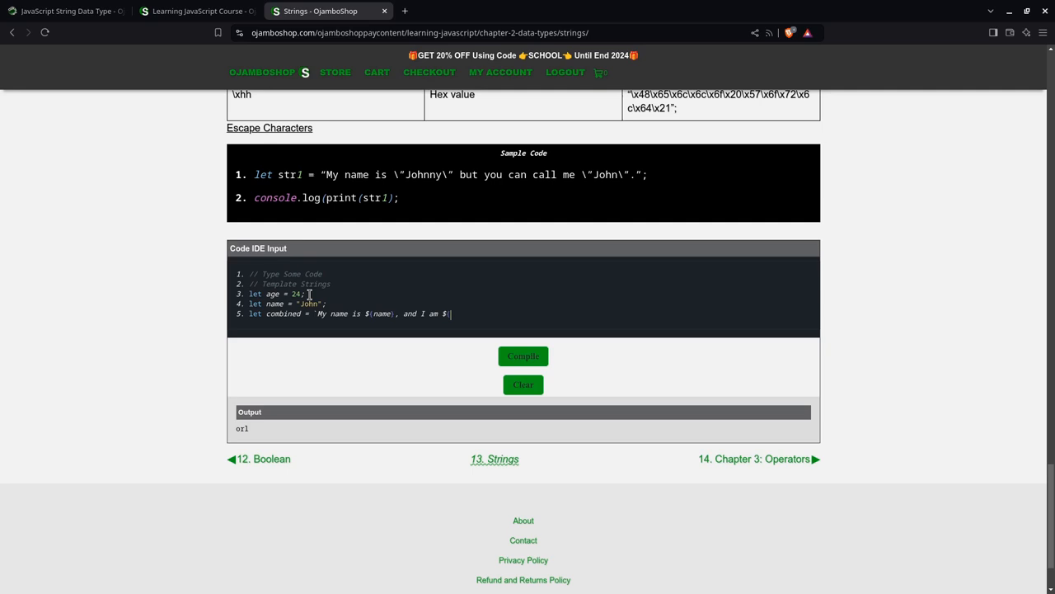
text(age} years)
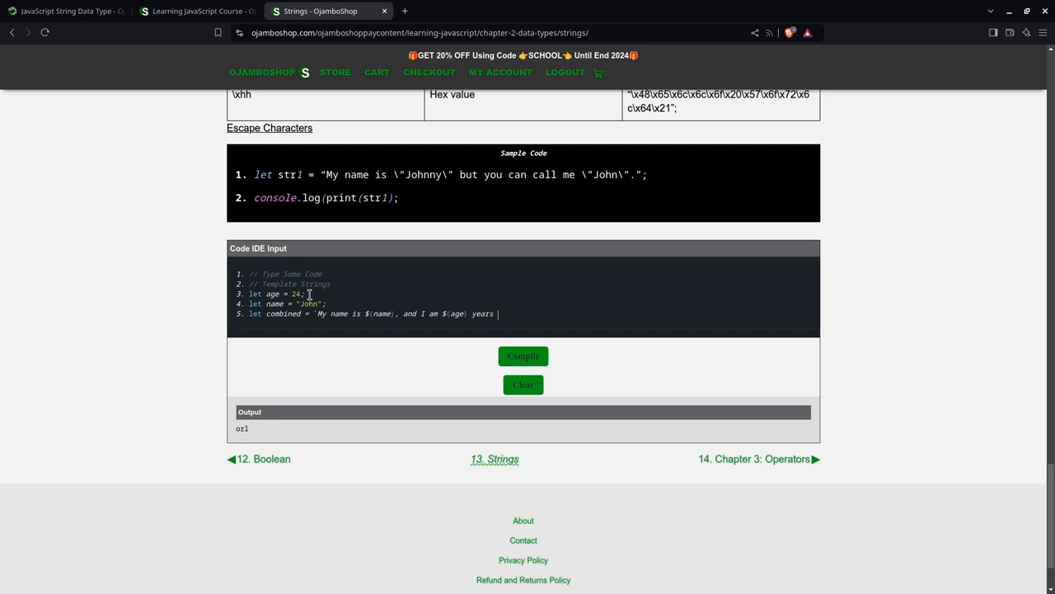
text(old)
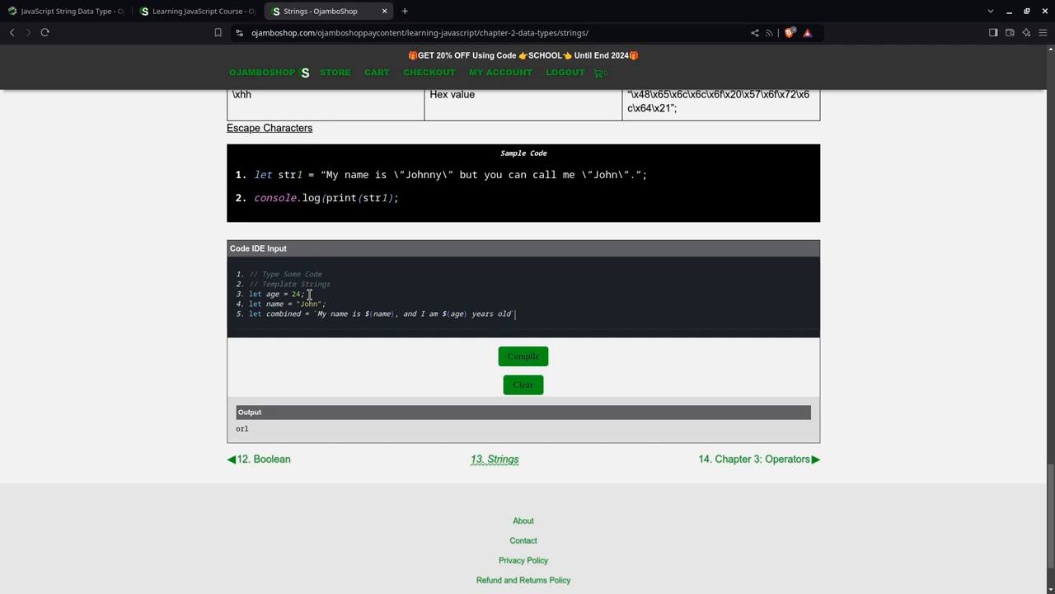
text(`;)
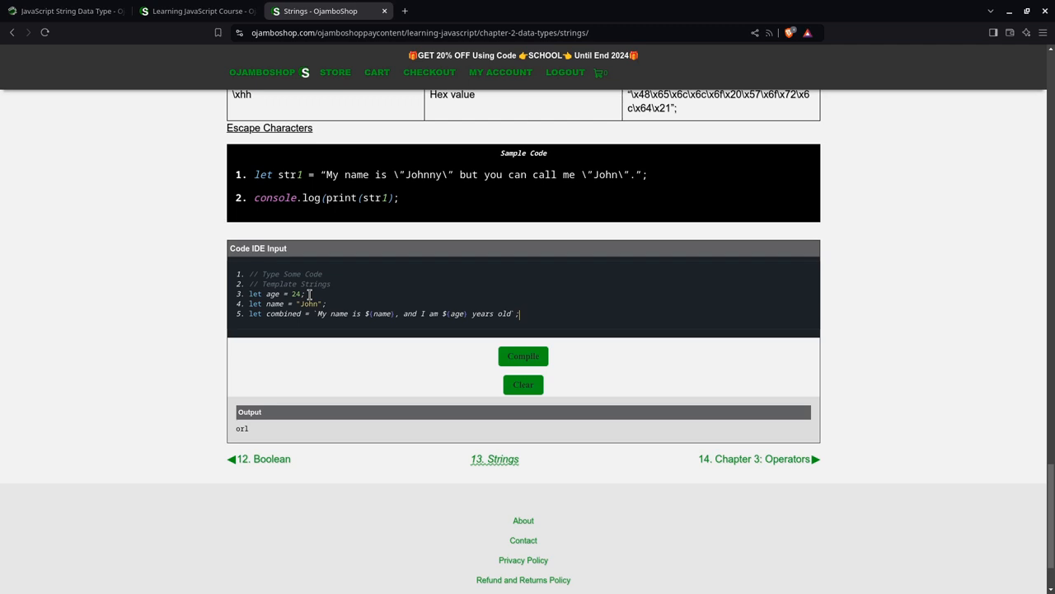
text(console.l)
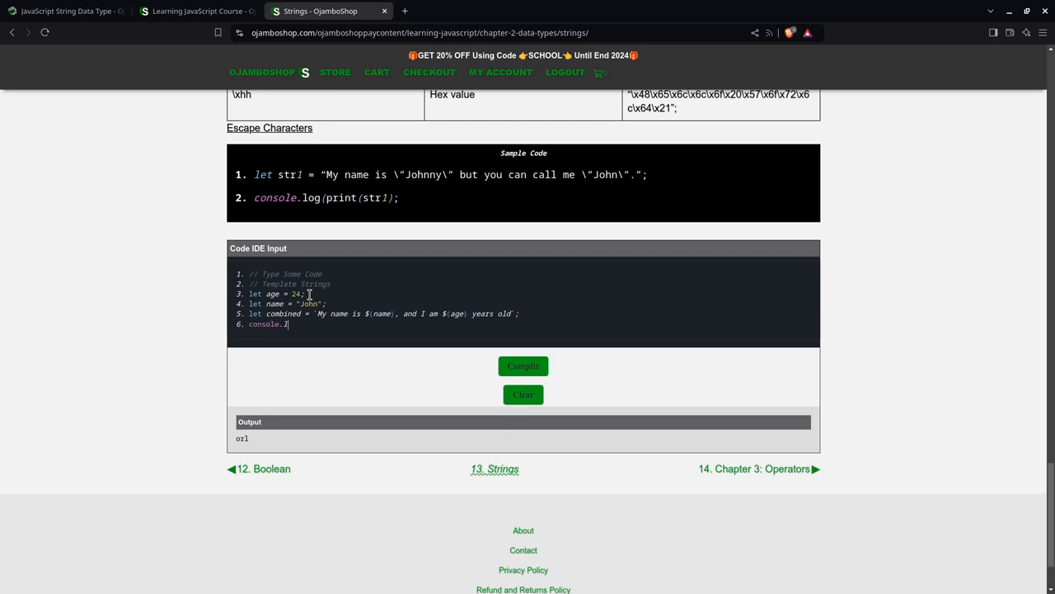
text((combined);)
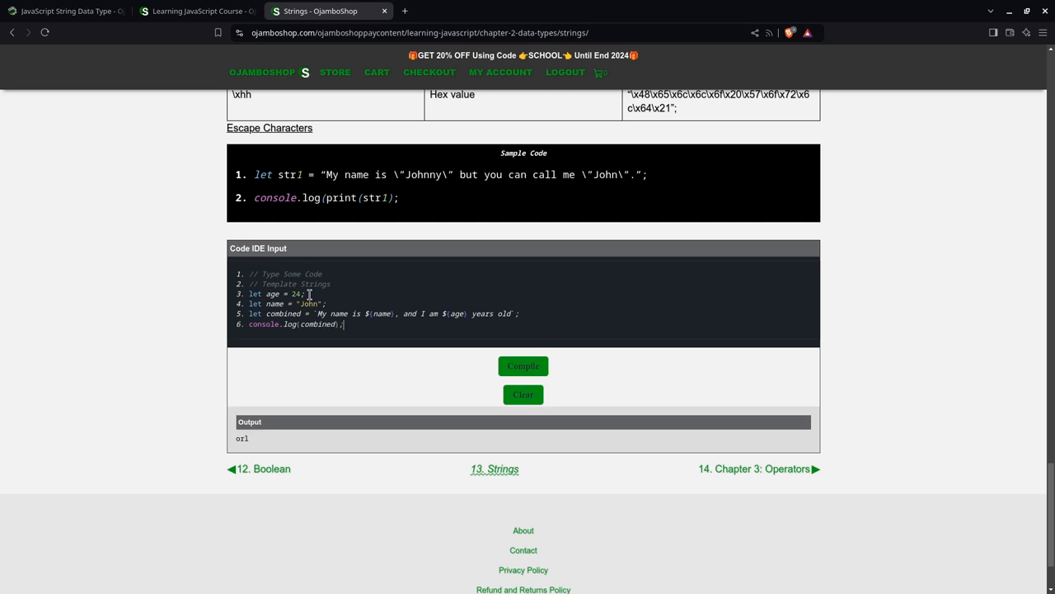
mouse_move(522, 366)
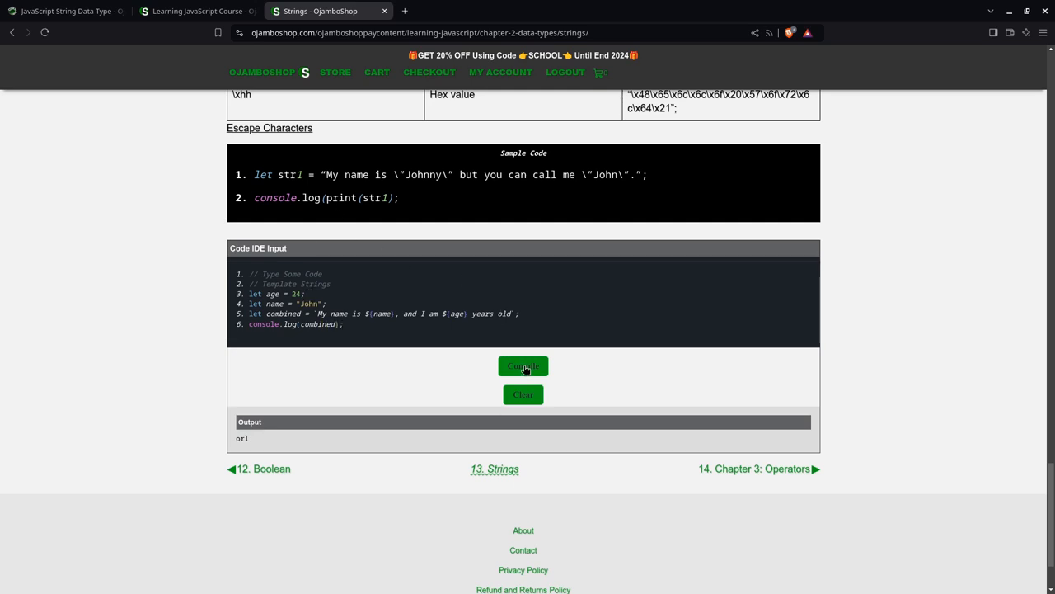
Step: Compile the template-string code, then return to the Strings lesson's opening section
click(522, 366)
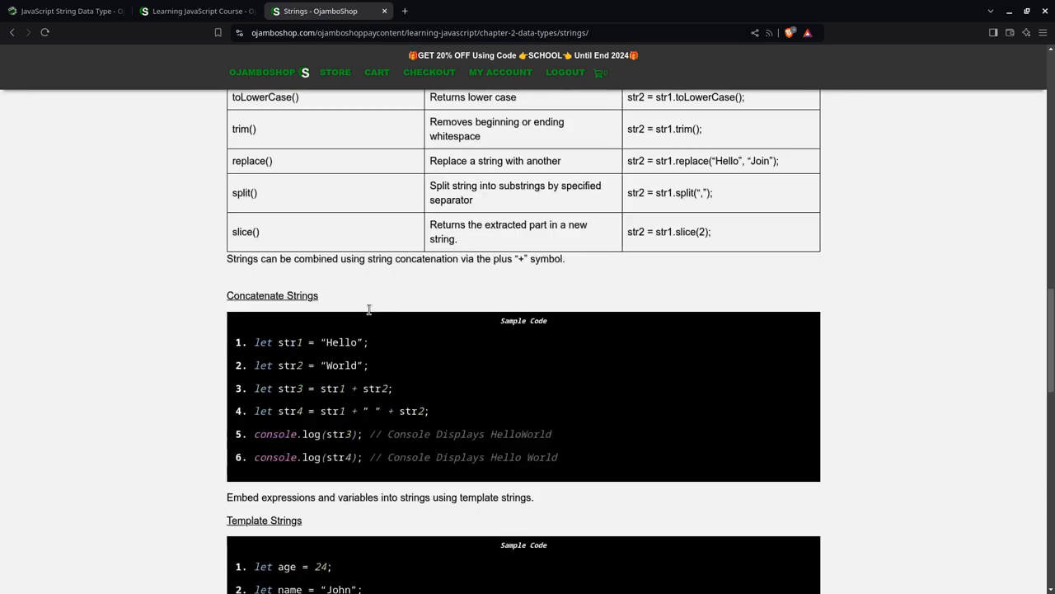
scroll(down, 3)
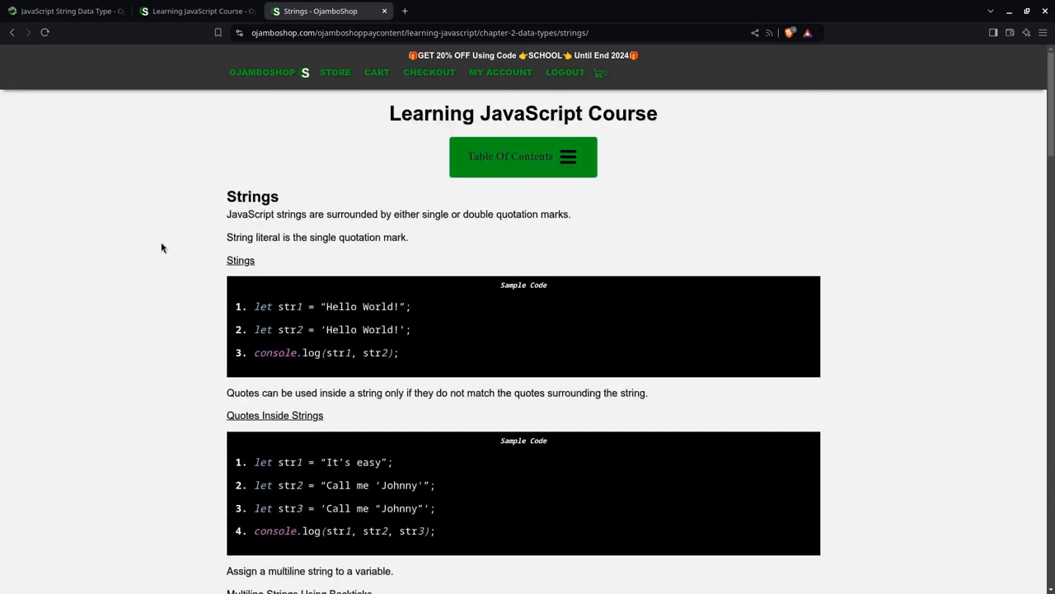
click(198, 11)
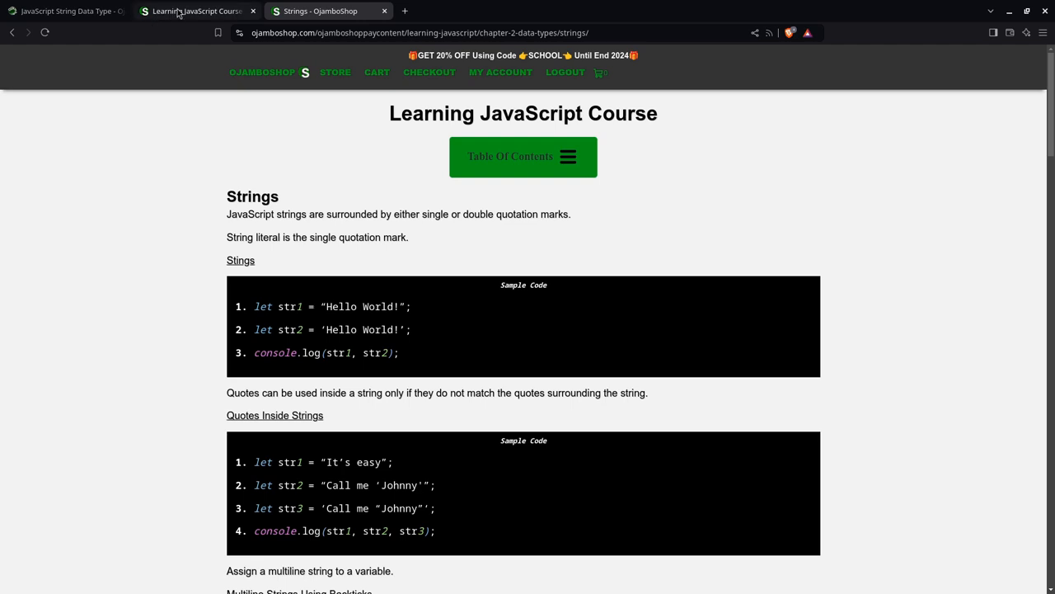
Step: Switch to the 'JavaScript String Data Type' article tab on Ojambo.com
click(62, 11)
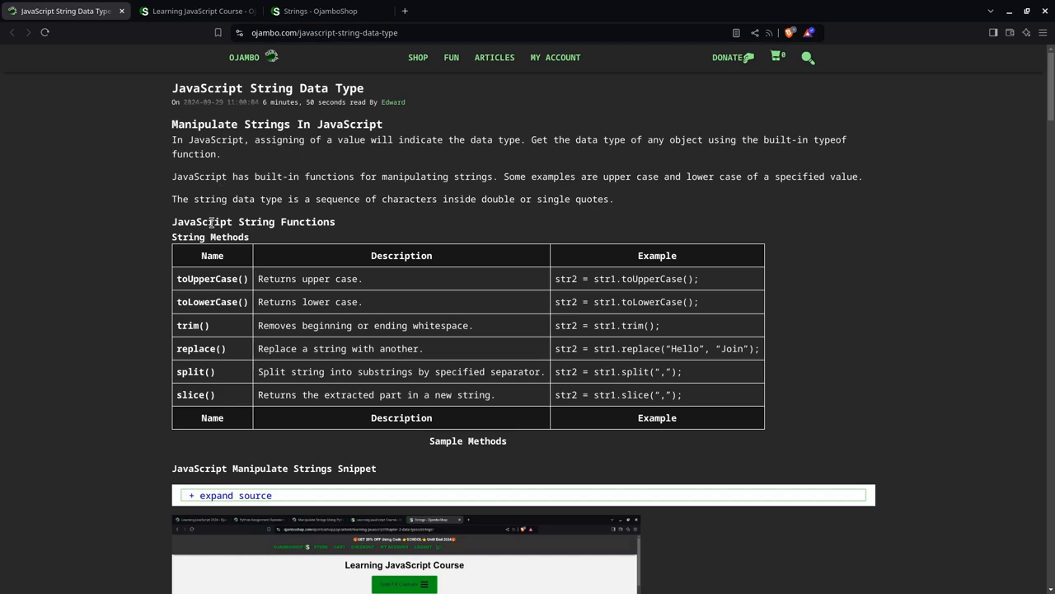
Step: Scroll past the article's course and ebook promotions down to the Conclusion and References list
scroll(down, 3)
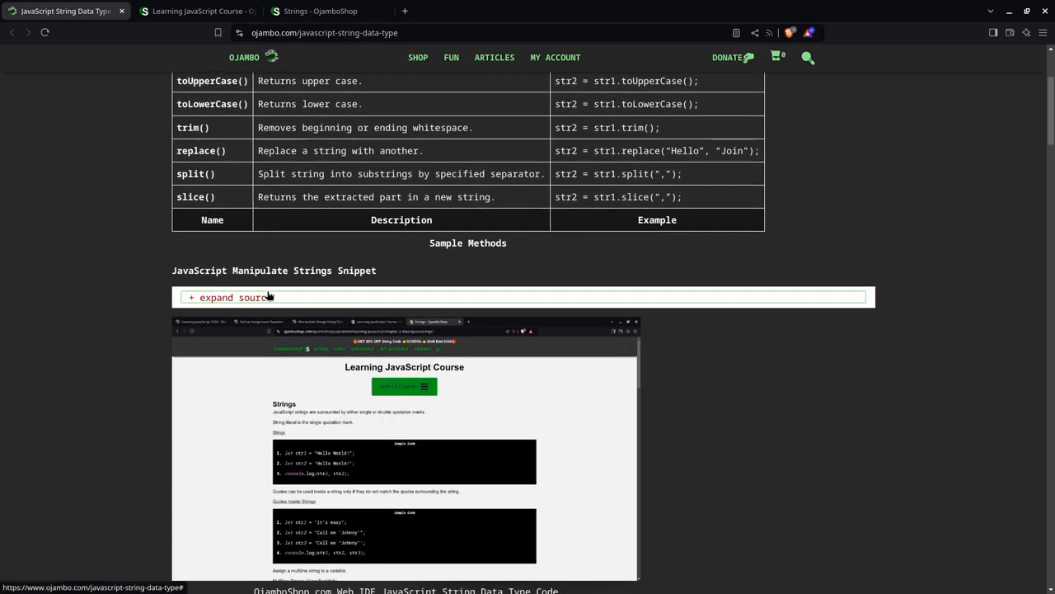
scroll(down, 3)
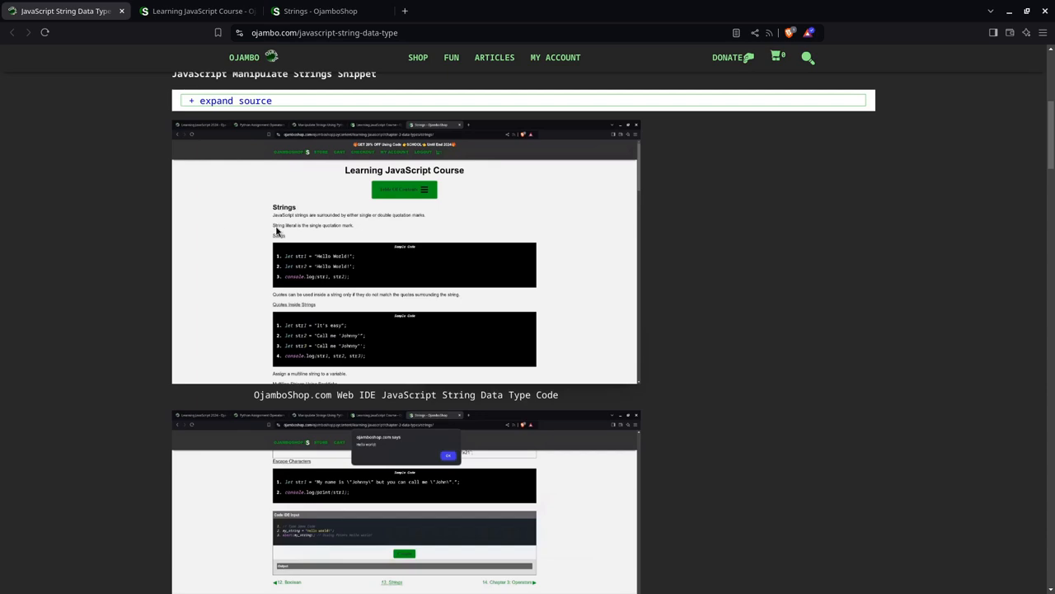
scroll(down, 3)
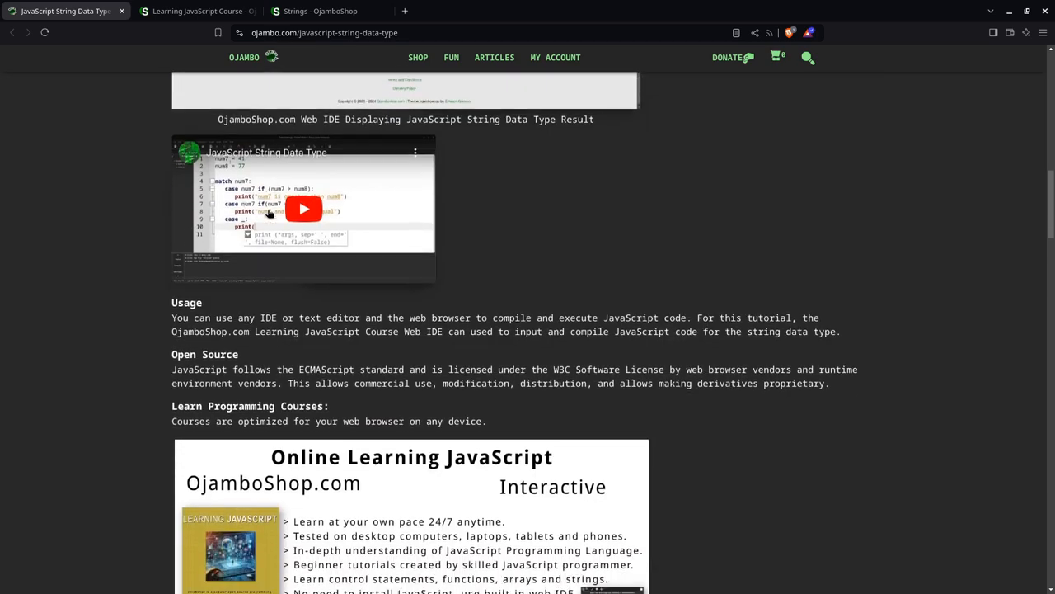
scroll(down, 3)
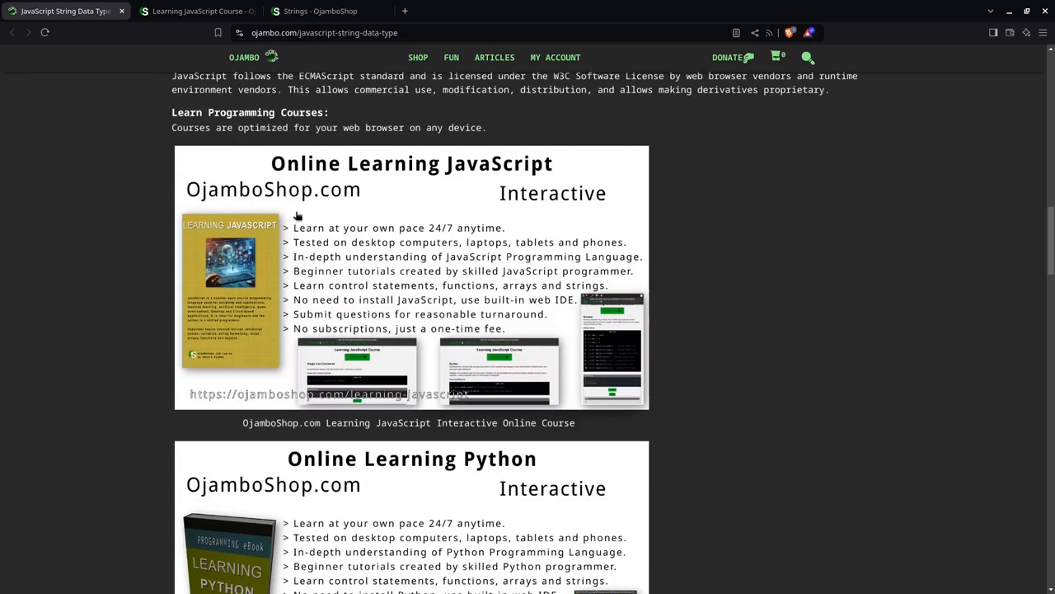
mouse_move(367, 226)
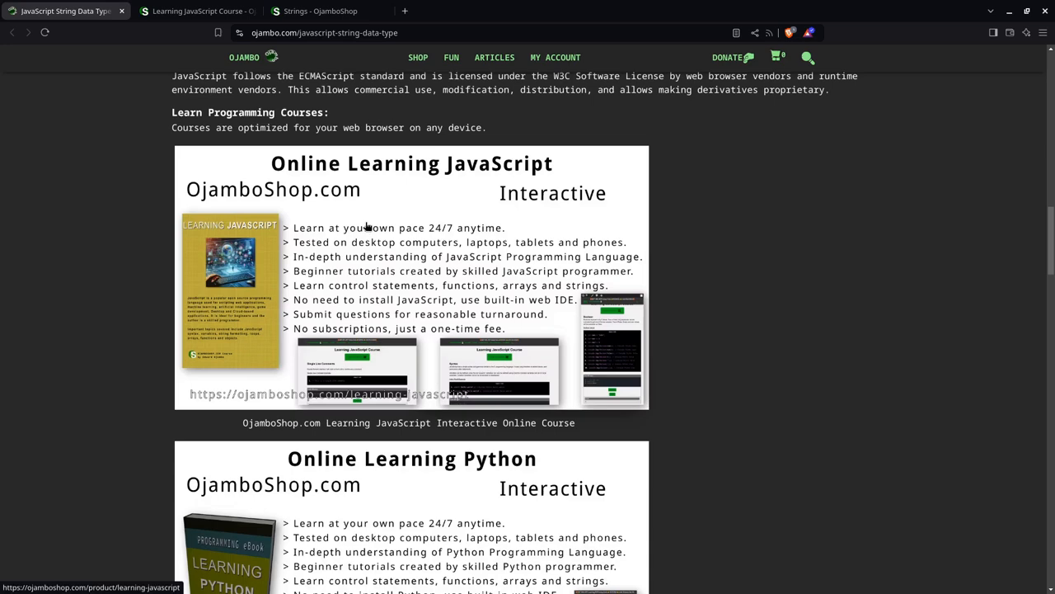
mouse_move(349, 228)
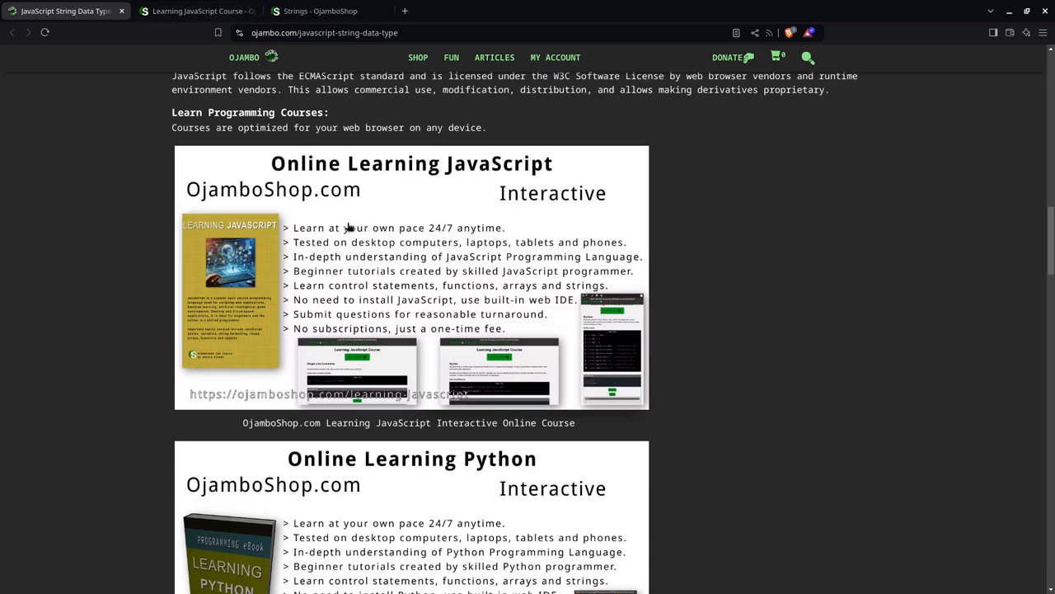
scroll(down, 3)
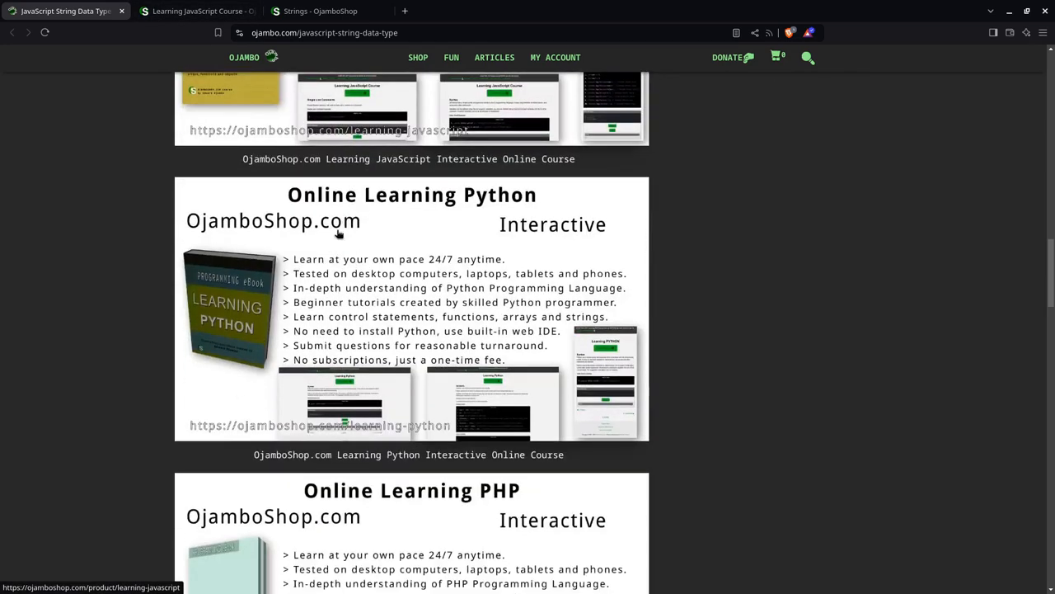
scroll(down, 3)
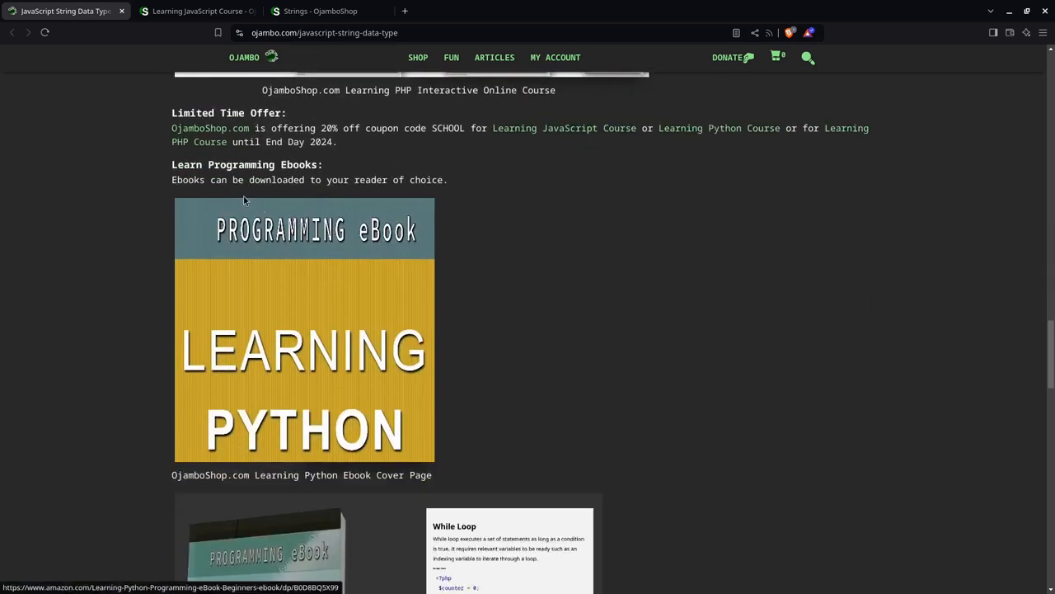
scroll(down, 3)
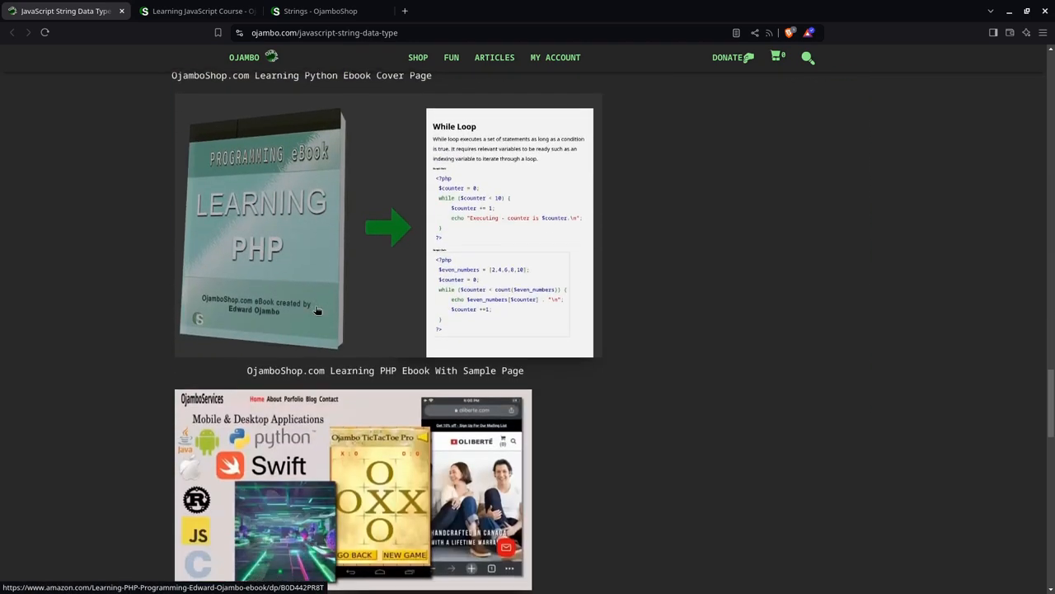
scroll(down, 3)
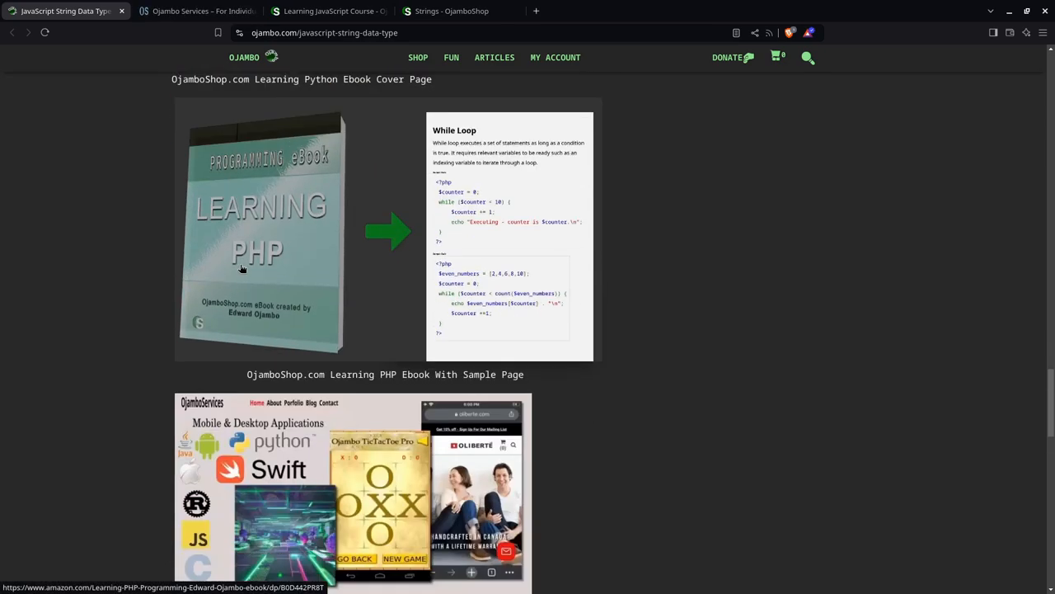
scroll(down, 3)
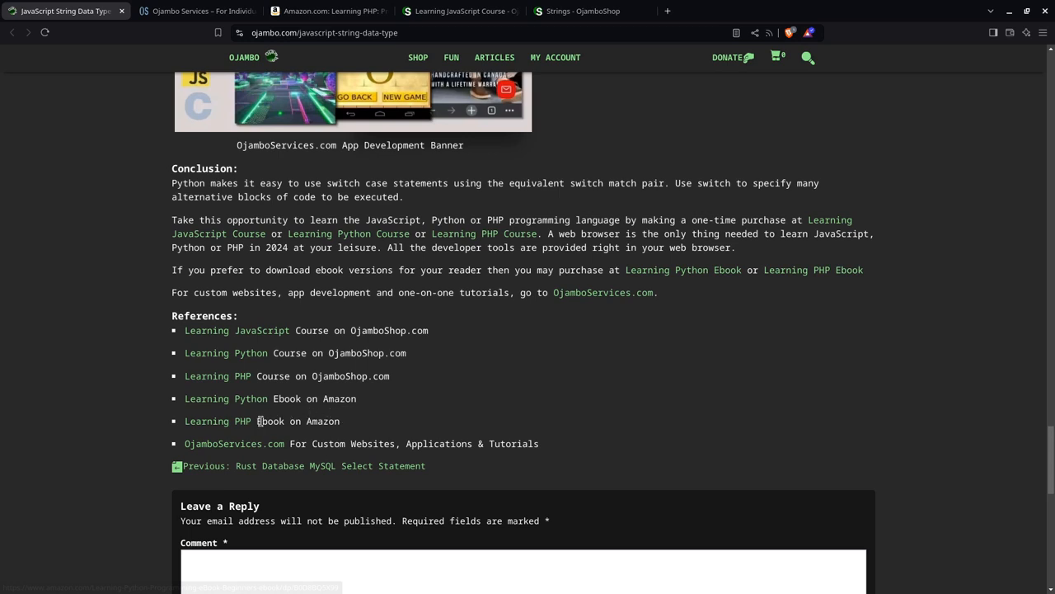
mouse_move(60, 34)
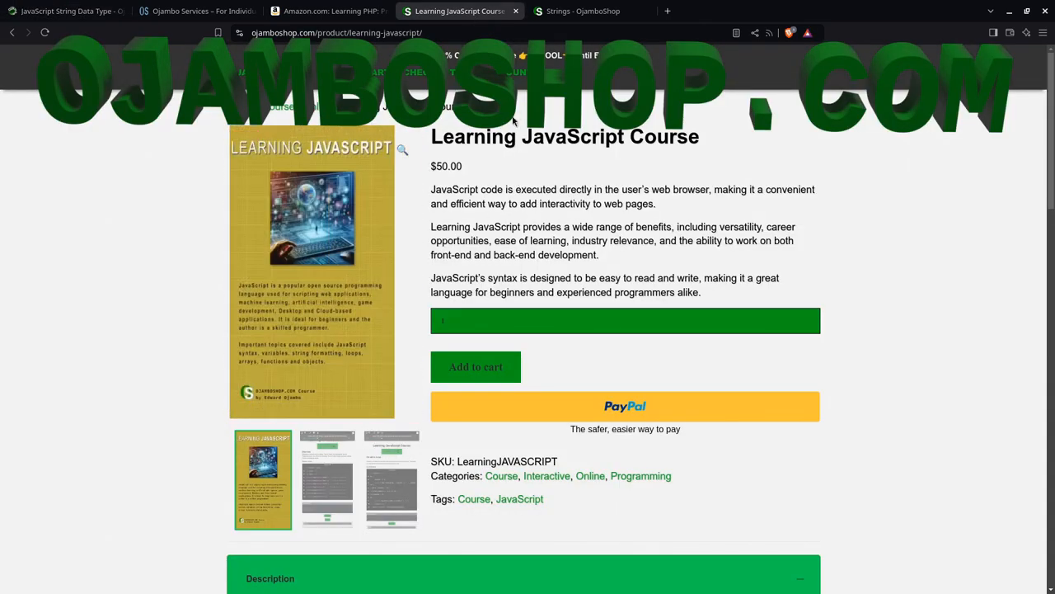
click(501, 72)
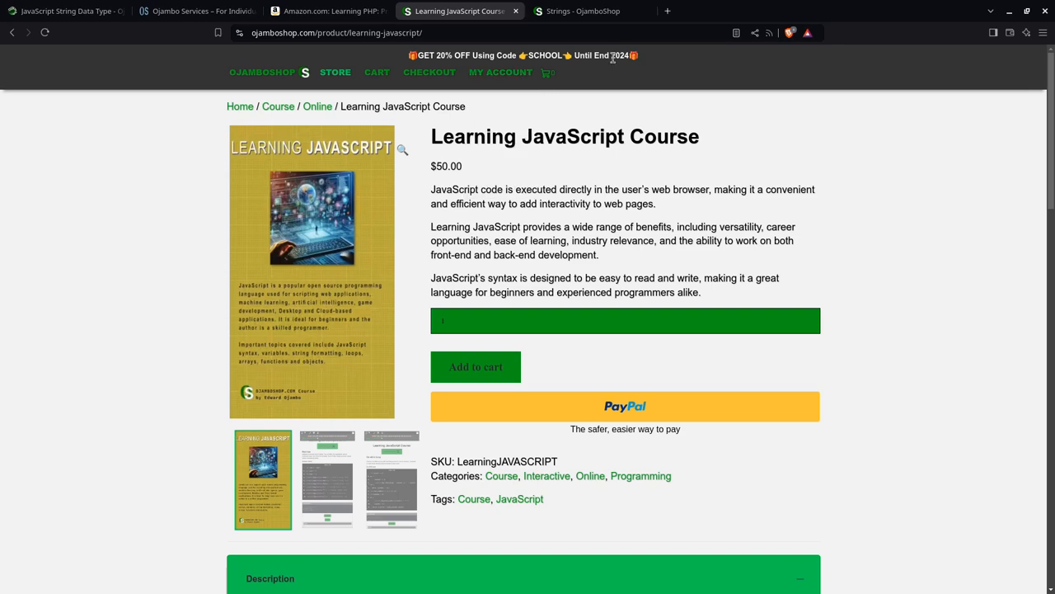
mouse_move(567, 70)
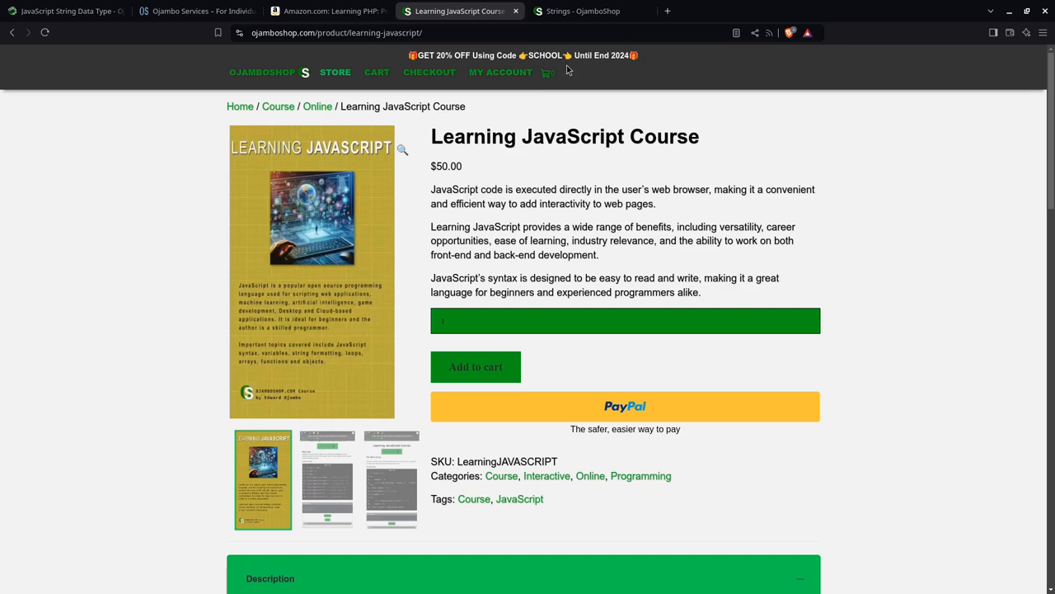
scroll(down, 3)
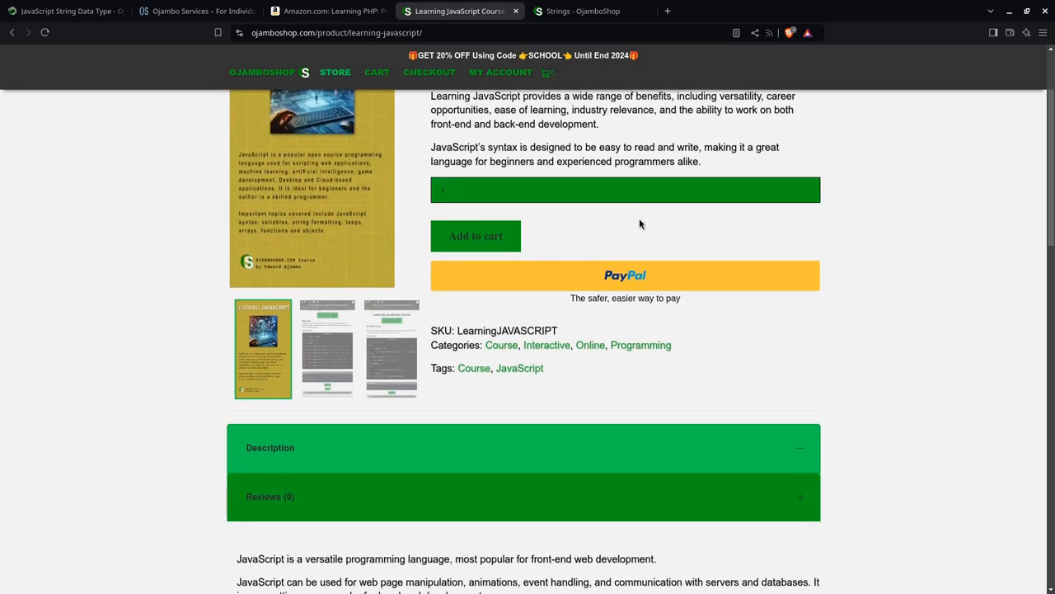
scroll(up, 3)
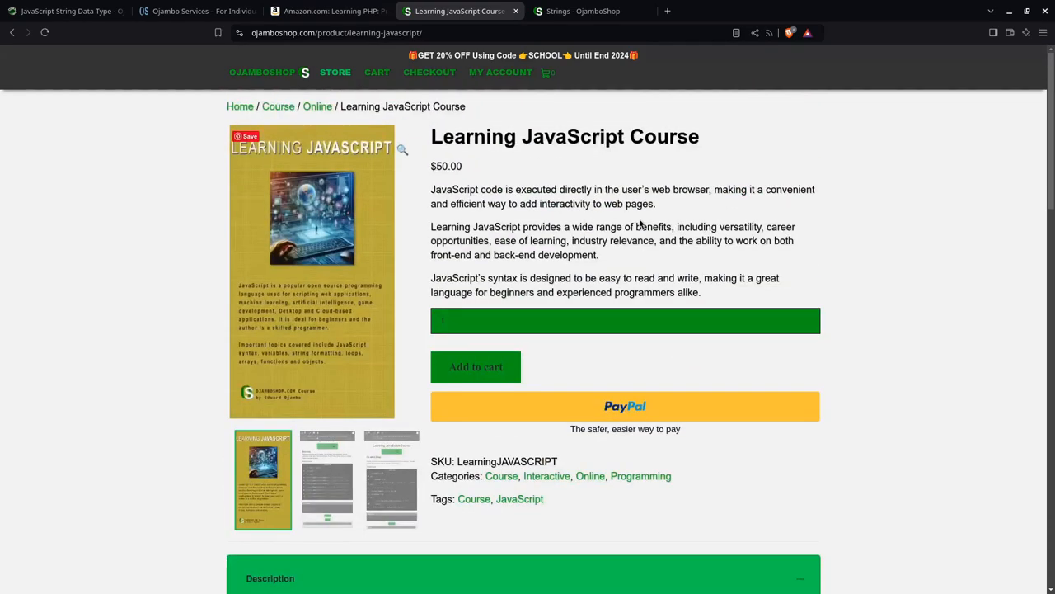
scroll(down, 3)
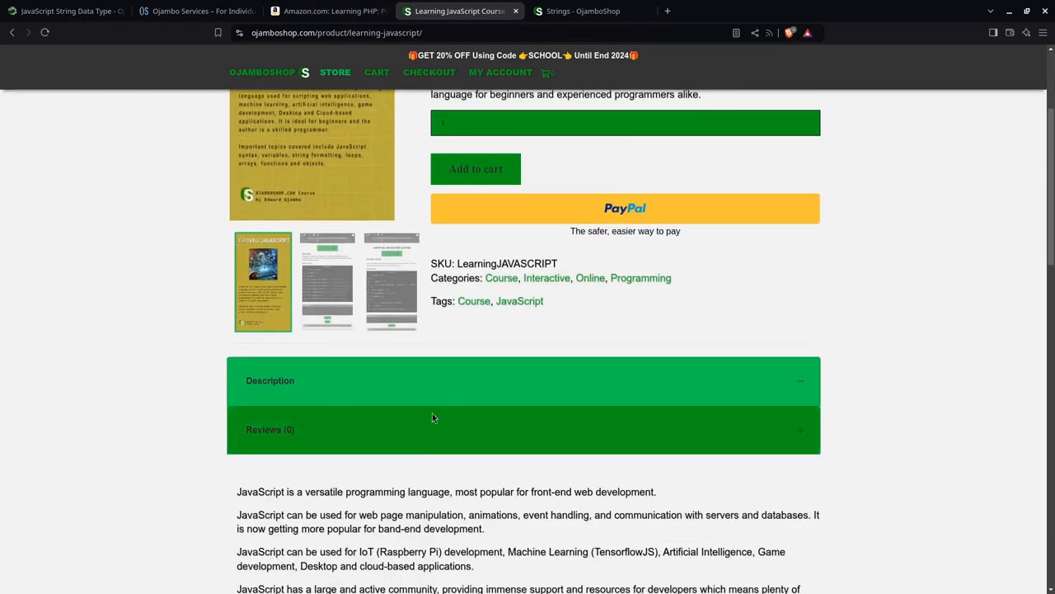
scroll(up, 3)
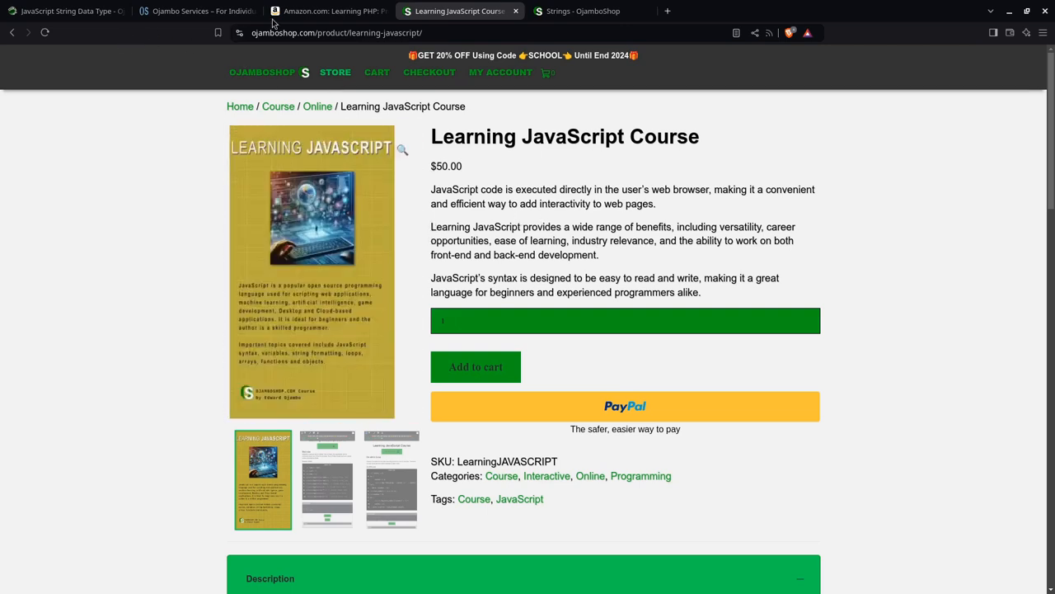
Step: Open Edward Ojambo's Amazon author page and browse his Learning Python and Learning PHP ebooks
click(326, 11)
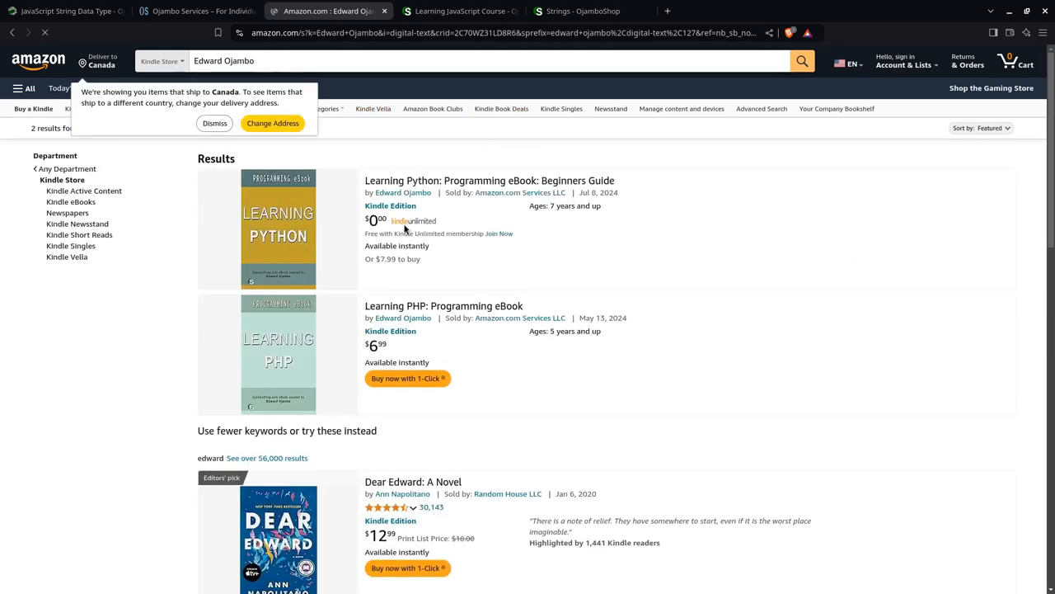
click(403, 192)
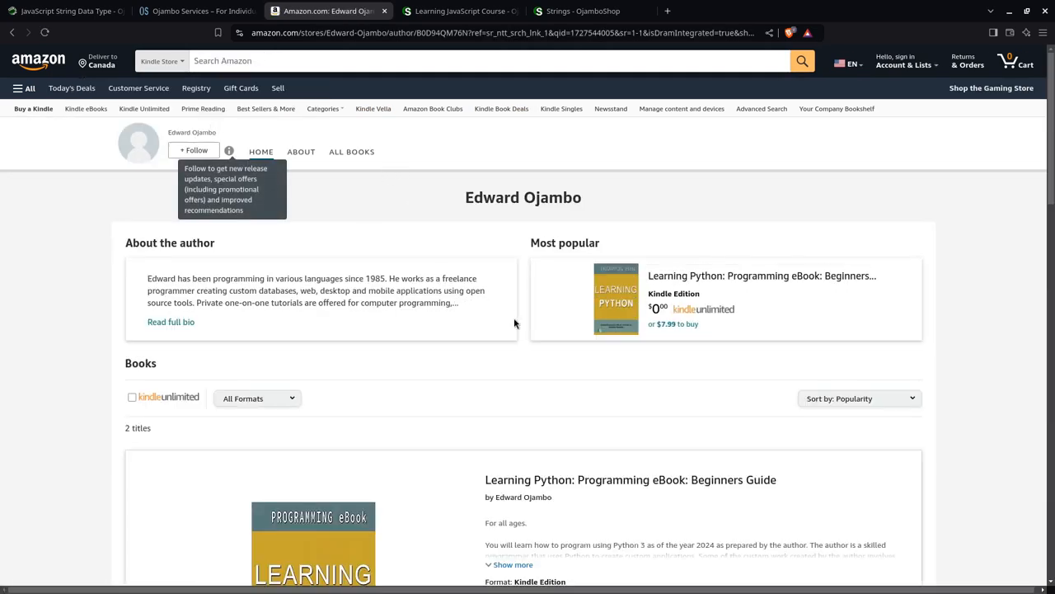
scroll(down, 3)
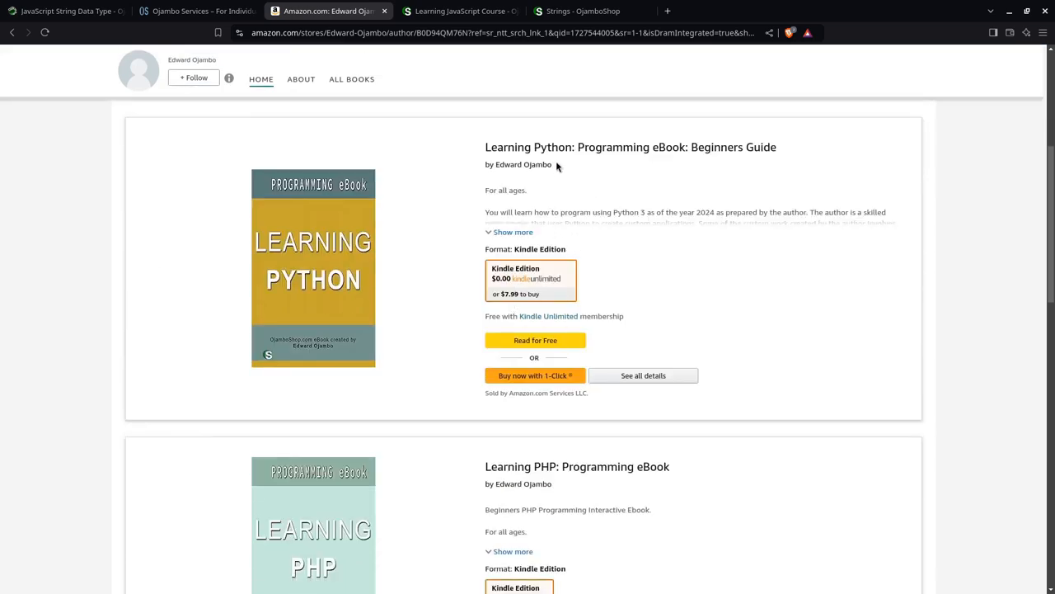
mouse_move(543, 248)
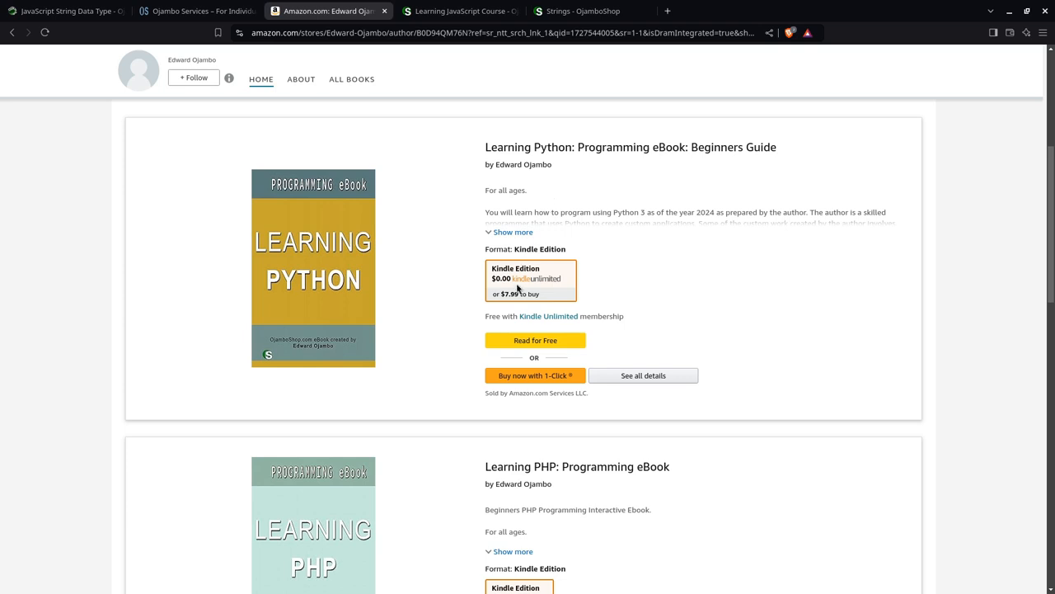
mouse_move(622, 283)
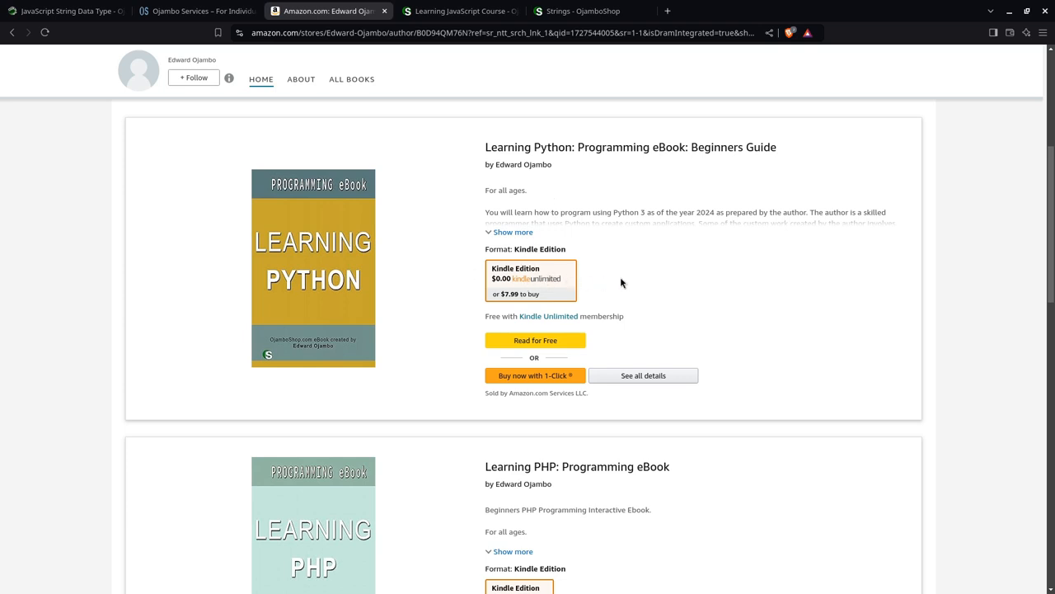
scroll(down, 3)
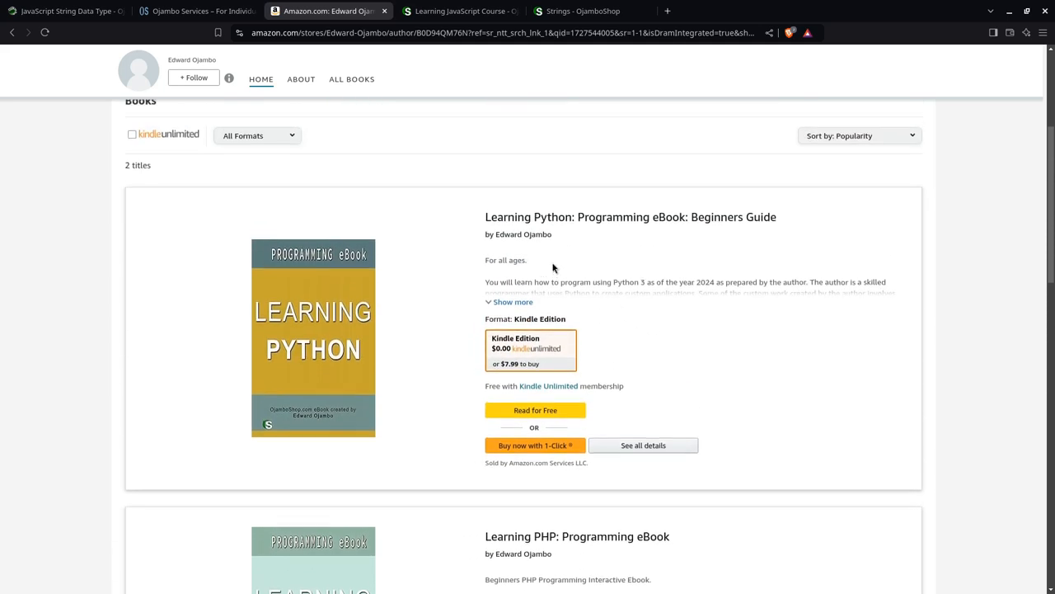
scroll(up, 3)
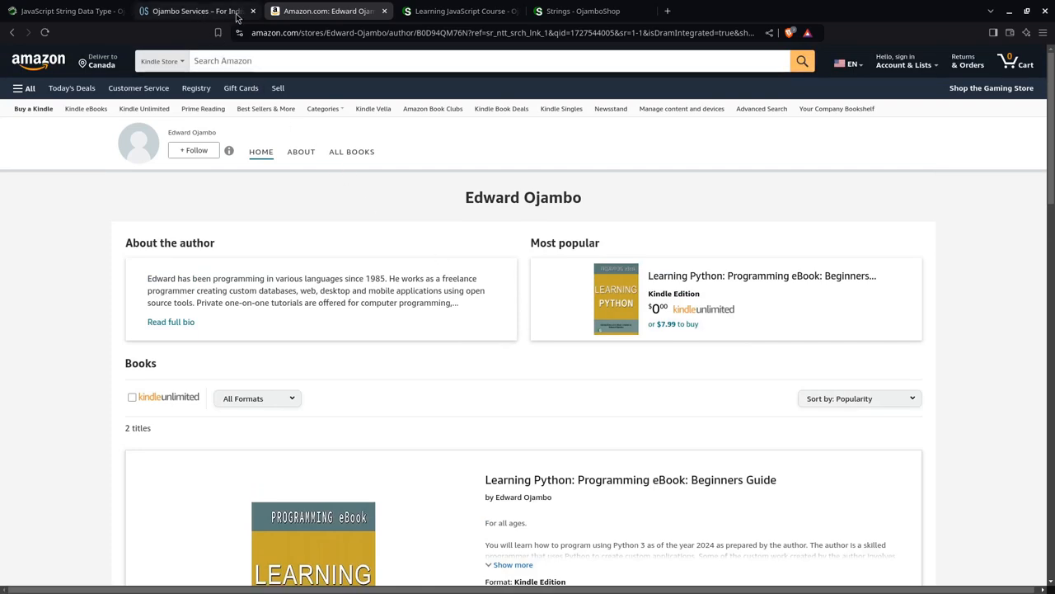
Step: Go to the Ojambo Services site footer and open the Contact inquiry form
click(195, 11)
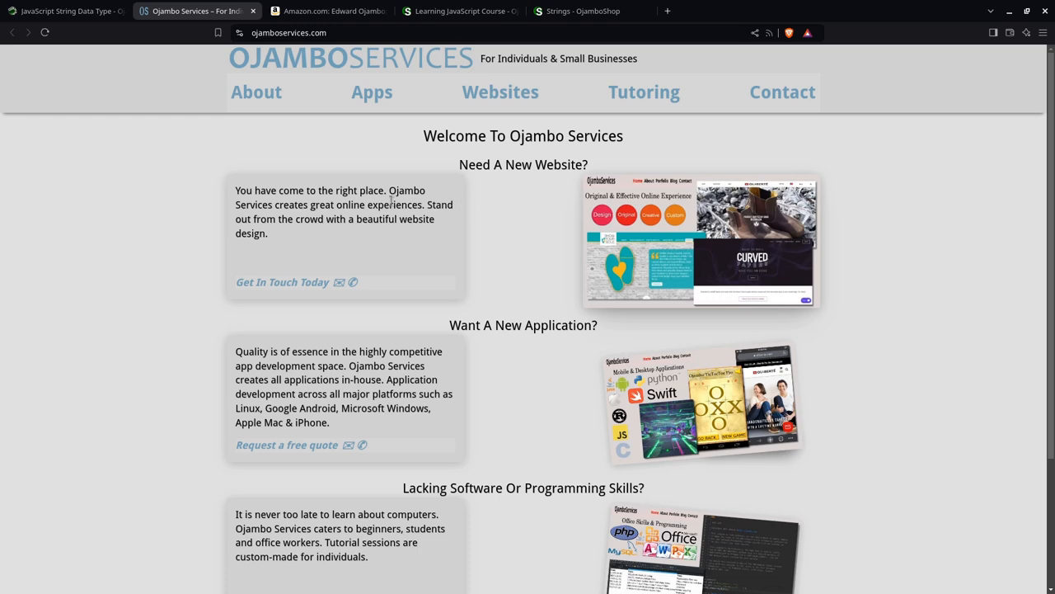
mouse_move(276, 244)
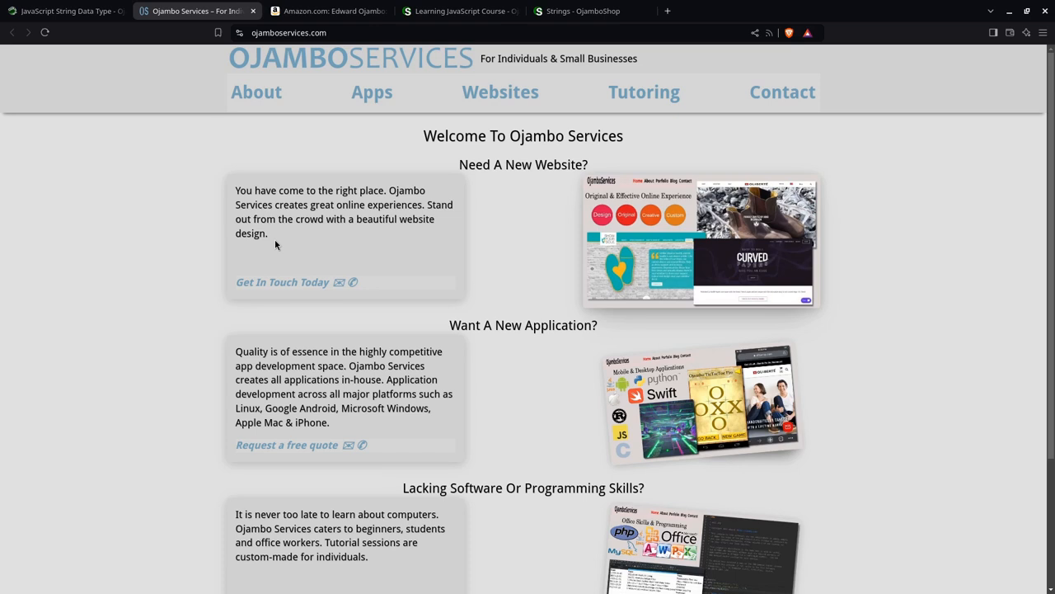
scroll(down, 3)
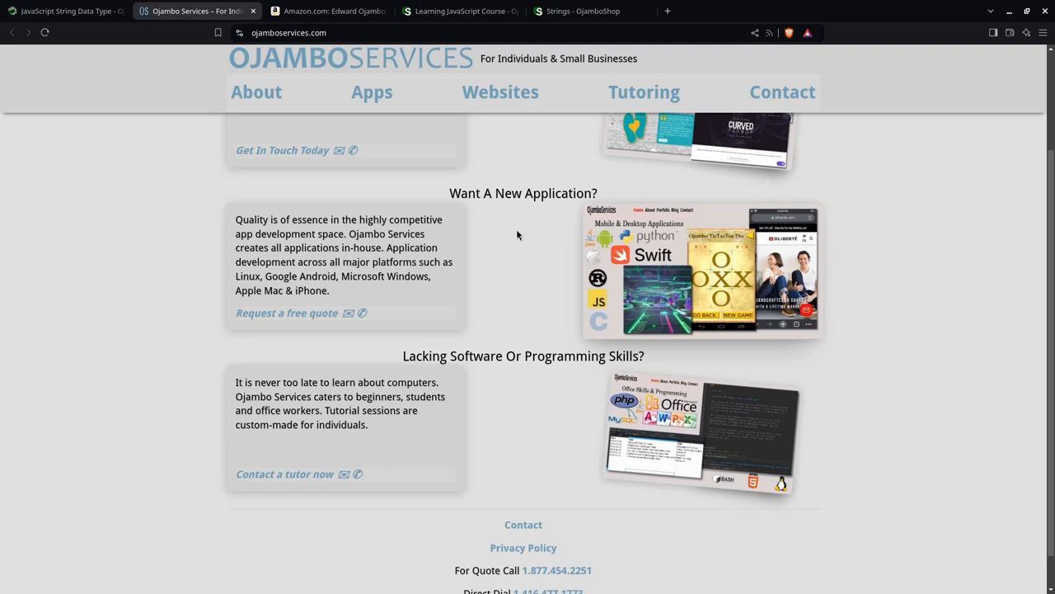
mouse_move(233, 313)
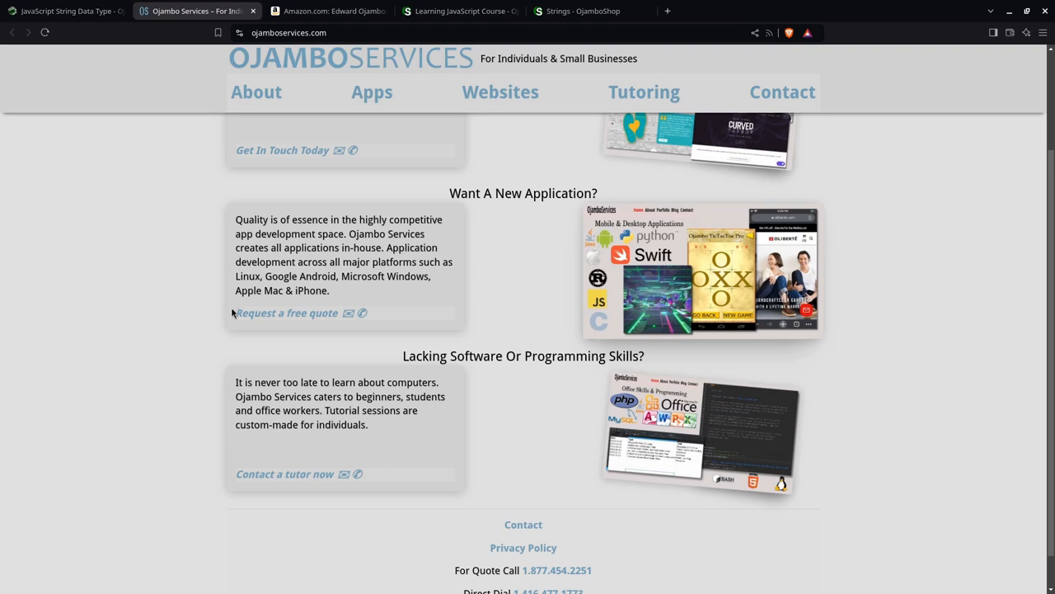
mouse_move(615, 311)
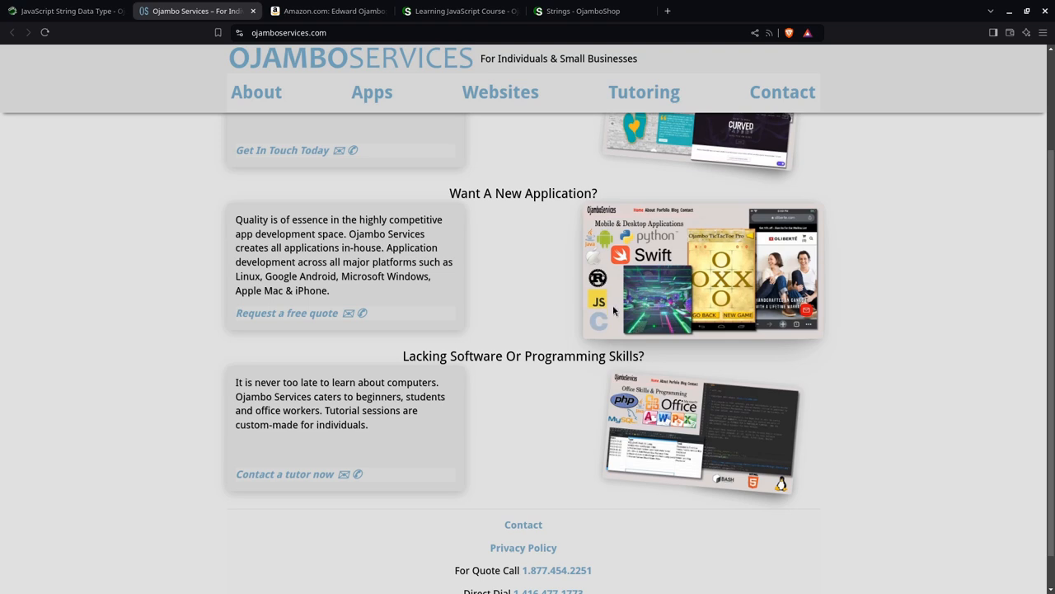
mouse_move(467, 320)
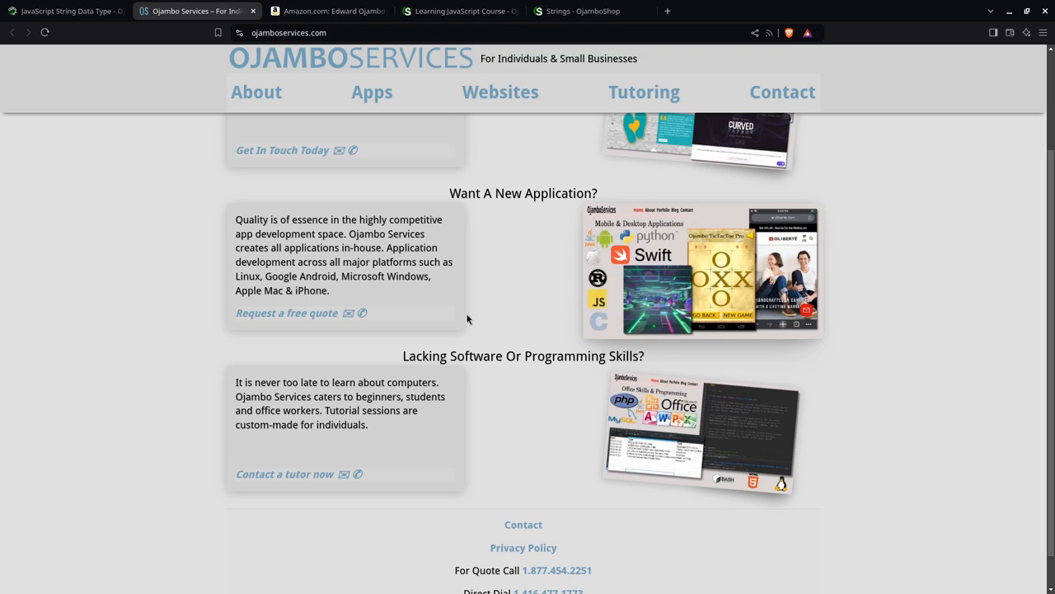
mouse_move(443, 236)
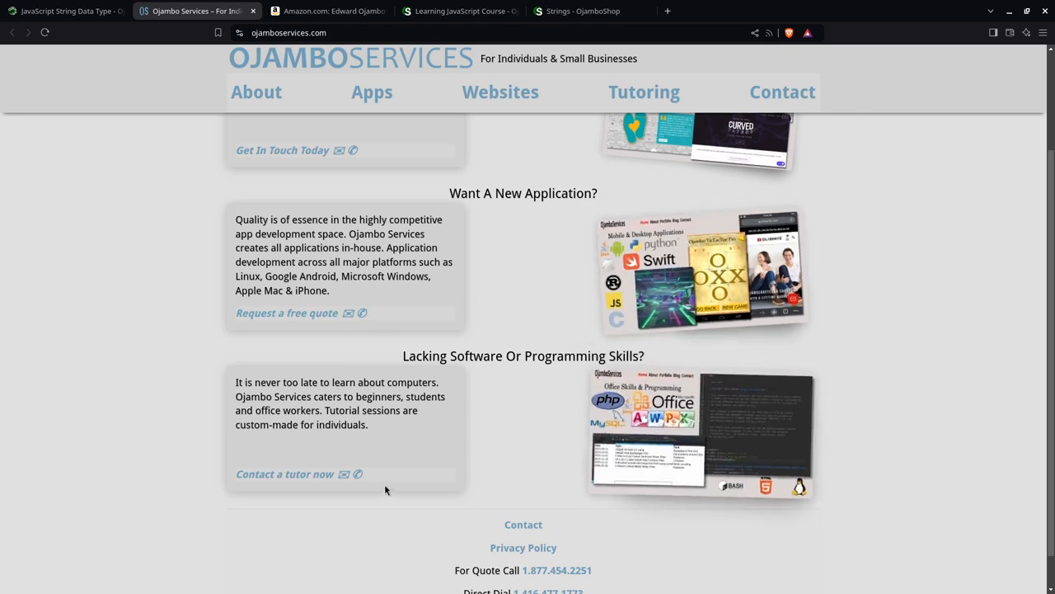
scroll(down, 3)
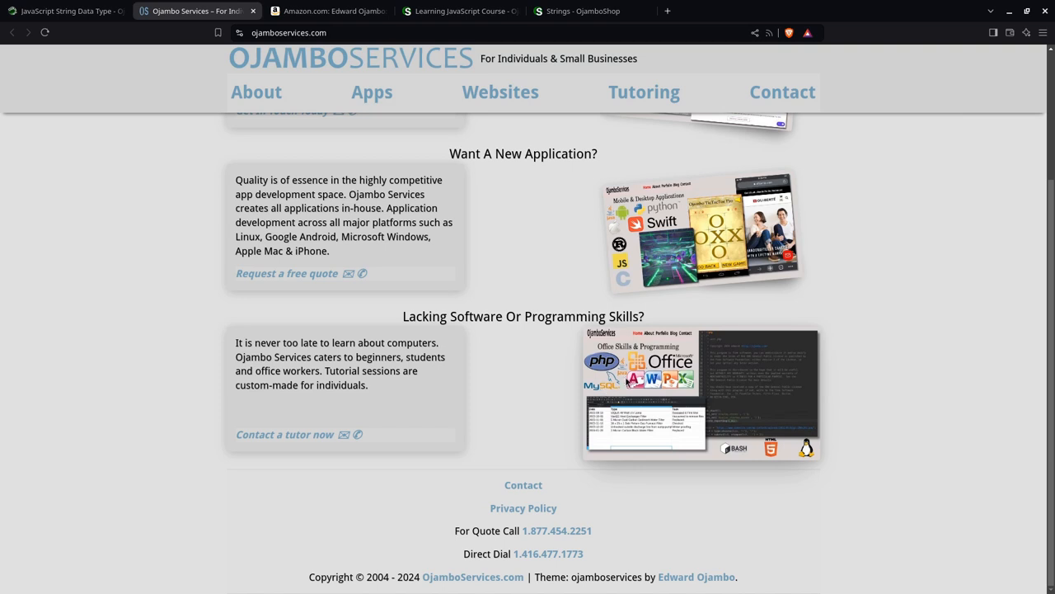
mouse_move(745, 451)
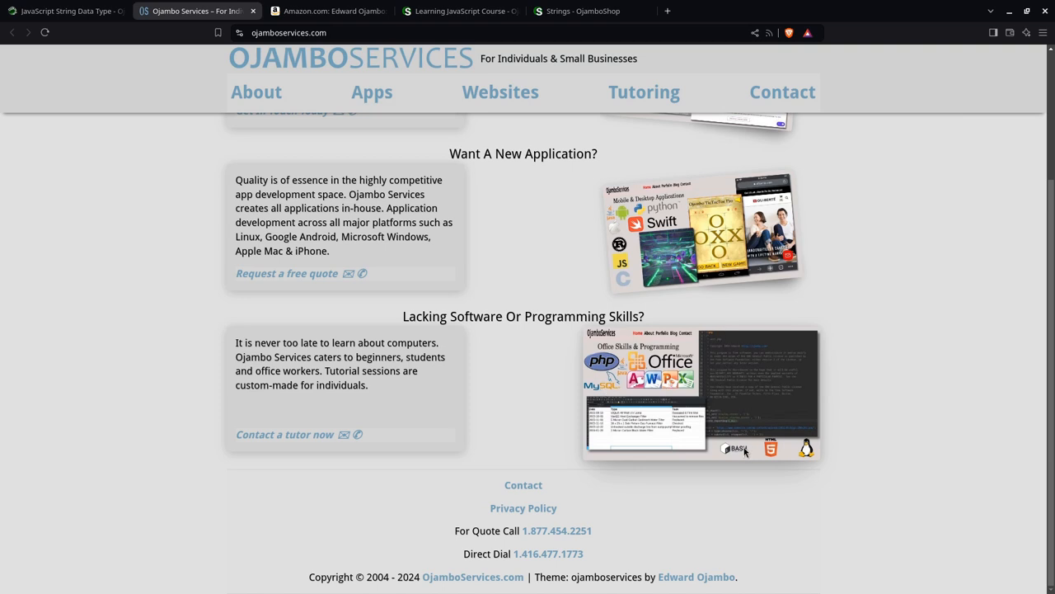
mouse_move(701, 401)
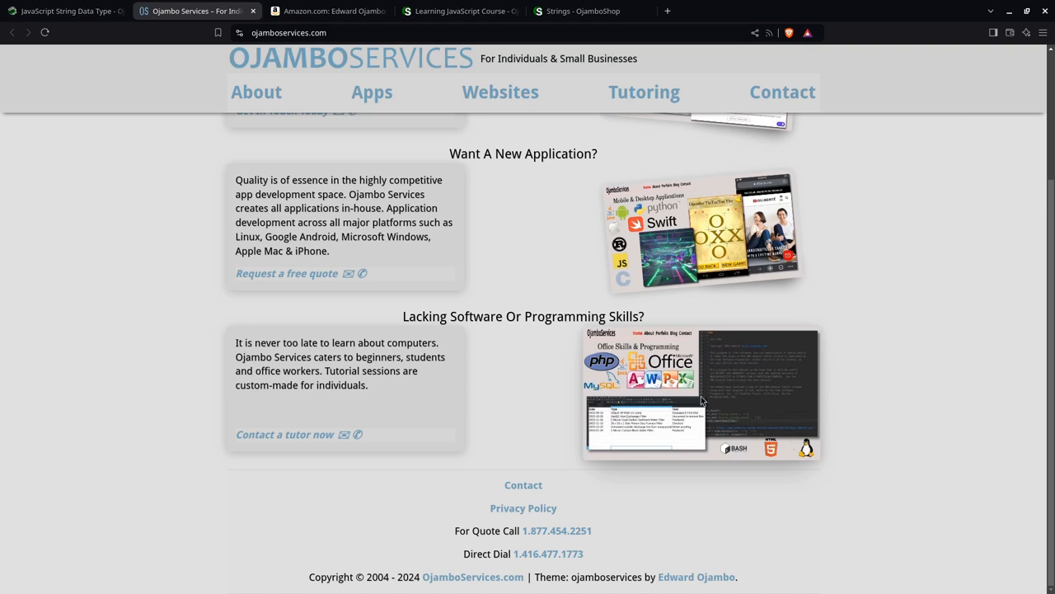
mouse_move(729, 399)
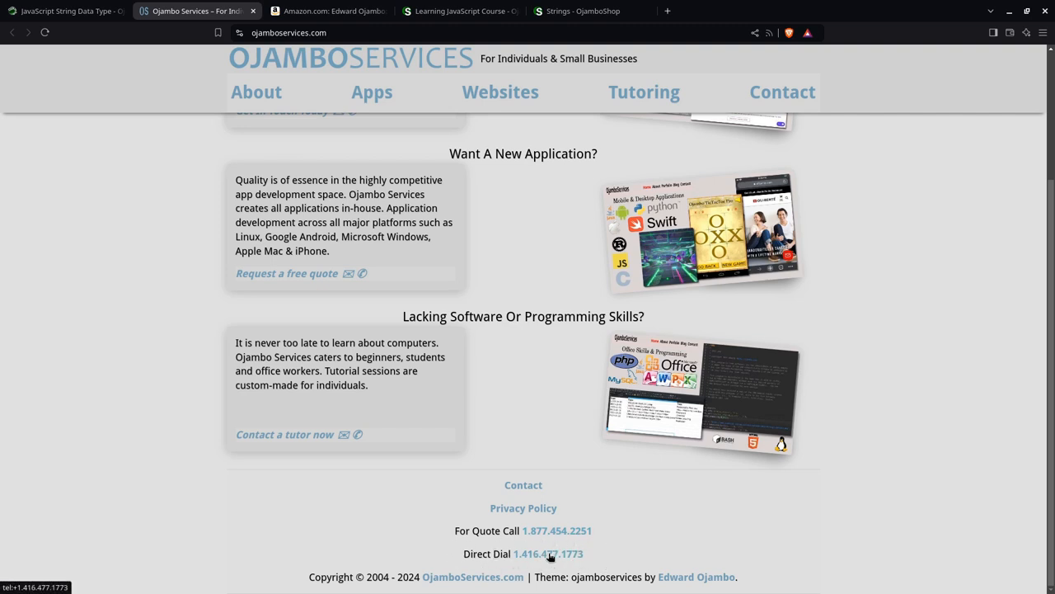
mouse_move(524, 484)
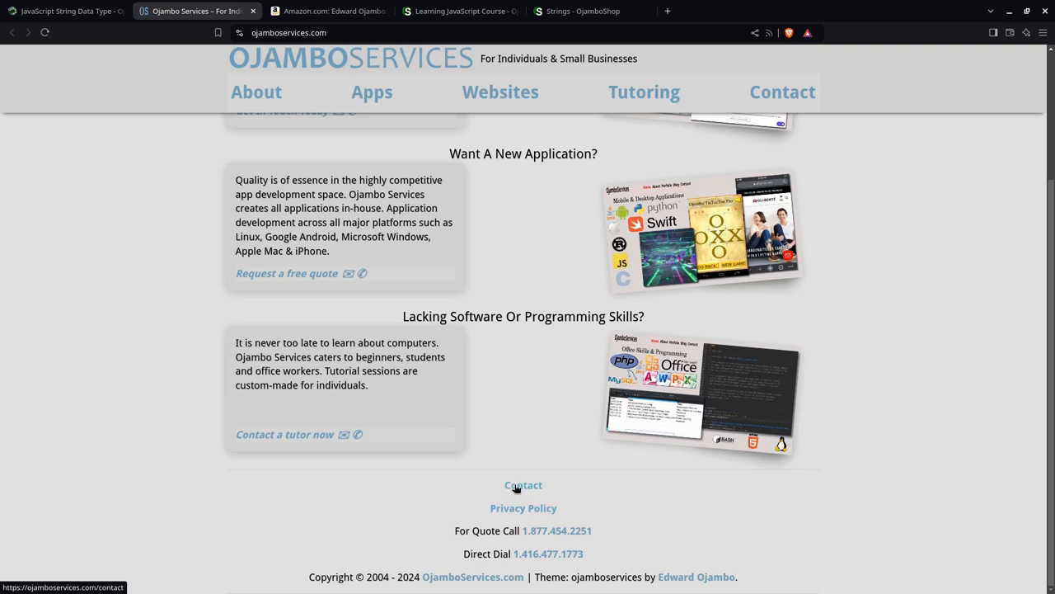
click(524, 485)
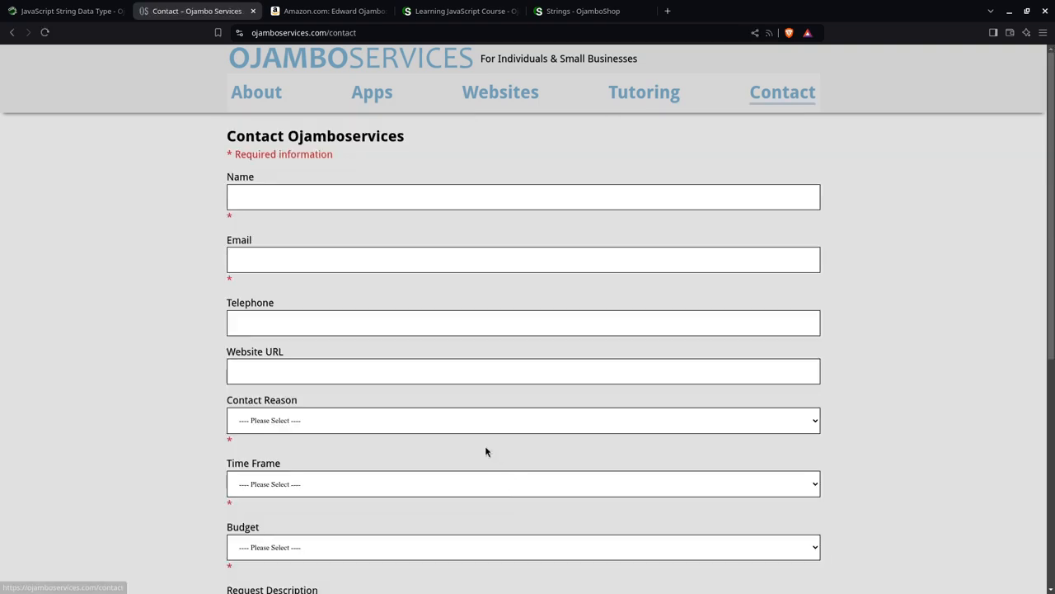